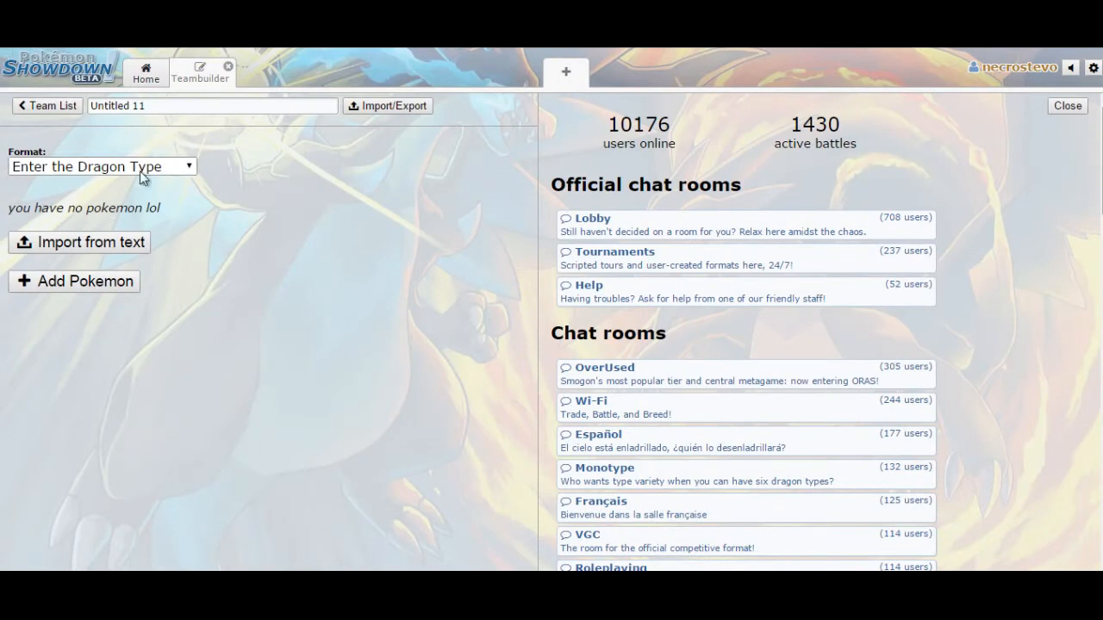
{"action": "mouse_move", "coordinate": [183, 287]}
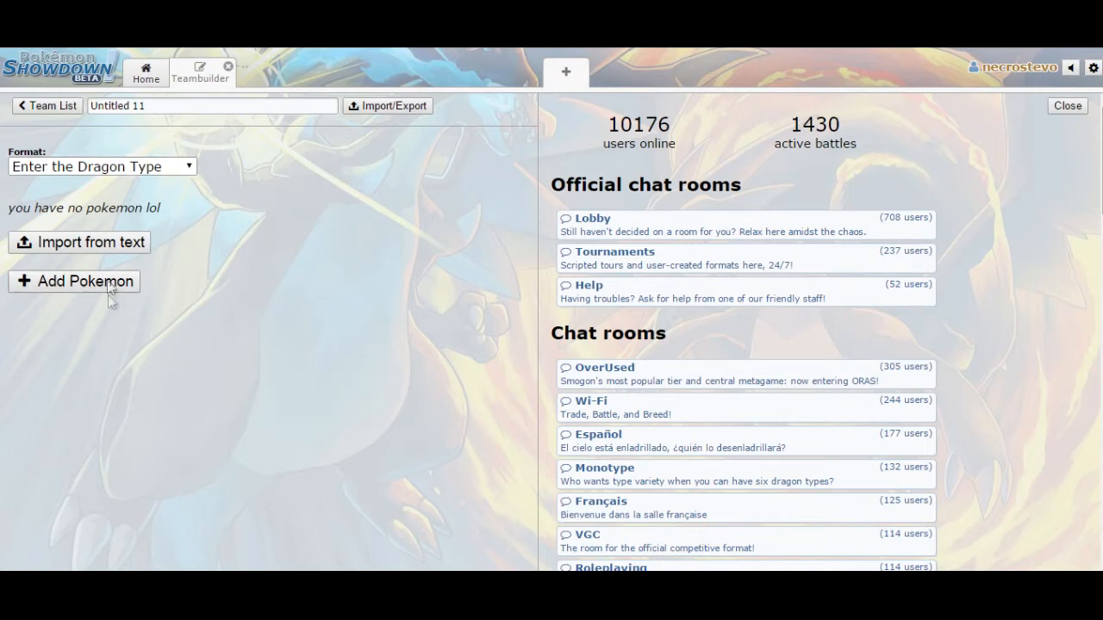
{"action": "mouse_move", "coordinate": [165, 319]}
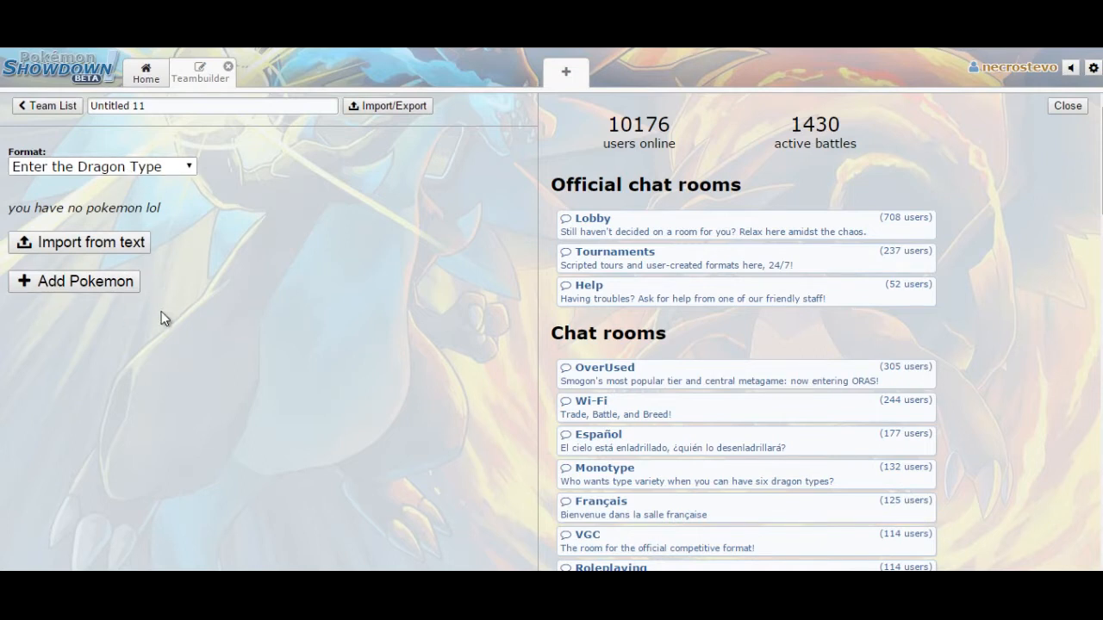
- Add Altaria with Altarianite and Natural Cure, then show its EV spread
{"action": "left_click", "coordinate": [74, 281]}
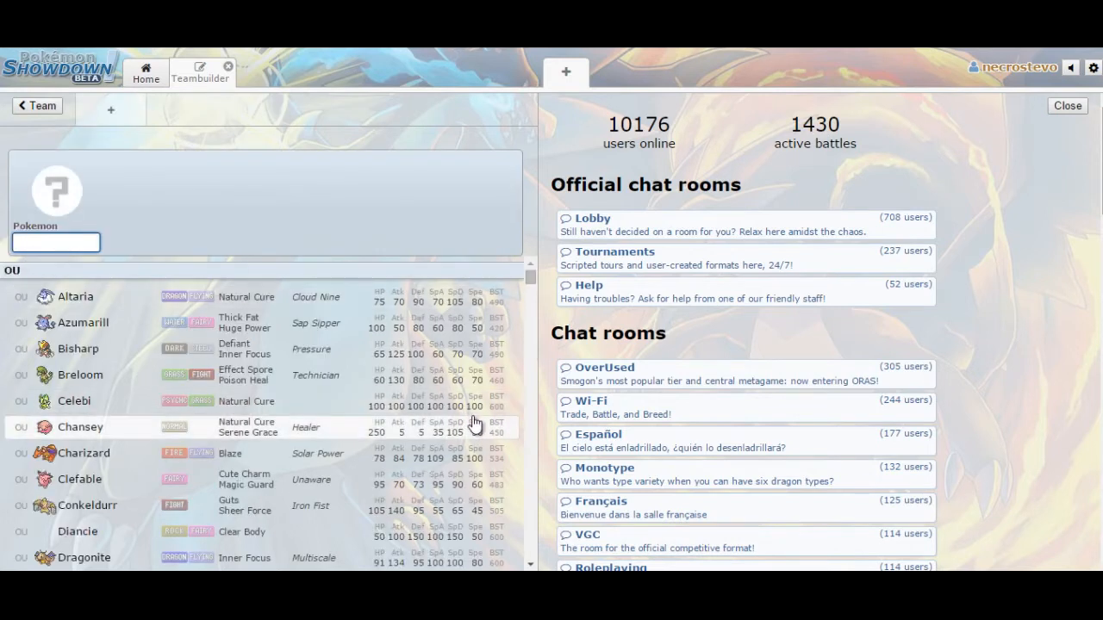
{"action": "mouse_move", "coordinate": [271, 302]}
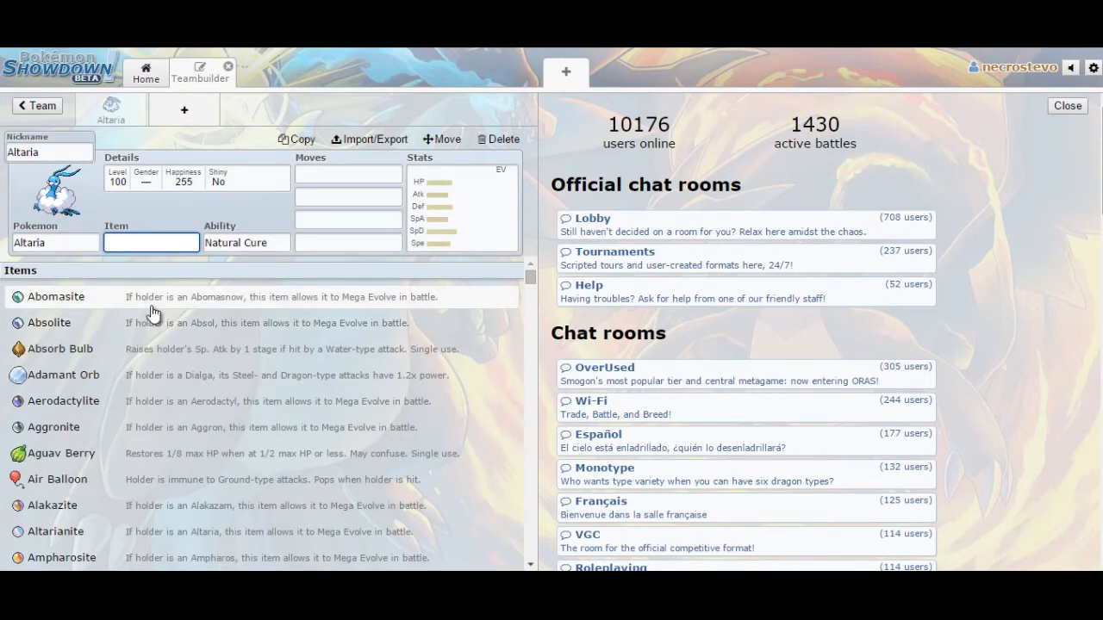
{"action": "type", "text": "a"}
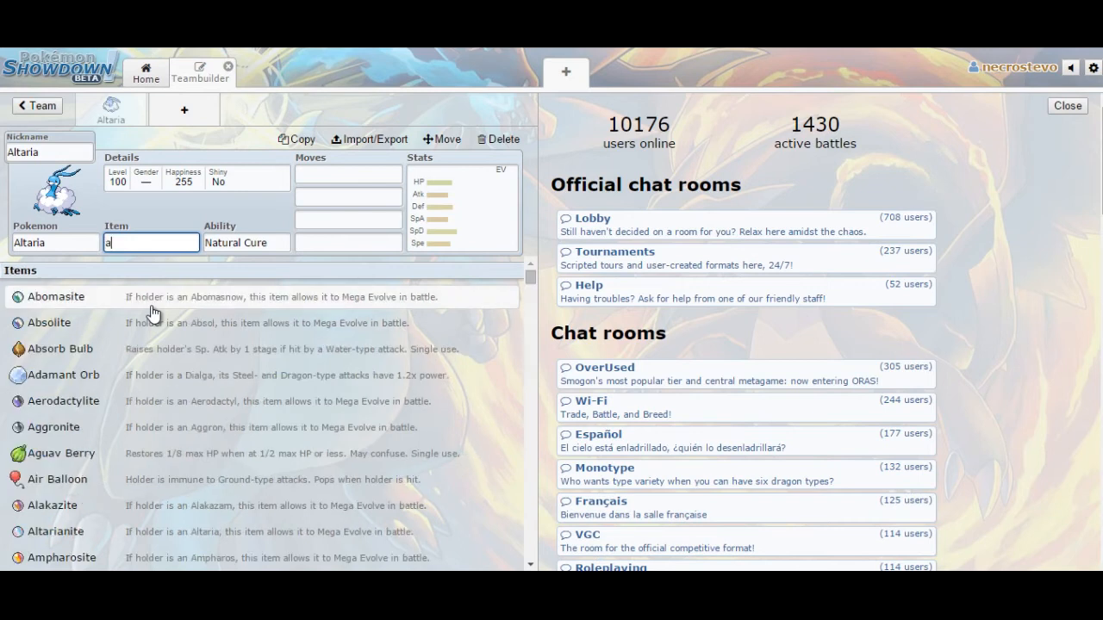
{"action": "type", "text": "ltarianite"}
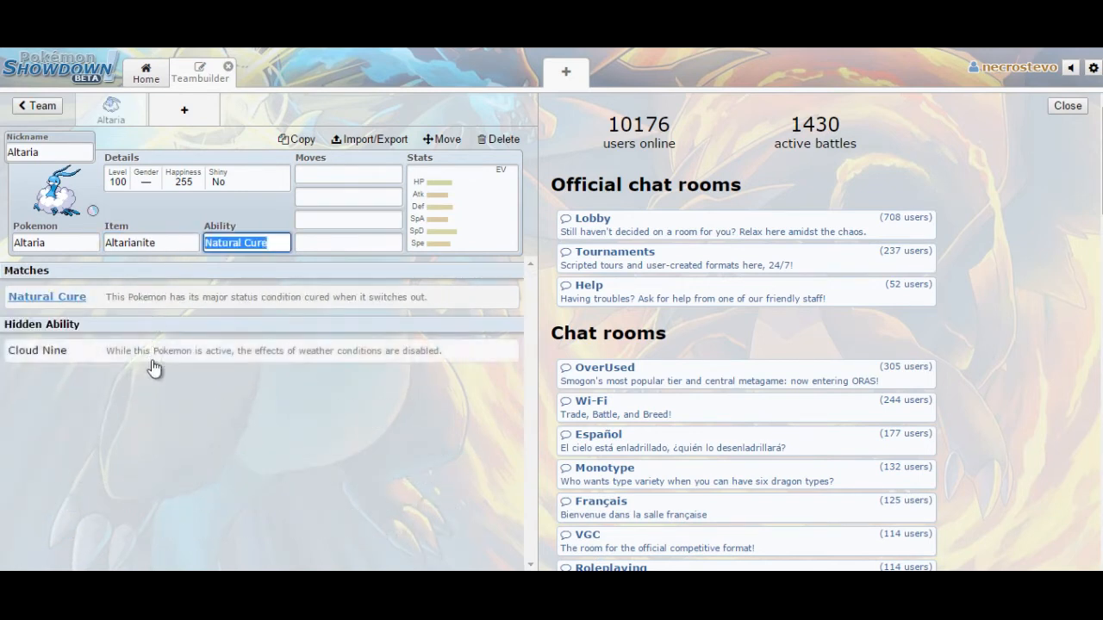
{"action": "left_click", "coordinate": [348, 174]}
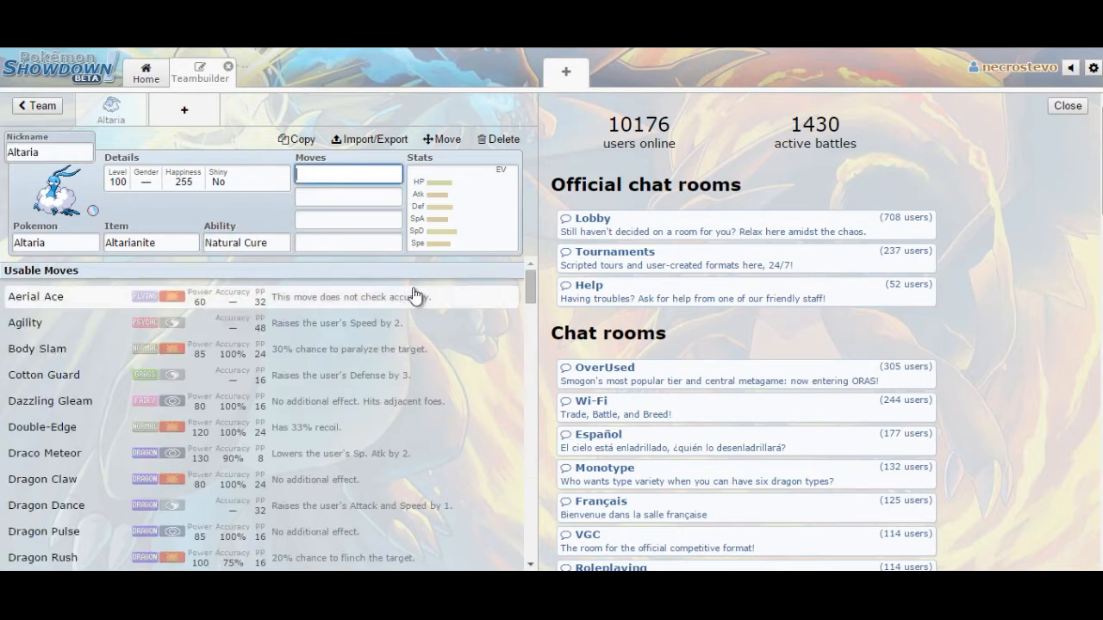
{"action": "mouse_move", "coordinate": [308, 286]}
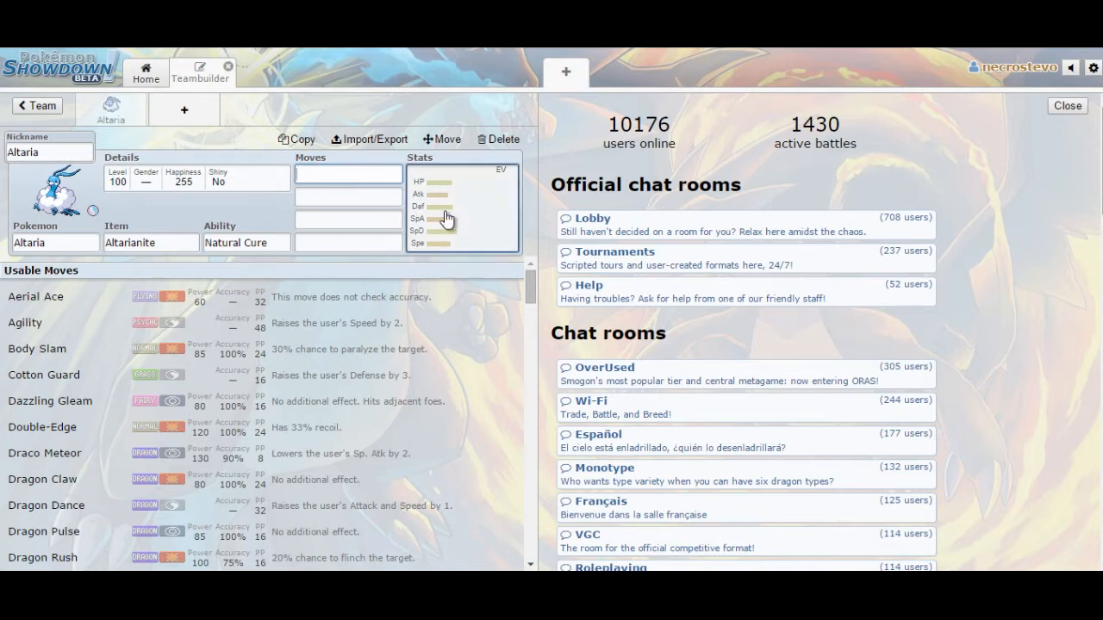
{"action": "left_click", "coordinate": [463, 207]}
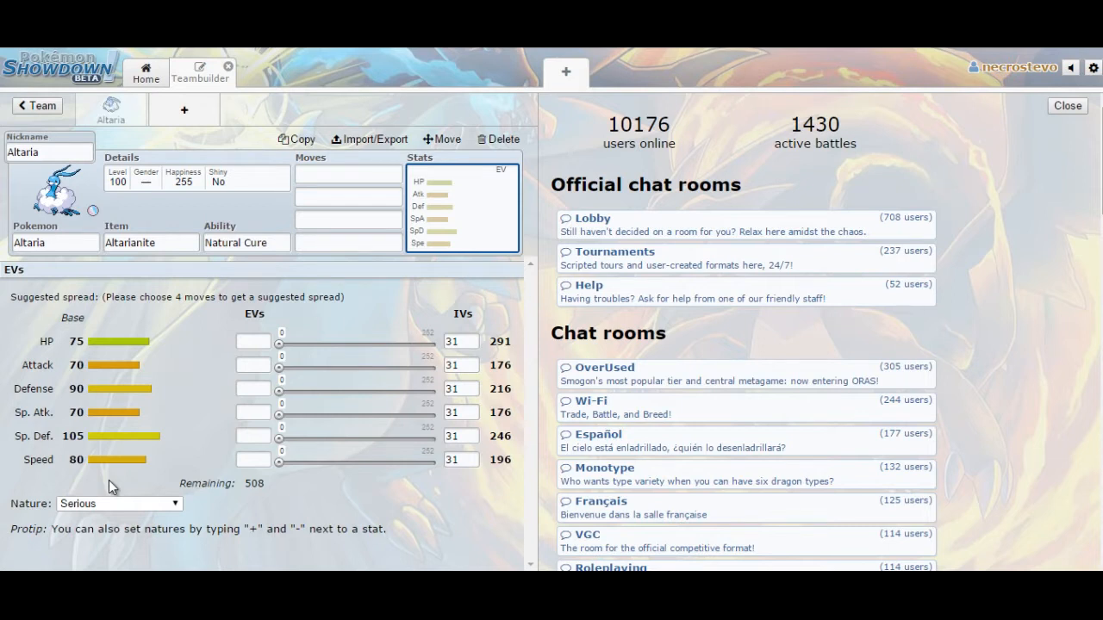
- Enter Hyper Voice, Draco Meteor and Fire Blast as Altaria's moves
{"action": "left_click", "coordinate": [348, 174]}
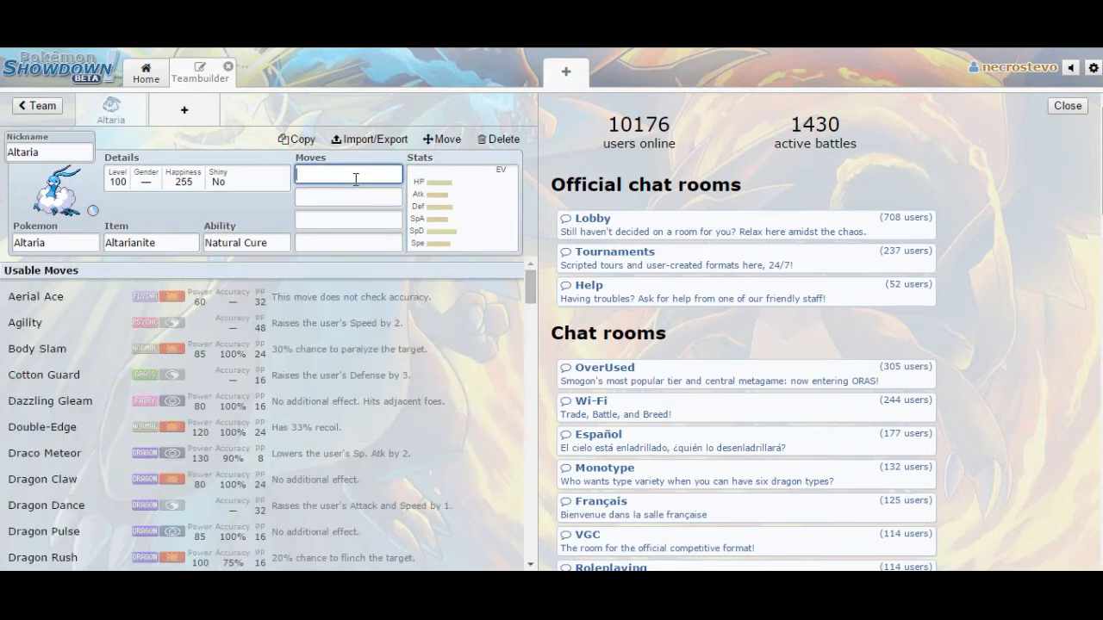
{"action": "type", "text": "hy"}
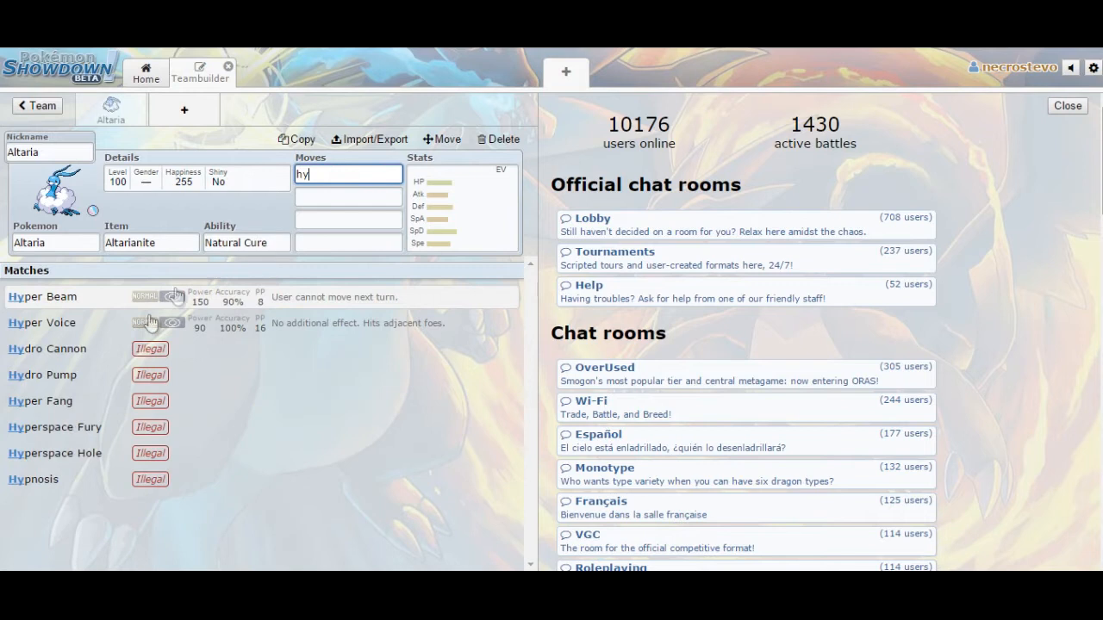
{"action": "left_click", "coordinate": [41, 322]}
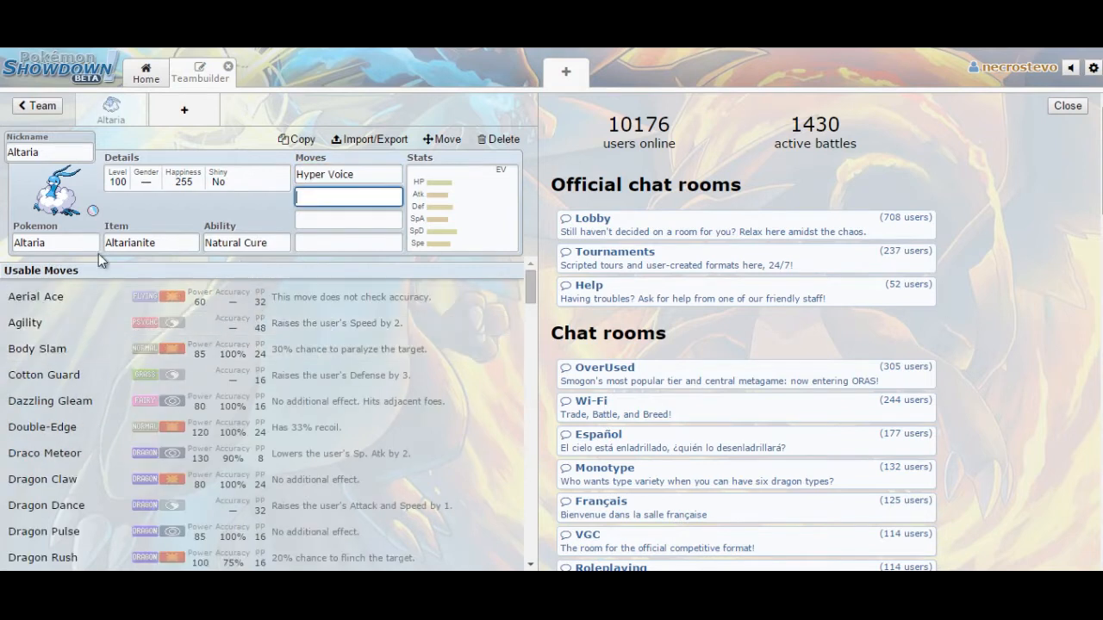
{"action": "mouse_move", "coordinate": [250, 239]}
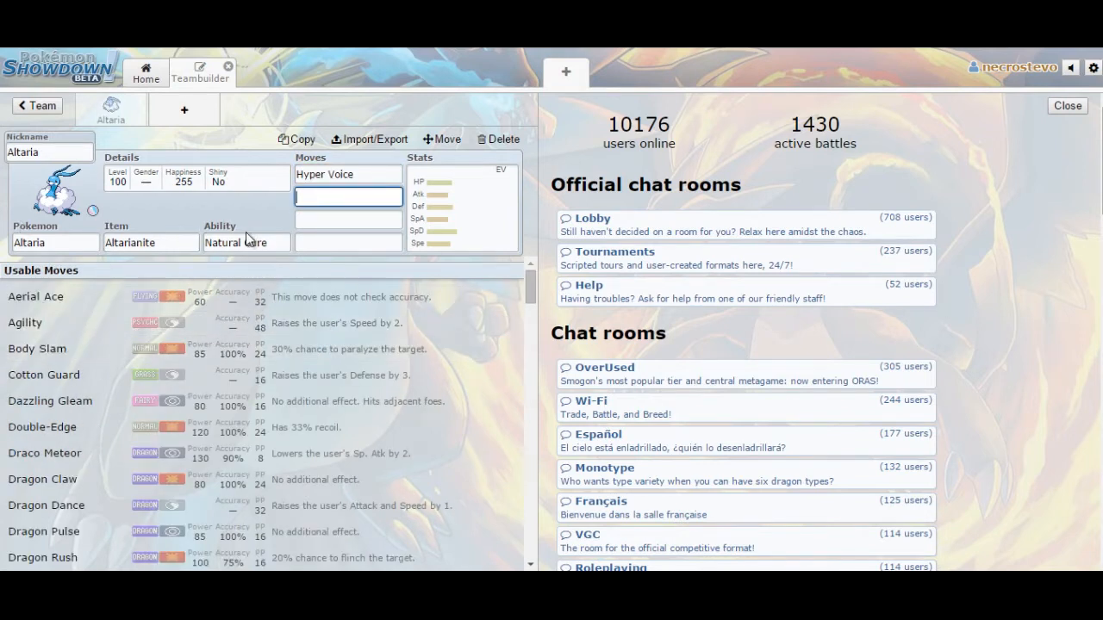
{"action": "mouse_move", "coordinate": [239, 266]}
{"action": "type", "text": "Draco Meteor"}
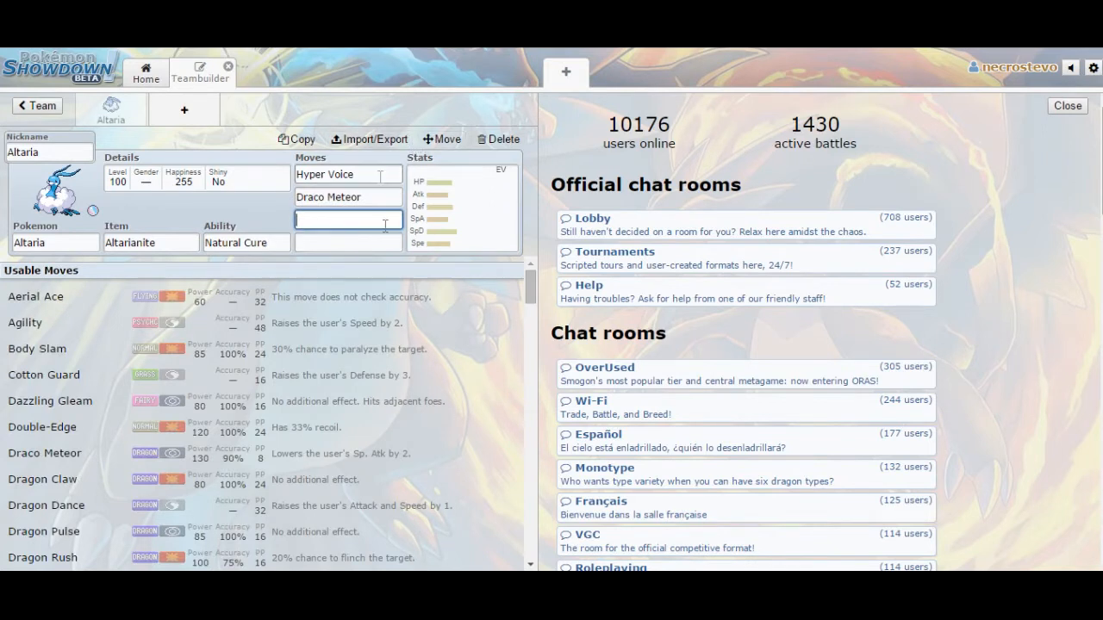
{"action": "type", "text": "f"}
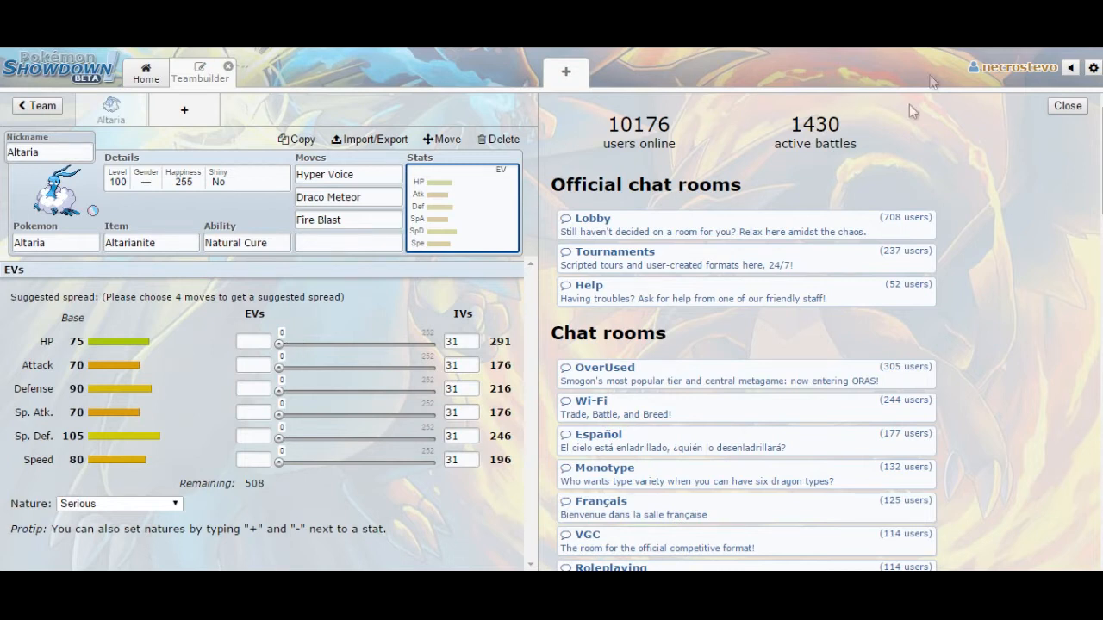
{"action": "mouse_move", "coordinate": [914, 112]}
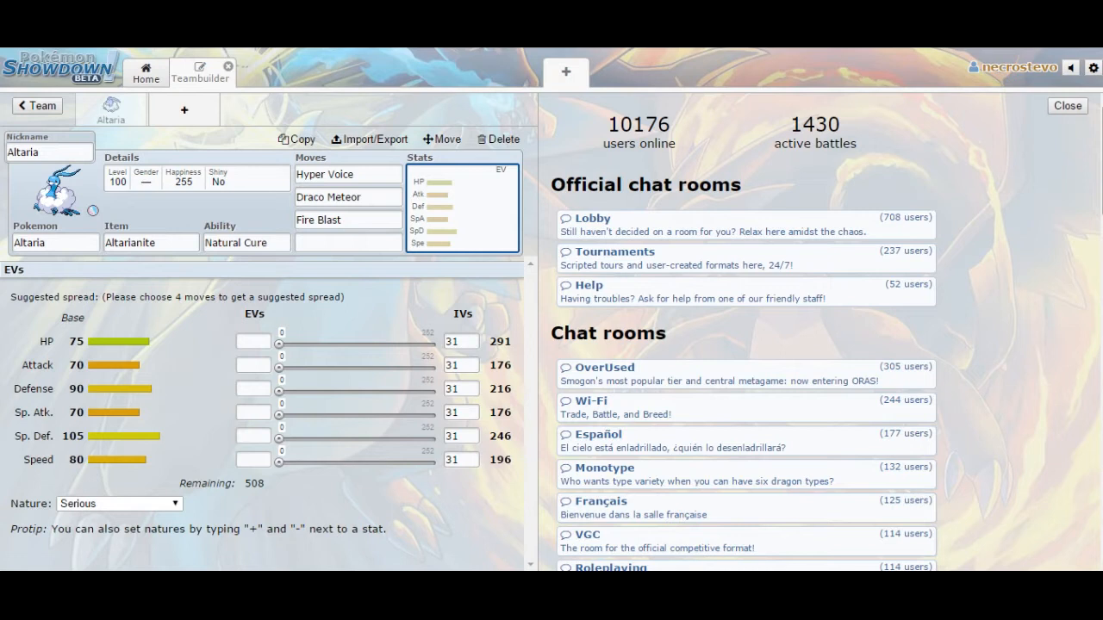
{"action": "mouse_move", "coordinate": [911, 129]}
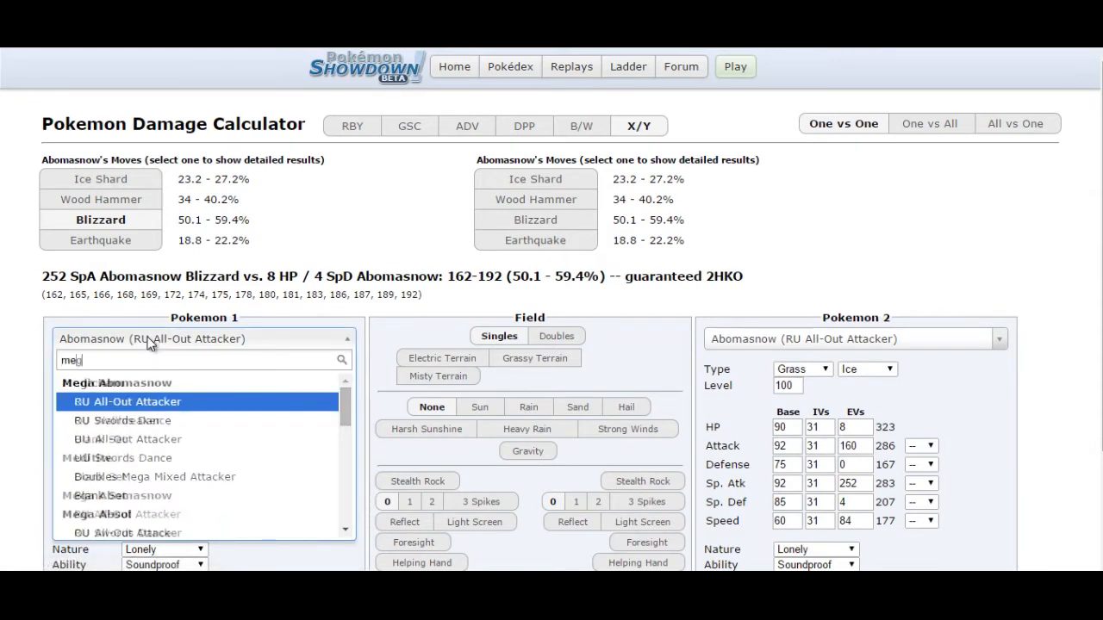
- Set level-50 Mega Altaria special attacker against level-50 Primal Kyogre in the calculator
{"action": "type", "text": "mega alt"}
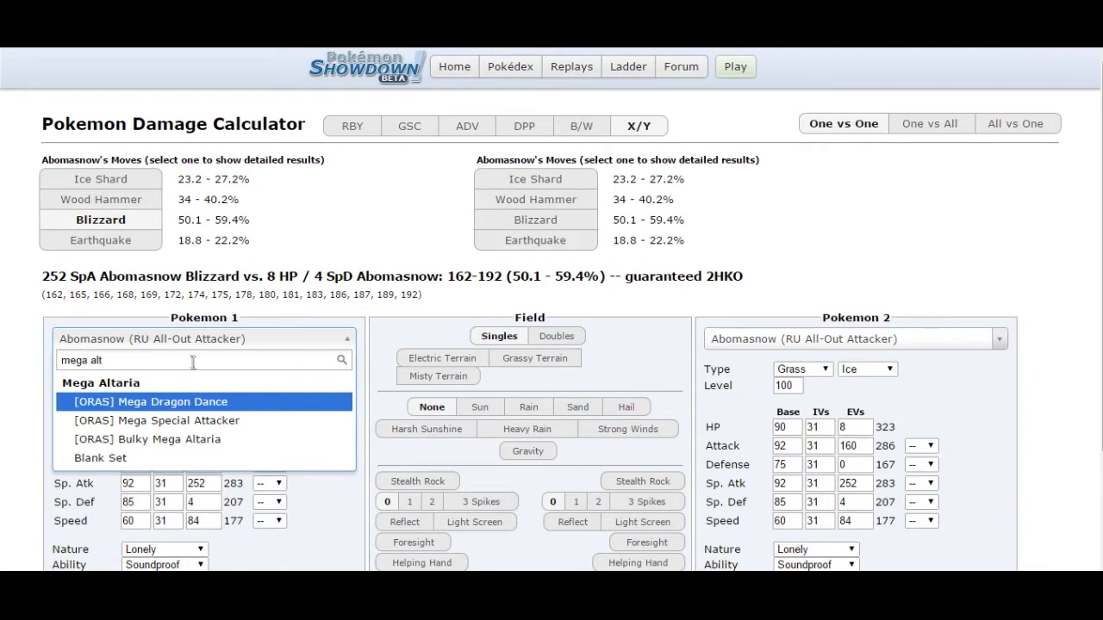
{"action": "mouse_move", "coordinate": [204, 420]}
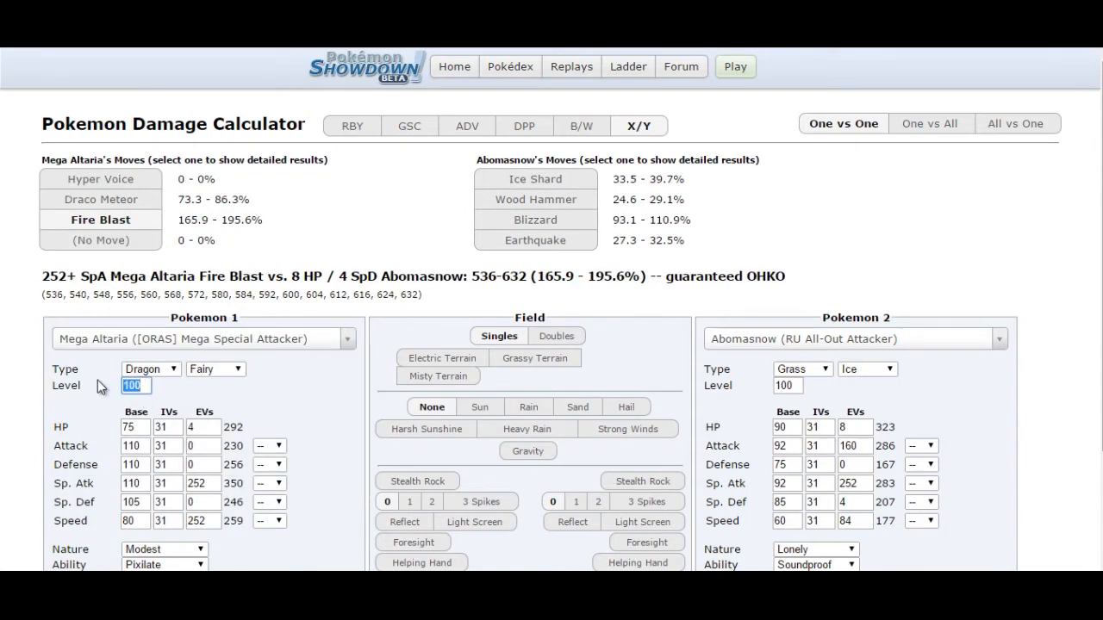
{"action": "type", "text": "50"}
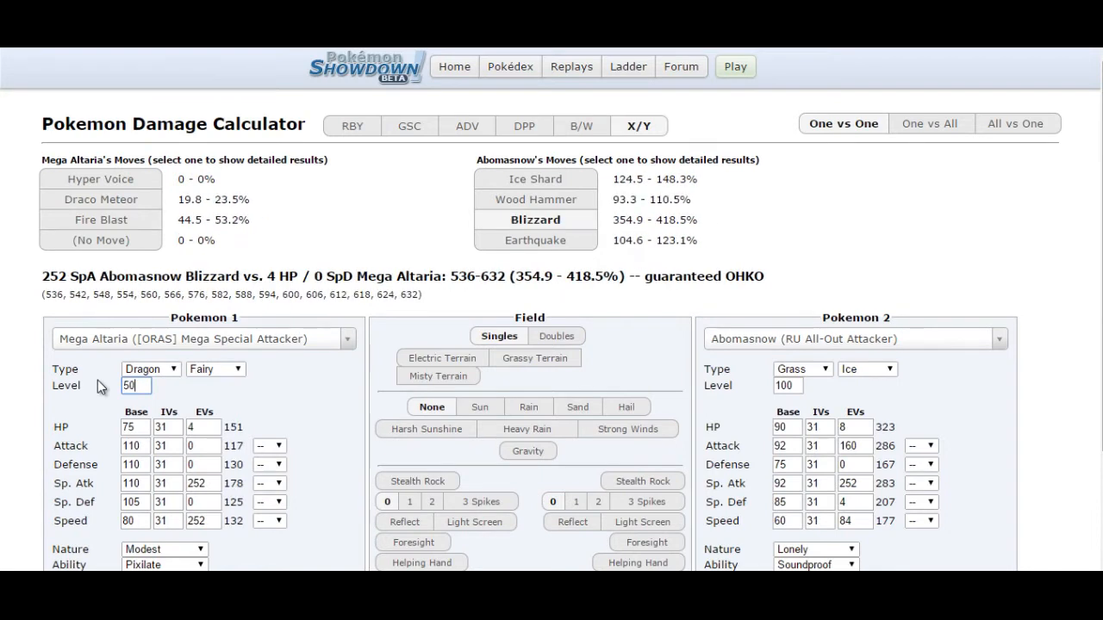
{"action": "left_click", "coordinate": [852, 339]}
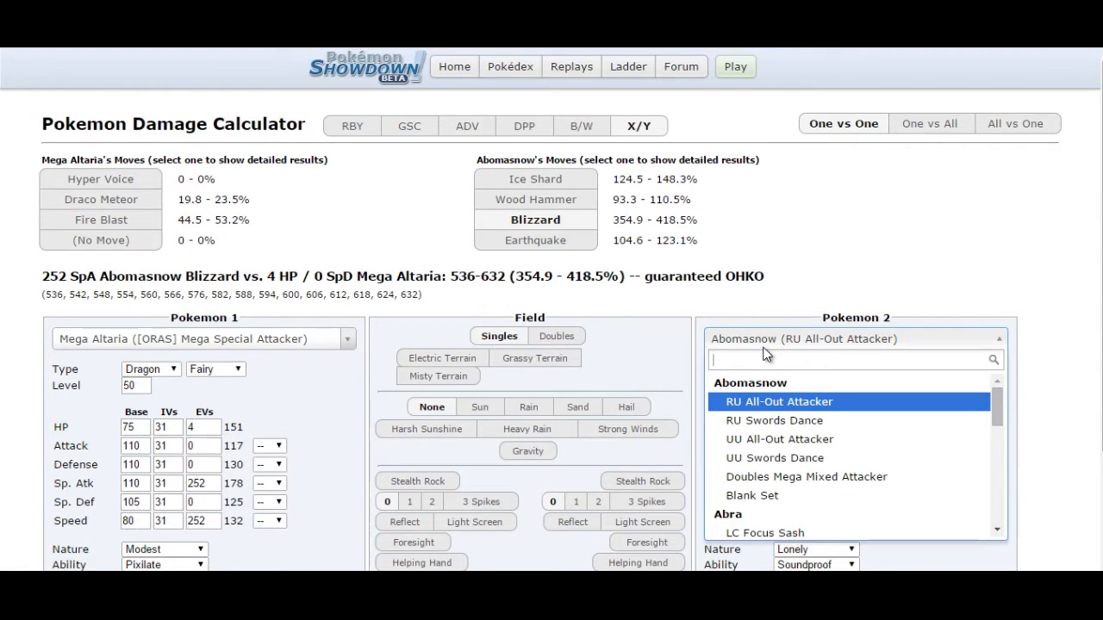
{"action": "type", "text": "primal kyo"}
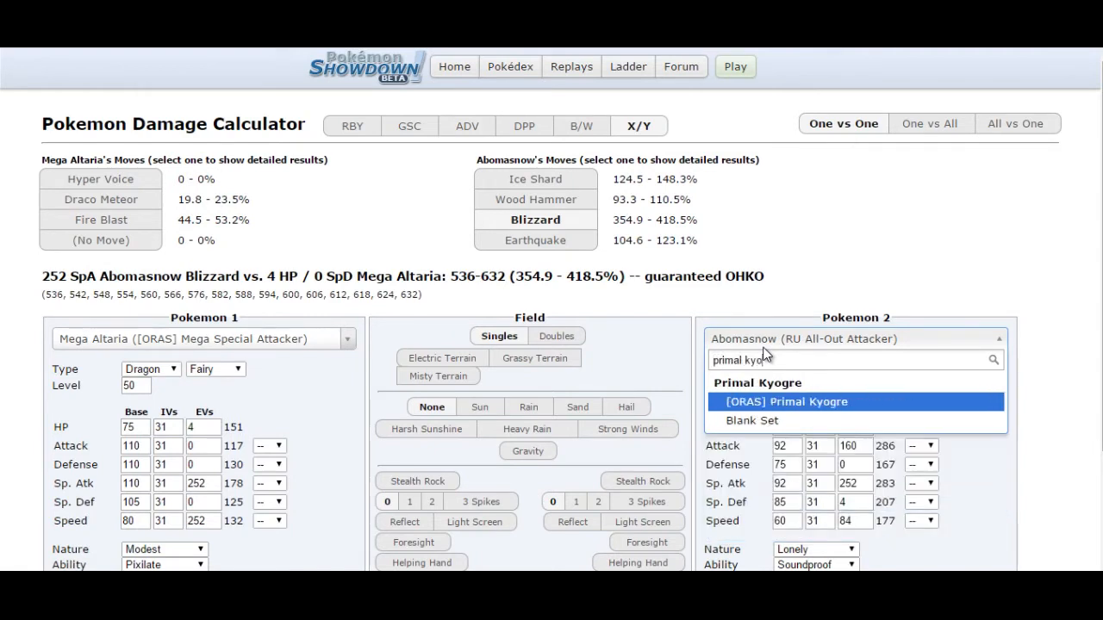
{"action": "left_click", "coordinate": [785, 401]}
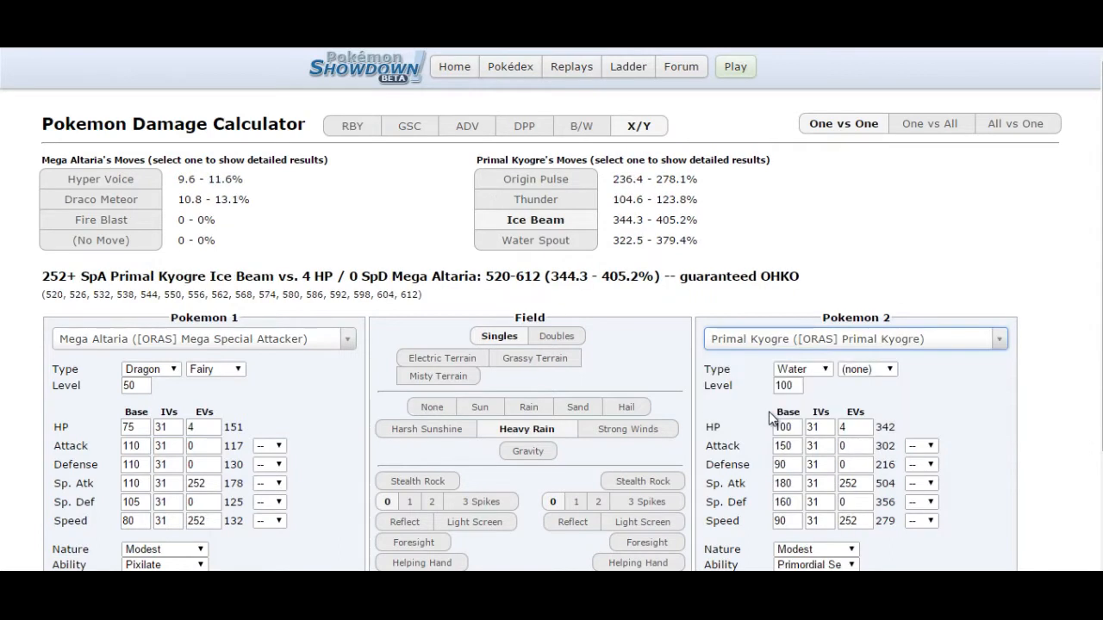
{"action": "mouse_move", "coordinate": [899, 255]}
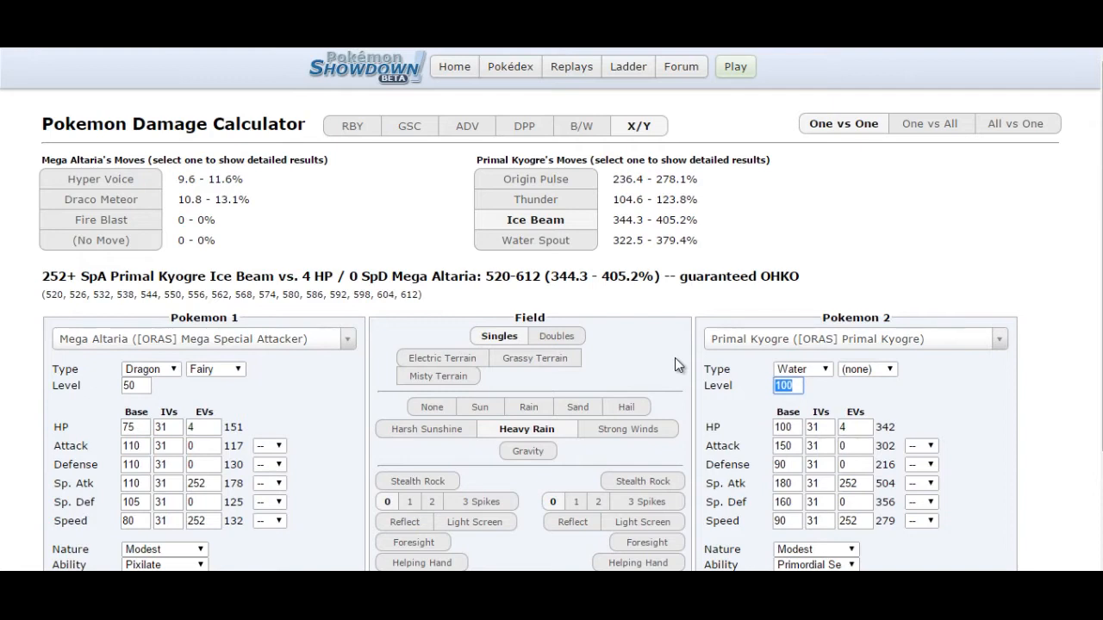
{"action": "type", "text": "50"}
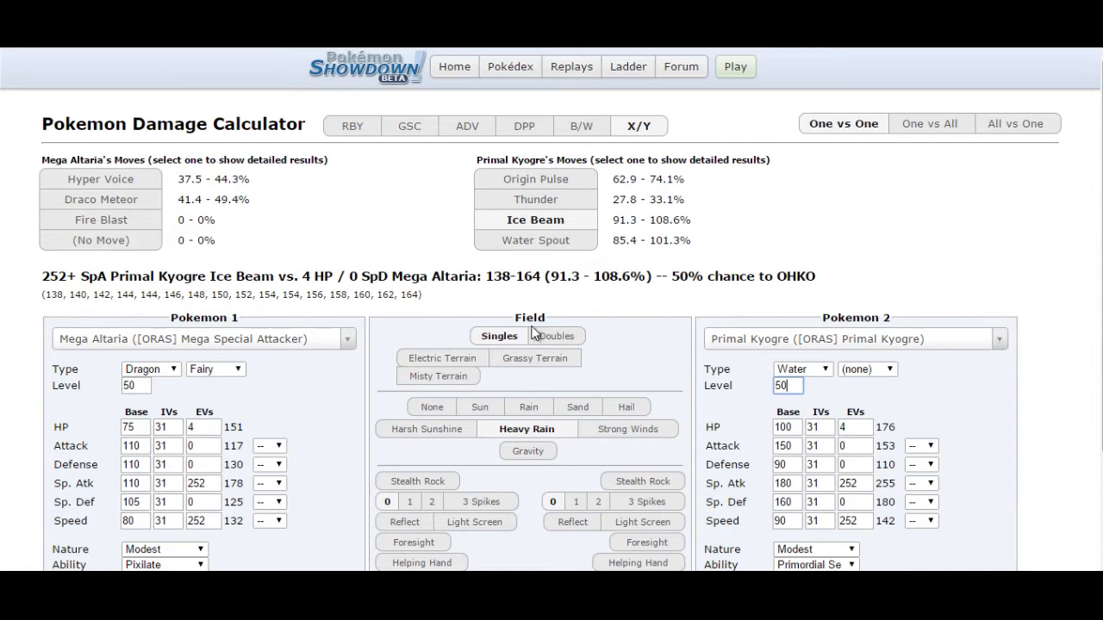
{"action": "left_click", "coordinate": [203, 426]}
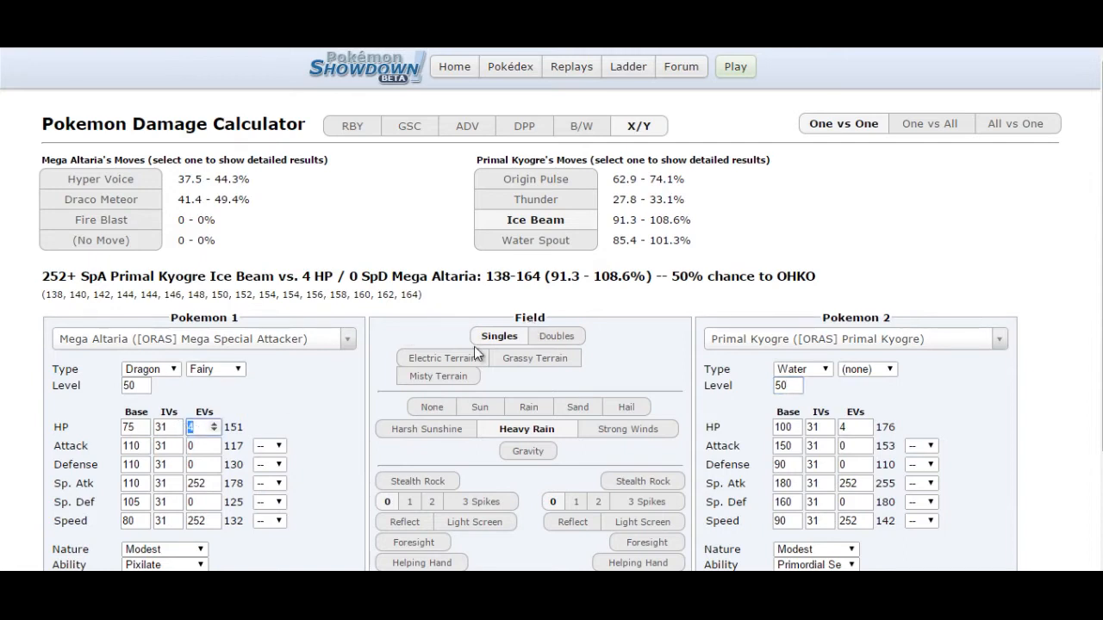
{"action": "type", "text": "84"}
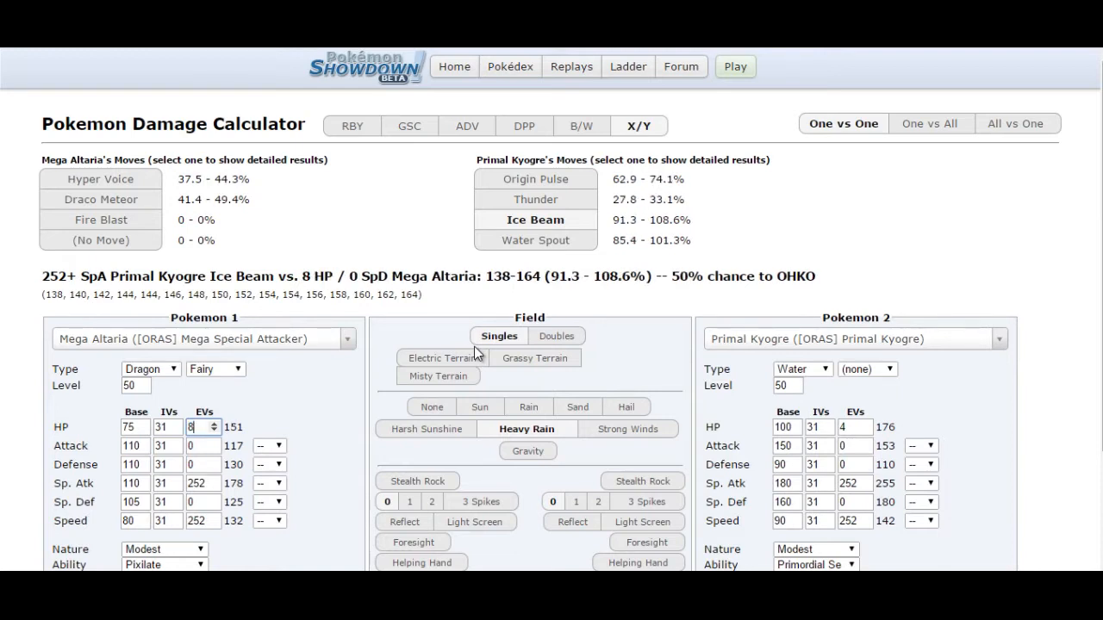
{"action": "type", "text": "00"}
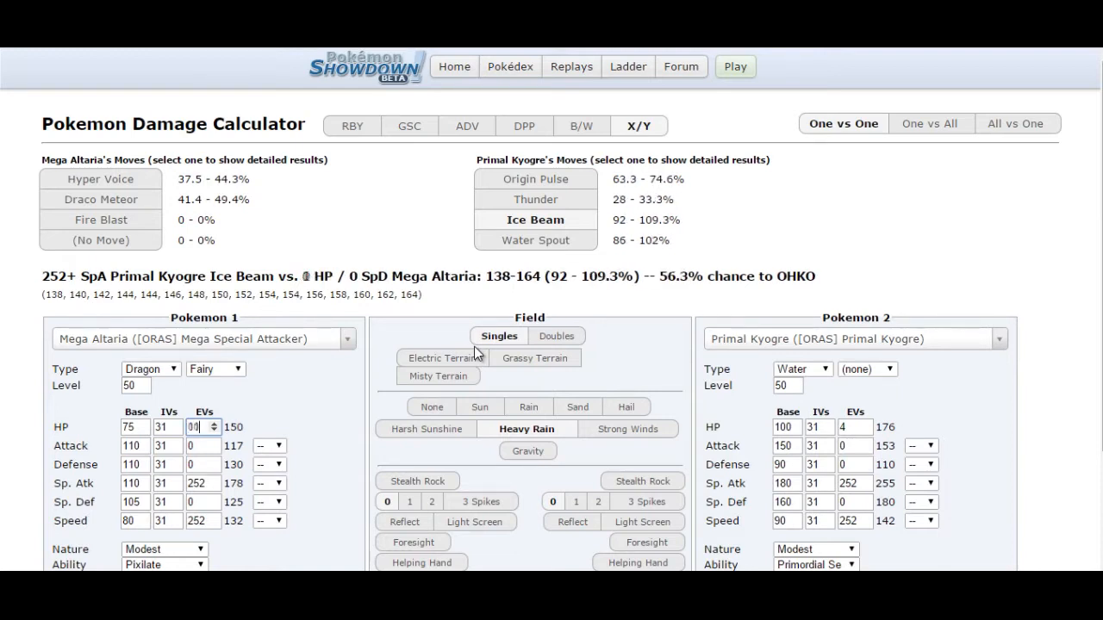
{"action": "type", "text": "104"}
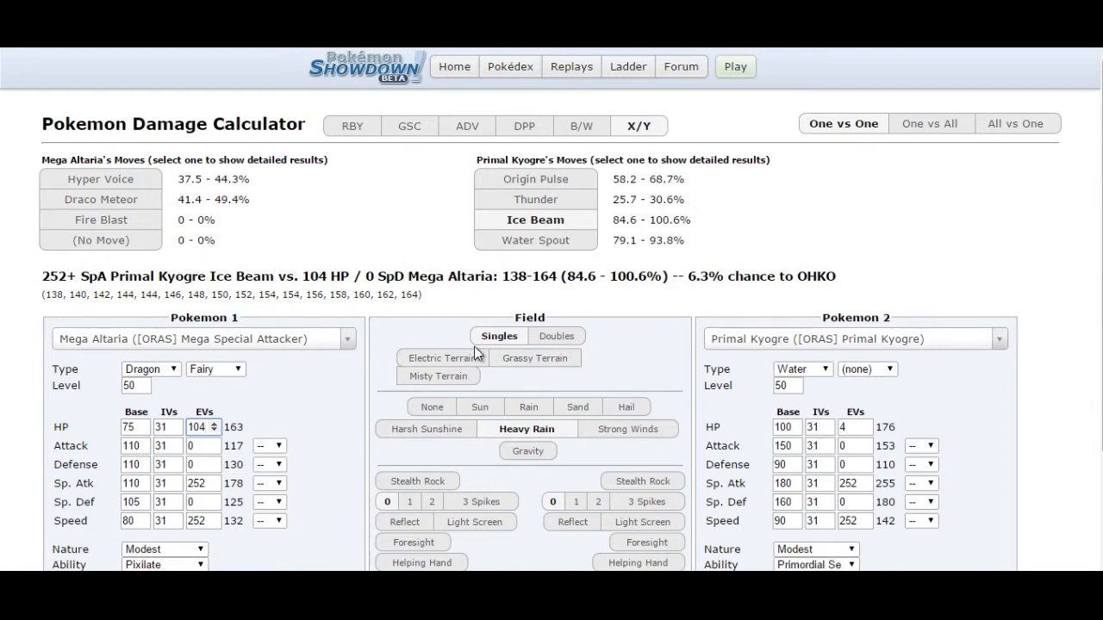
{"action": "type", "text": "112"}
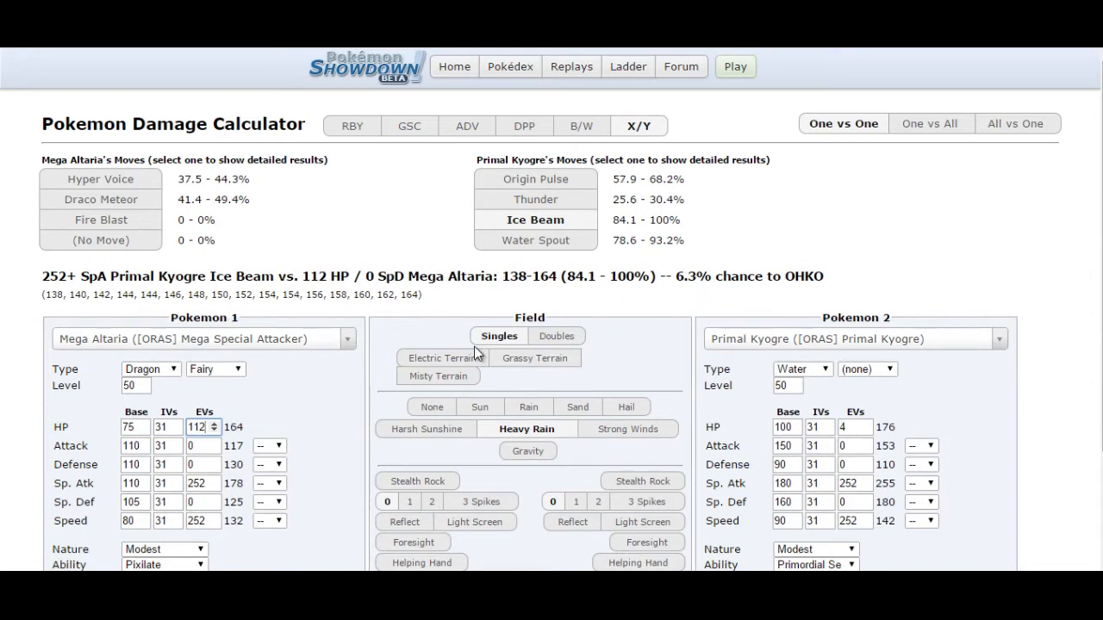
{"action": "type", "text": "1"}
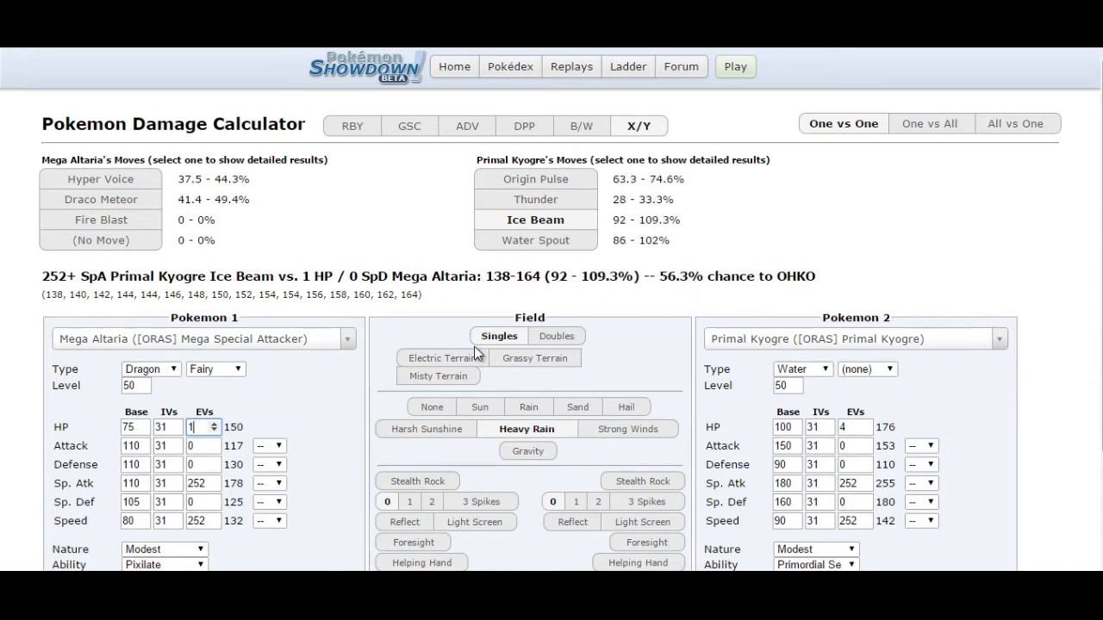
{"action": "type", "text": "120"}
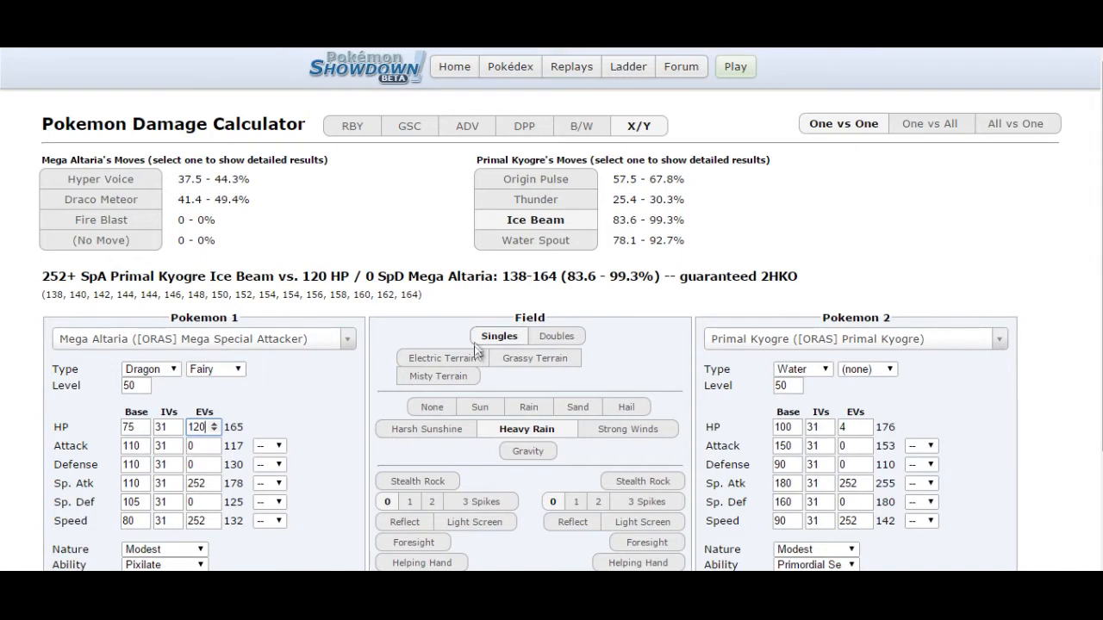
{"action": "mouse_move", "coordinate": [659, 336]}
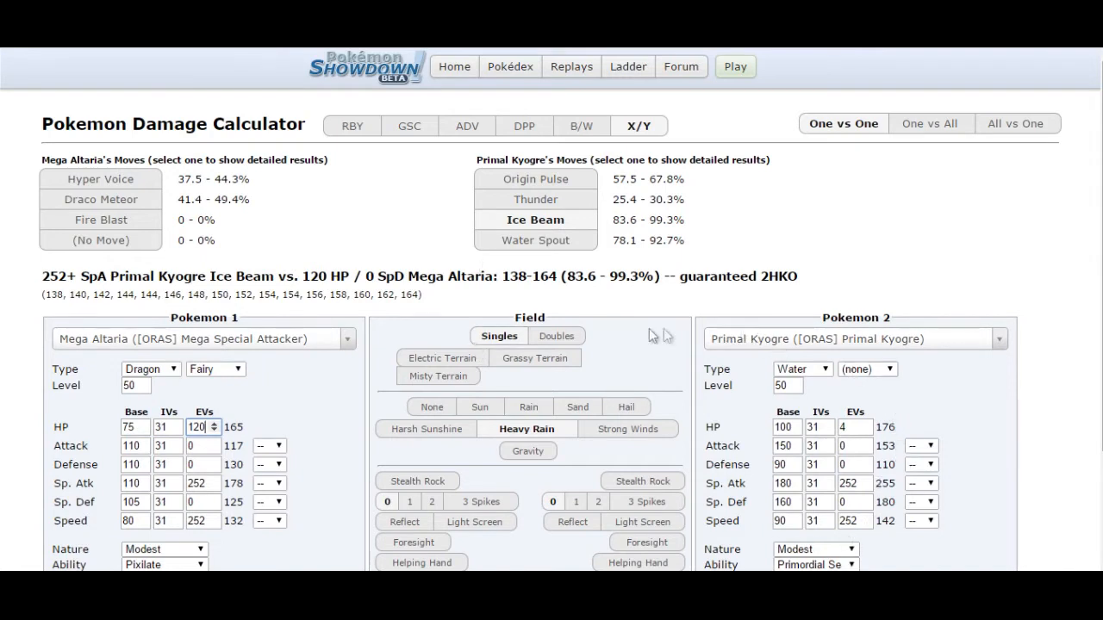
{"action": "mouse_move", "coordinate": [574, 449]}
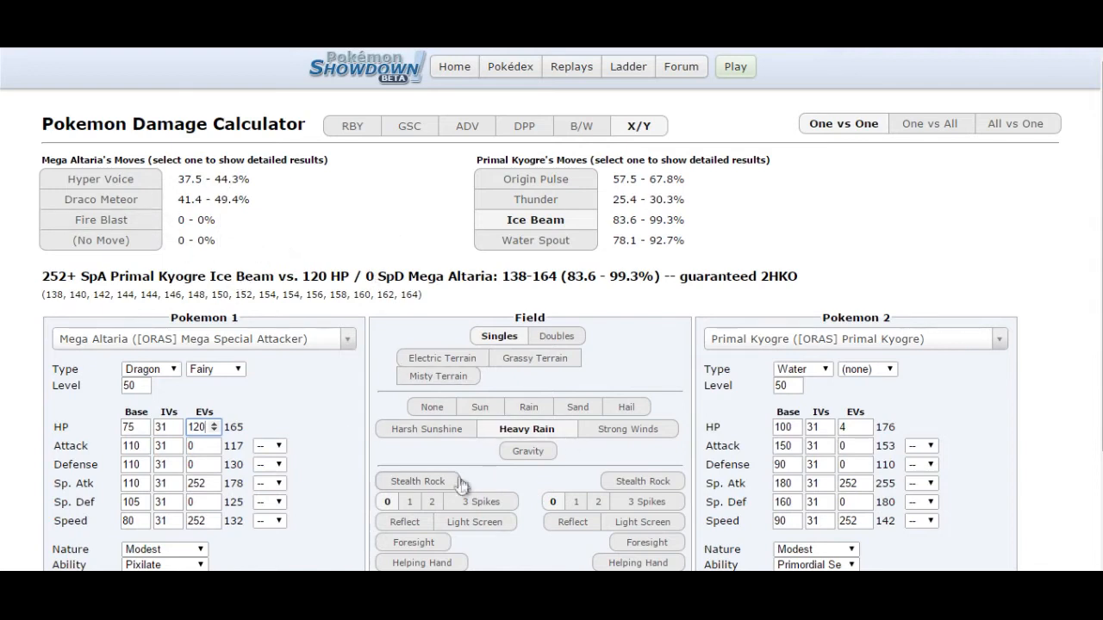
{"action": "mouse_move", "coordinate": [422, 471]}
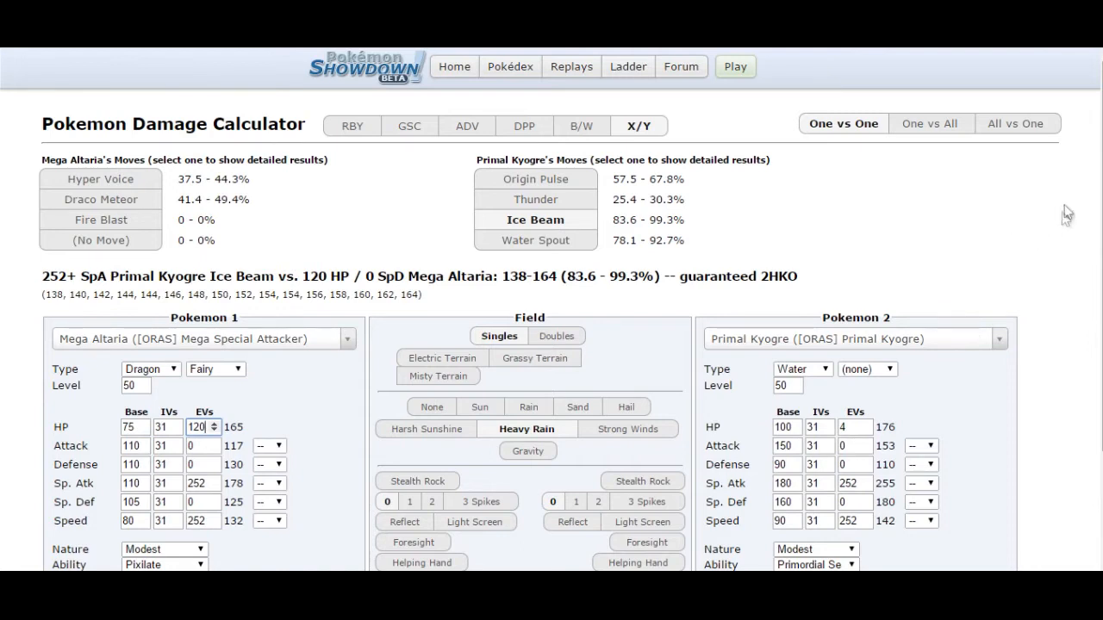
{"action": "mouse_move", "coordinate": [214, 494]}
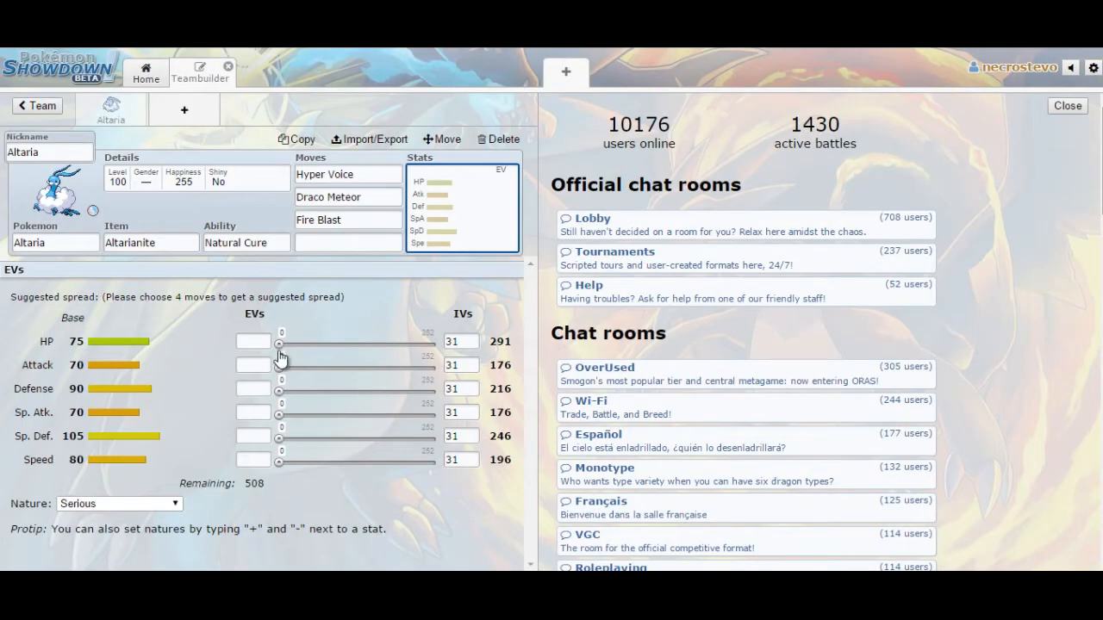
- Give Altaria 120 HP, 252 Sp. Atk, 136 Speed EVs and a Modest nature
{"action": "left_click_drag", "start_coordinate": [280, 344], "coordinate": [355, 344]}
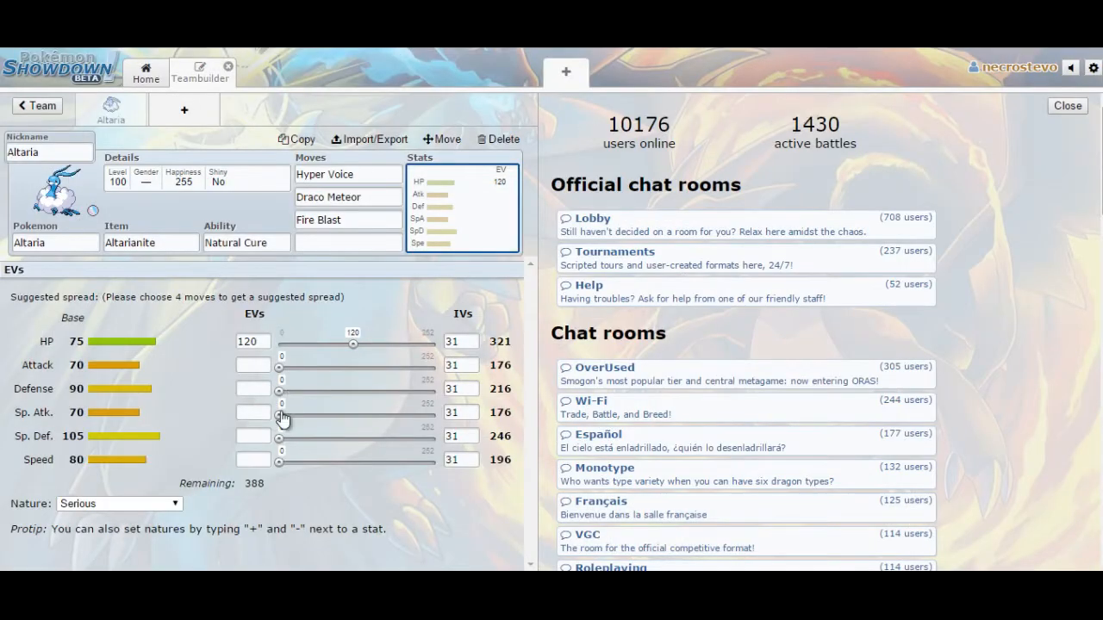
{"action": "left_click_drag", "start_coordinate": [280, 415], "coordinate": [428, 415]}
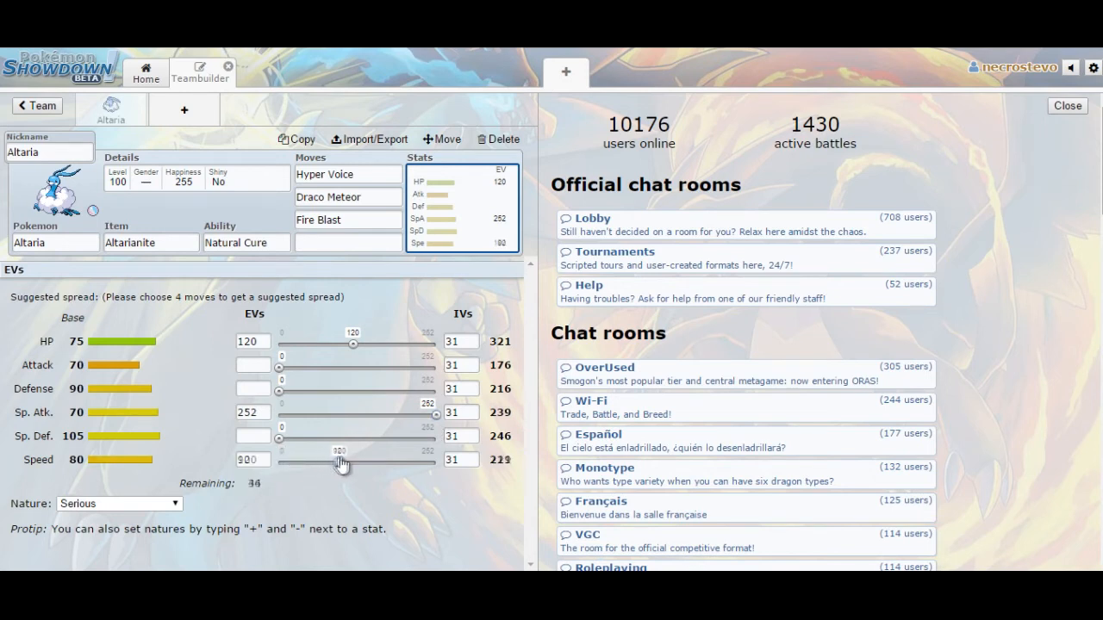
{"action": "left_click_drag", "start_coordinate": [340, 463], "coordinate": [362, 462]}
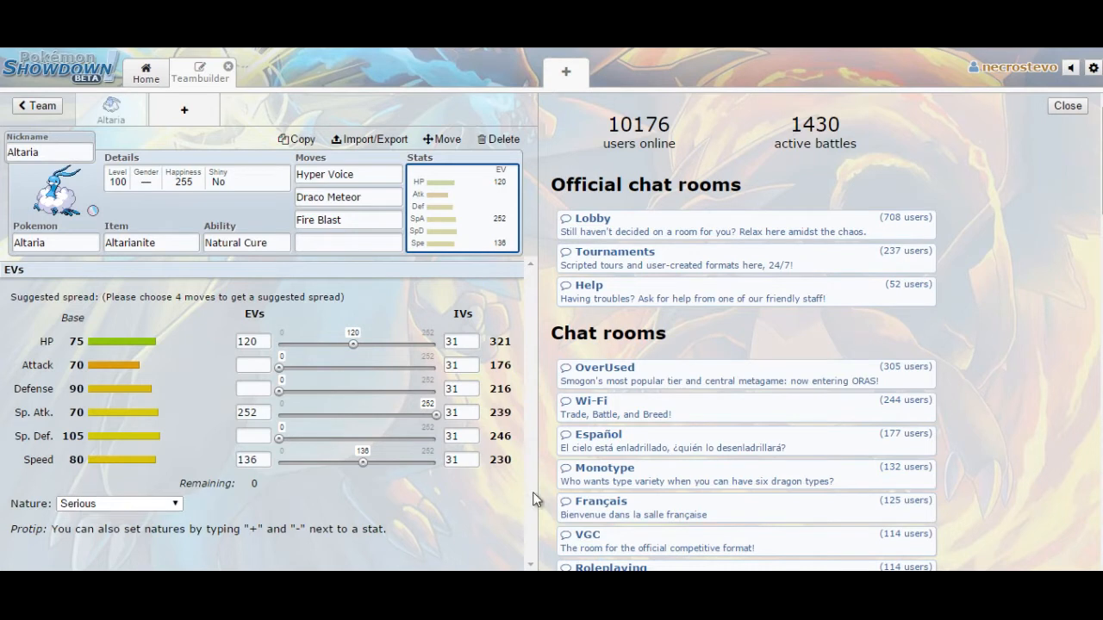
{"action": "left_click", "coordinate": [119, 503]}
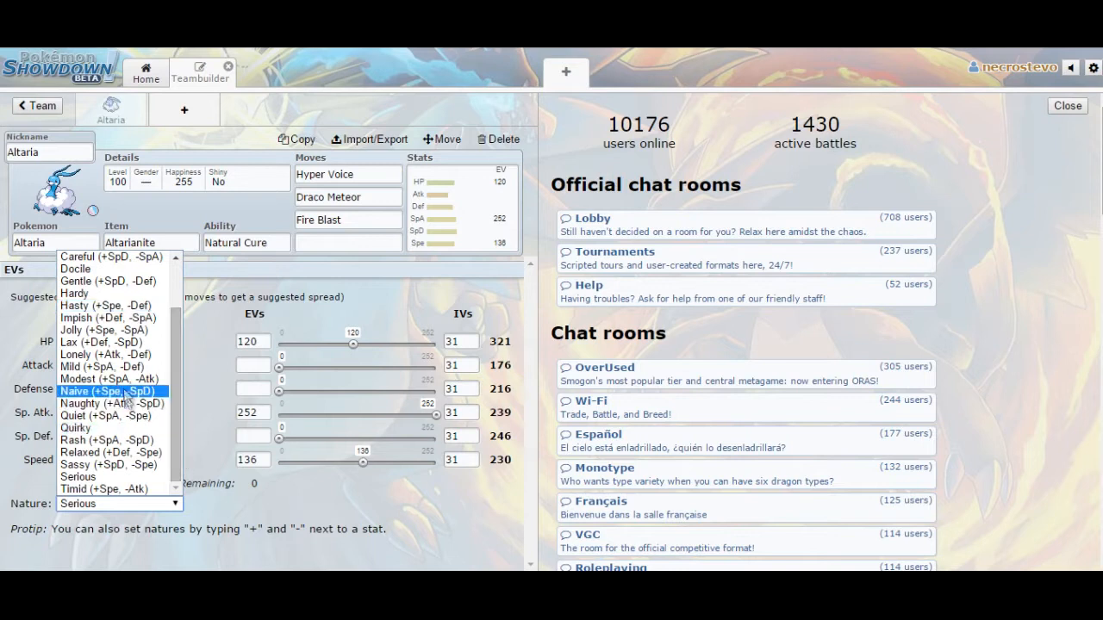
{"action": "left_click", "coordinate": [107, 390]}
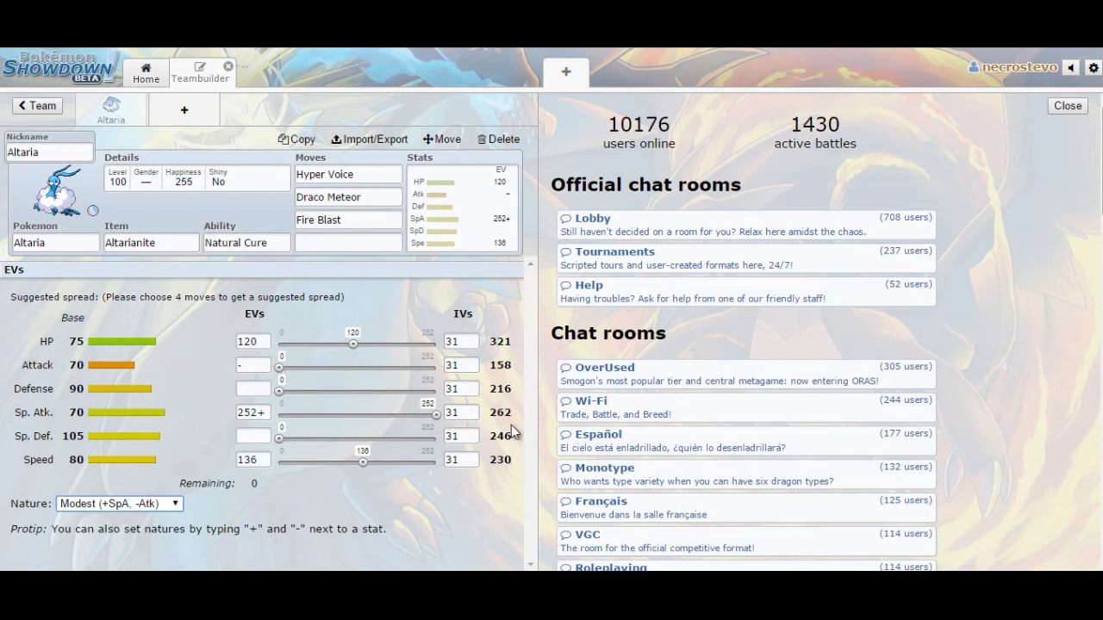
{"action": "mouse_move", "coordinate": [528, 364]}
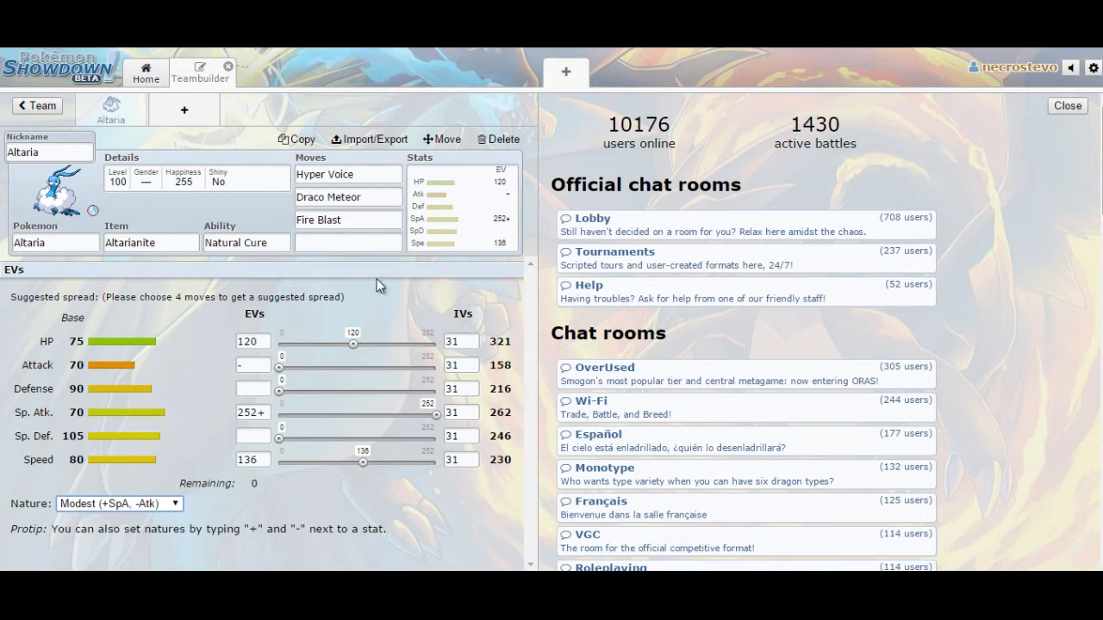
{"action": "mouse_move", "coordinate": [308, 284]}
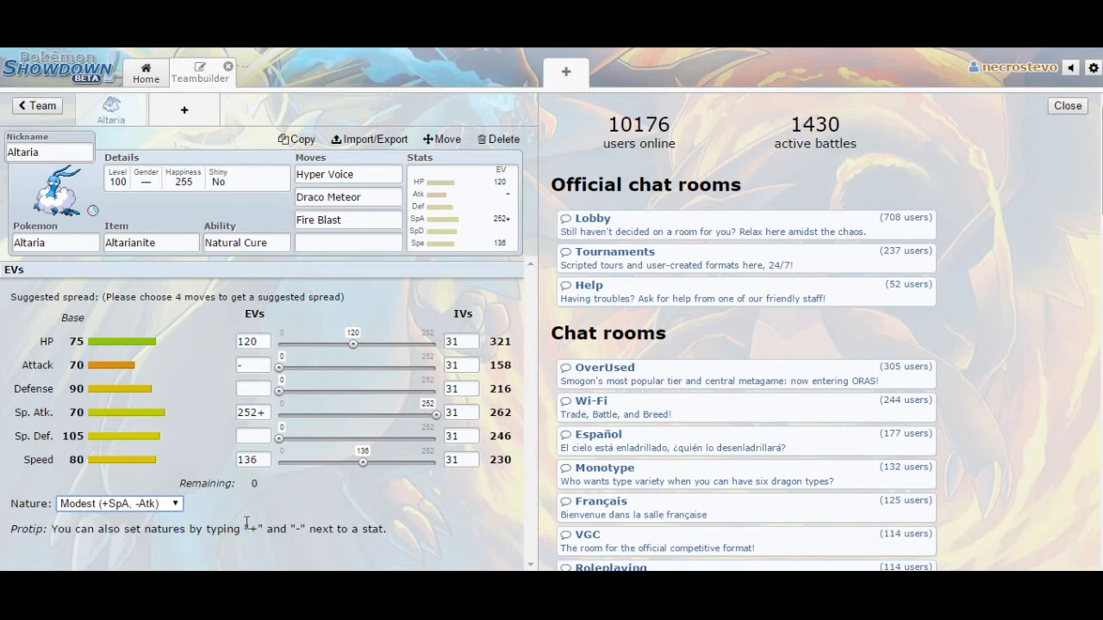
{"action": "mouse_move", "coordinate": [216, 514]}
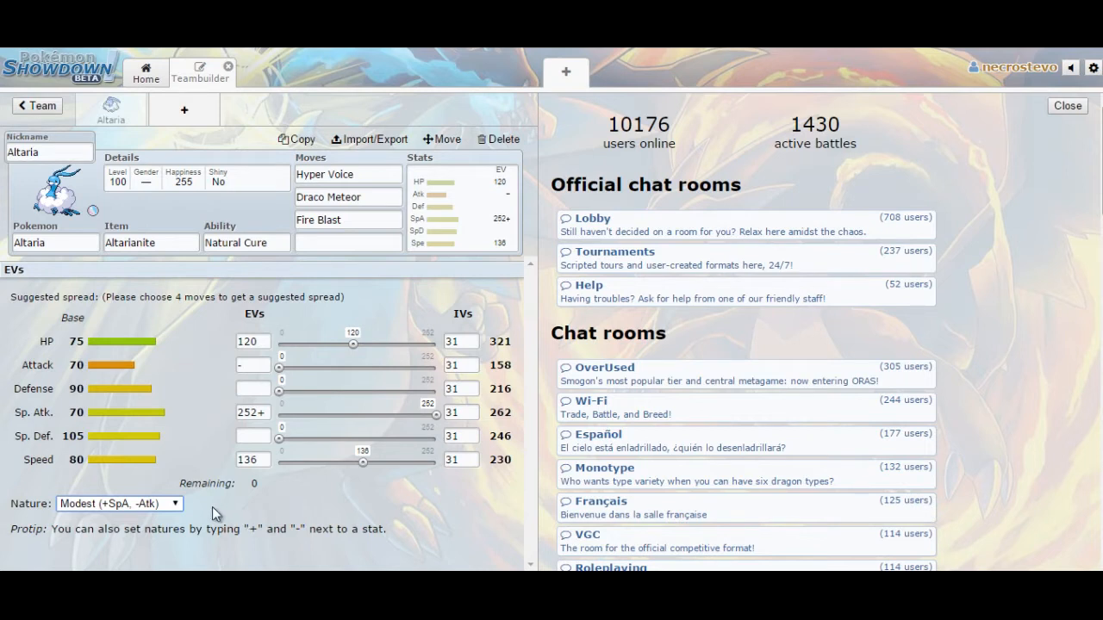
{"action": "mouse_move", "coordinate": [293, 343]}
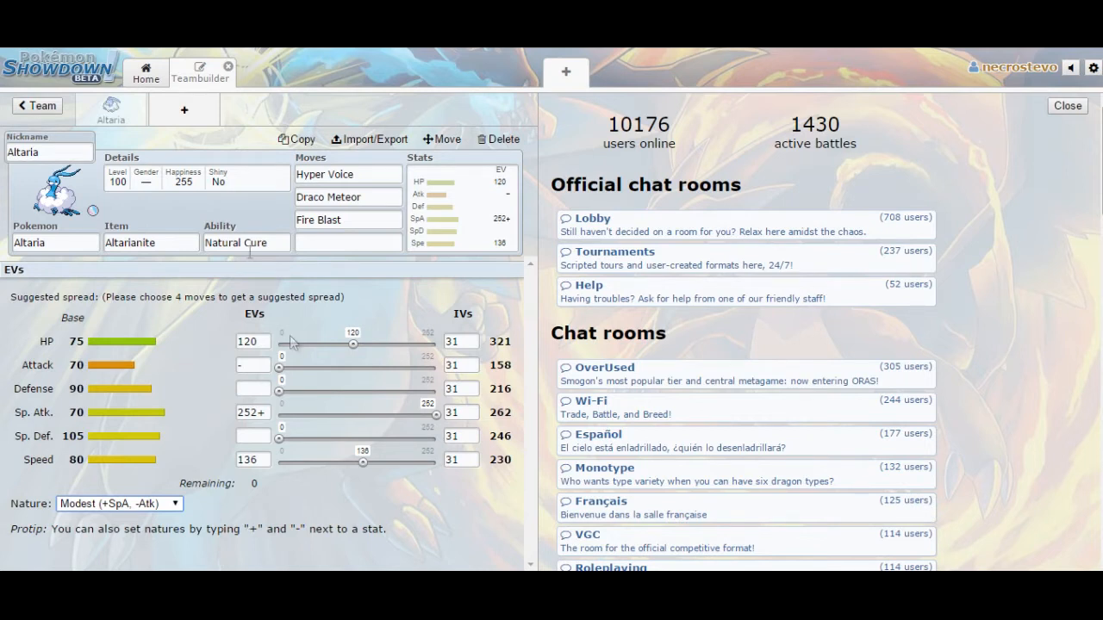
- Enter Protect as Altaria's fourth move
{"action": "left_click", "coordinate": [348, 242]}
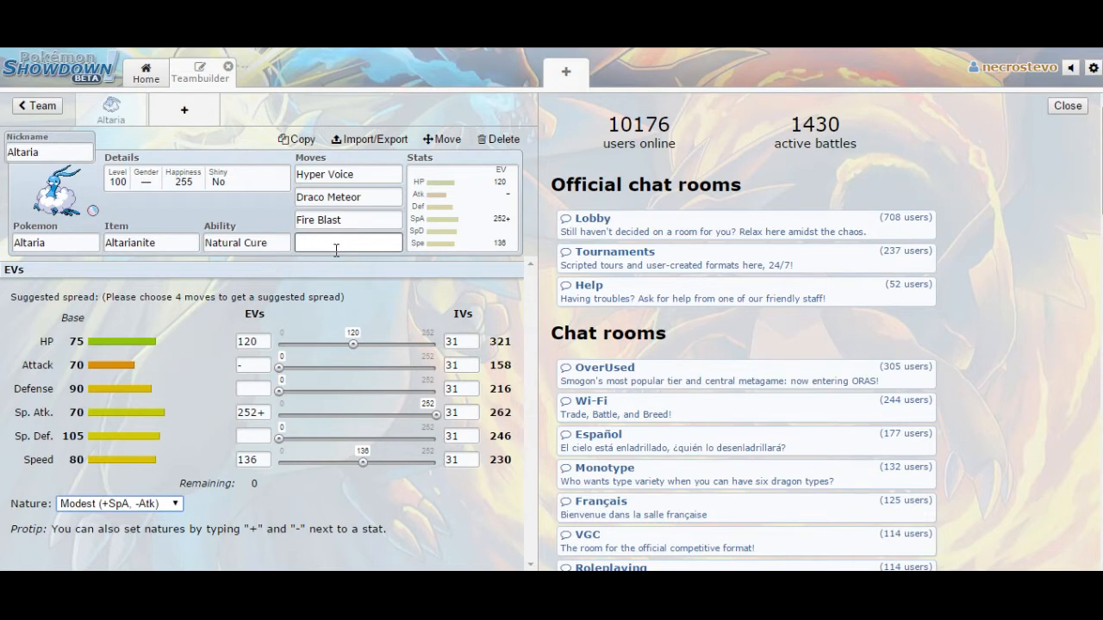
{"action": "left_click", "coordinate": [348, 242]}
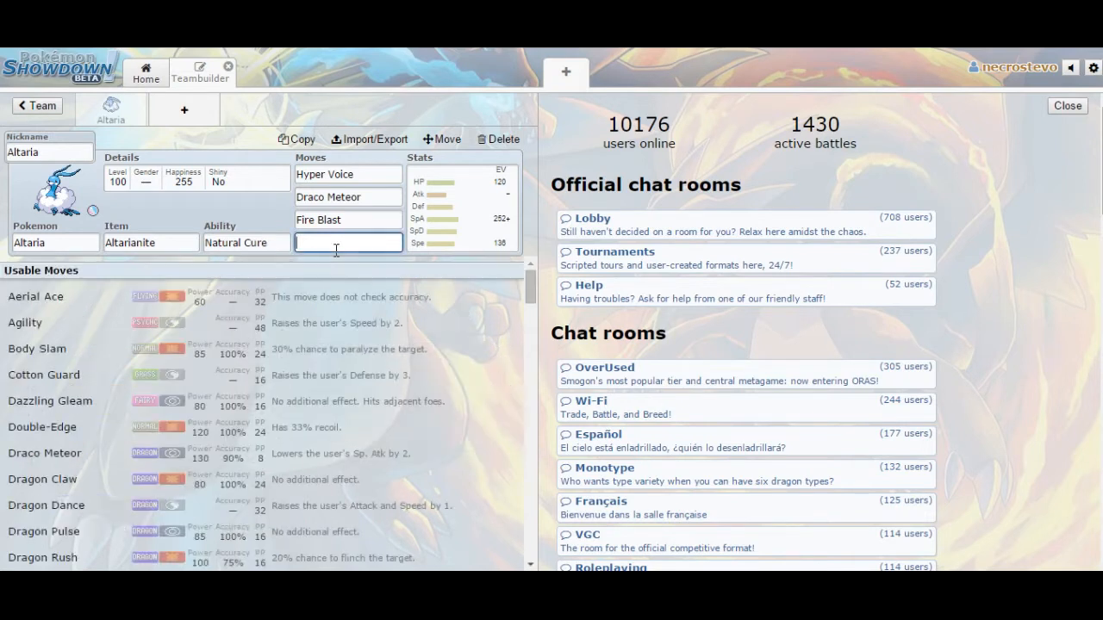
{"action": "type", "text": "Protect"}
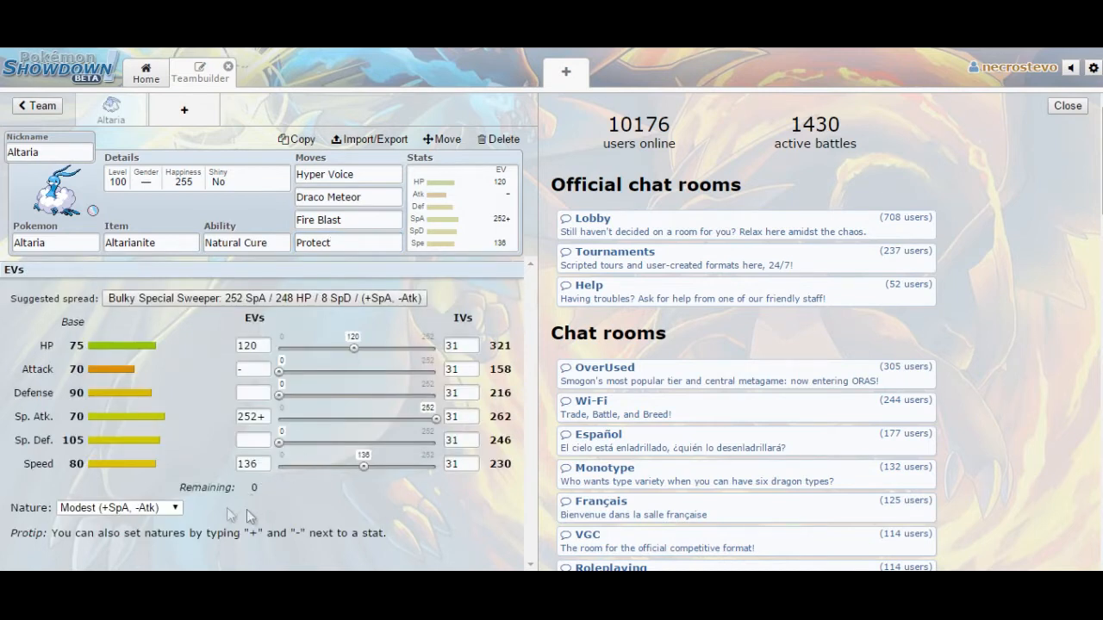
{"action": "mouse_move", "coordinate": [386, 512]}
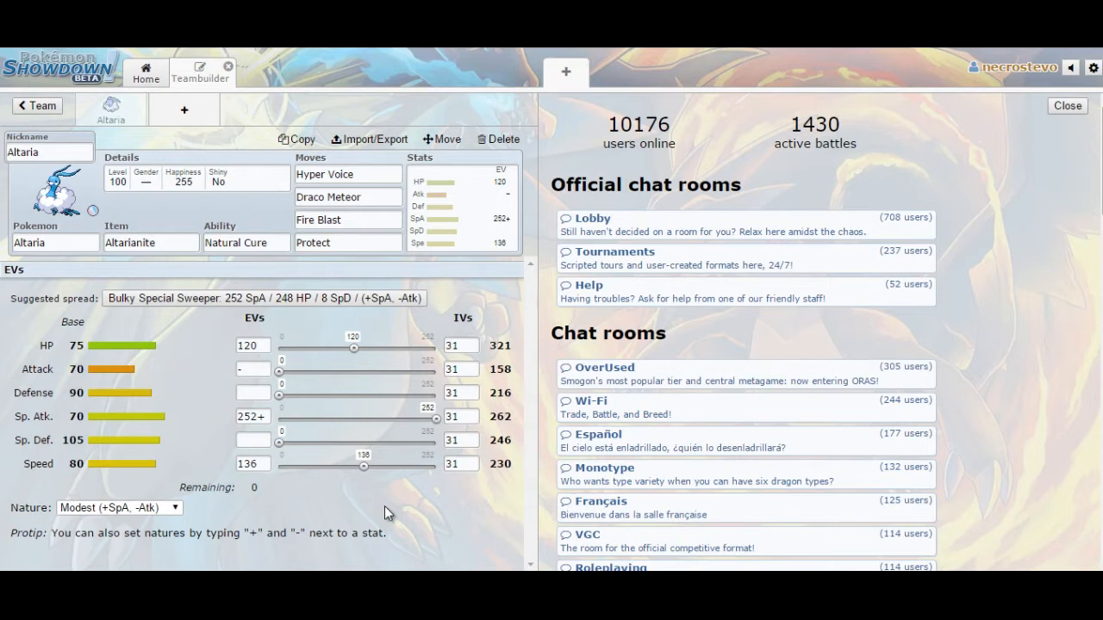
{"action": "mouse_move", "coordinate": [325, 399]}
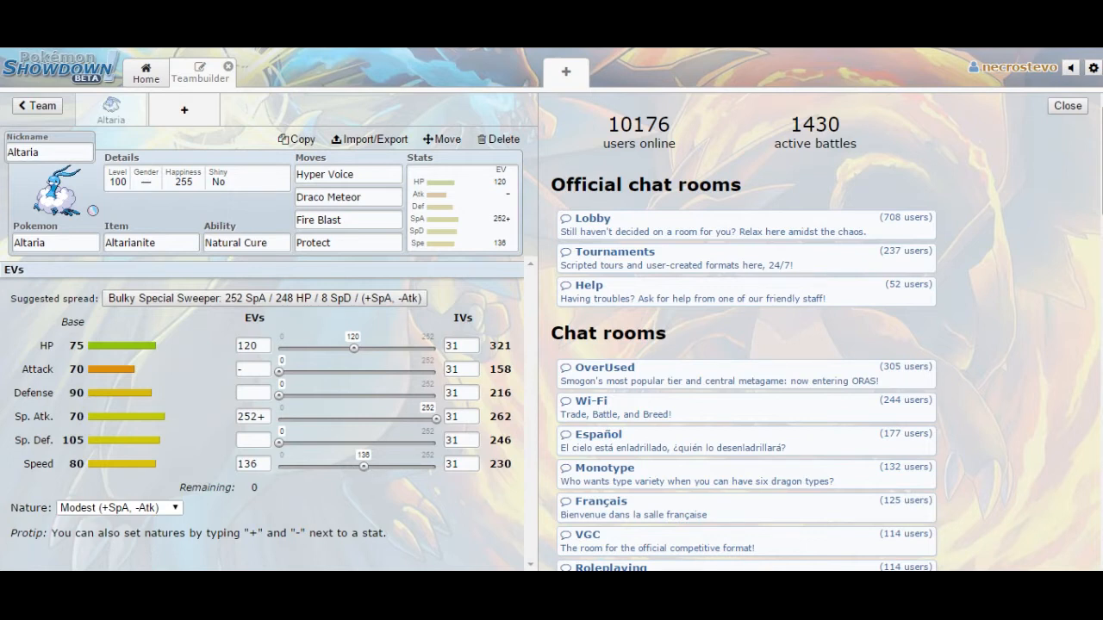
{"action": "mouse_move", "coordinate": [504, 483]}
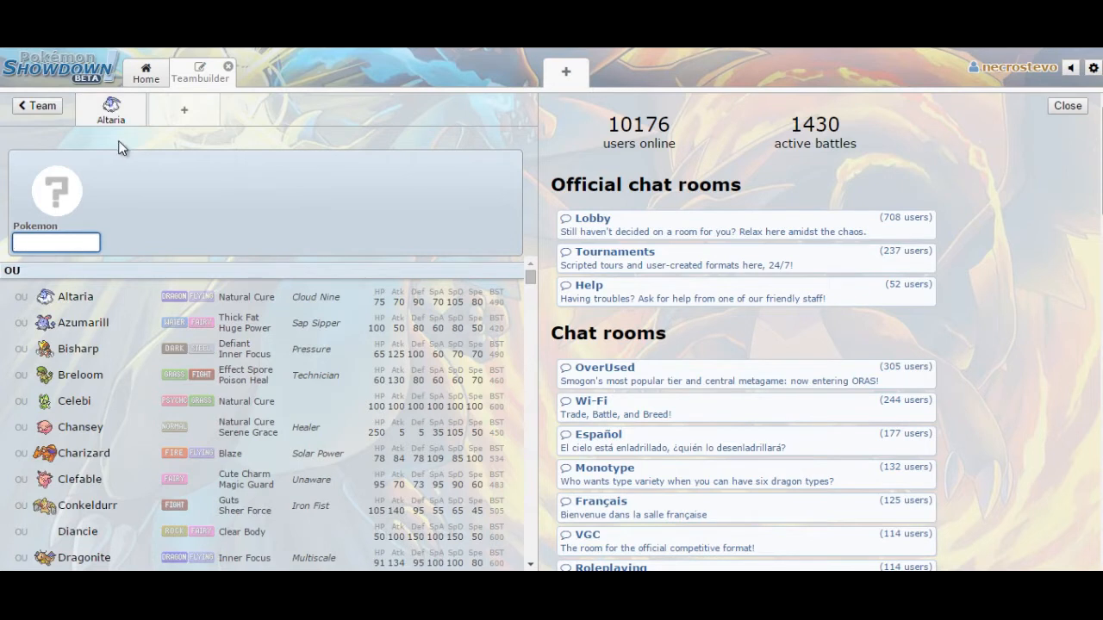
{"action": "mouse_move", "coordinate": [121, 179]}
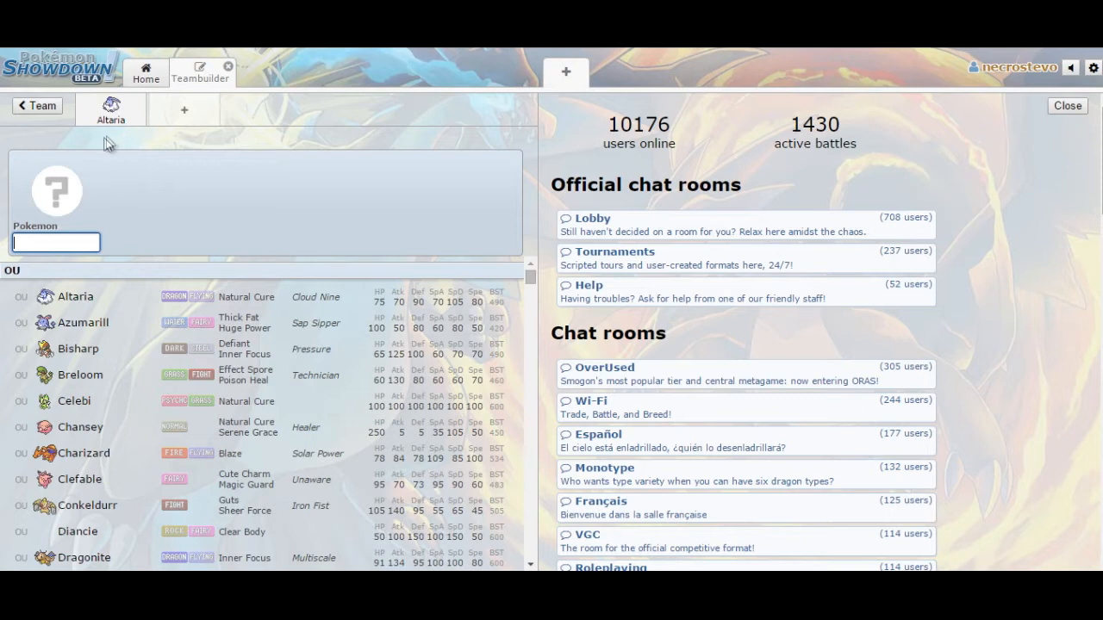
{"action": "mouse_move", "coordinate": [146, 144]}
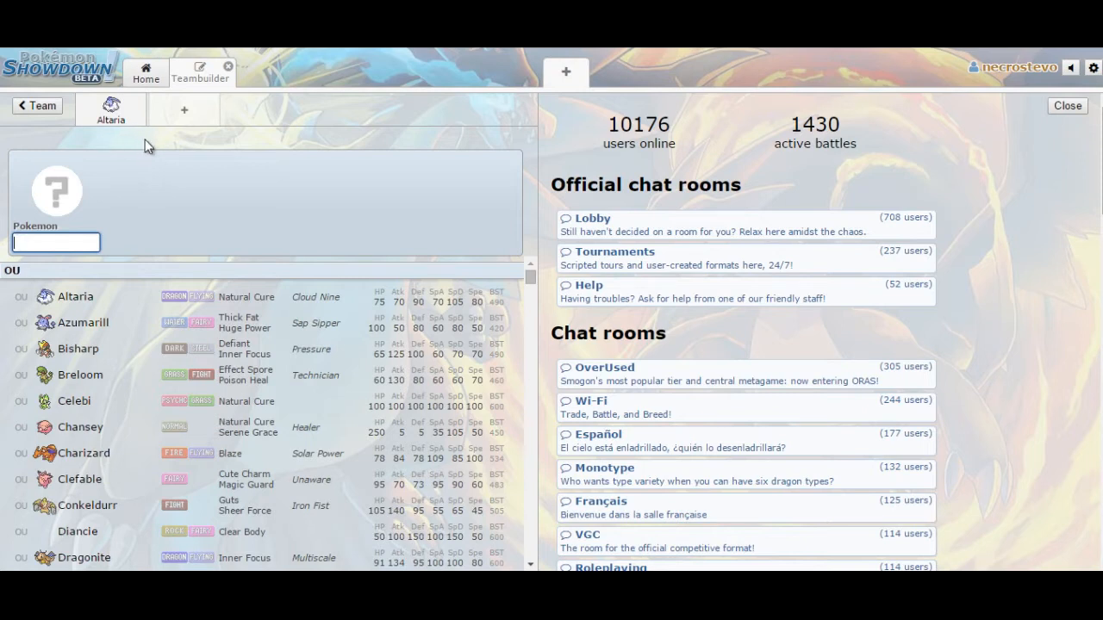
{"action": "mouse_move", "coordinate": [164, 138]}
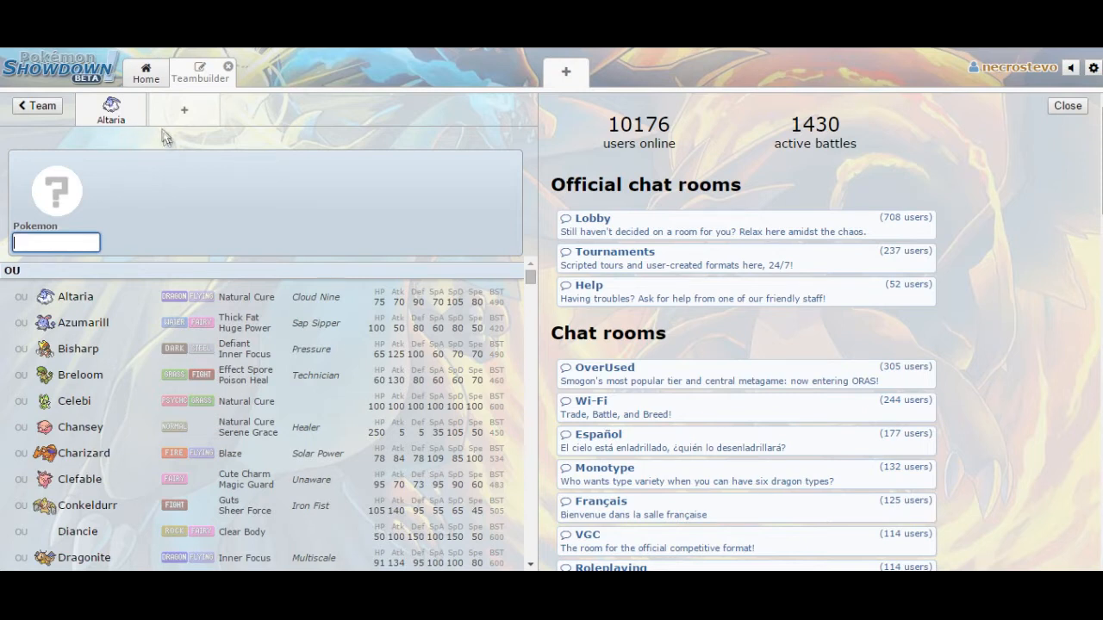
{"action": "mouse_move", "coordinate": [147, 140]}
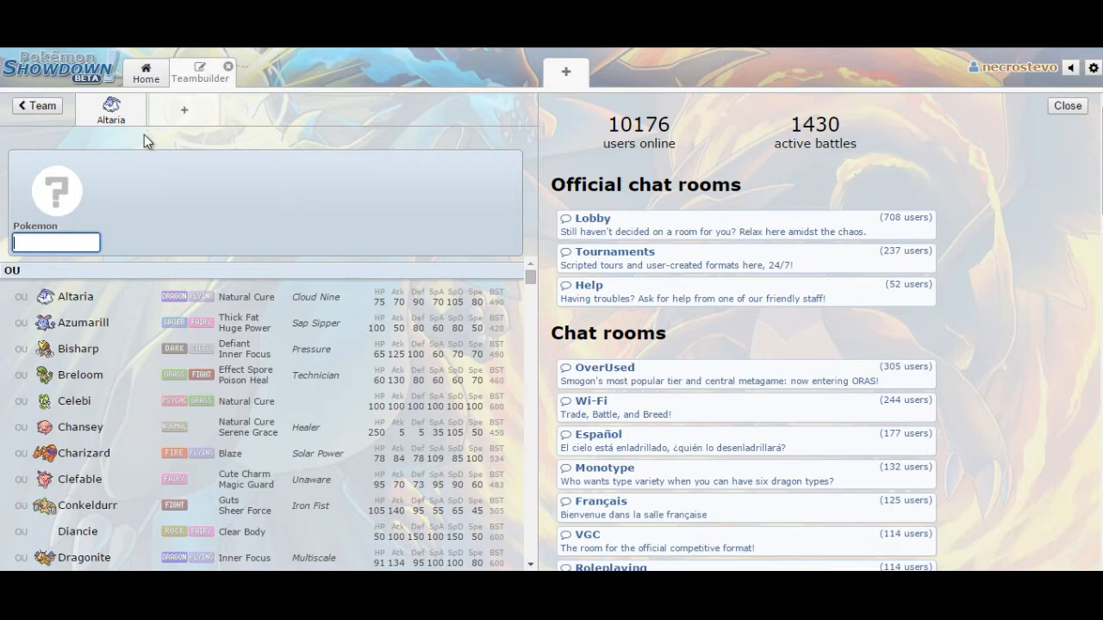
{"action": "mouse_move", "coordinate": [144, 146]}
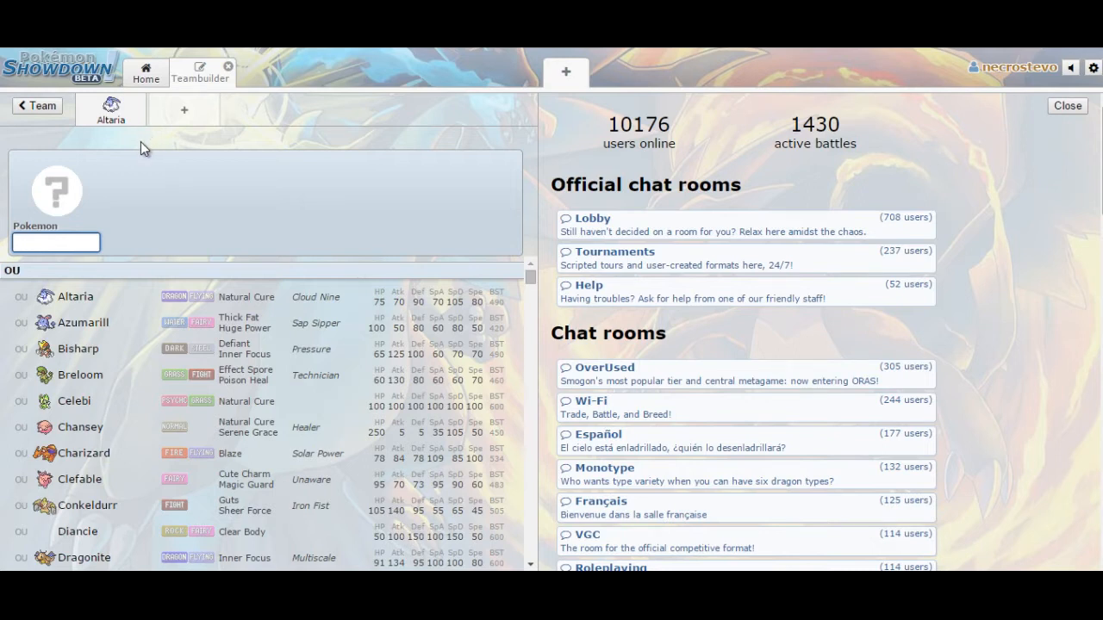
{"action": "mouse_move", "coordinate": [151, 254]}
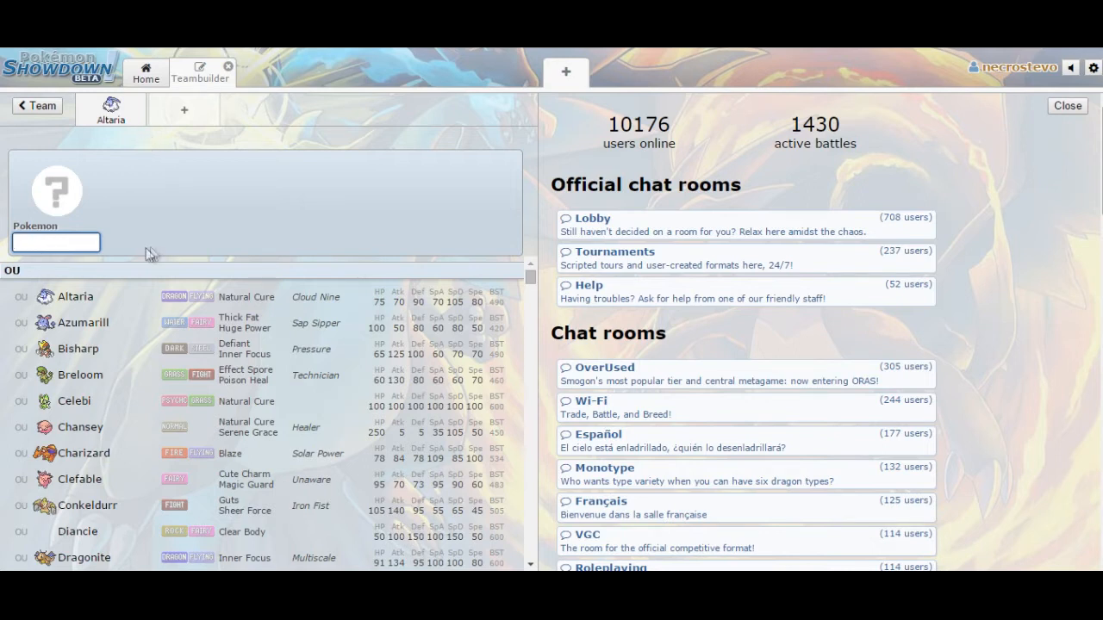
{"action": "mouse_move", "coordinate": [529, 280]}
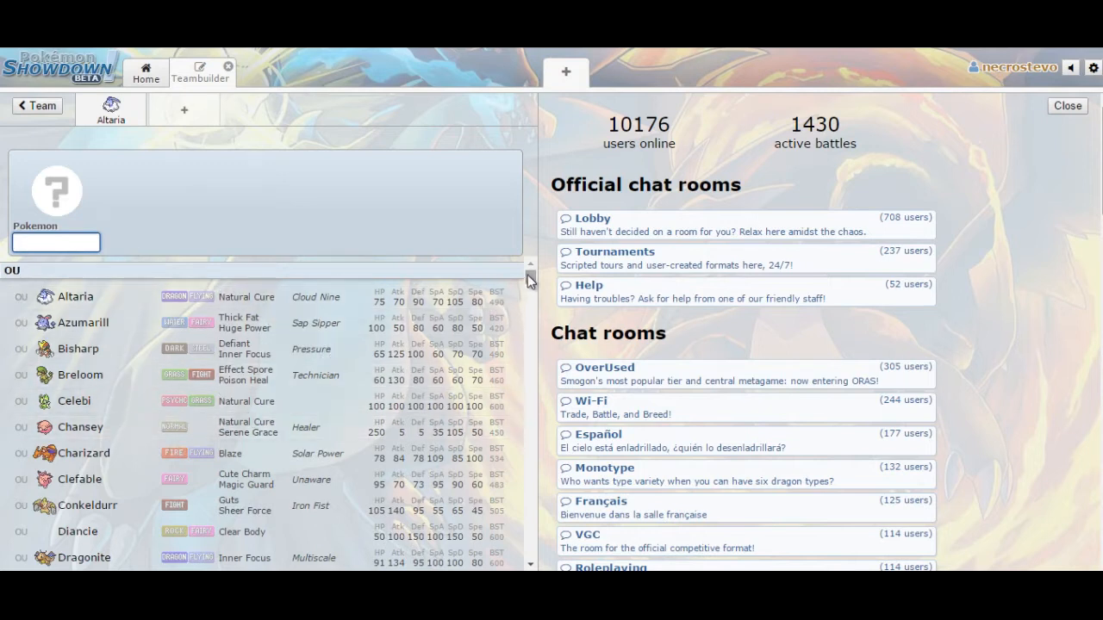
- Open a new team slot and select Darkrai from the 'dark' search
{"action": "left_click", "coordinate": [55, 242]}
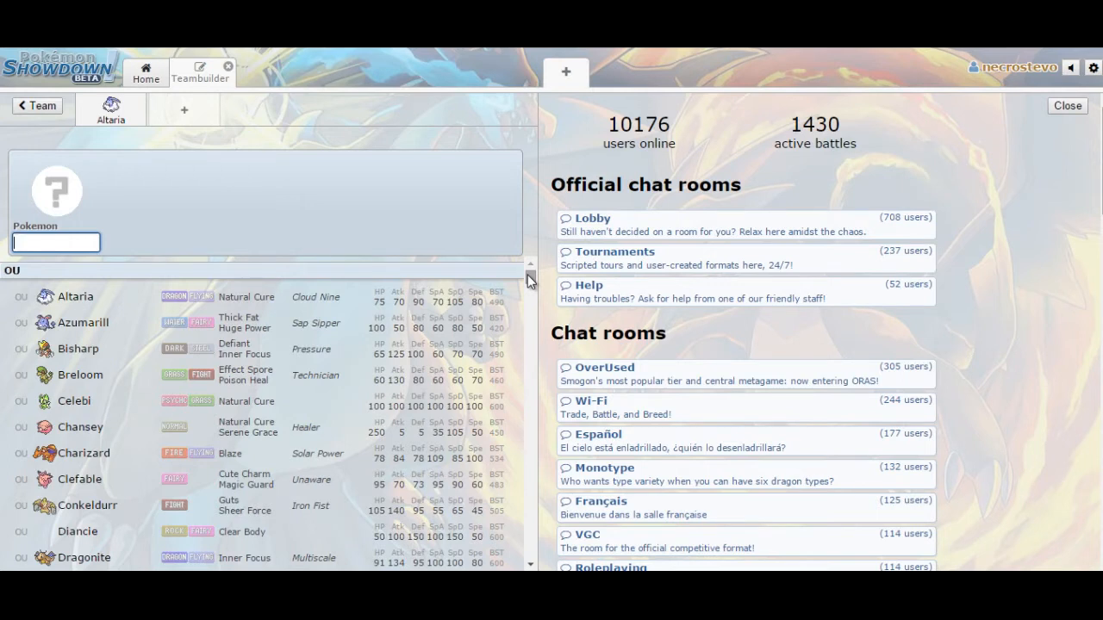
{"action": "type", "text": "dark"}
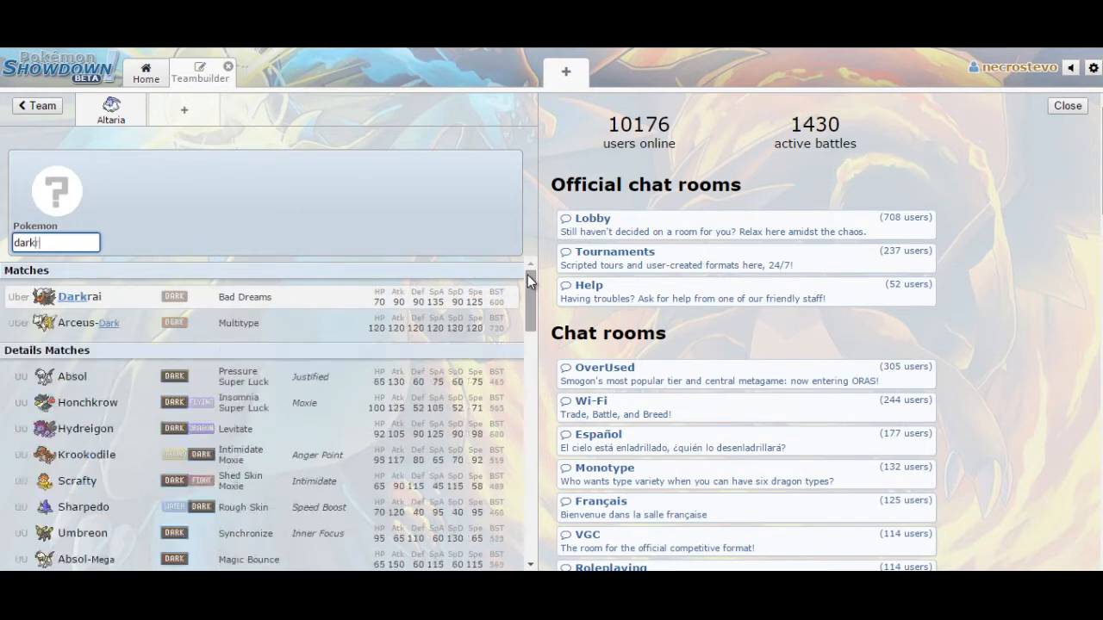
{"action": "left_click", "coordinate": [78, 297]}
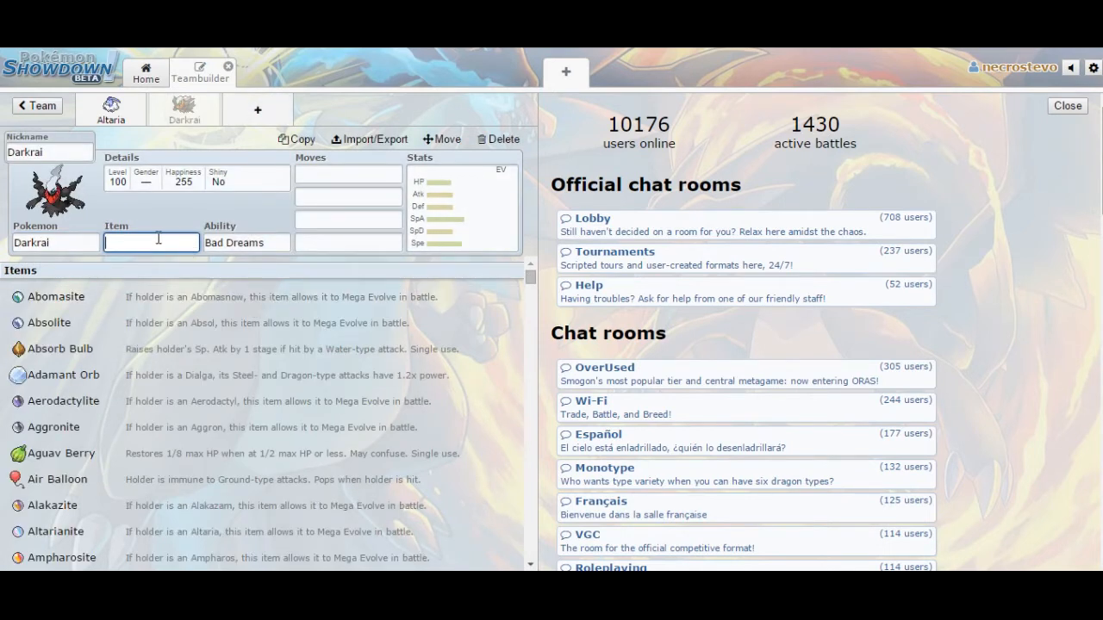
- Give Darkrai a Life Orb and a Hasty nature
{"action": "type", "text": "life orb"}
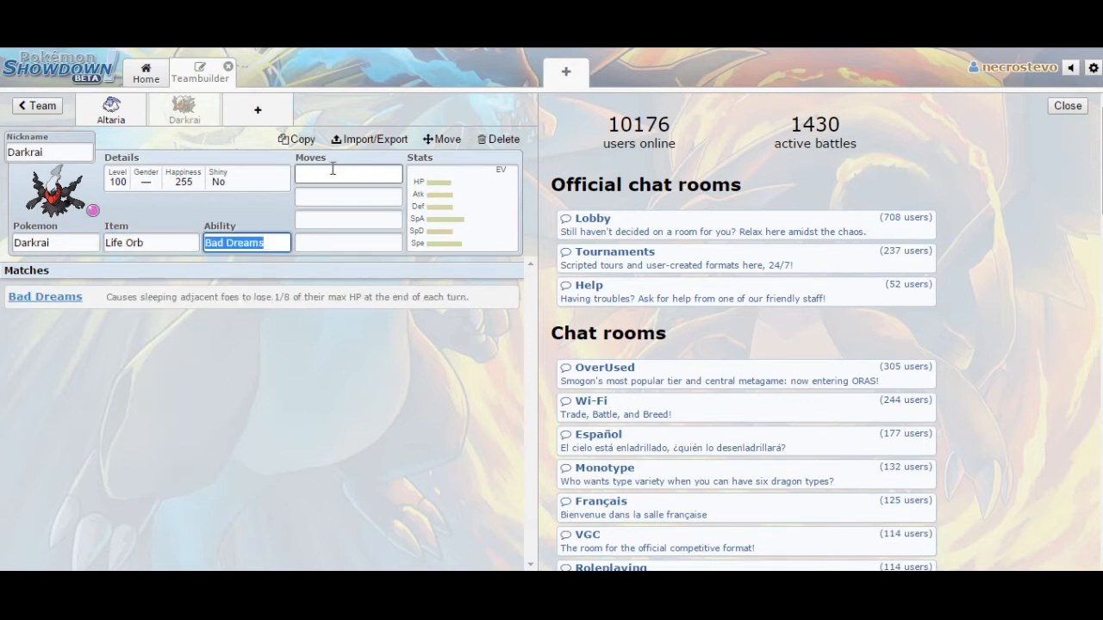
{"action": "left_click", "coordinate": [349, 173]}
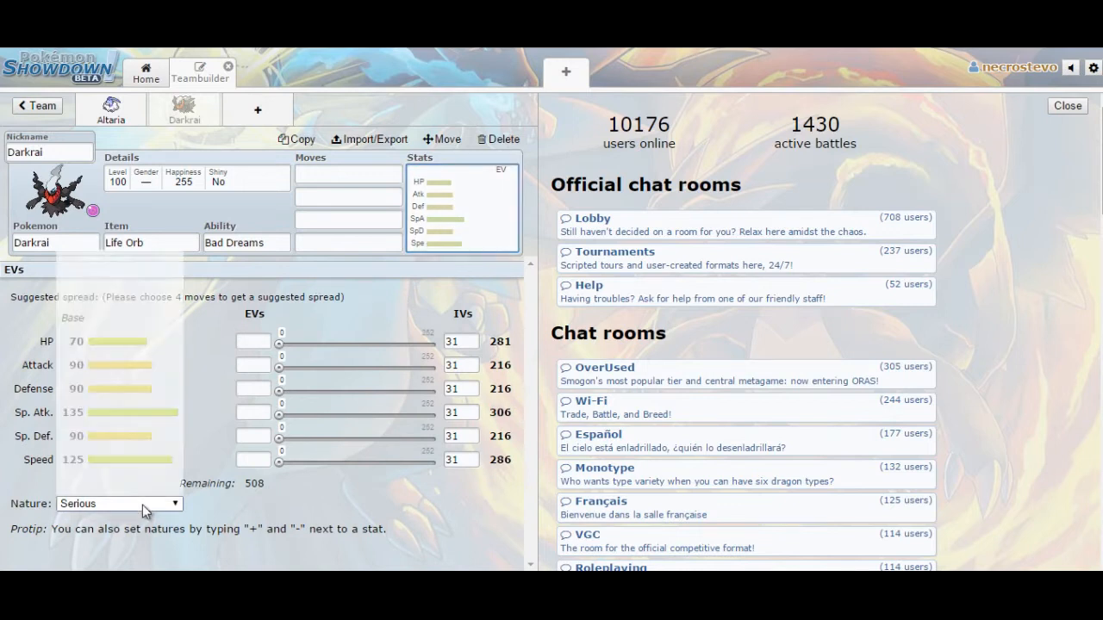
{"action": "left_click", "coordinate": [119, 503]}
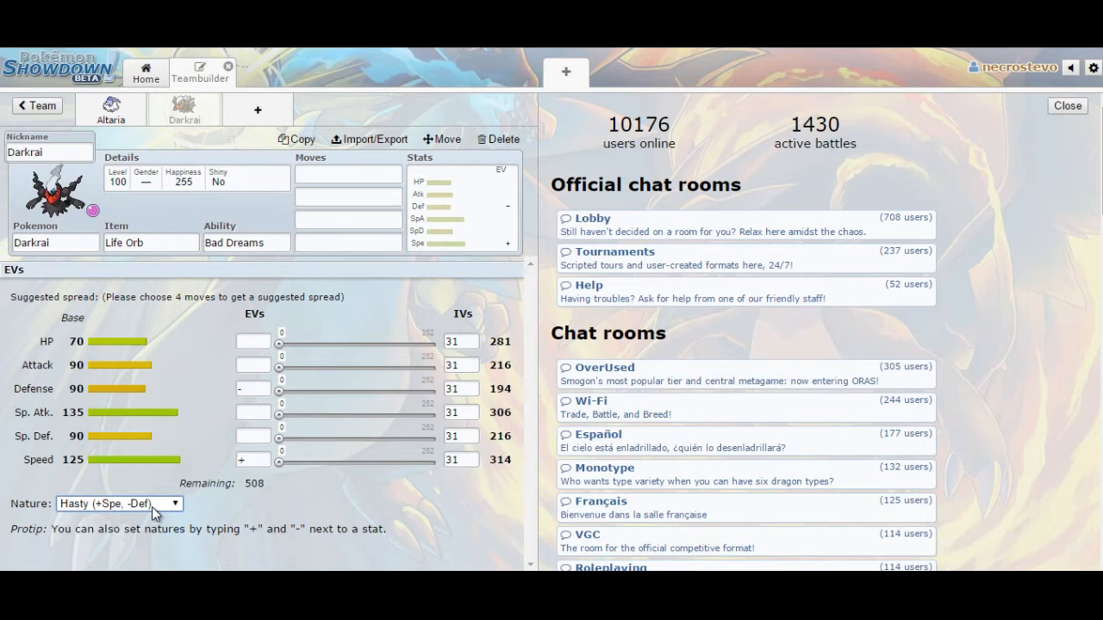
{"action": "mouse_move", "coordinate": [306, 392]}
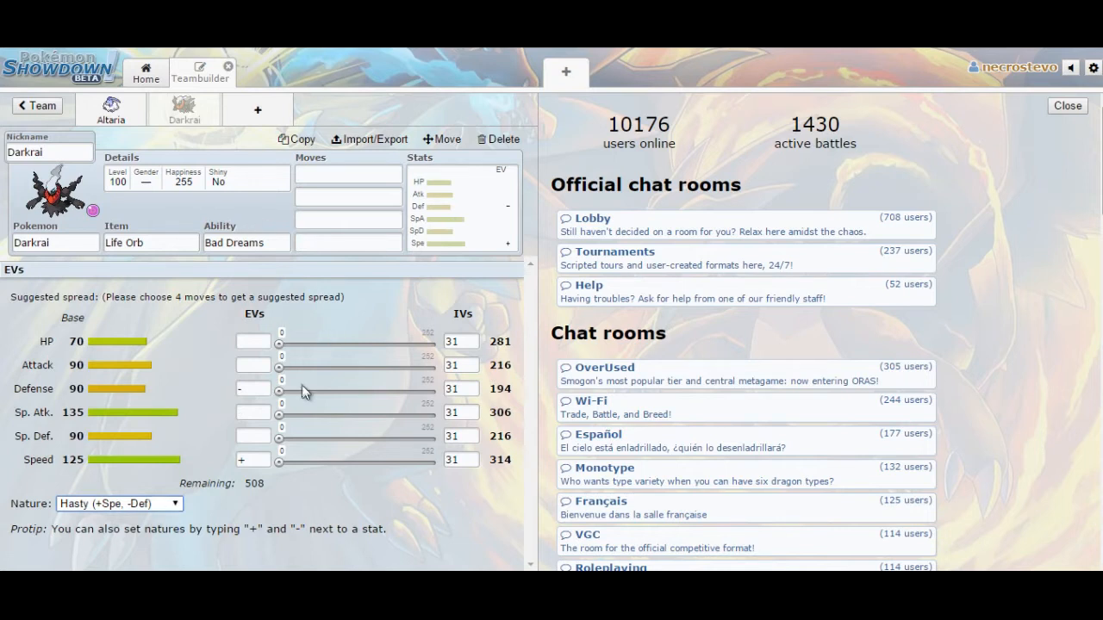
{"action": "left_click", "coordinate": [348, 174]}
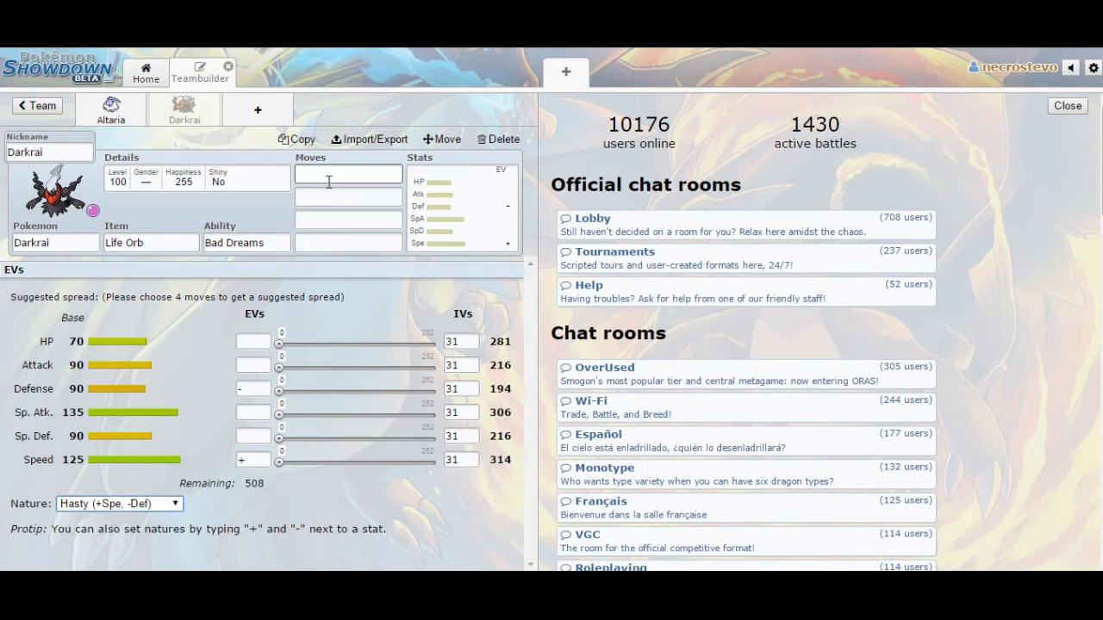
- Give Darkrai Dark Void, Dark Pulse and Sludge Bomb as its first three moves
{"action": "type", "text": "dark"}
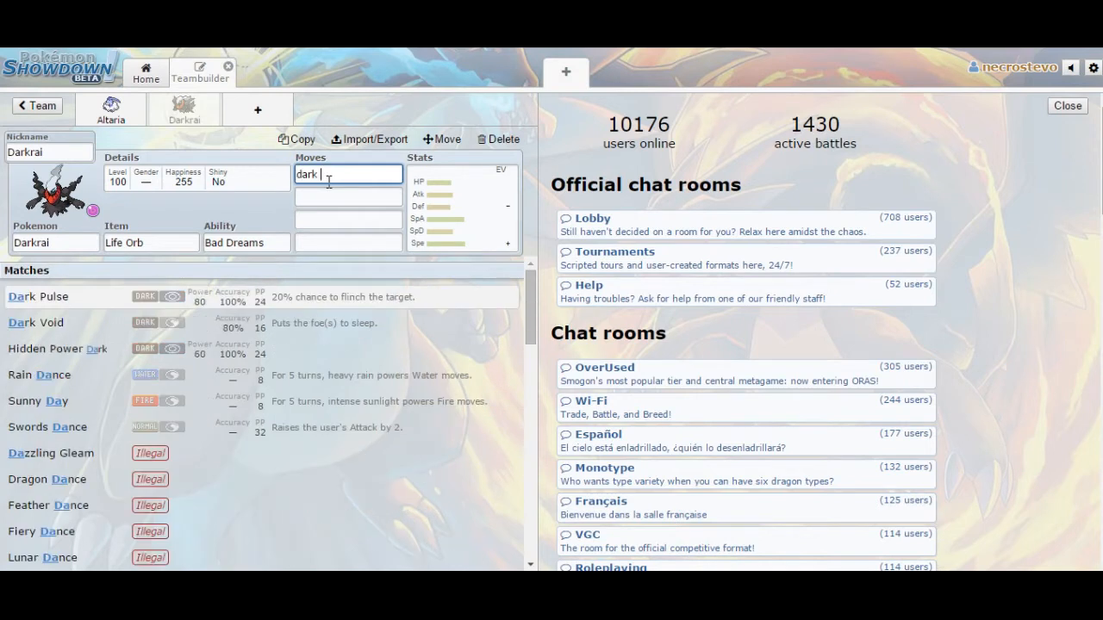
{"action": "left_click", "coordinate": [36, 322]}
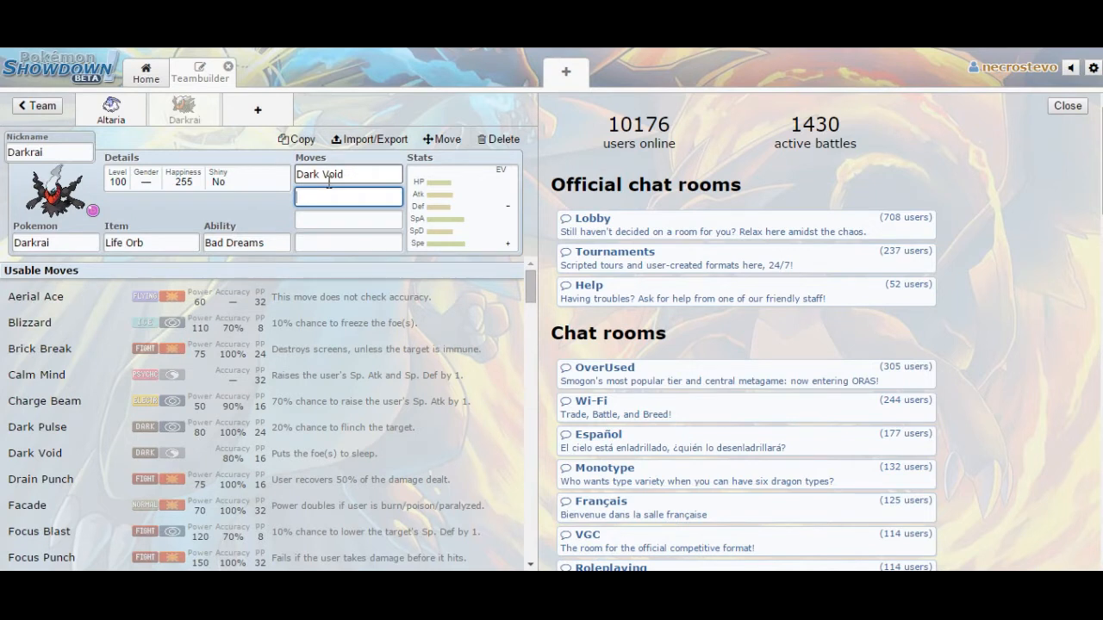
{"action": "type", "text": "Dark Pulse"}
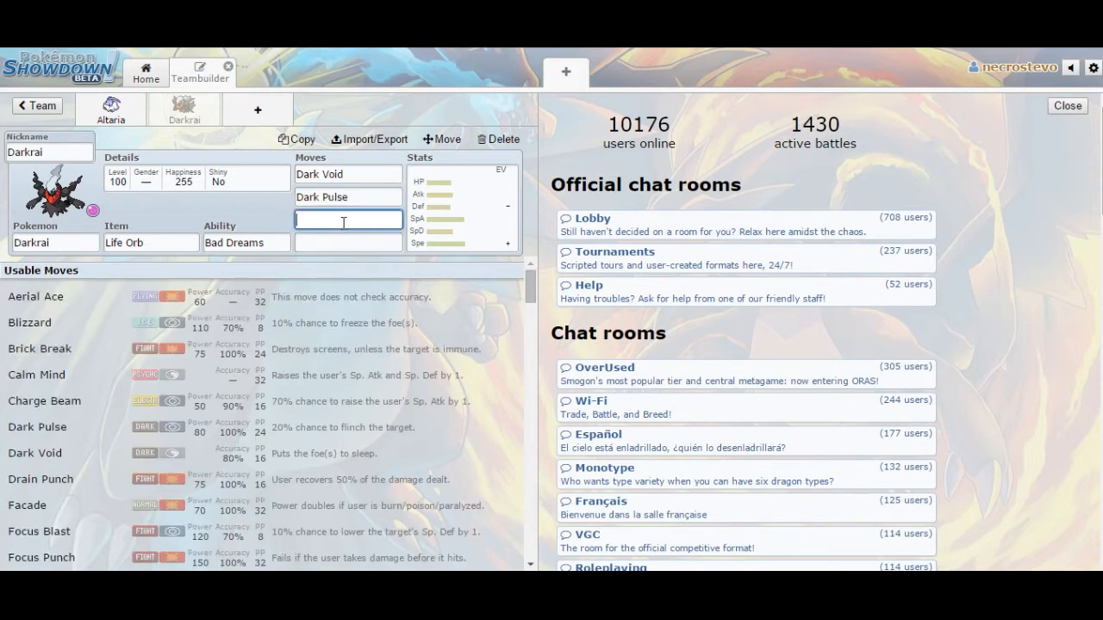
{"action": "type", "text": "Skud"}
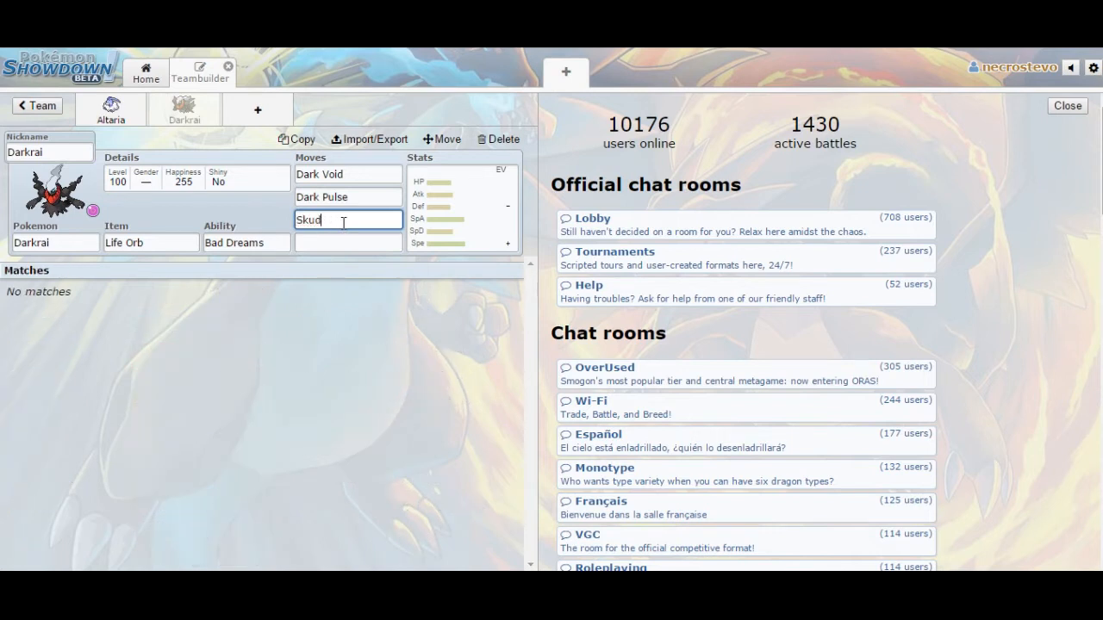
{"action": "type", "text": "Slud"}
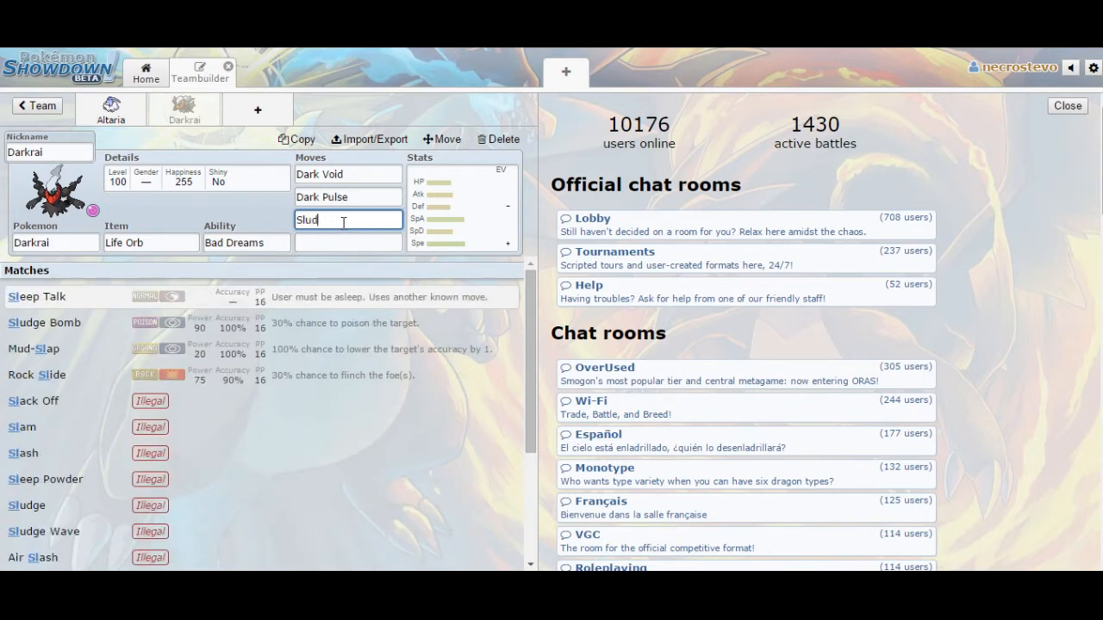
{"action": "left_click", "coordinate": [44, 322]}
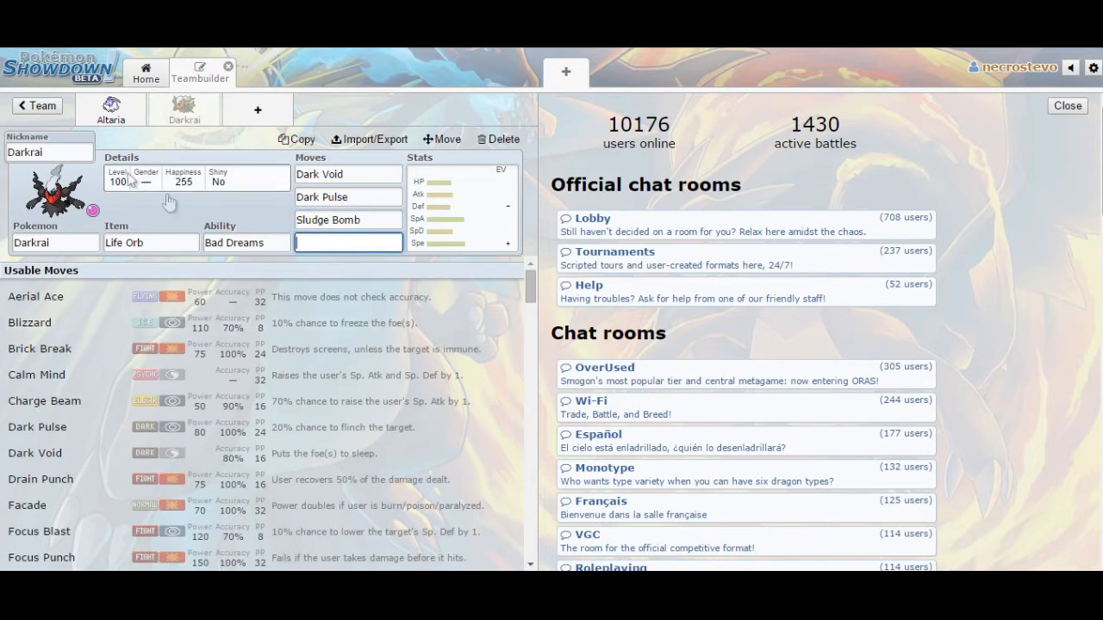
- Compare with Altaria's set, return to Darkrai and scroll its usable moves
{"action": "left_click", "coordinate": [111, 109]}
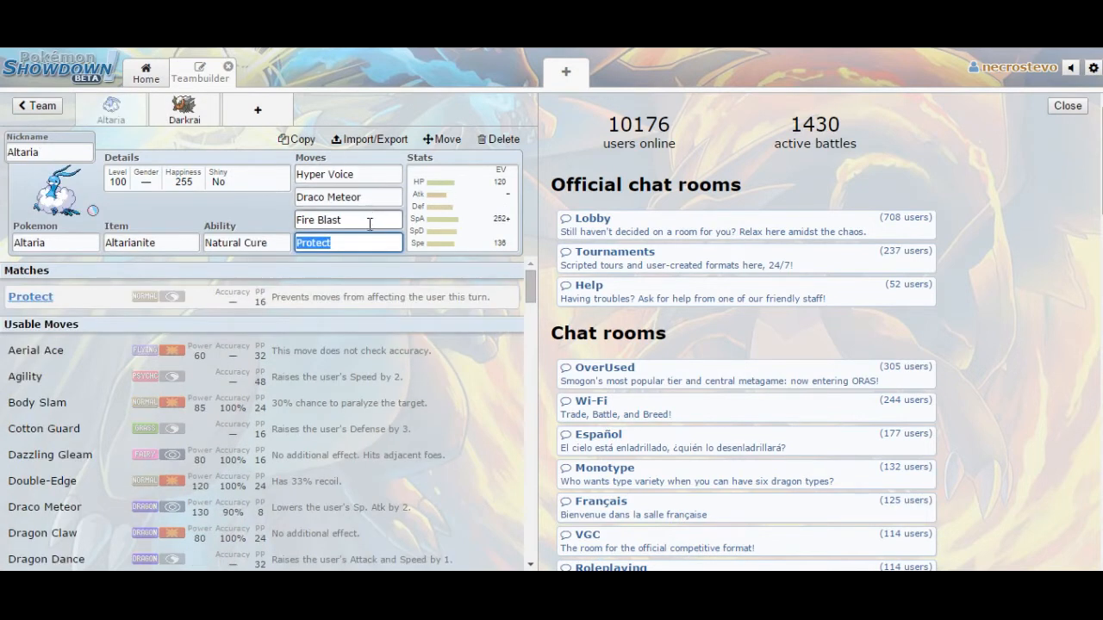
{"action": "left_click", "coordinate": [184, 109]}
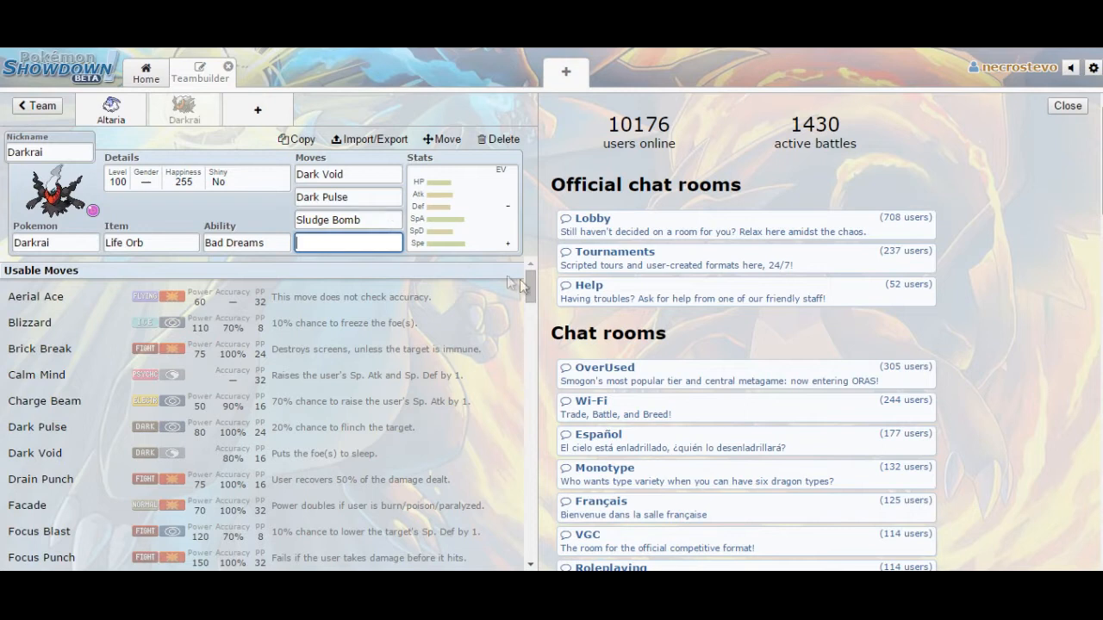
{"action": "scroll", "scroll_direction": "down", "scroll_amount": 3}
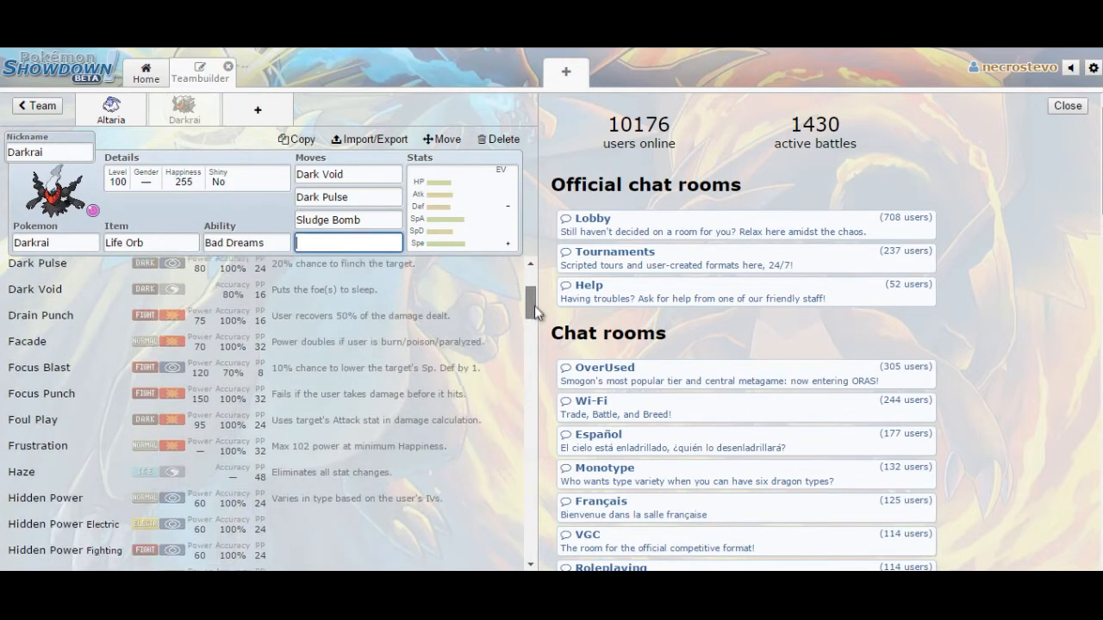
{"action": "scroll", "scroll_direction": "down", "scroll_amount": 3}
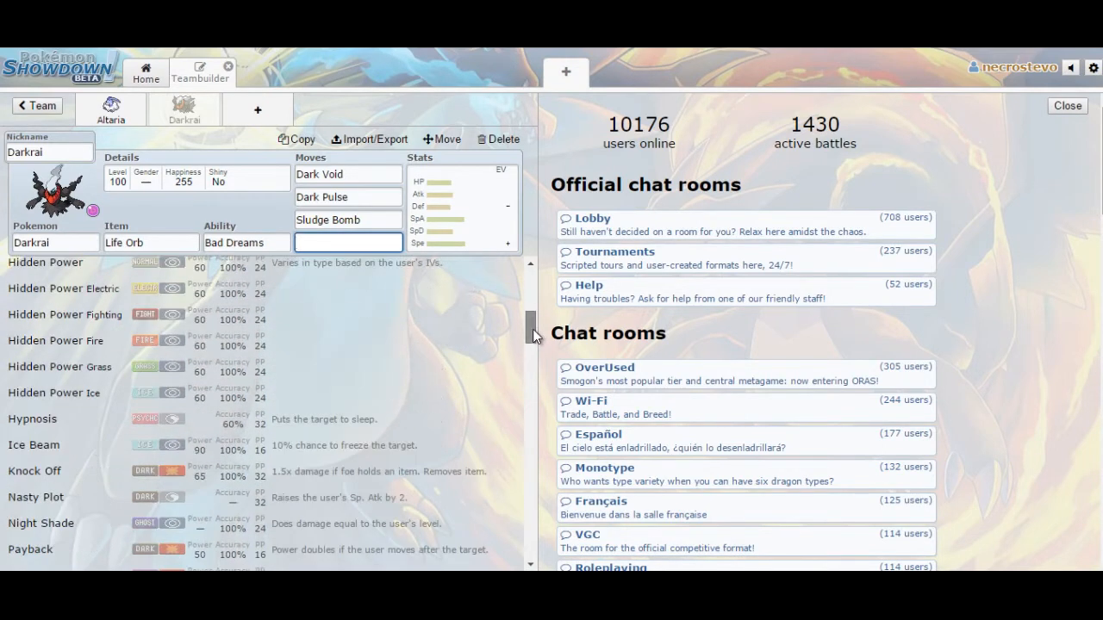
{"action": "scroll", "scroll_direction": "down", "scroll_amount": 3}
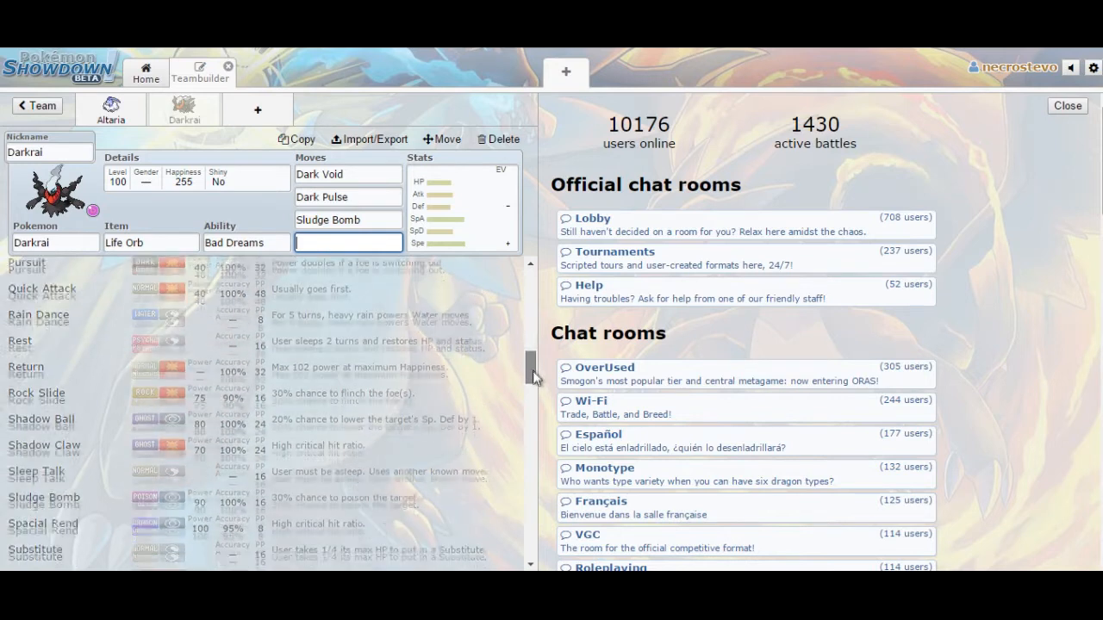
{"action": "left_click", "coordinate": [348, 242]}
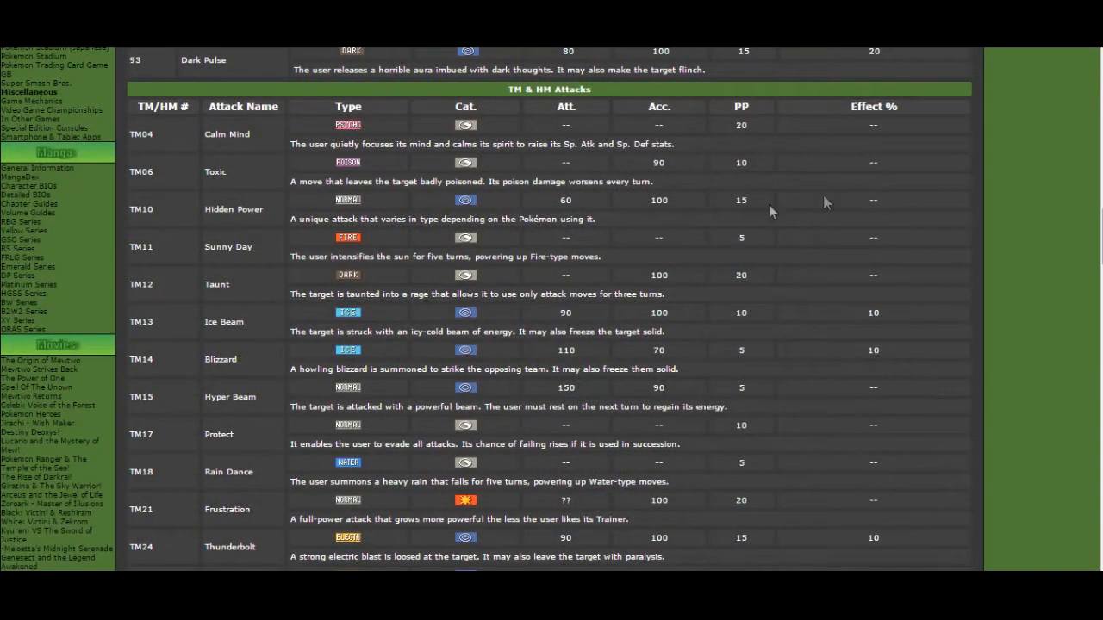
{"action": "mouse_move", "coordinate": [233, 390]}
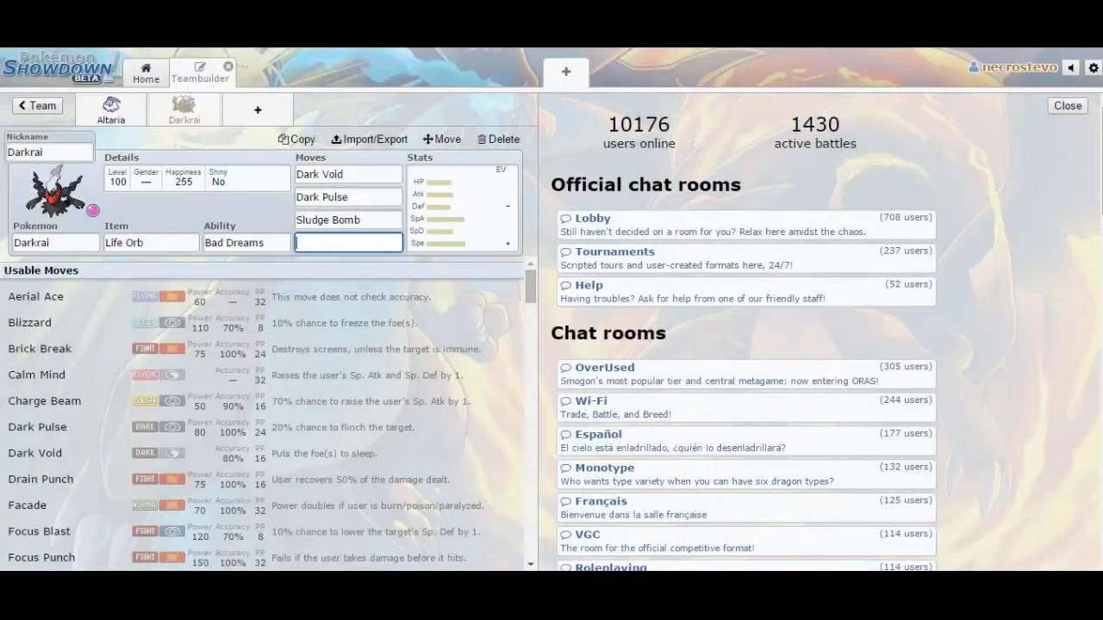
- Browse Serebii's TM attack list, then search 'ice' back in Showdown
{"action": "type", "text": "ice"}
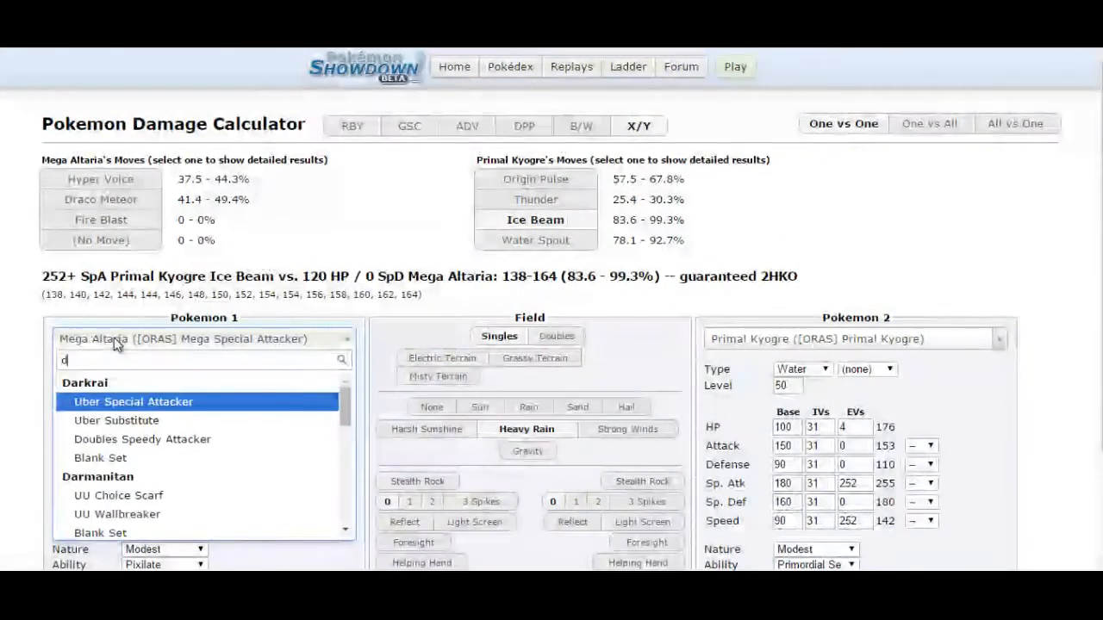
- Set Darkrai Uber Special Attacker against a level-50 SD Mega Rayquaza
{"action": "type", "text": "ark"}
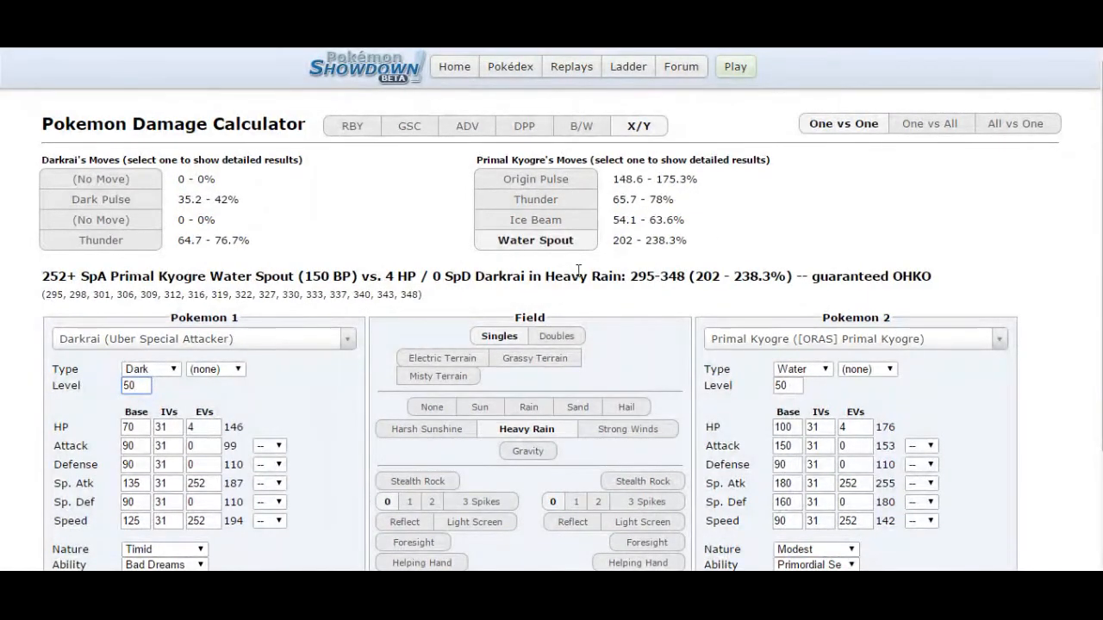
{"action": "left_click", "coordinate": [853, 338]}
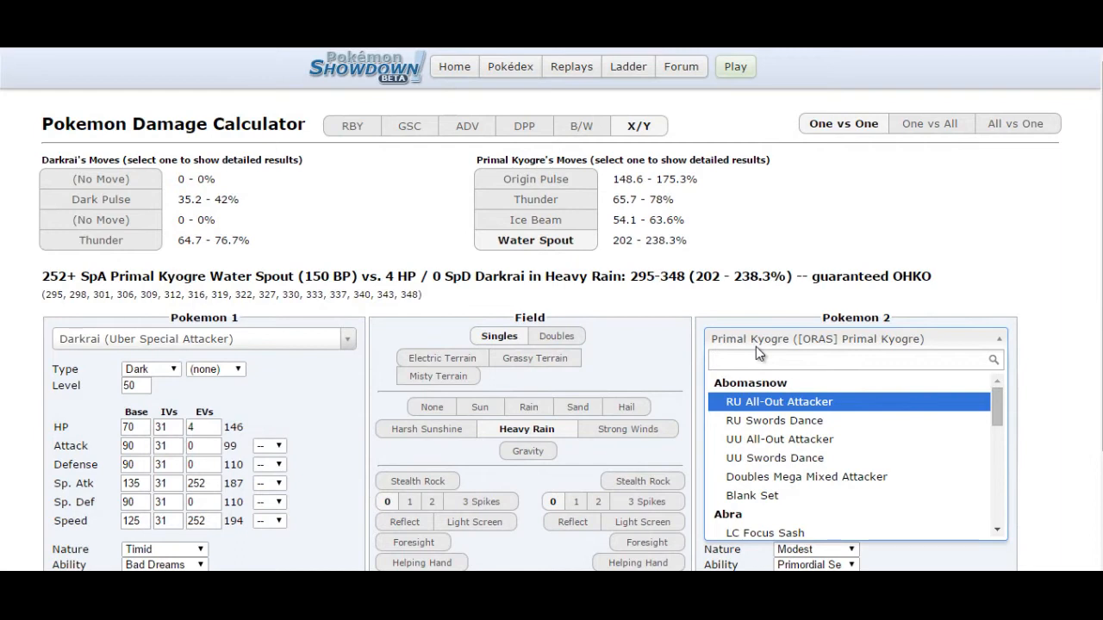
{"action": "type", "text": "mega ray"}
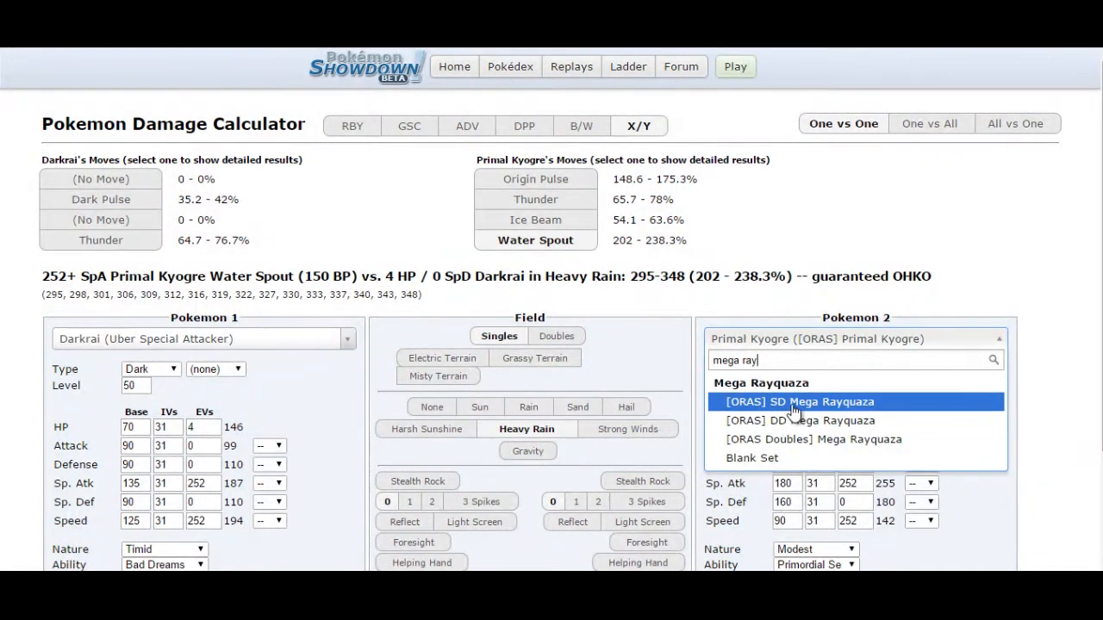
{"action": "left_click", "coordinate": [798, 401]}
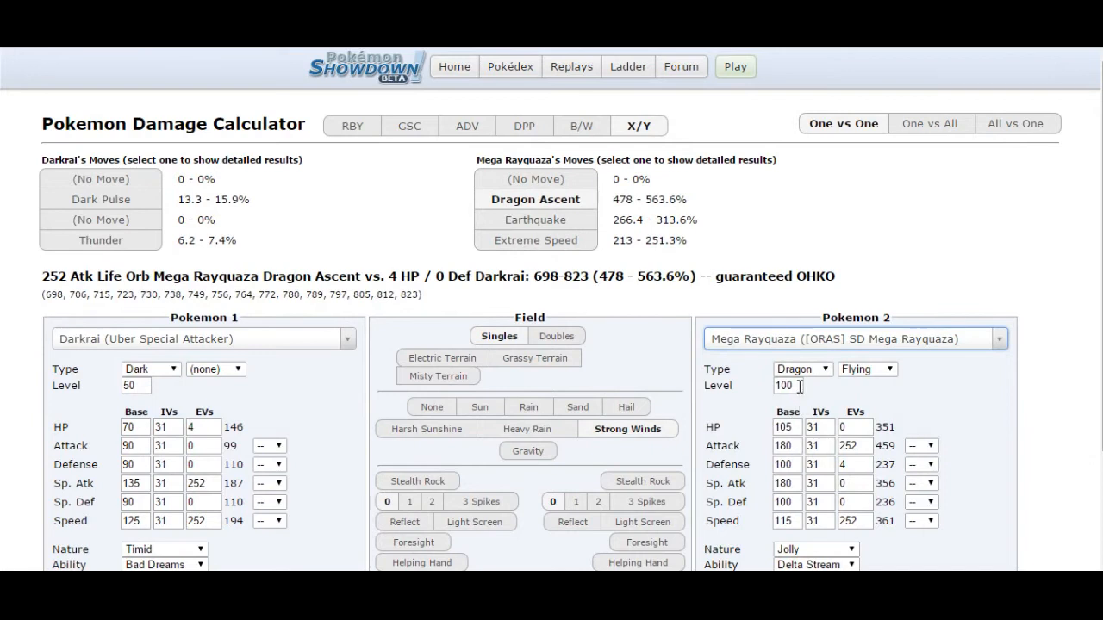
{"action": "type", "text": "50"}
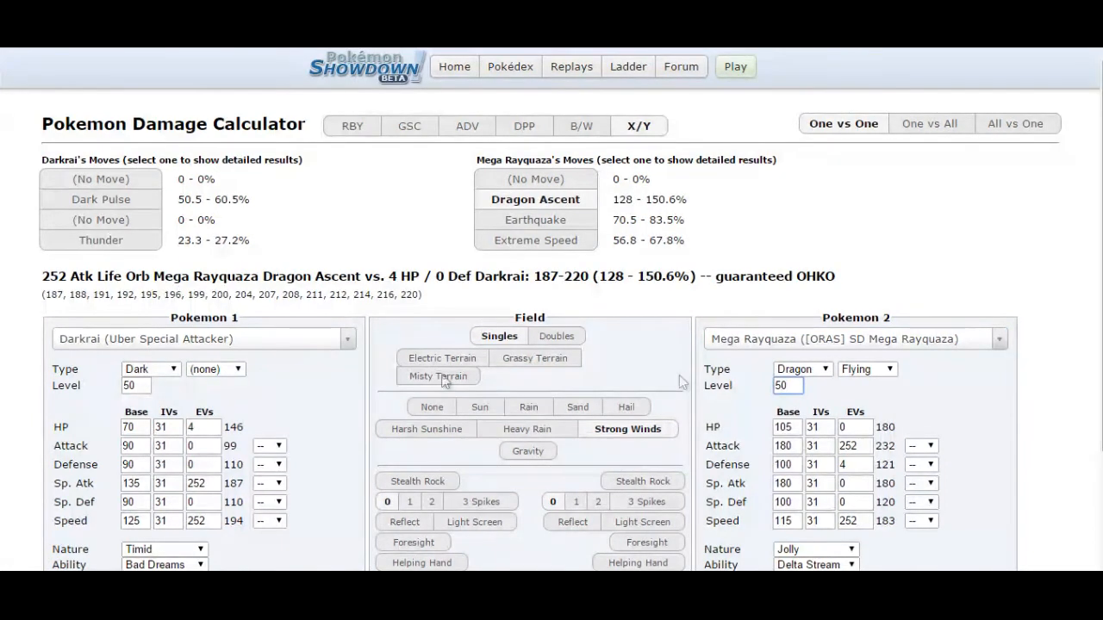
{"action": "mouse_move", "coordinate": [1090, 181]}
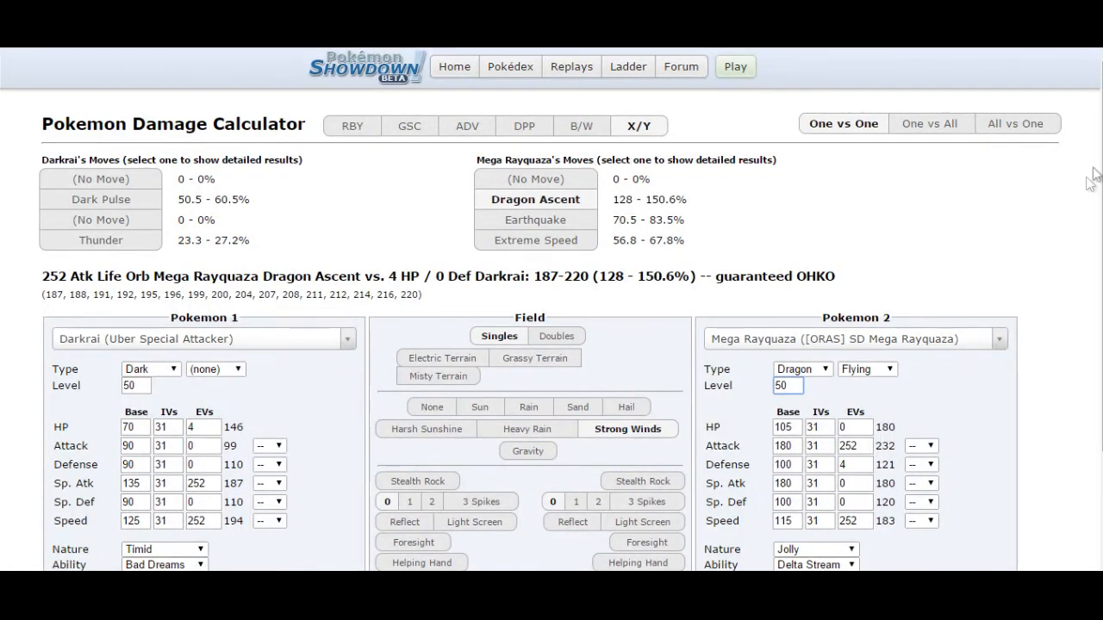
- Give calculator Darkrai Ice Beam and review its 75–89.4% damage
{"action": "scroll", "scroll_direction": "down", "scroll_amount": 3}
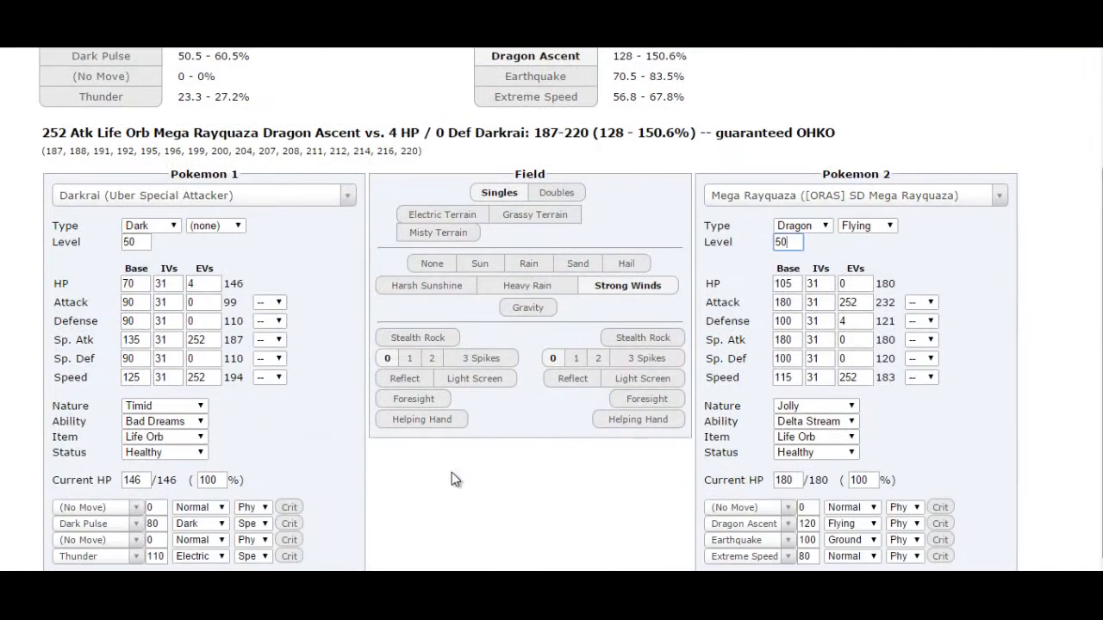
{"action": "left_click", "coordinate": [95, 506]}
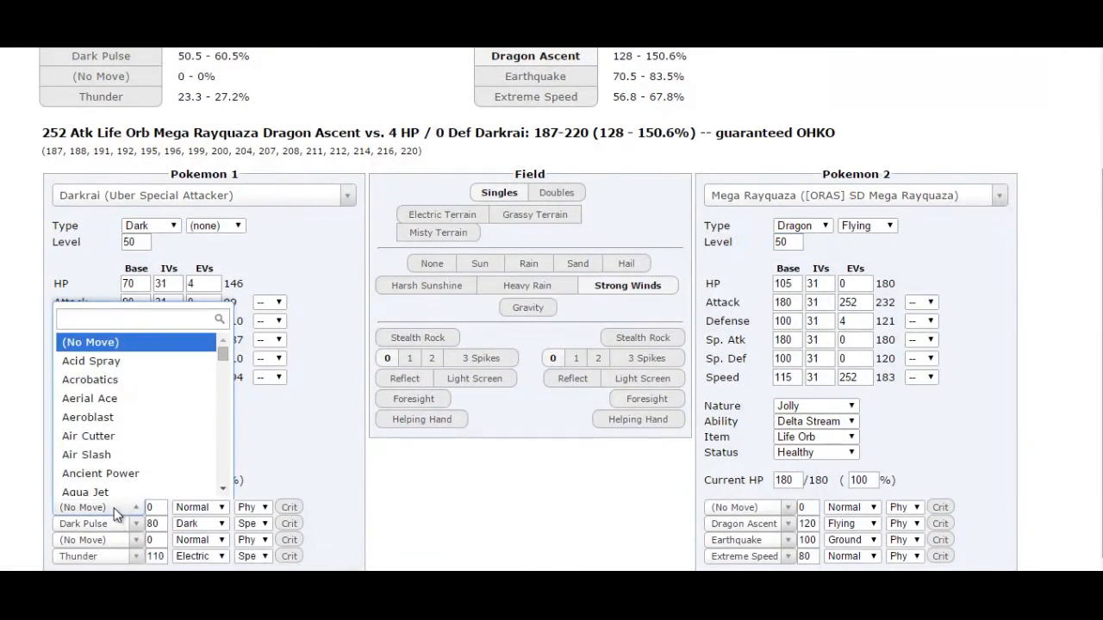
{"action": "type", "text": "ice bea"}
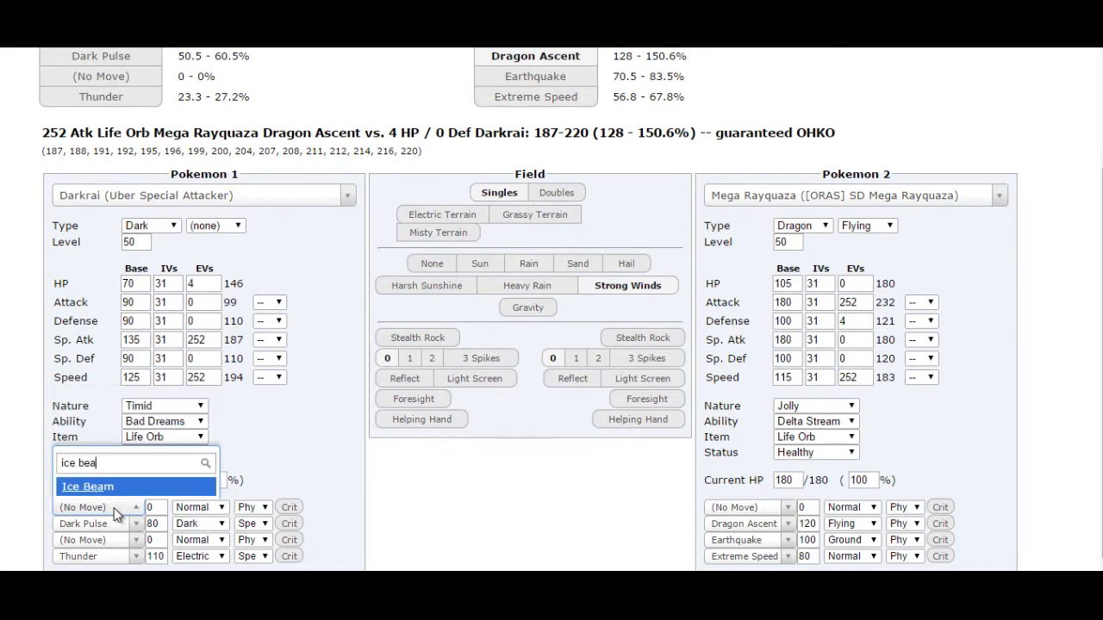
{"action": "left_click", "coordinate": [87, 486]}
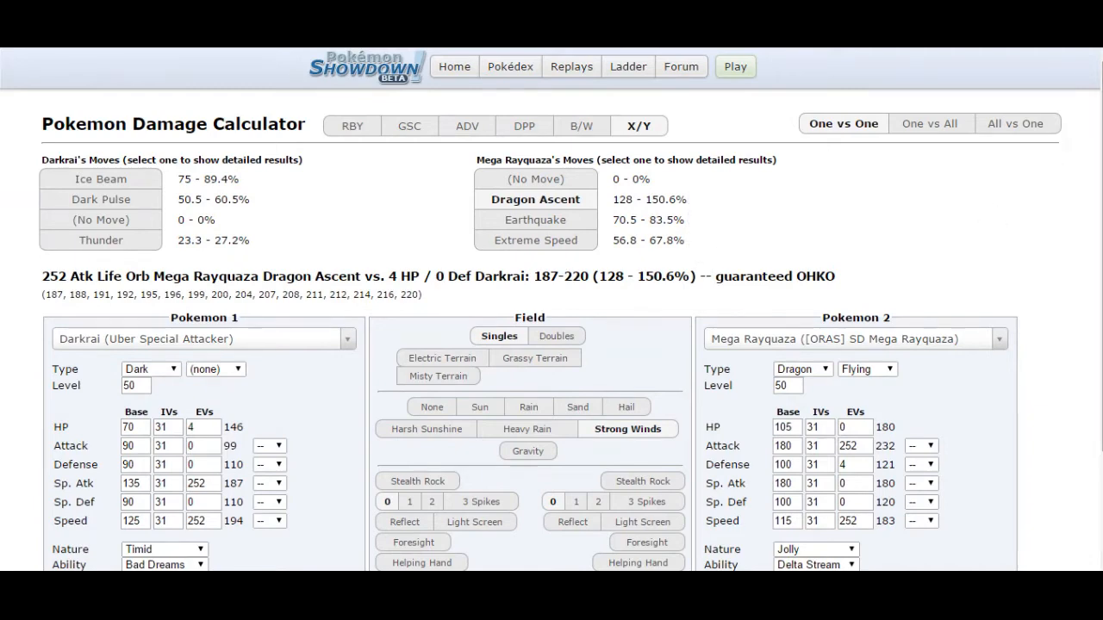
{"action": "scroll", "scroll_direction": "down", "scroll_amount": 3}
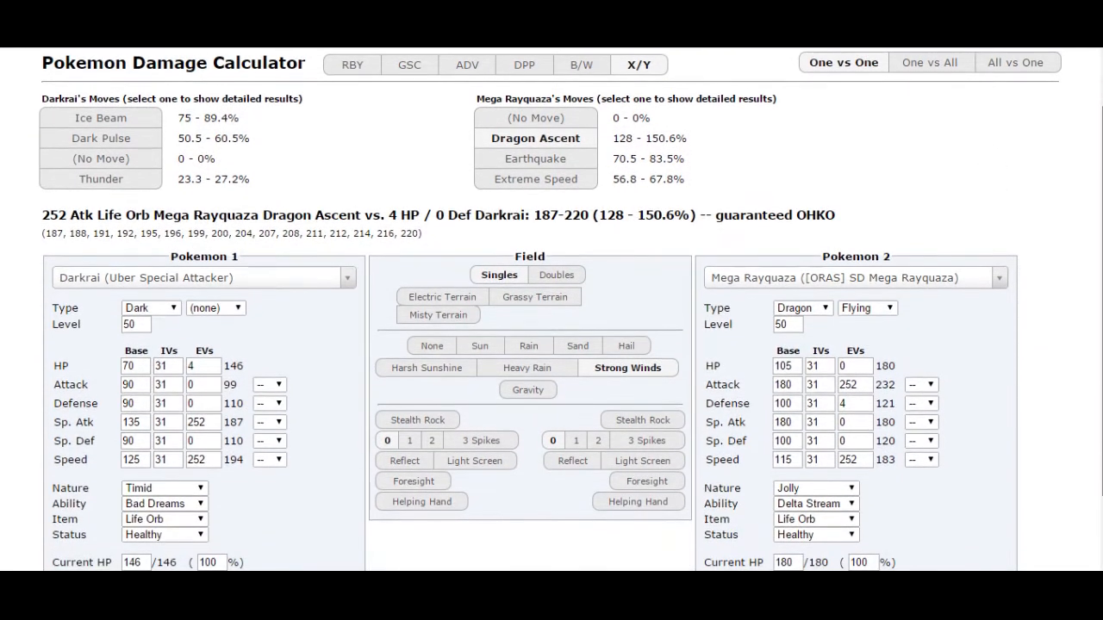
{"action": "scroll", "scroll_direction": "down", "scroll_amount": 3}
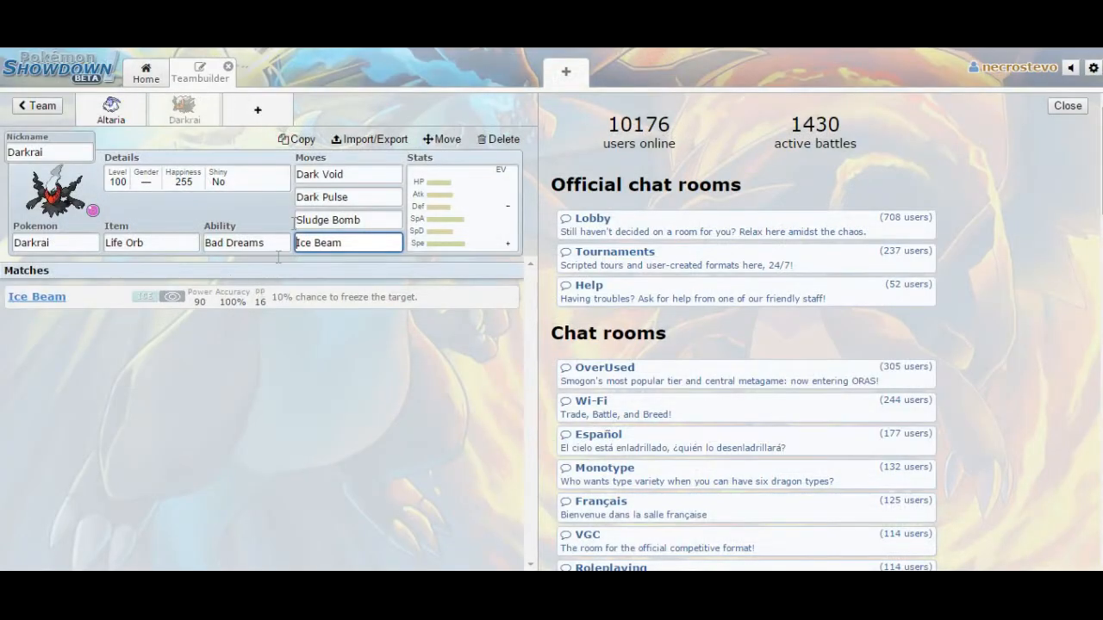
- Add Ice Beam as Darkrai's fourth move in the teambuilder
{"action": "left_click", "coordinate": [256, 109]}
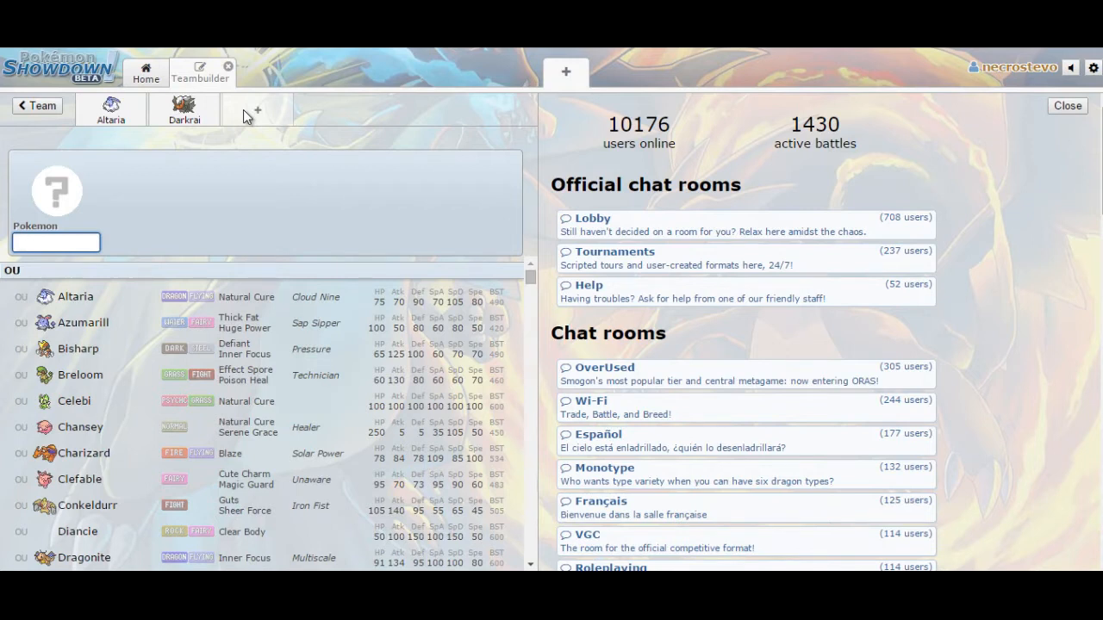
- Add Hitmontop to the team, then glance at Darkrai's set
{"action": "type", "text": "hitmon"}
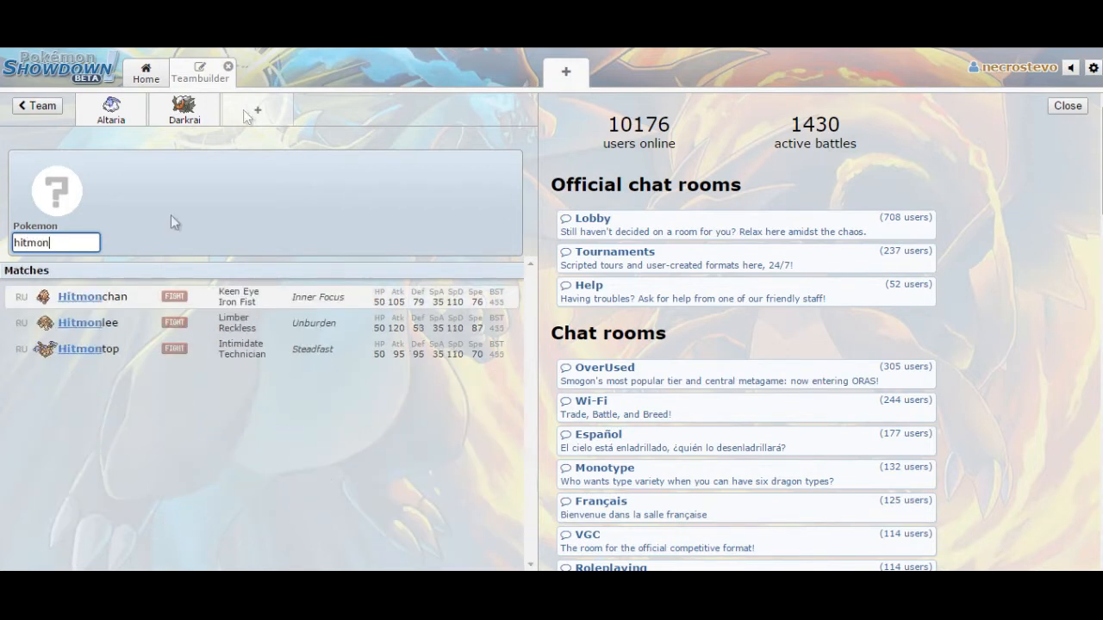
{"action": "left_click", "coordinate": [89, 349]}
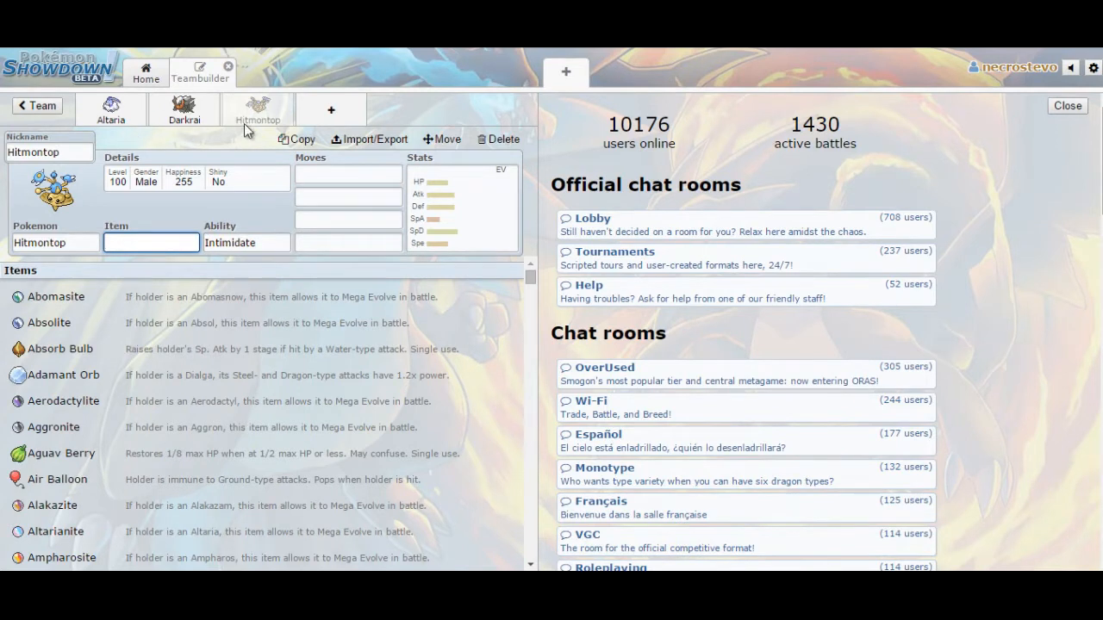
{"action": "mouse_move", "coordinate": [326, 157]}
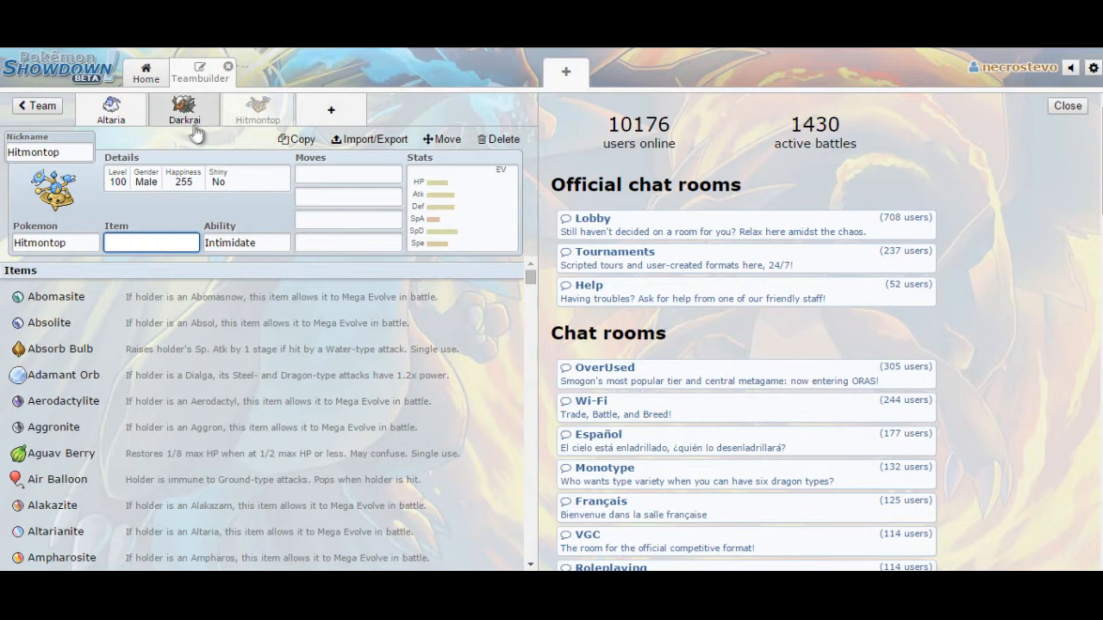
{"action": "mouse_move", "coordinate": [213, 145]}
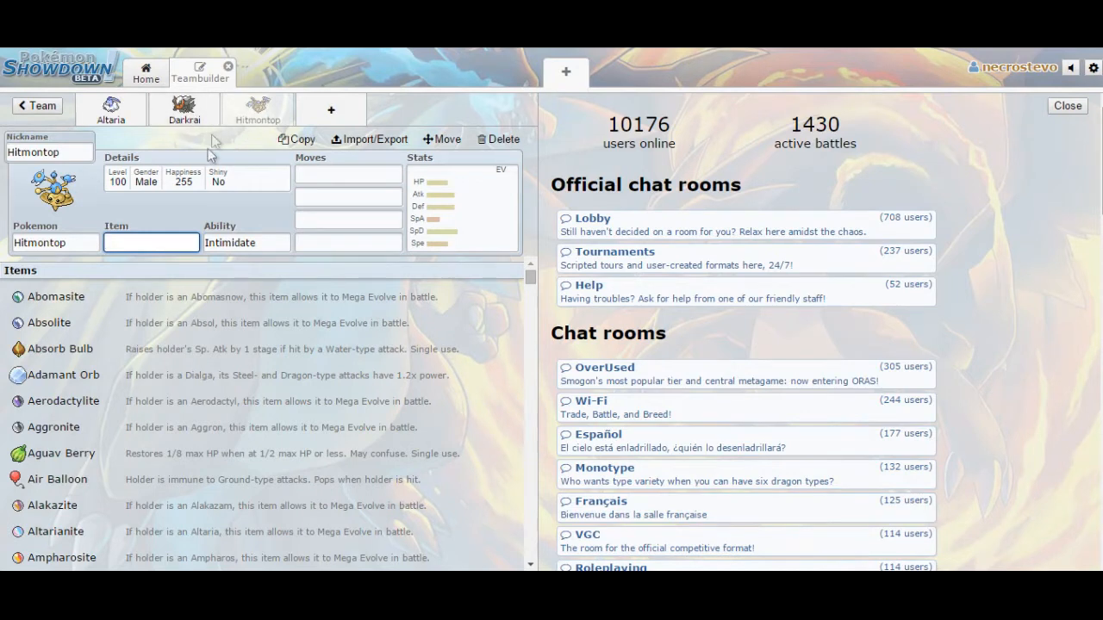
{"action": "left_click", "coordinate": [184, 109]}
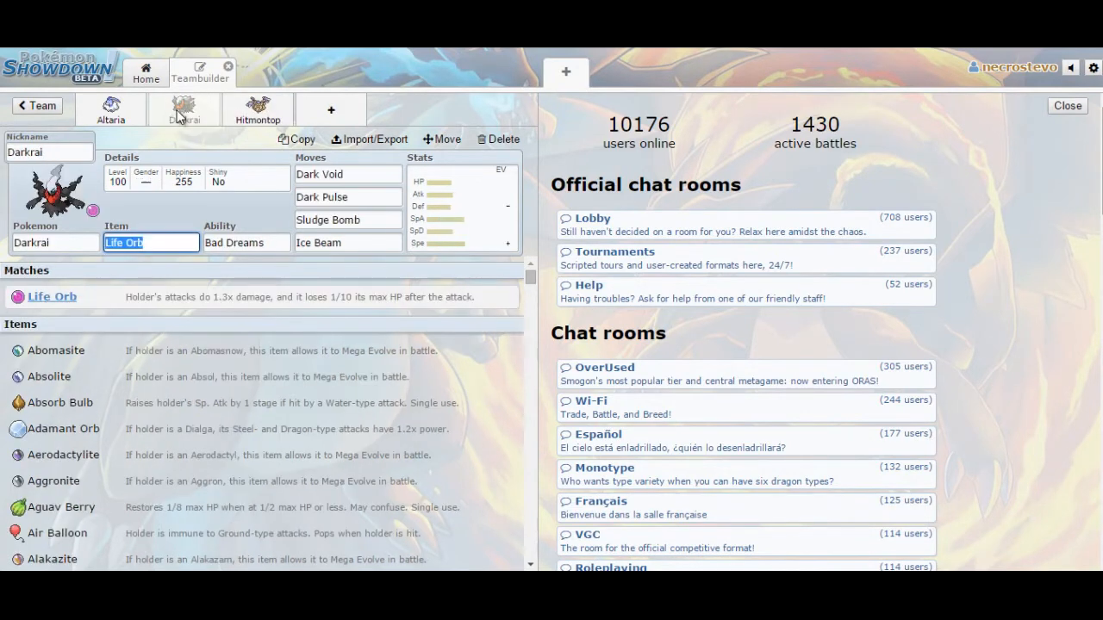
- Give Hitmontop a Sitrus Berry as its held item
{"action": "left_click", "coordinate": [257, 109]}
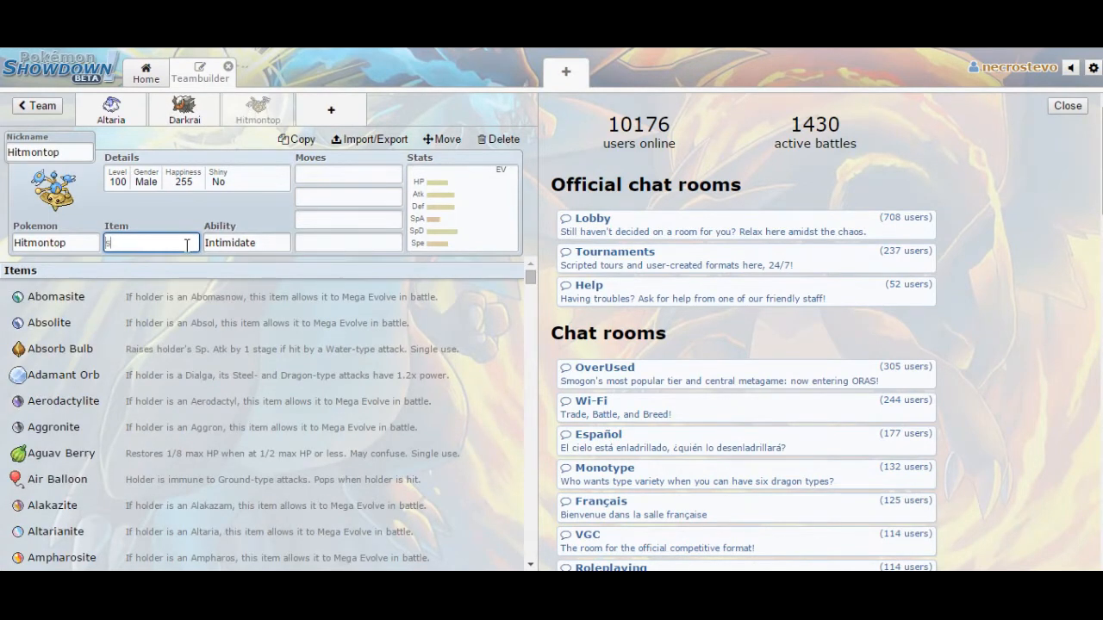
{"action": "type", "text": "itrus Berry"}
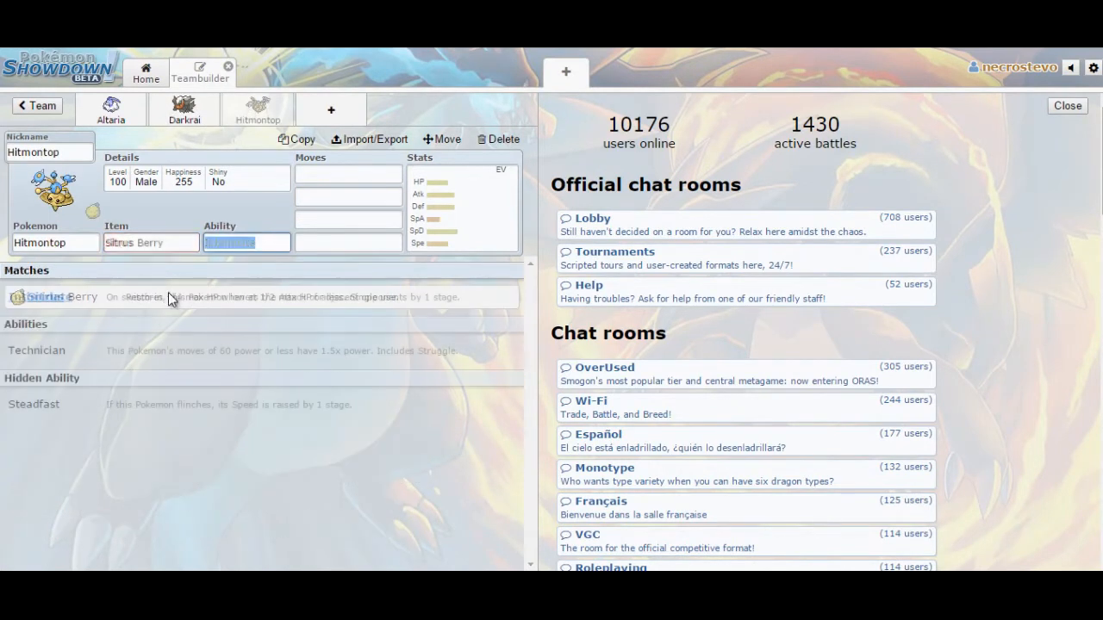
{"action": "left_click", "coordinate": [348, 174]}
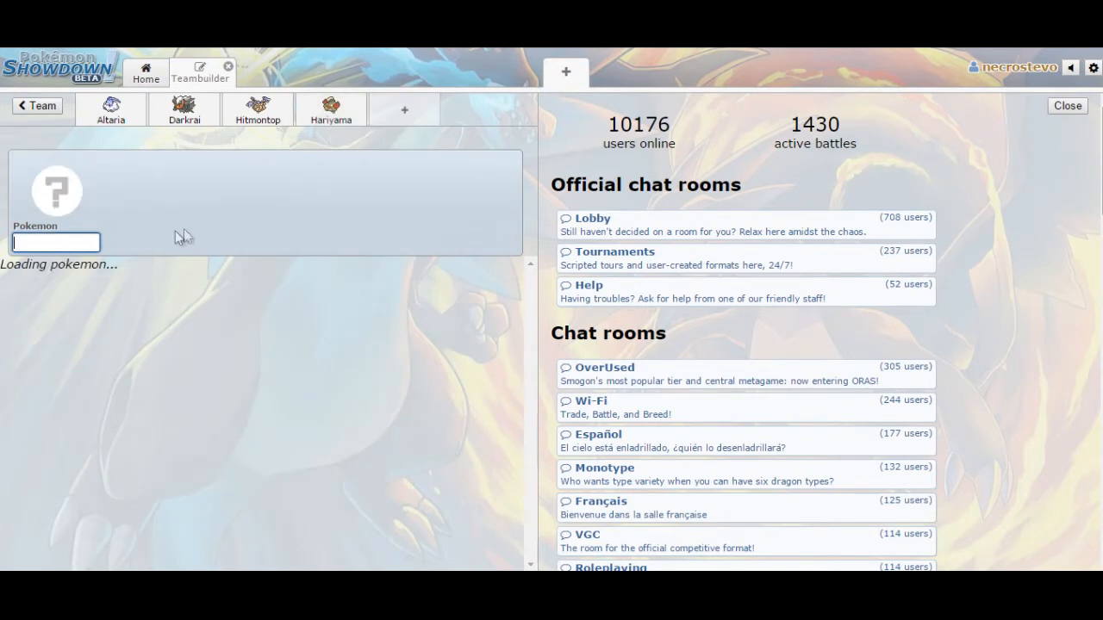
- Add Scrafty to the team and compare Hariyama's and Hitmontop's sets
{"action": "type", "text": "scar"}
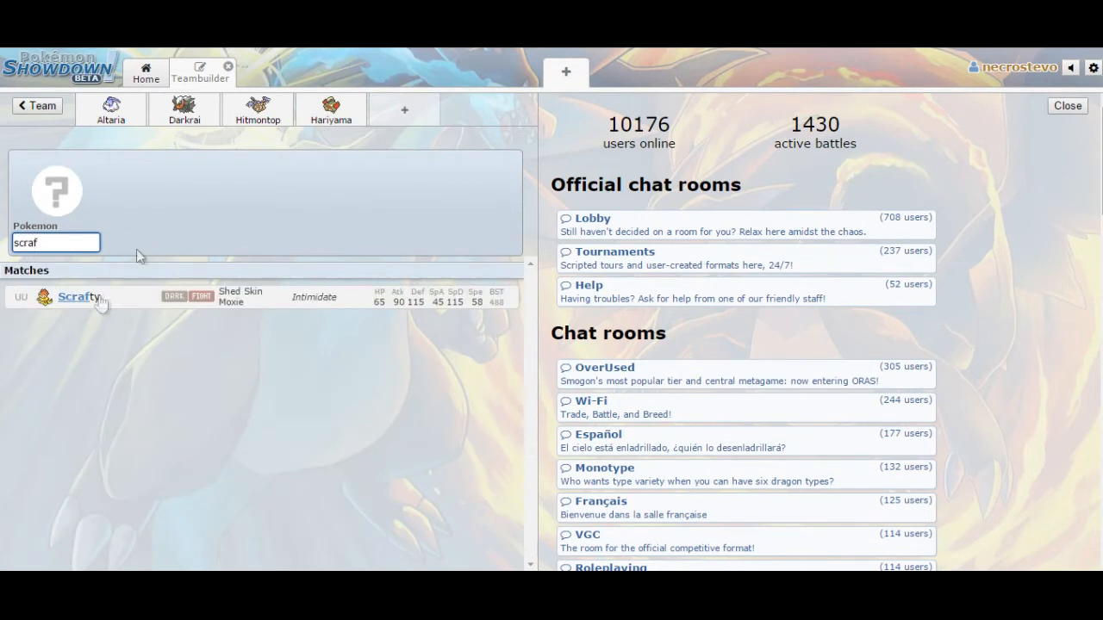
{"action": "left_click", "coordinate": [77, 296]}
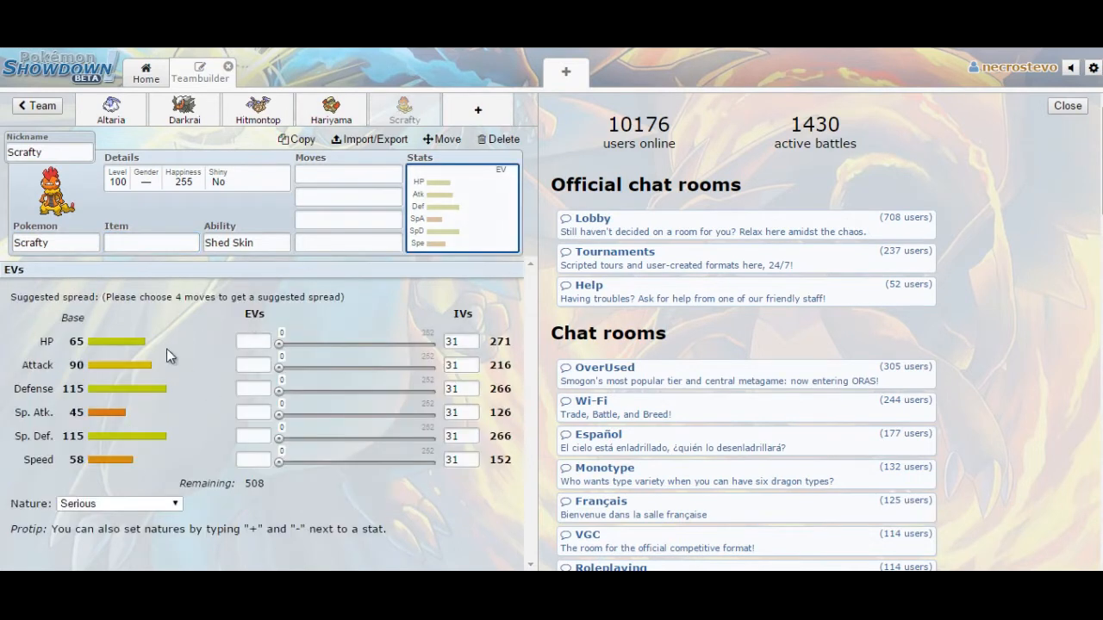
{"action": "mouse_move", "coordinate": [181, 385]}
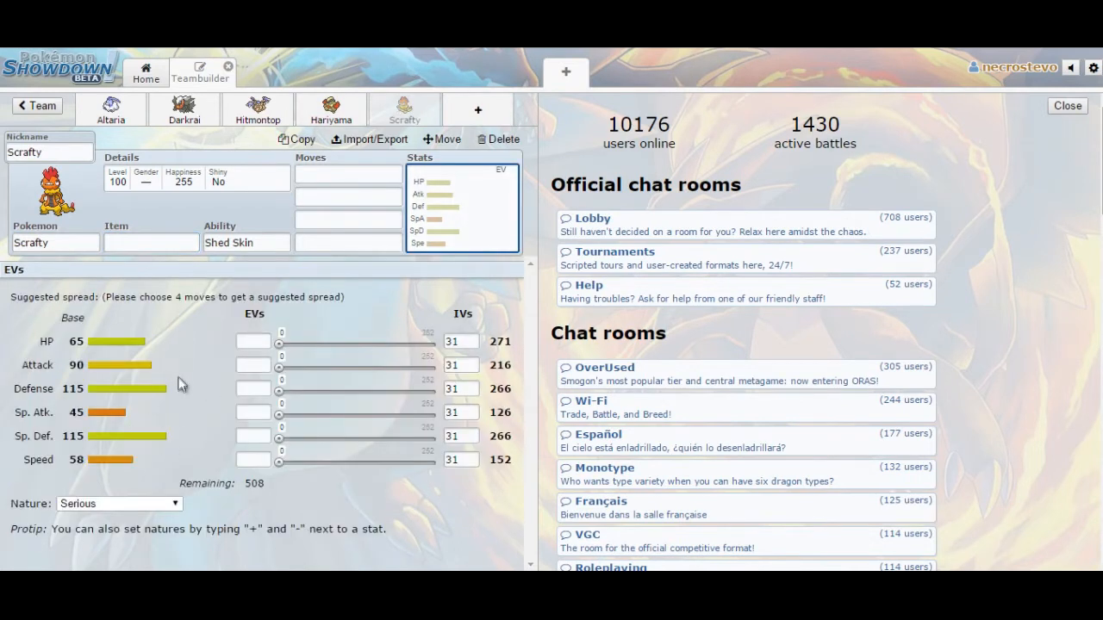
{"action": "mouse_move", "coordinate": [82, 465]}
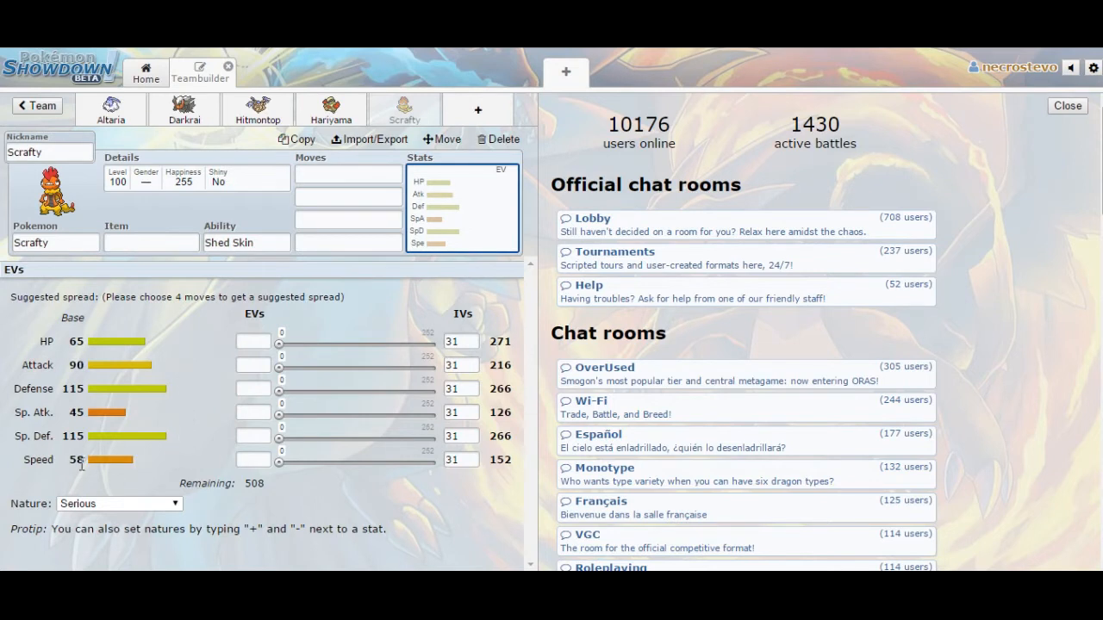
{"action": "left_click", "coordinate": [330, 113]}
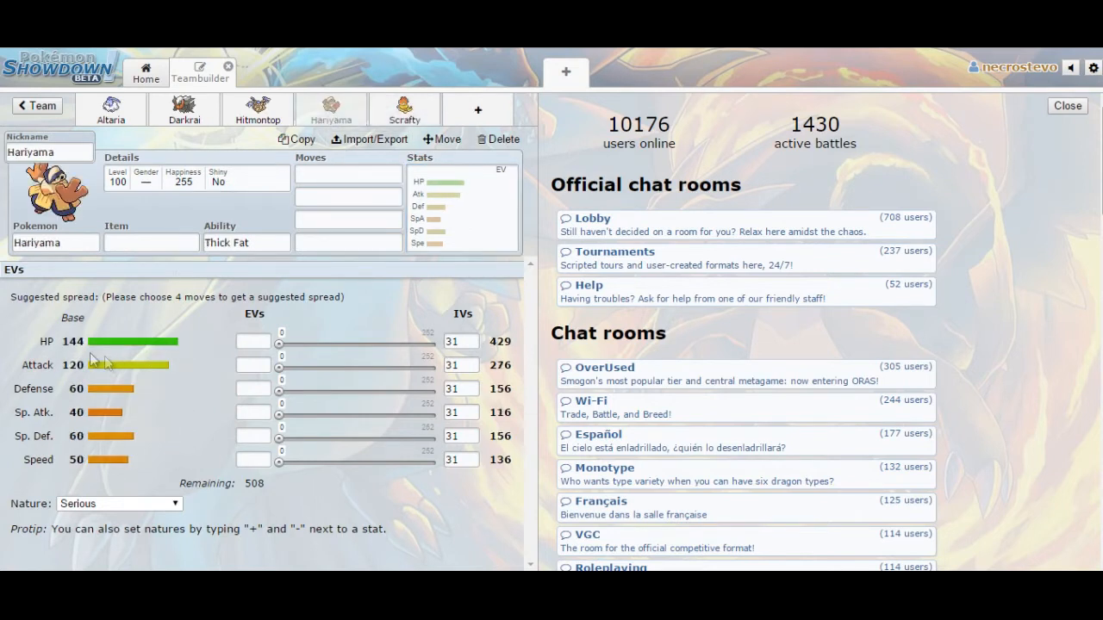
{"action": "mouse_move", "coordinate": [138, 420]}
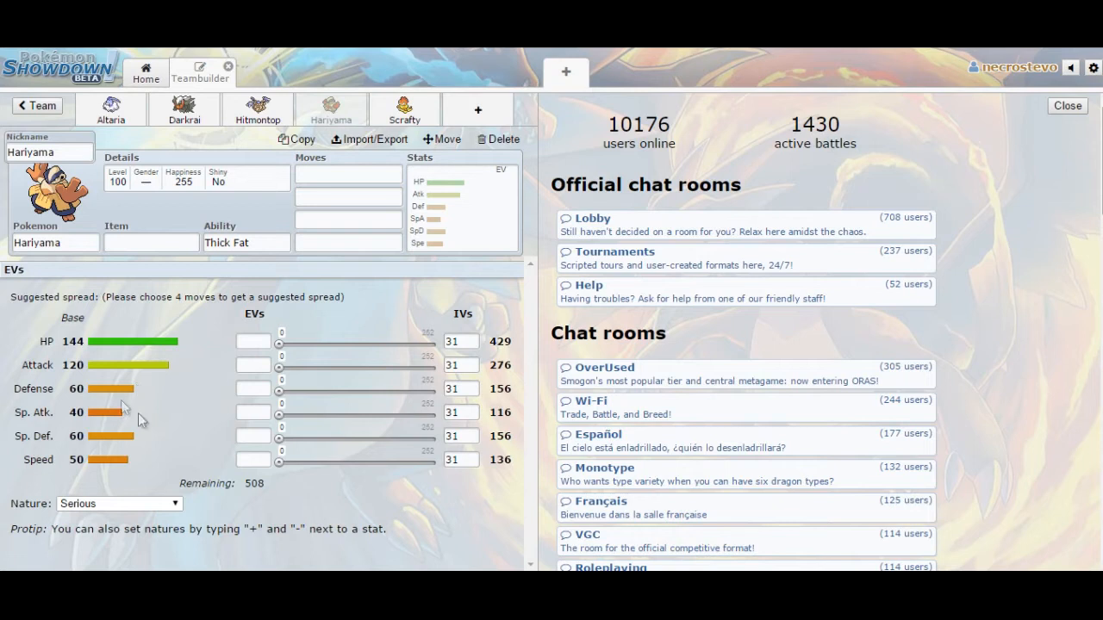
{"action": "mouse_move", "coordinate": [284, 144]}
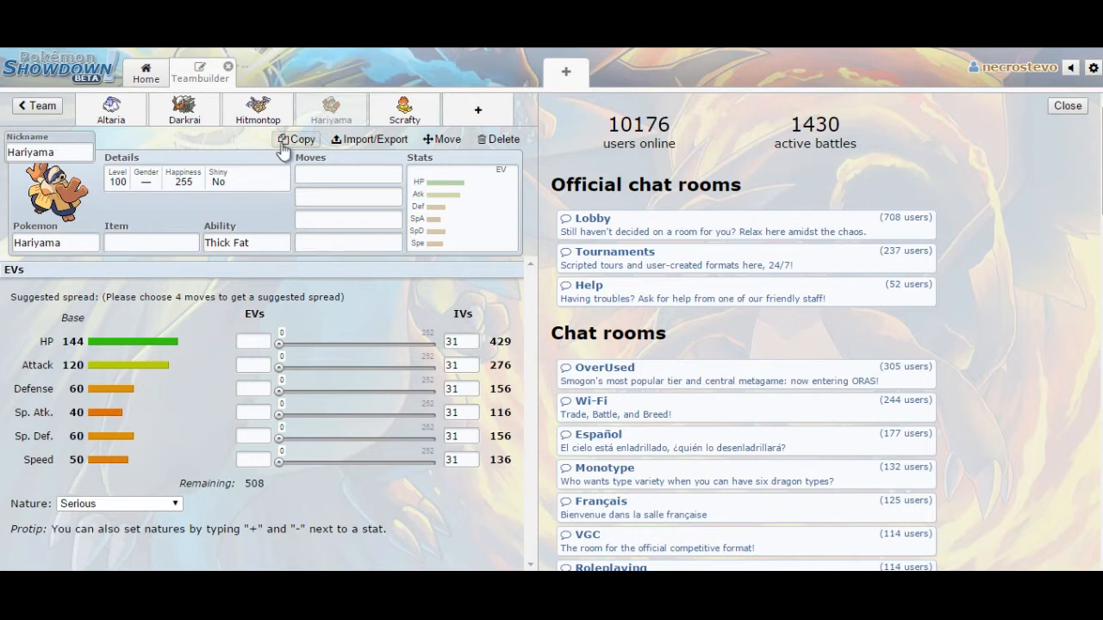
{"action": "left_click", "coordinate": [257, 109]}
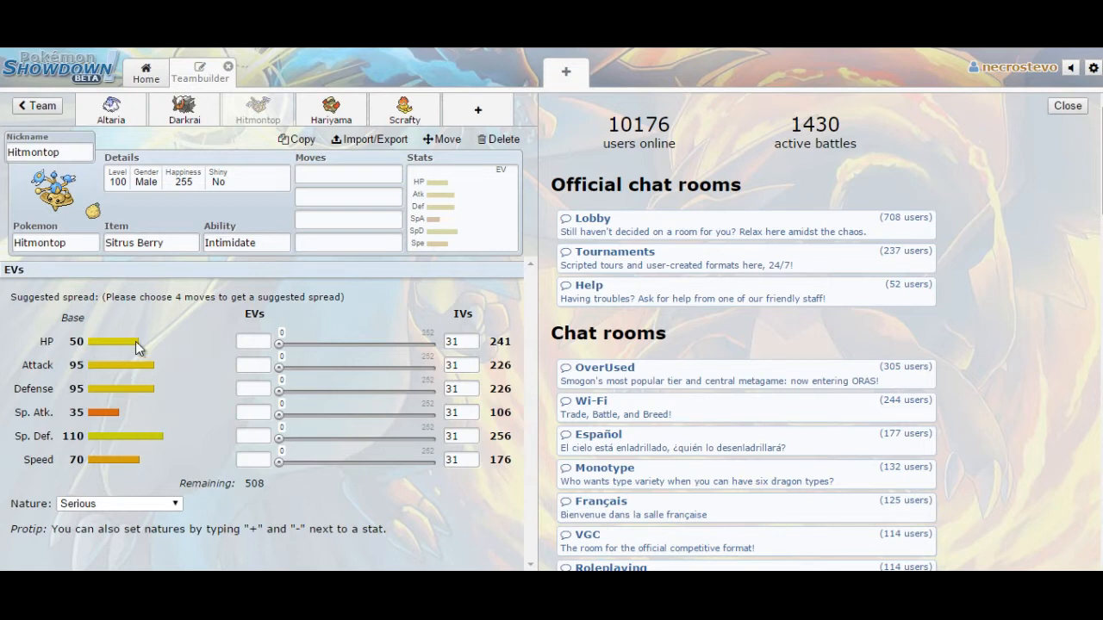
{"action": "mouse_move", "coordinate": [153, 418]}
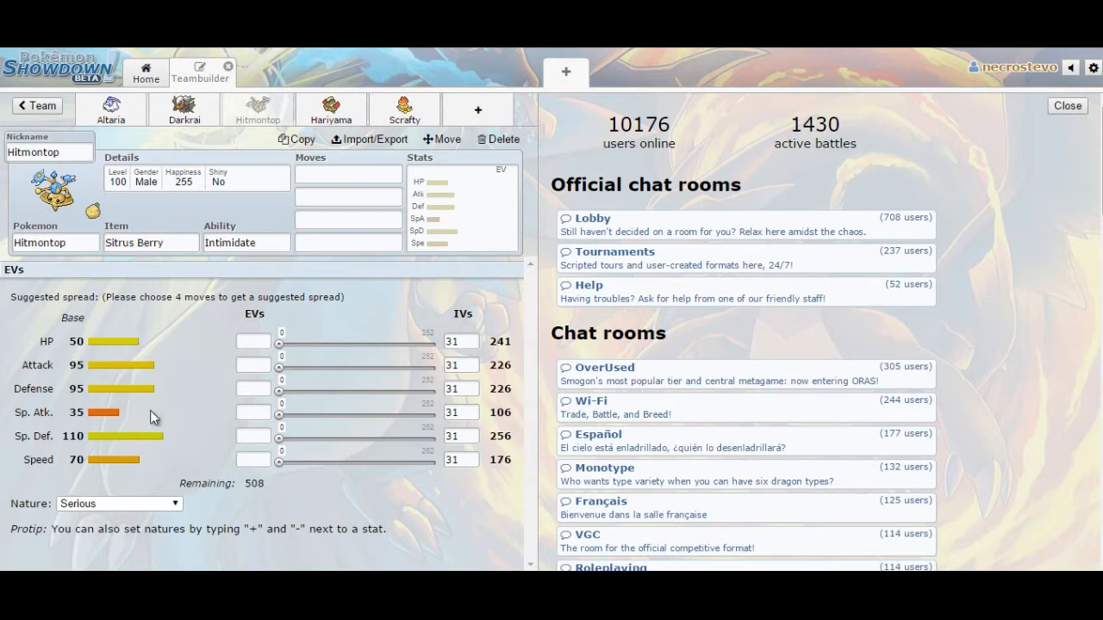
{"action": "mouse_move", "coordinate": [207, 431]}
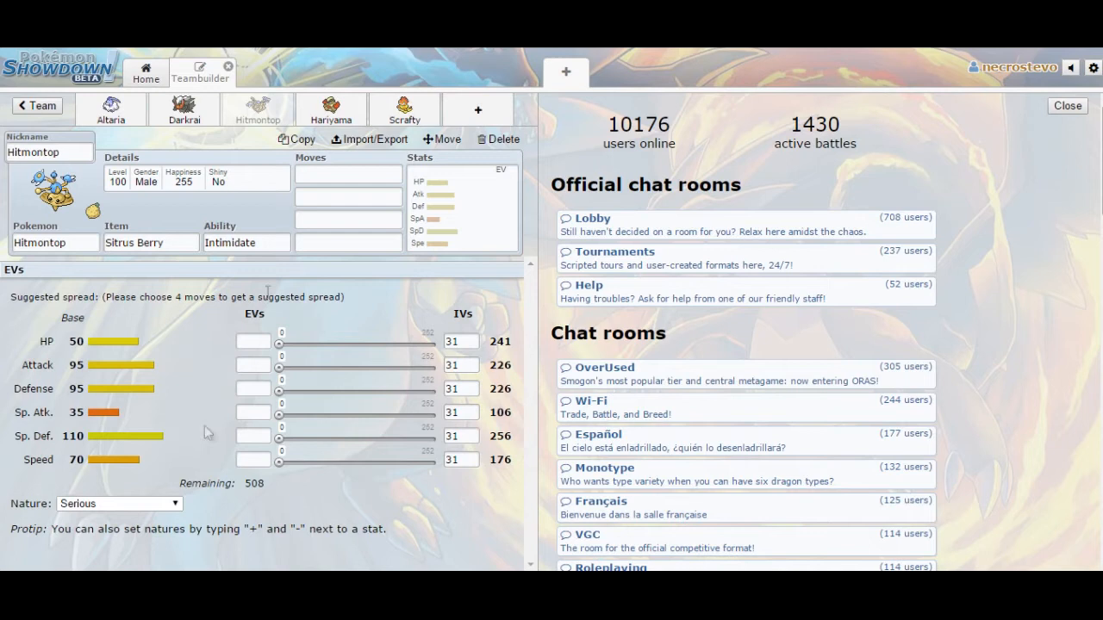
- Delete Hariyama and Scrafty from the team
{"action": "left_click", "coordinate": [331, 109]}
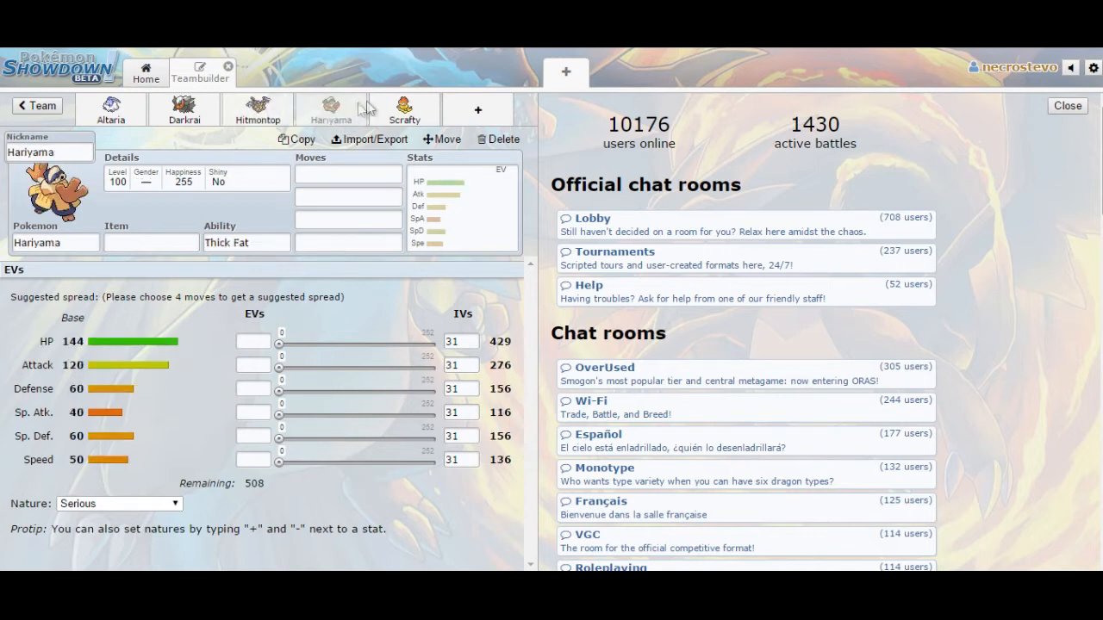
{"action": "mouse_move", "coordinate": [194, 201]}
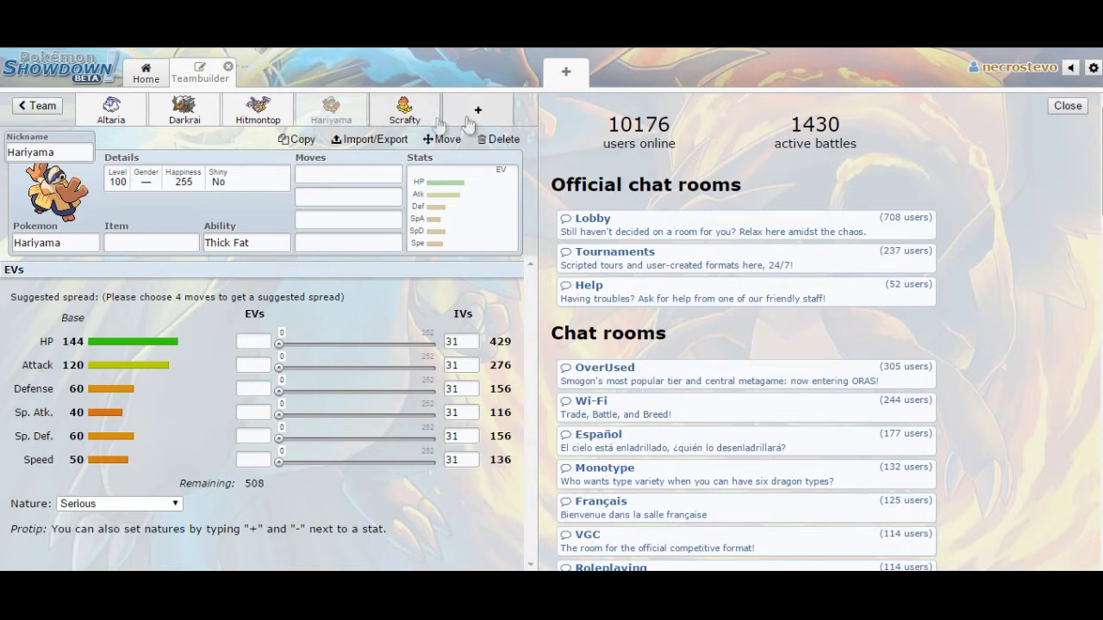
{"action": "left_click", "coordinate": [331, 109]}
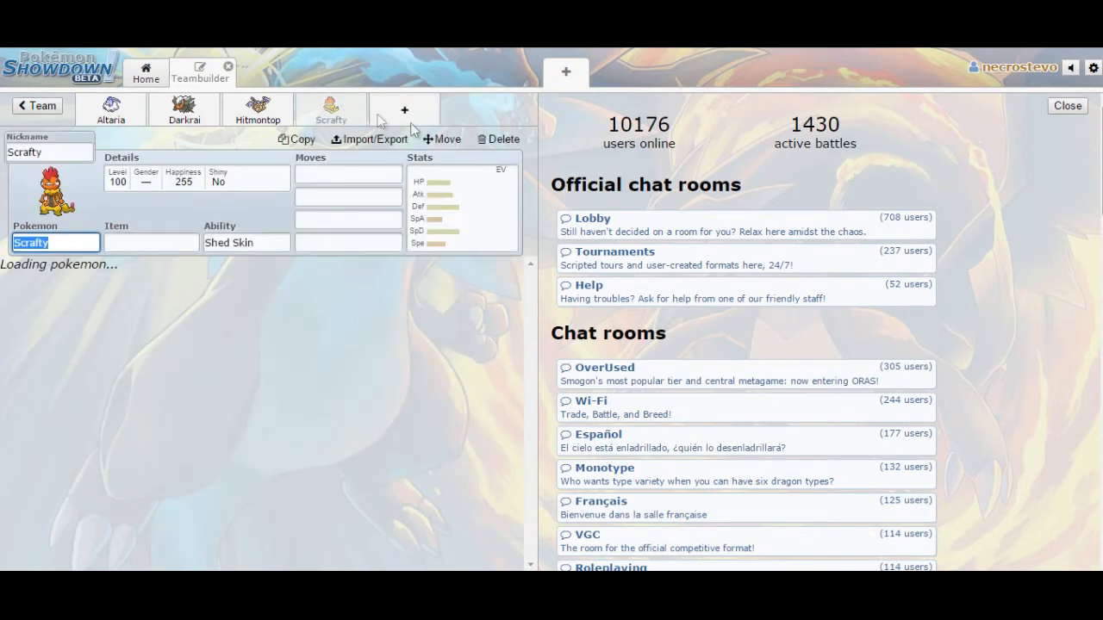
{"action": "left_click", "coordinate": [497, 139]}
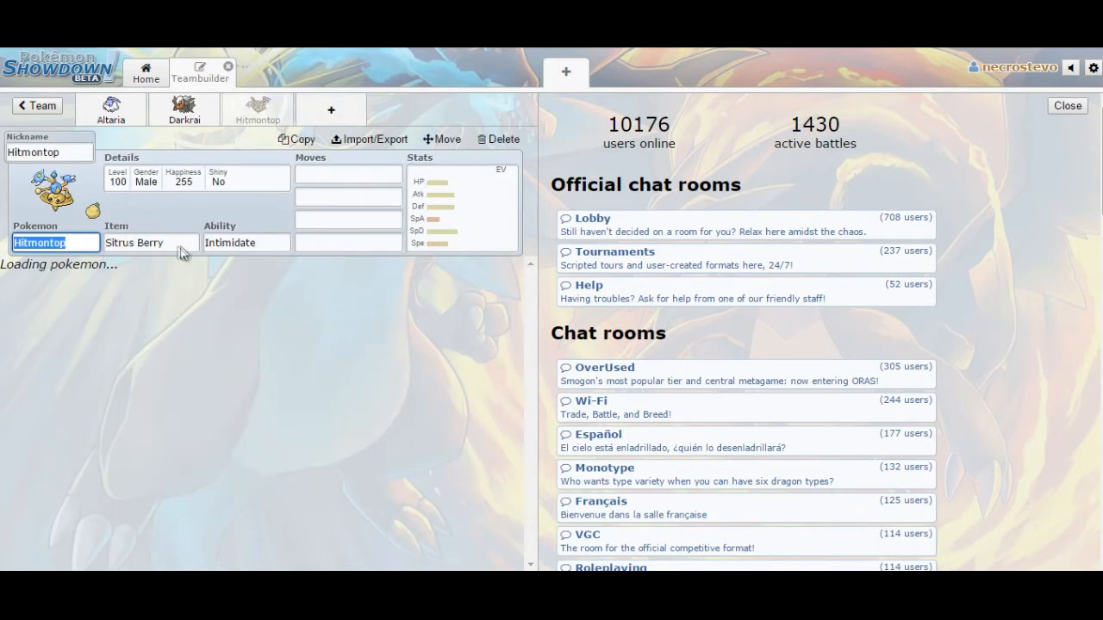
- Fill Hitmontop's first two move slots with Wide Guard and Fake Out
{"action": "left_click", "coordinate": [348, 174]}
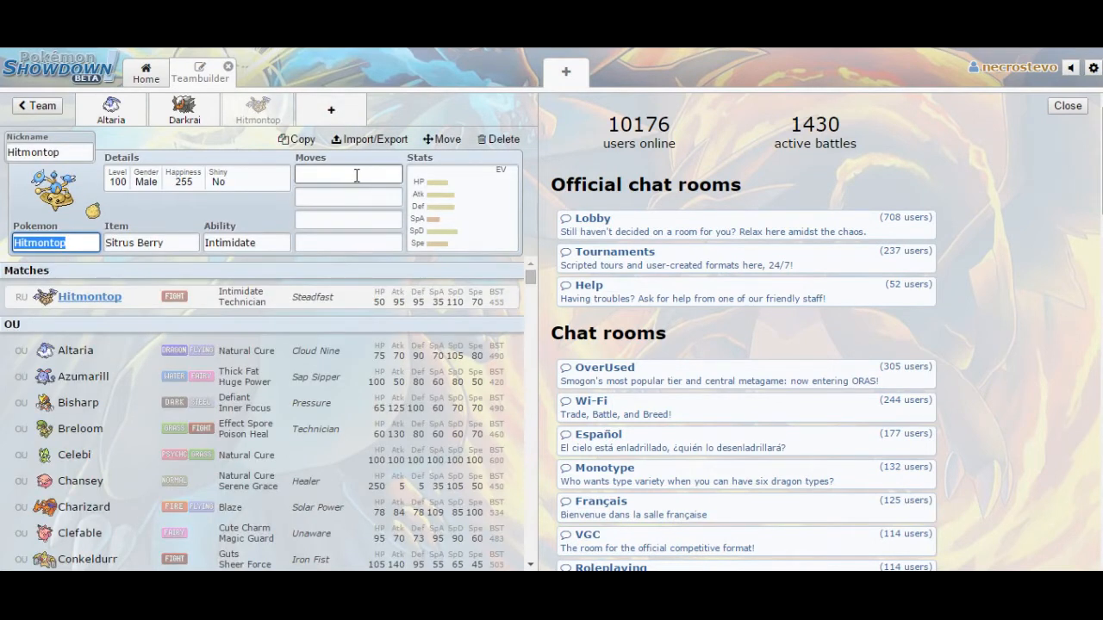
{"action": "type", "text": "Wide"}
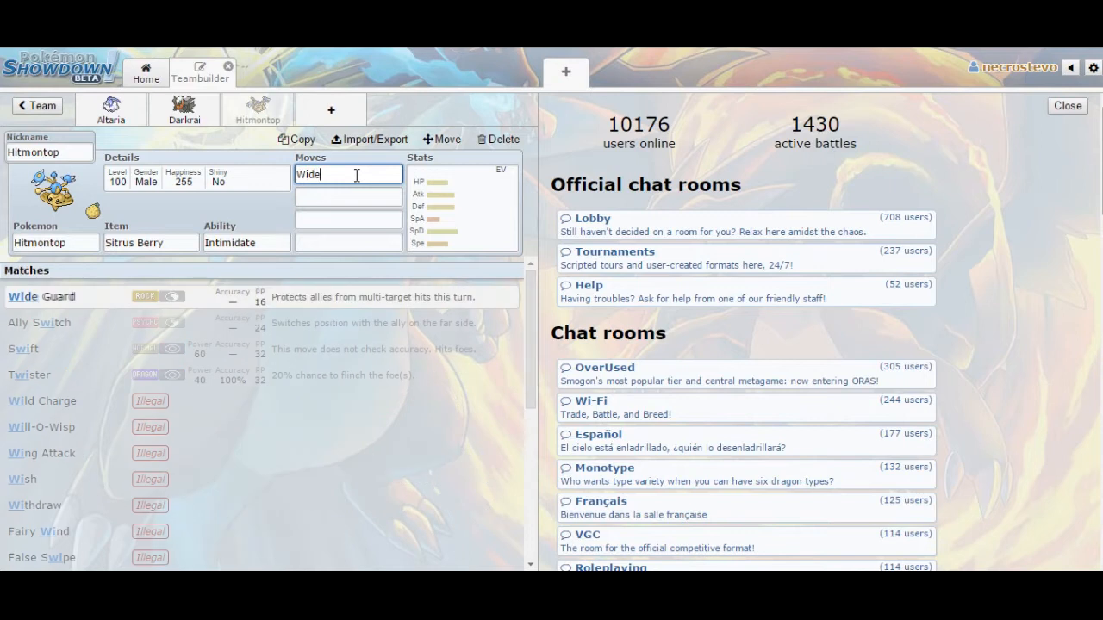
{"action": "type", "text": "Fake"}
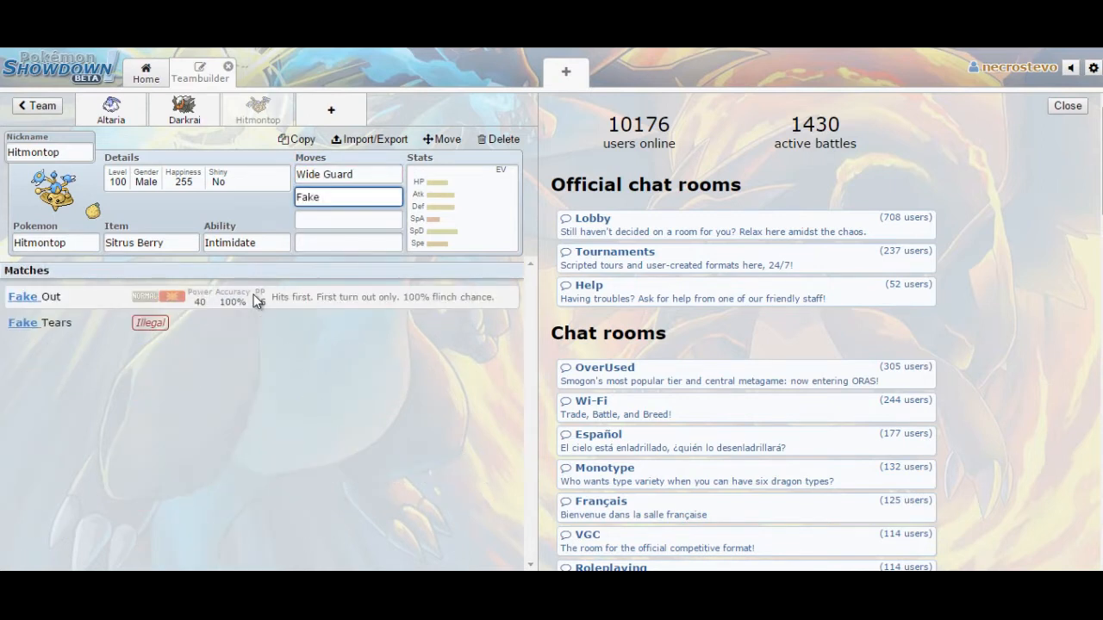
{"action": "left_click", "coordinate": [347, 196]}
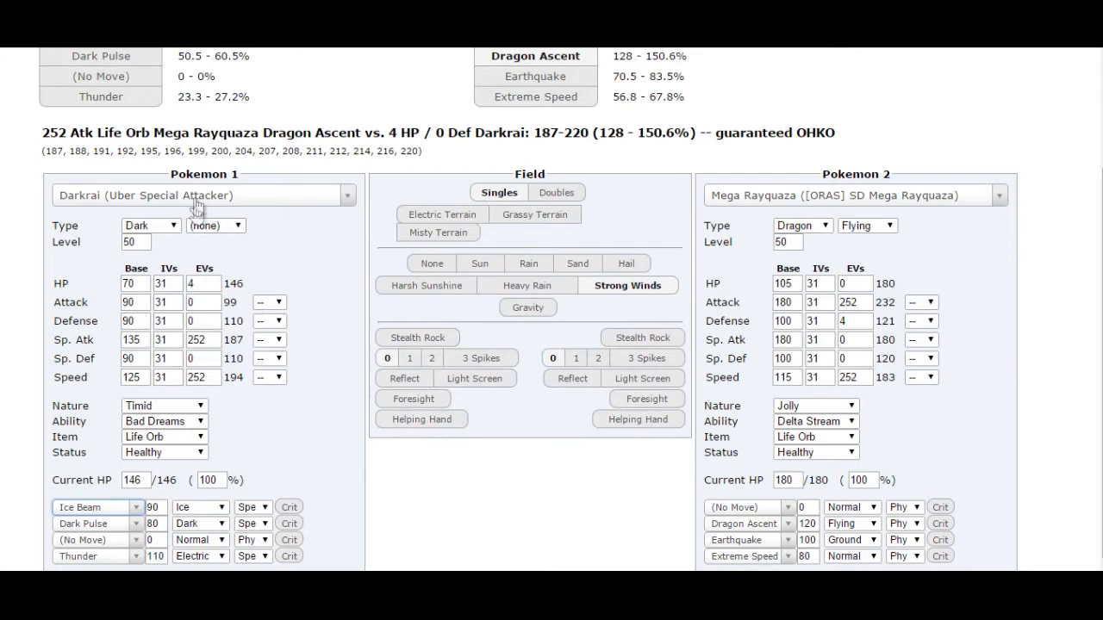
- Load Hitmontop's Doubles Utility set at level 50 as the calculator's Pokémon 1
{"action": "left_click", "coordinate": [202, 195]}
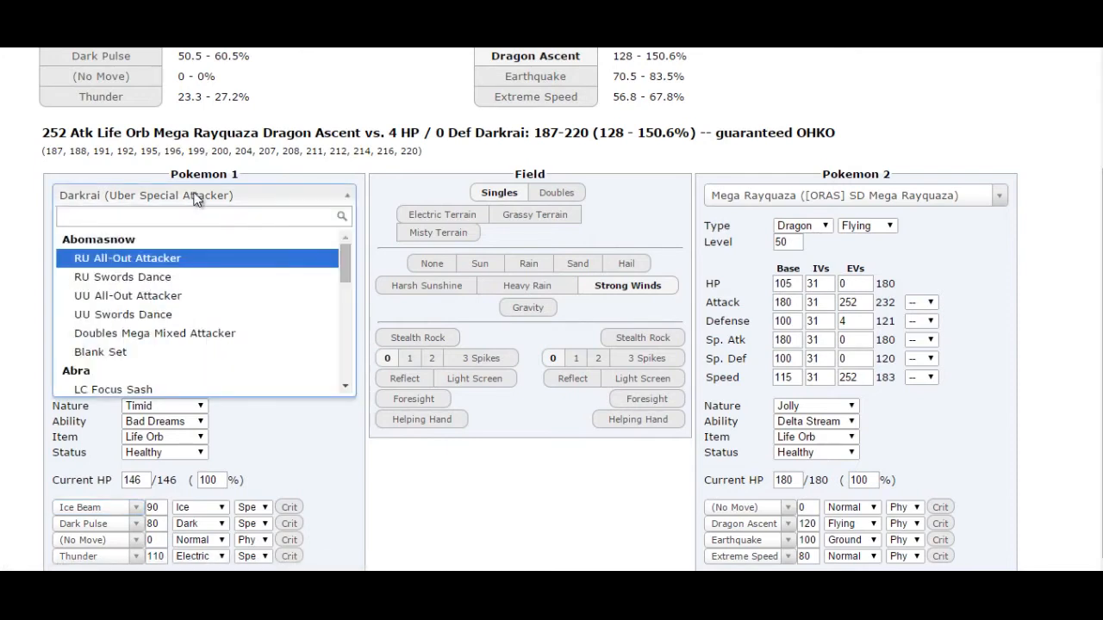
{"action": "type", "text": "hitmon"}
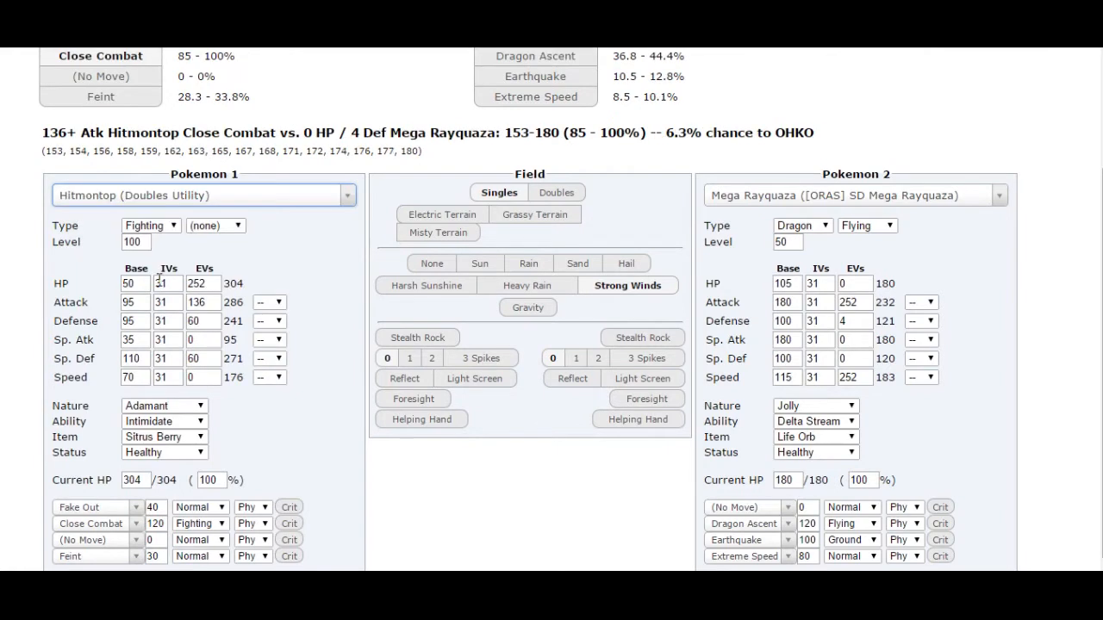
{"action": "left_click", "coordinate": [133, 242]}
{"action": "type", "text": "50"}
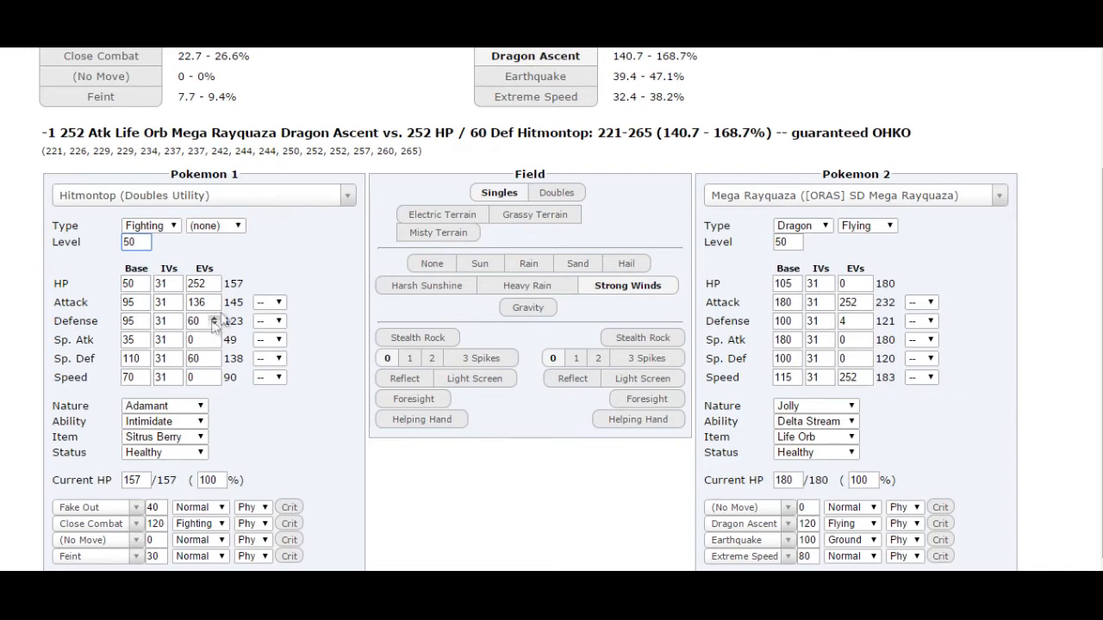
{"action": "left_click", "coordinate": [853, 194]}
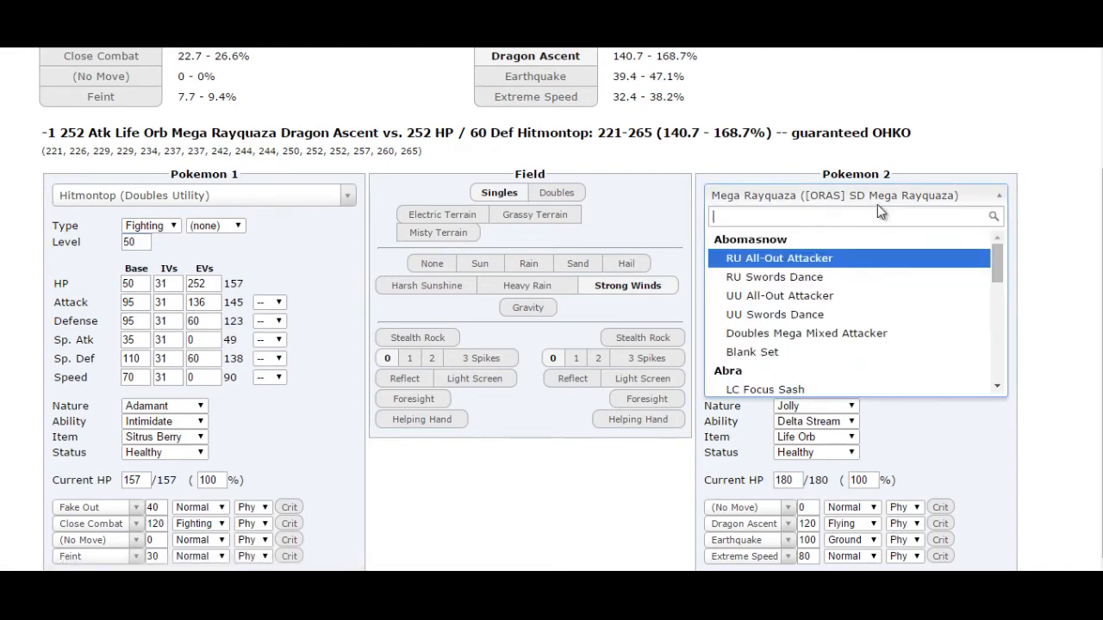
- Load the Offensive Primal Groudon set at level 50 as the opponent
{"action": "type", "text": "primal grou"}
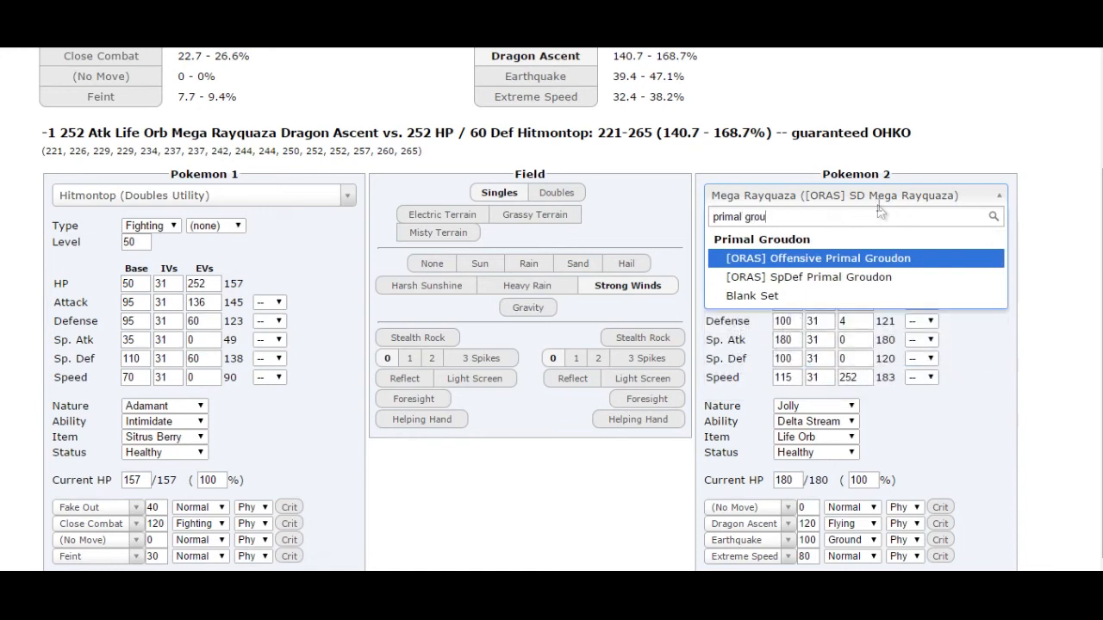
{"action": "left_click", "coordinate": [817, 258]}
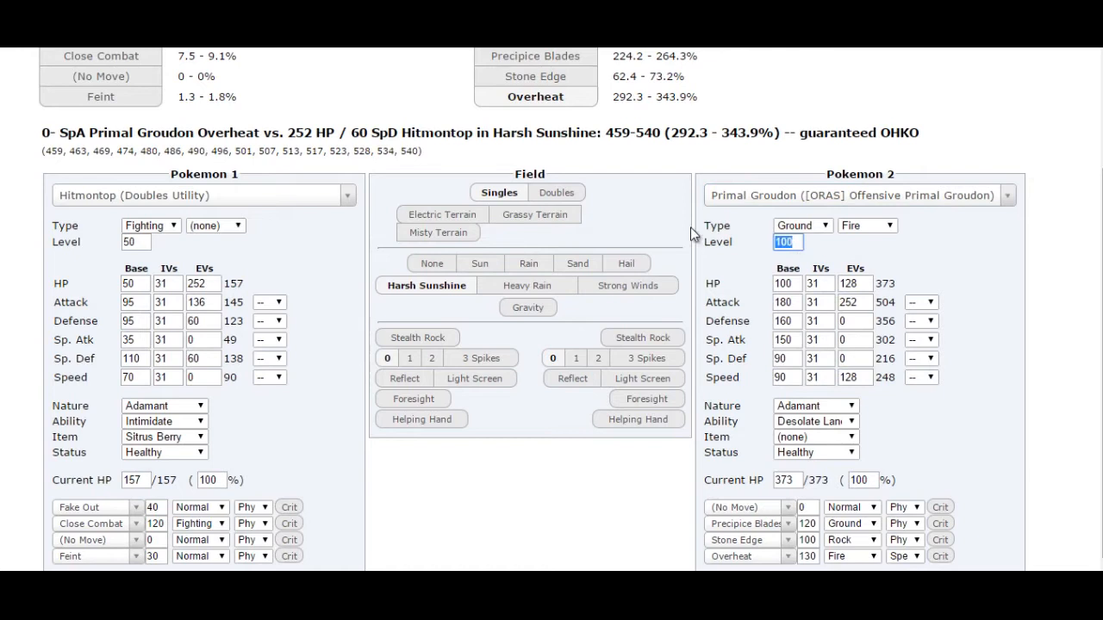
{"action": "type", "text": "50"}
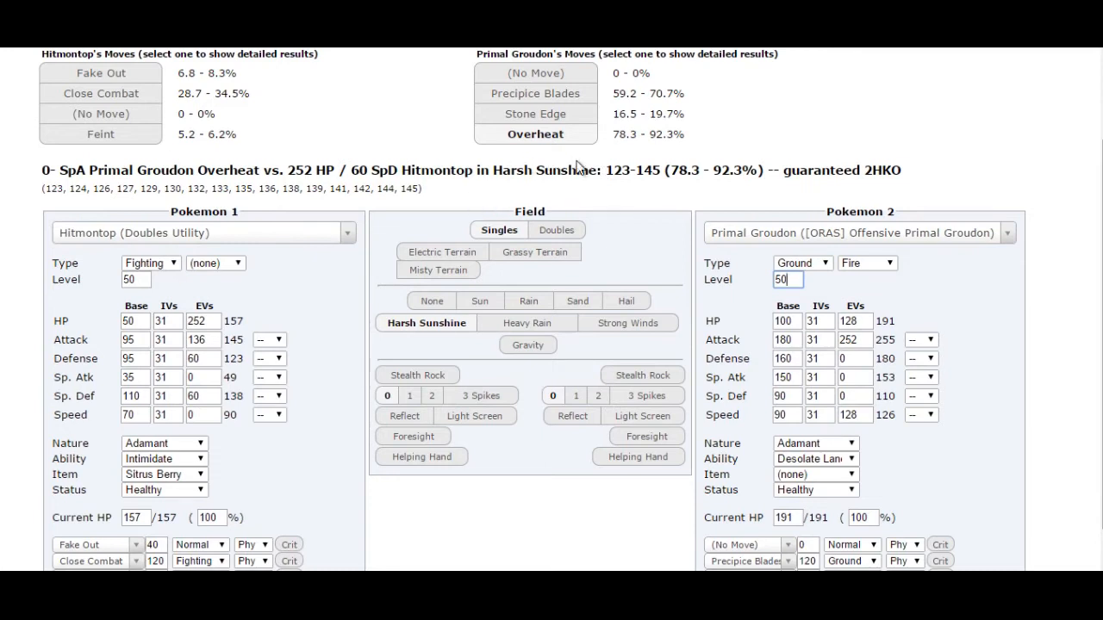
{"action": "mouse_move", "coordinate": [378, 334]}
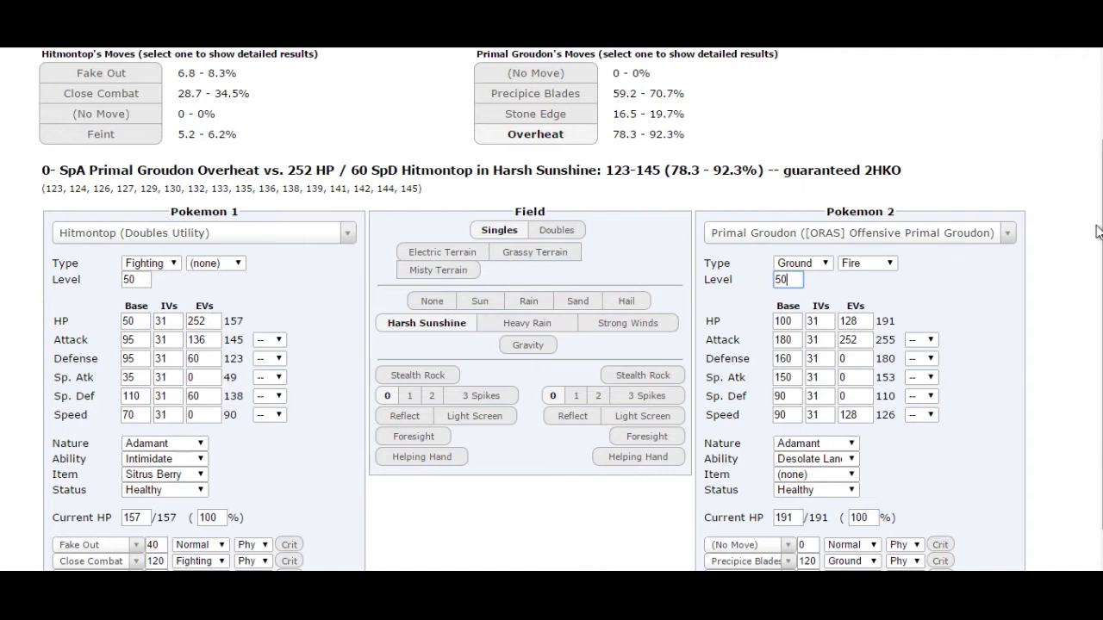
- Give Hitmontop Low Kick as its second move and review the results
{"action": "scroll", "scroll_direction": "down", "scroll_amount": 3}
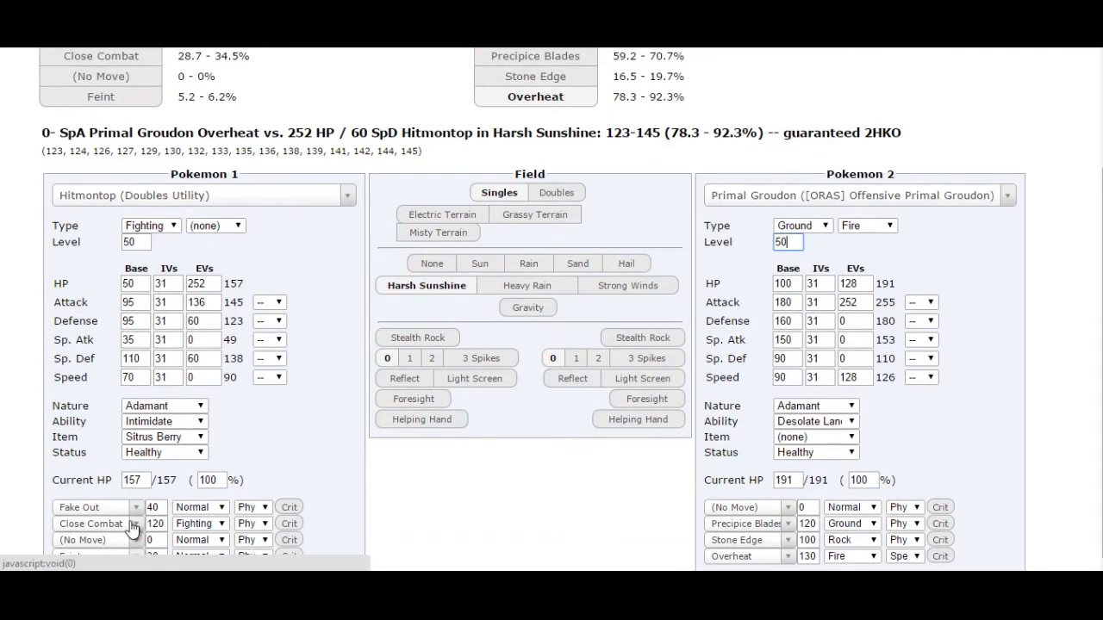
{"action": "type", "text": "low kk"}
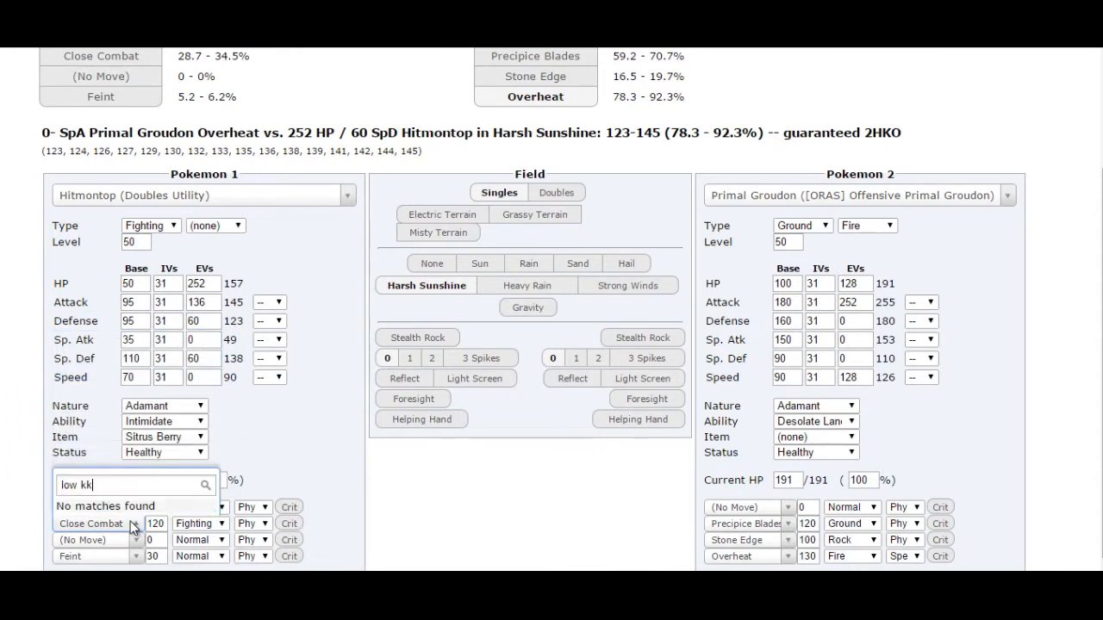
{"action": "left_click", "coordinate": [91, 523]}
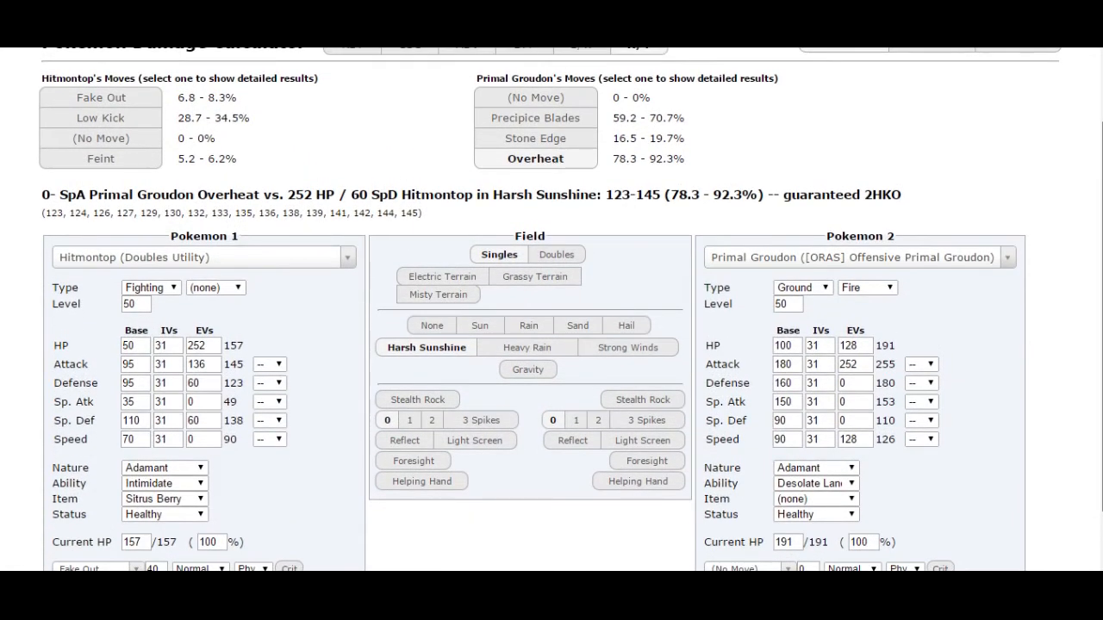
{"action": "scroll", "scroll_direction": "down", "scroll_amount": 3}
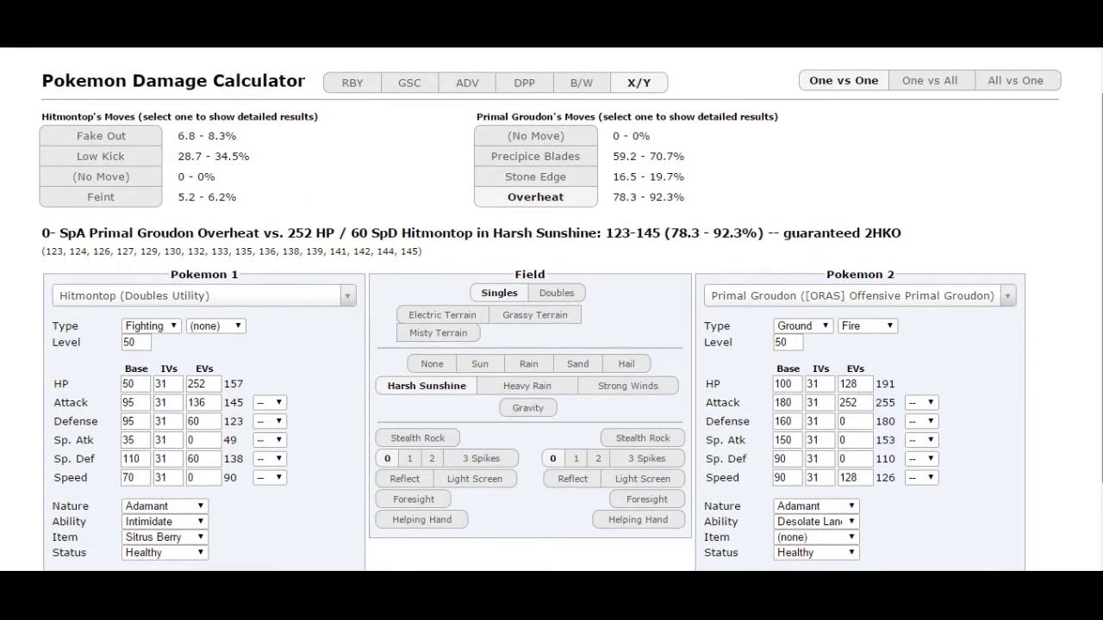
{"action": "scroll", "scroll_direction": "down", "scroll_amount": 3}
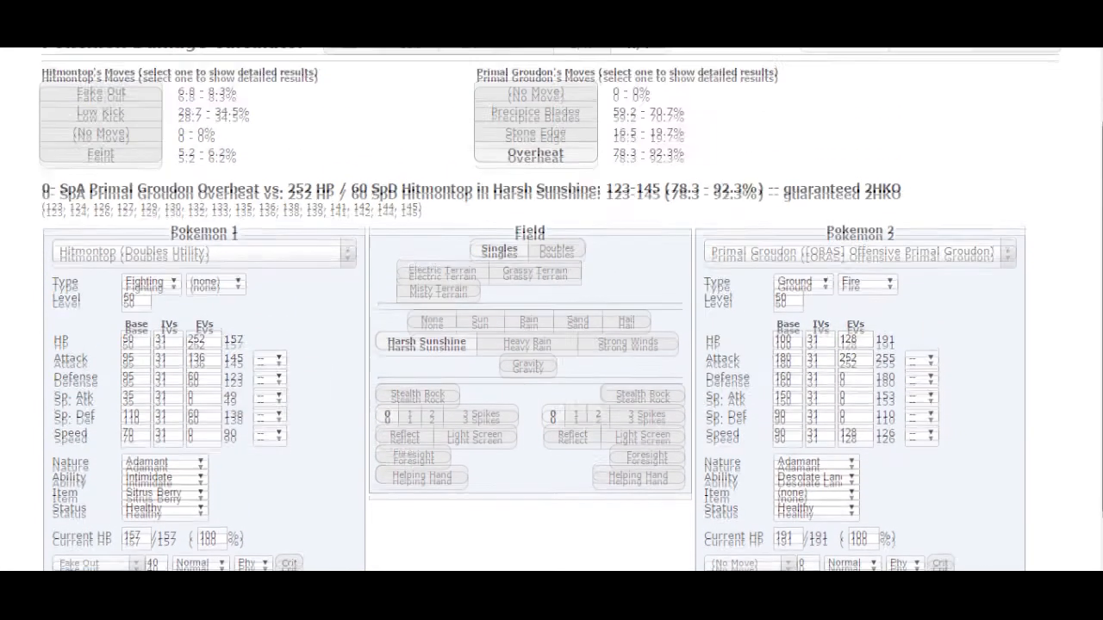
{"action": "scroll", "scroll_direction": "down", "scroll_amount": 3}
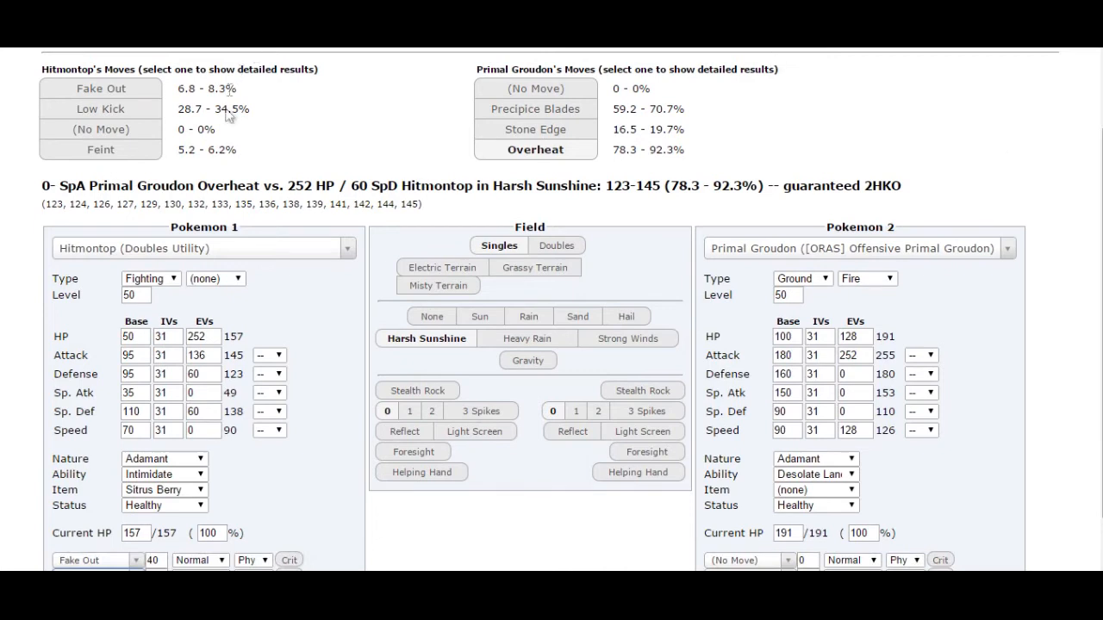
{"action": "mouse_move", "coordinate": [225, 125]}
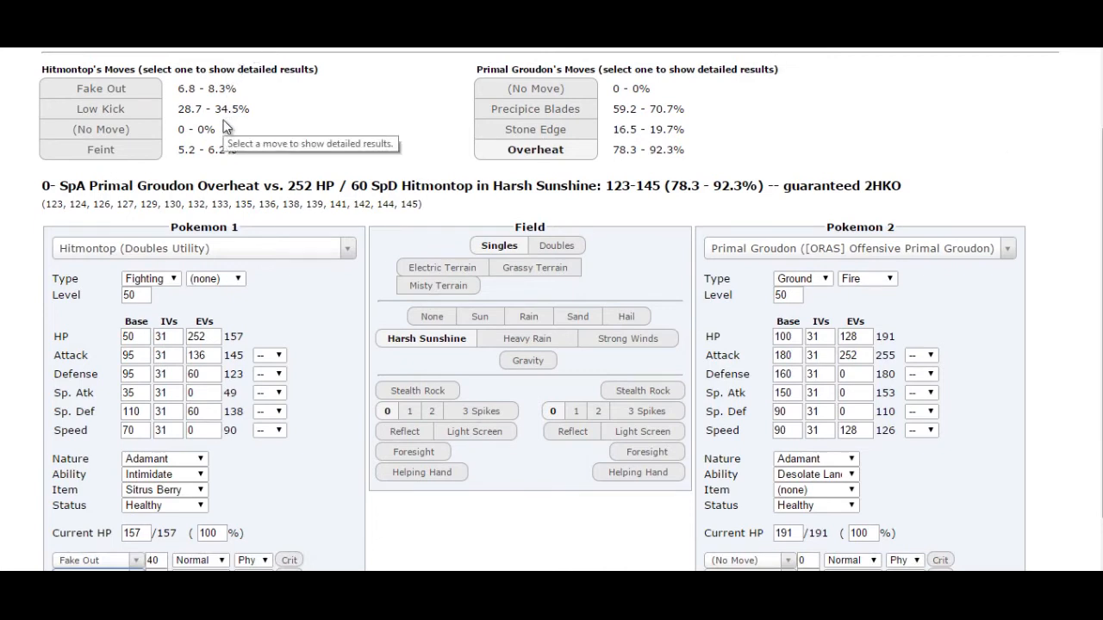
{"action": "mouse_move", "coordinate": [657, 103]}
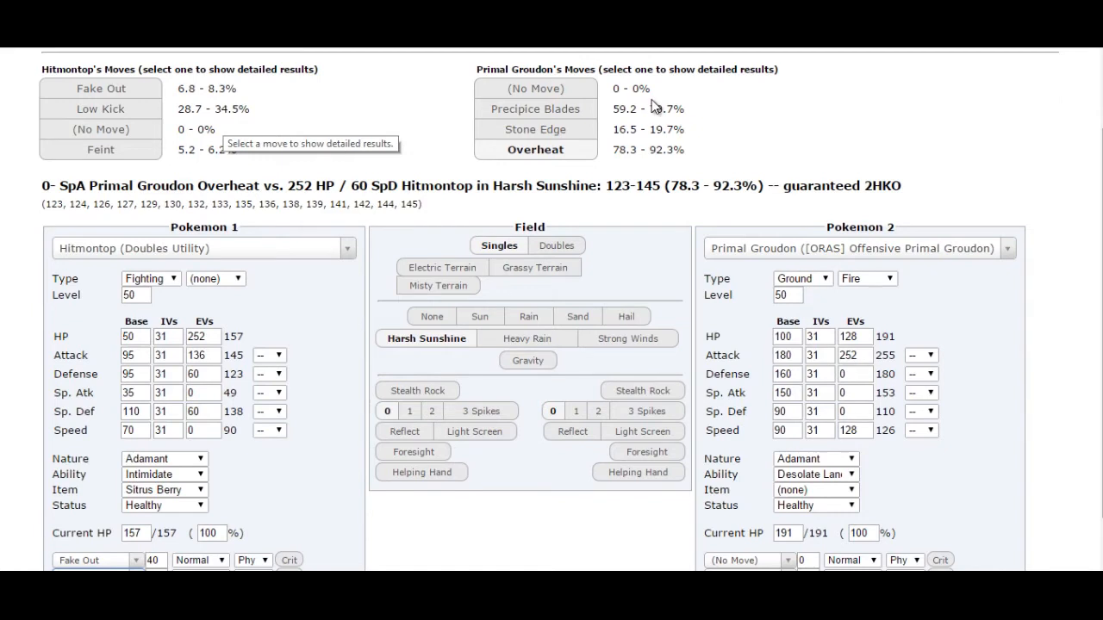
{"action": "left_click", "coordinate": [853, 248]}
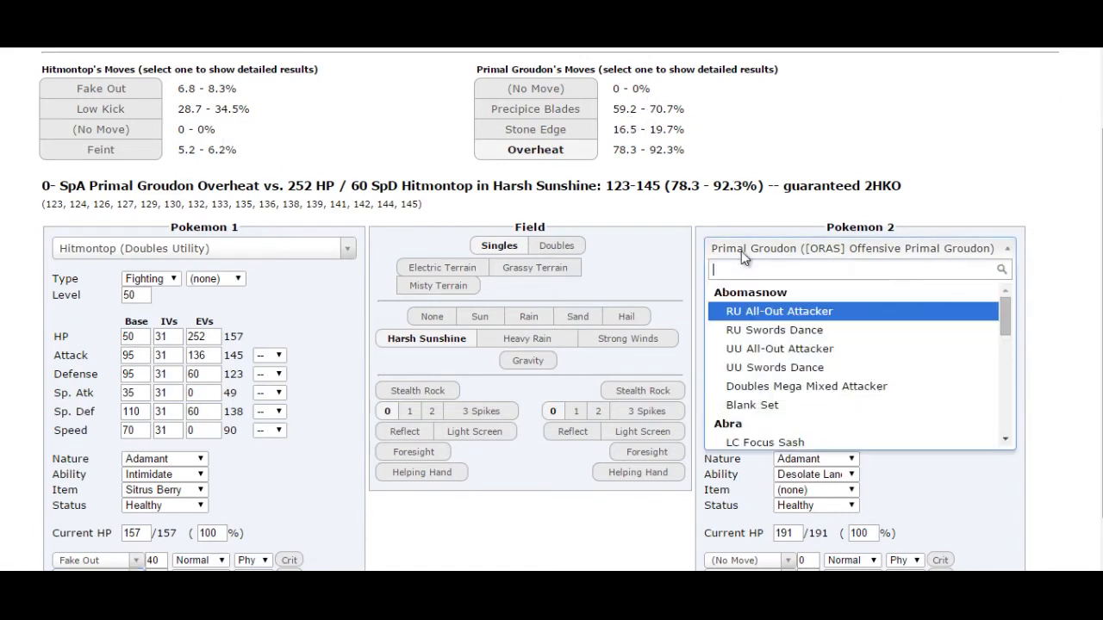
- Load the Uber Wrath Of Khan Mega Kangaskhan at level 50 as Pokémon 2
{"action": "type", "text": "mega kang"}
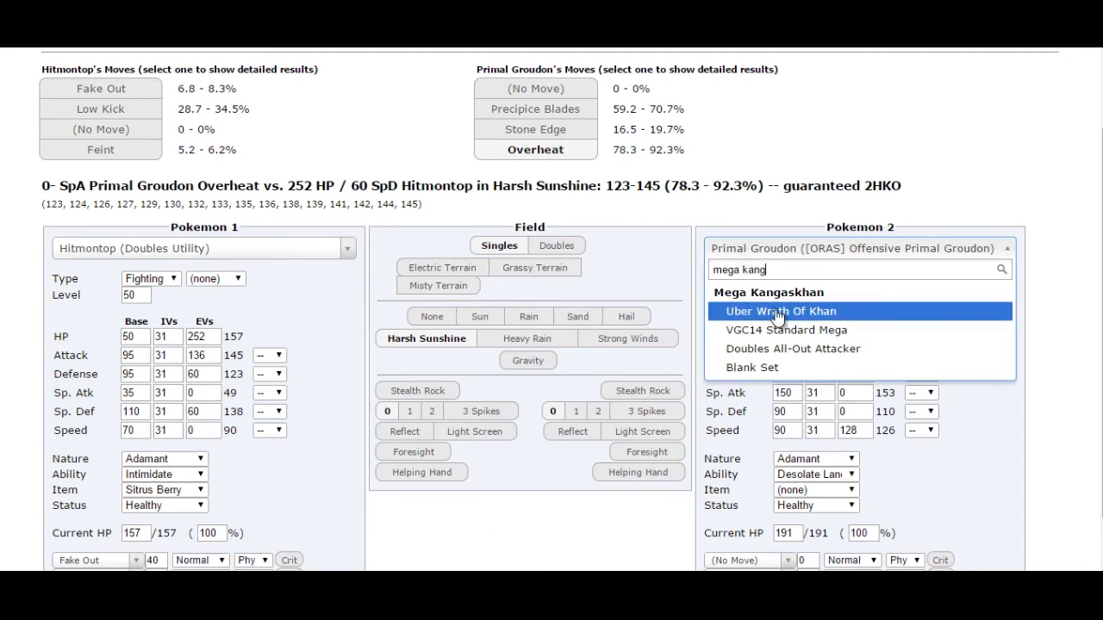
{"action": "left_click", "coordinate": [780, 311]}
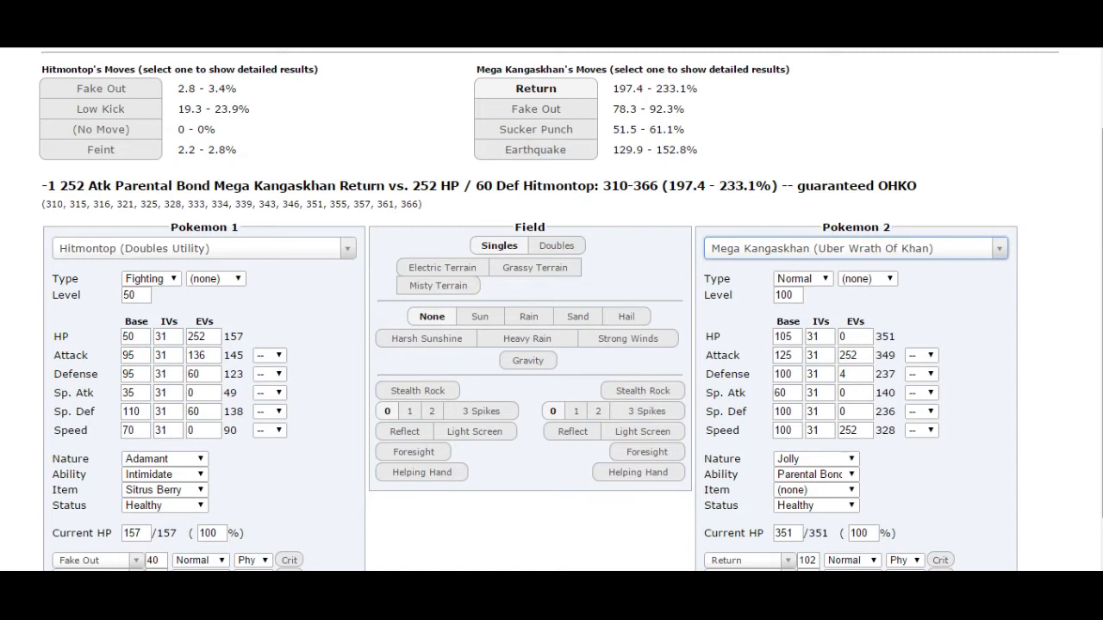
{"action": "scroll", "scroll_direction": "down", "scroll_amount": 3}
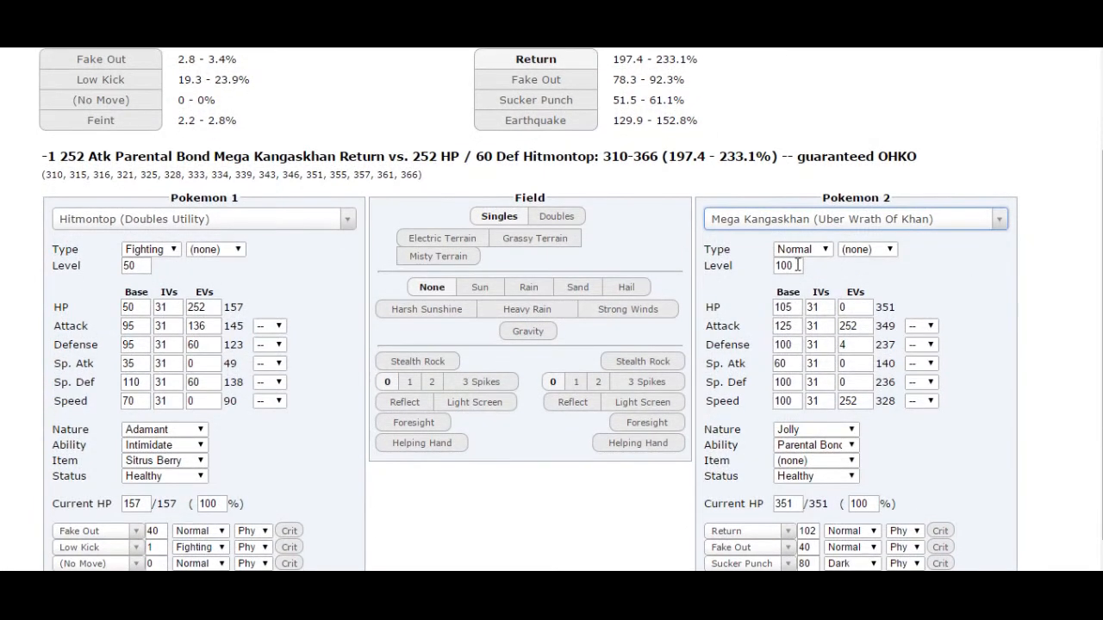
{"action": "type", "text": "50"}
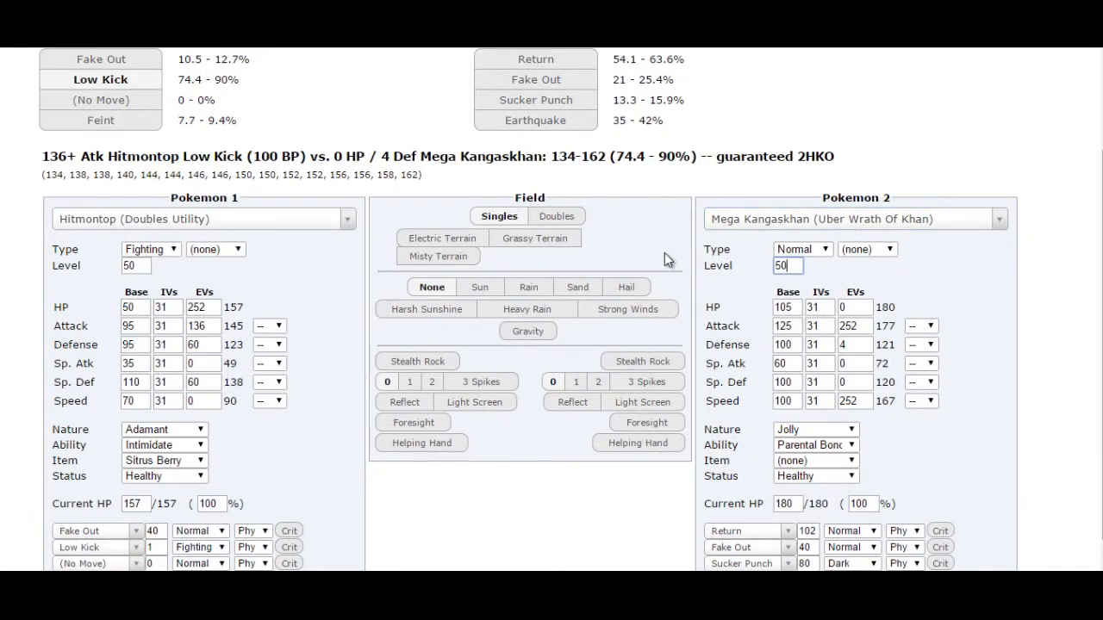
{"action": "mouse_move", "coordinate": [785, 189]}
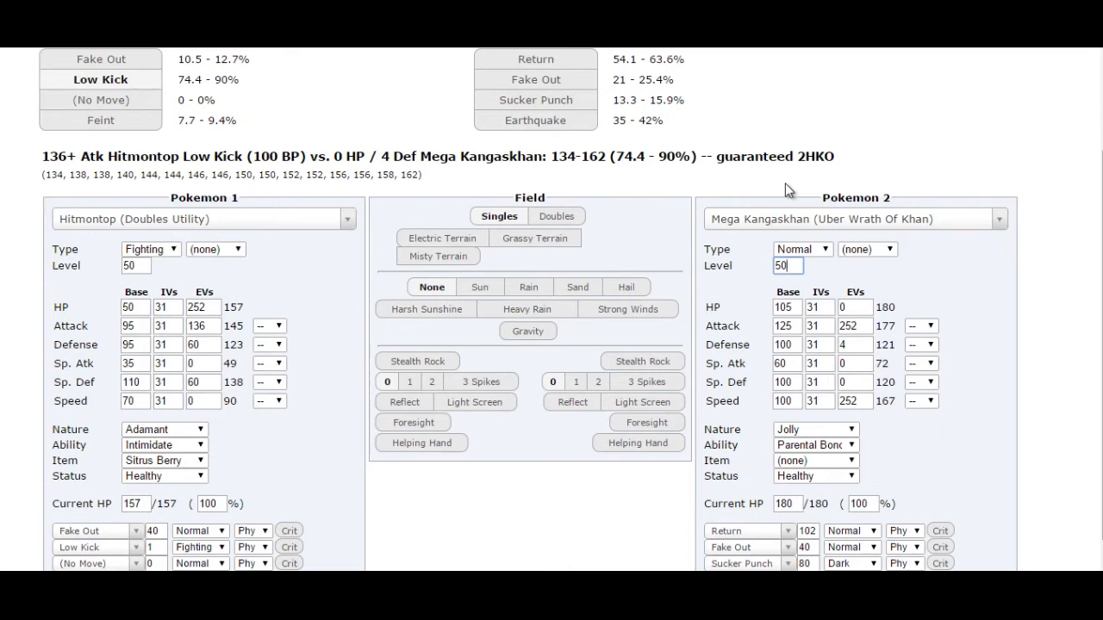
{"action": "mouse_move", "coordinate": [820, 220]}
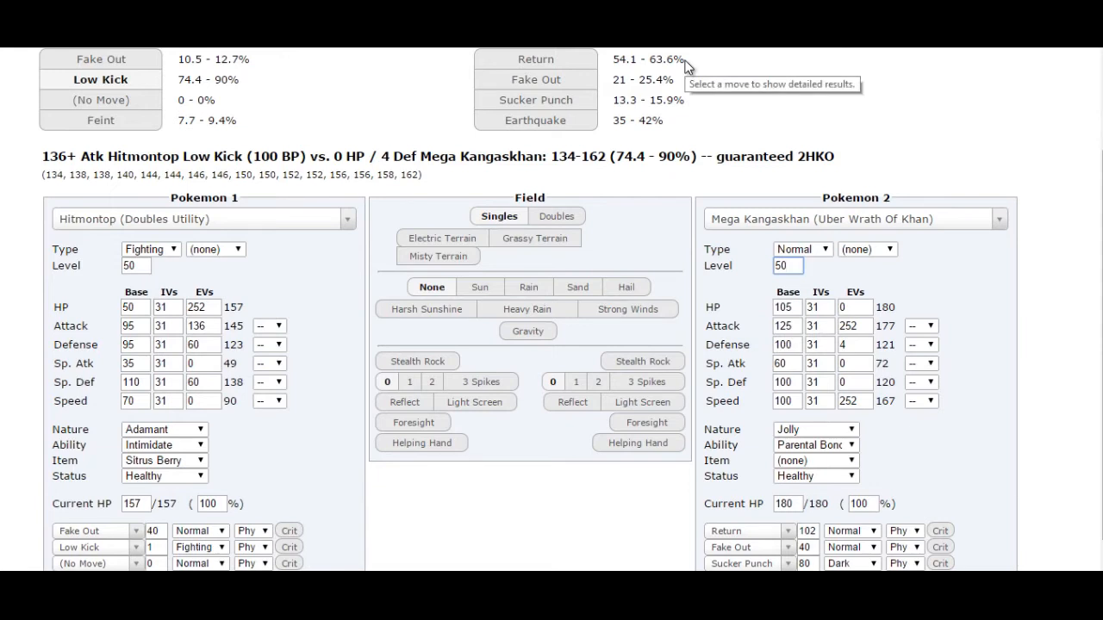
{"action": "mouse_move", "coordinate": [747, 222]}
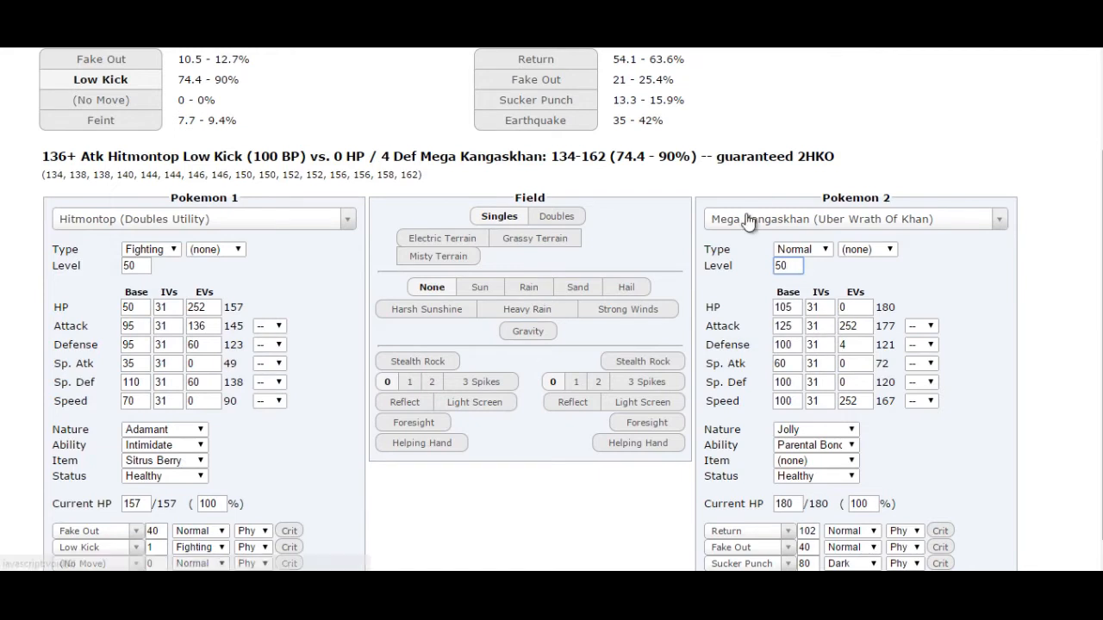
- Make Terrakion's Doubles Physical Attacker set the opponent
{"action": "left_click", "coordinate": [856, 218]}
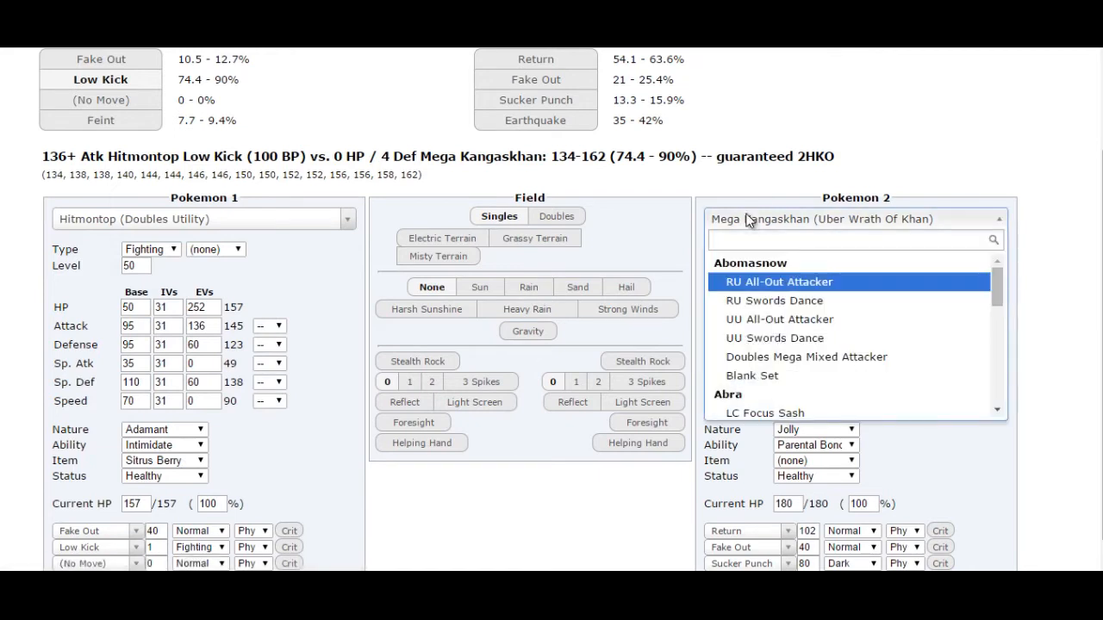
{"action": "type", "text": "terrakion"}
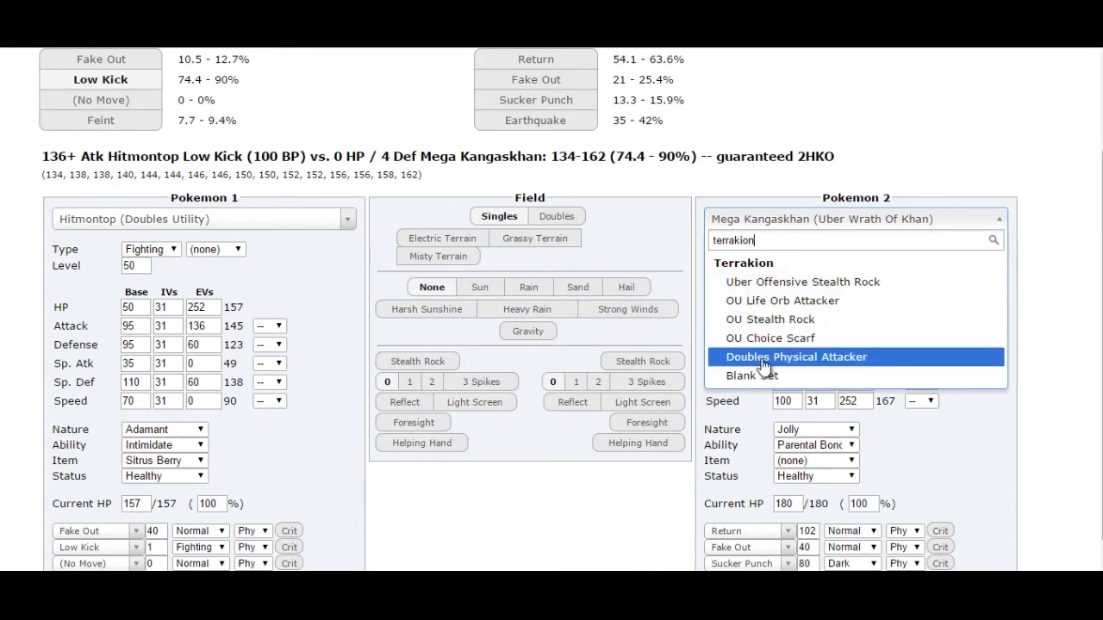
{"action": "left_click", "coordinate": [795, 356]}
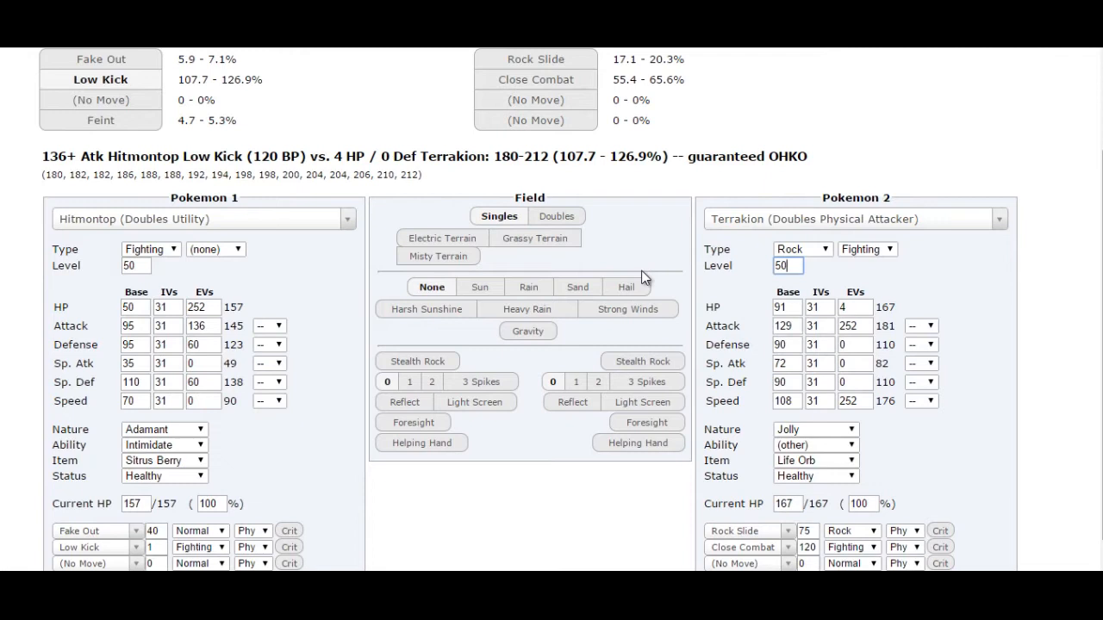
{"action": "mouse_move", "coordinate": [106, 300]}
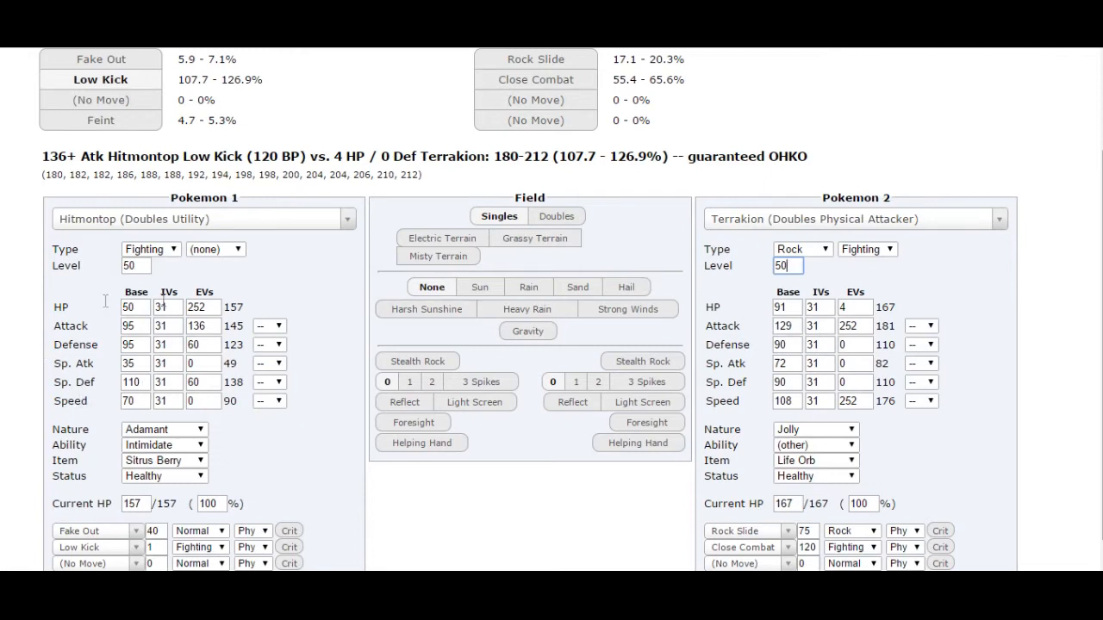
- Lower Hitmontop's Attack EVs to 104
{"action": "left_click", "coordinate": [168, 325]}
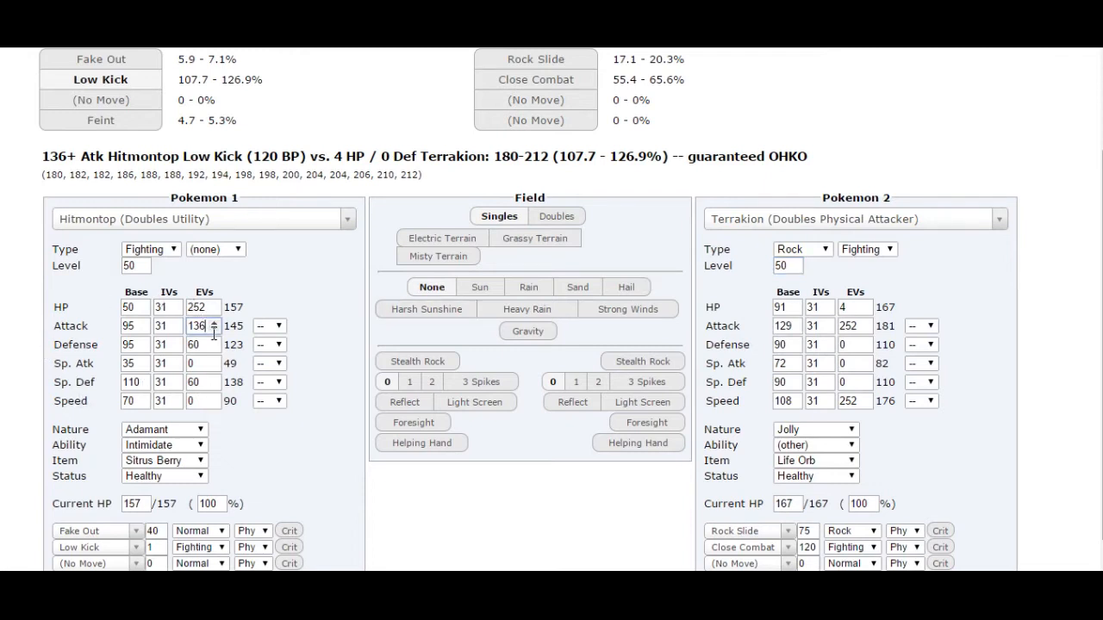
{"action": "left_click", "coordinate": [213, 322]}
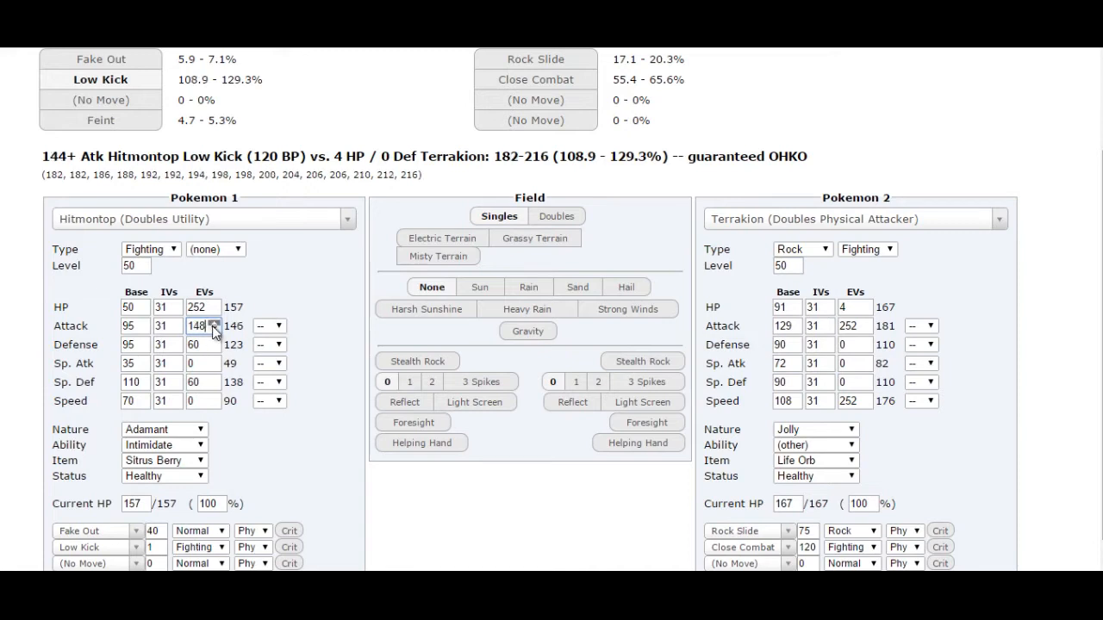
{"action": "left_click", "coordinate": [215, 329]}
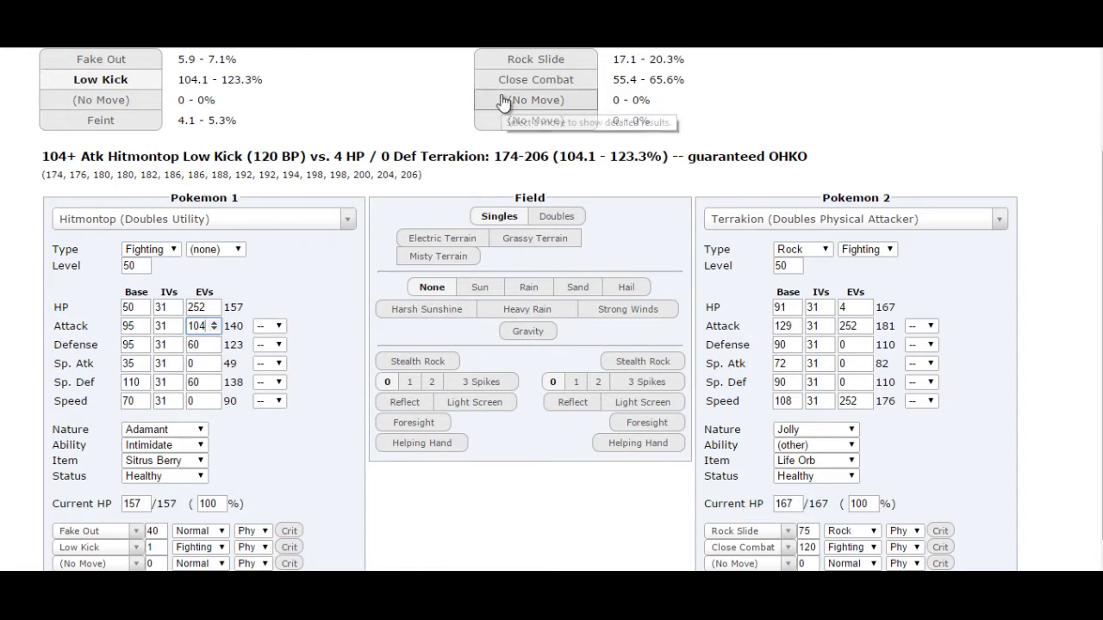
{"action": "mouse_move", "coordinate": [535, 99]}
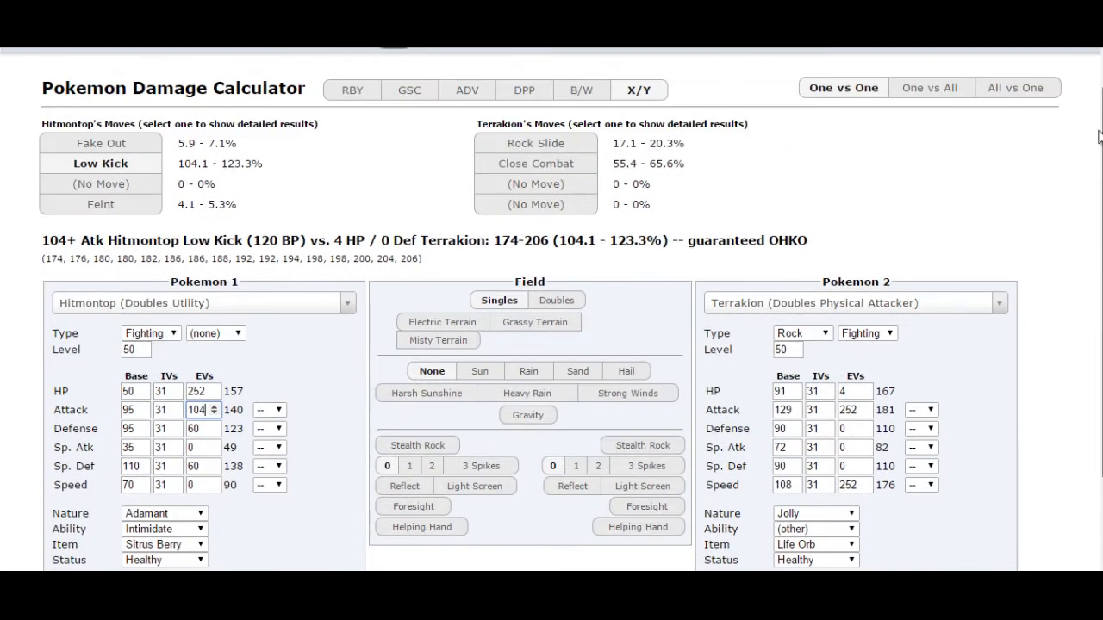
- Load the ORAS Primal Kyogre at level 50 as the opponent
{"action": "scroll", "scroll_direction": "down", "scroll_amount": 3}
{"action": "type", "text": "primal ky"}
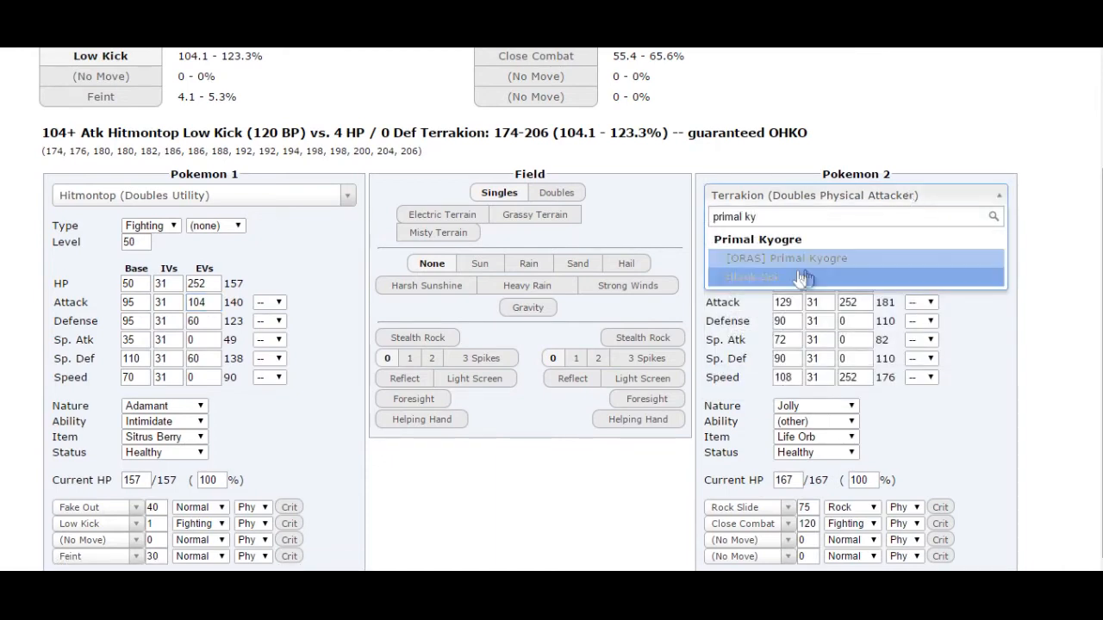
{"action": "left_click", "coordinate": [784, 259]}
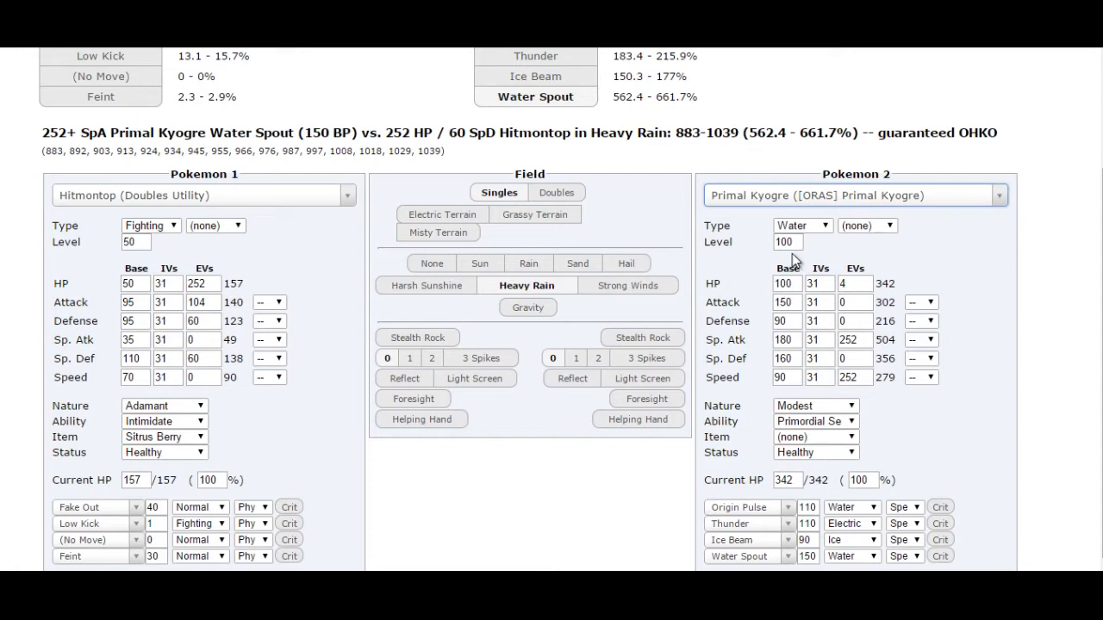
{"action": "type", "text": "50"}
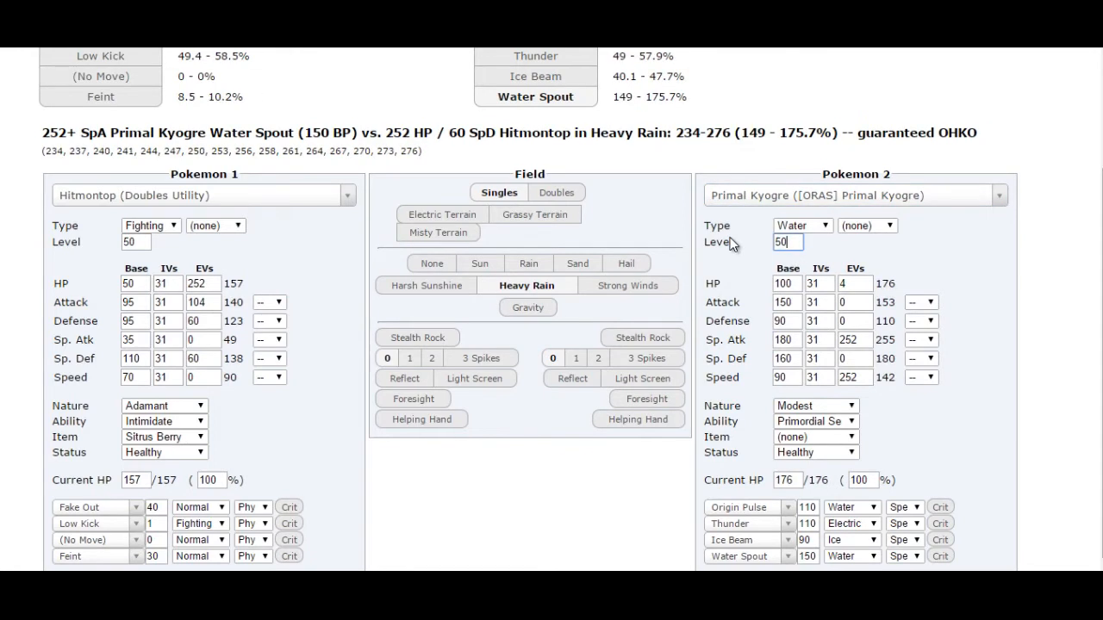
{"action": "mouse_move", "coordinate": [1098, 274]}
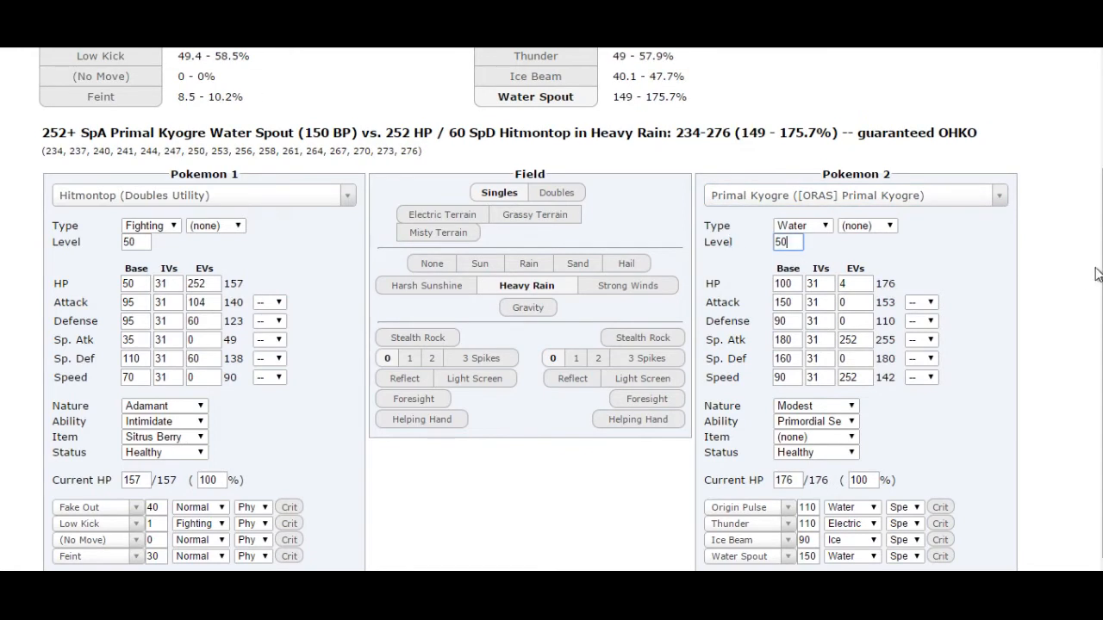
- Set Hitmontop's Special Defense EVs to 96 and check Water Spout's result
{"action": "scroll", "scroll_direction": "up", "scroll_amount": 3}
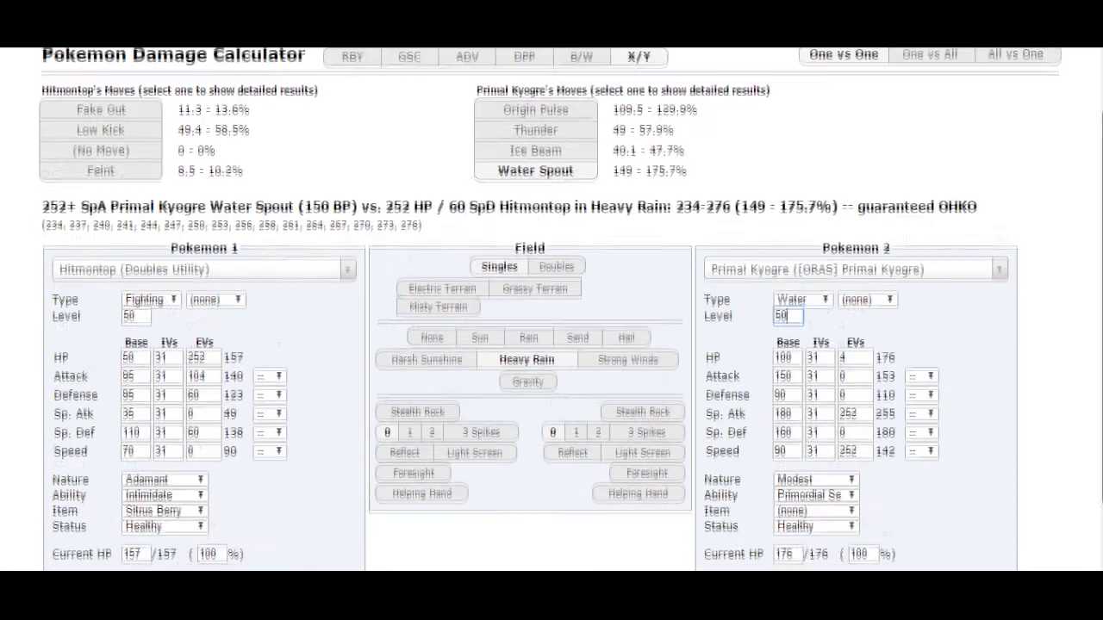
{"action": "scroll", "scroll_direction": "down", "scroll_amount": 3}
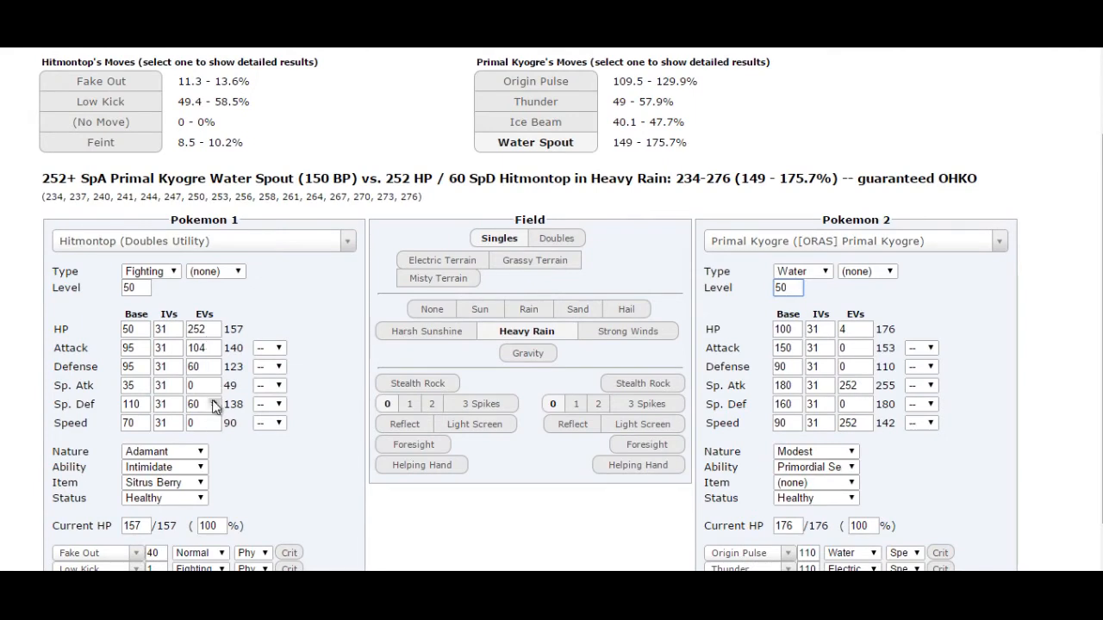
{"action": "type", "text": "80"}
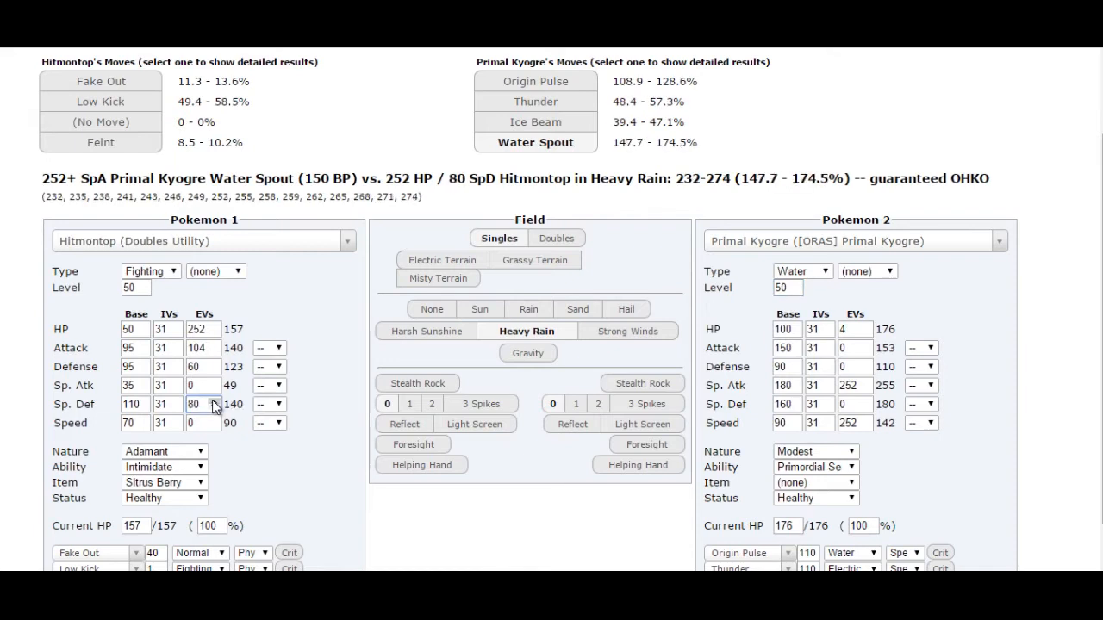
{"action": "left_click", "coordinate": [193, 404]}
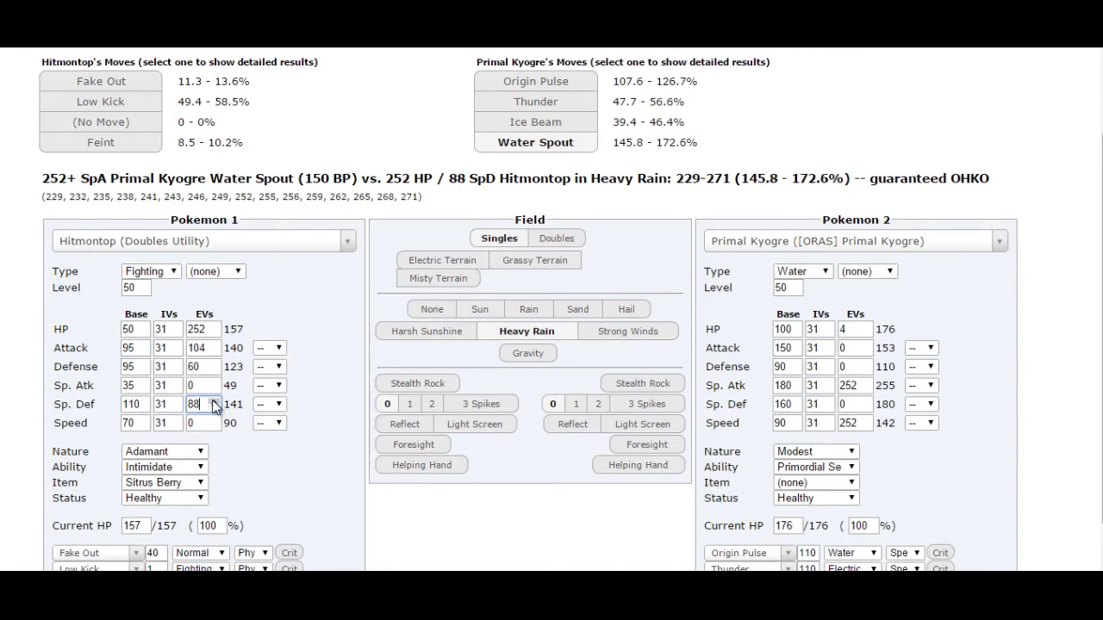
{"action": "left_click", "coordinate": [216, 401]}
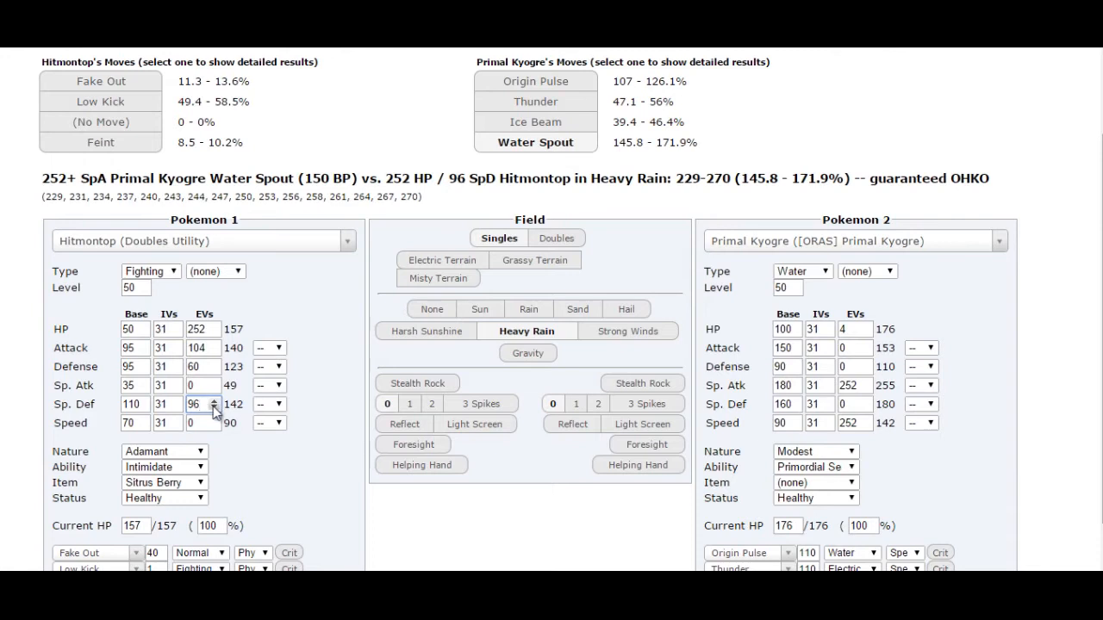
{"action": "mouse_move", "coordinate": [315, 293]}
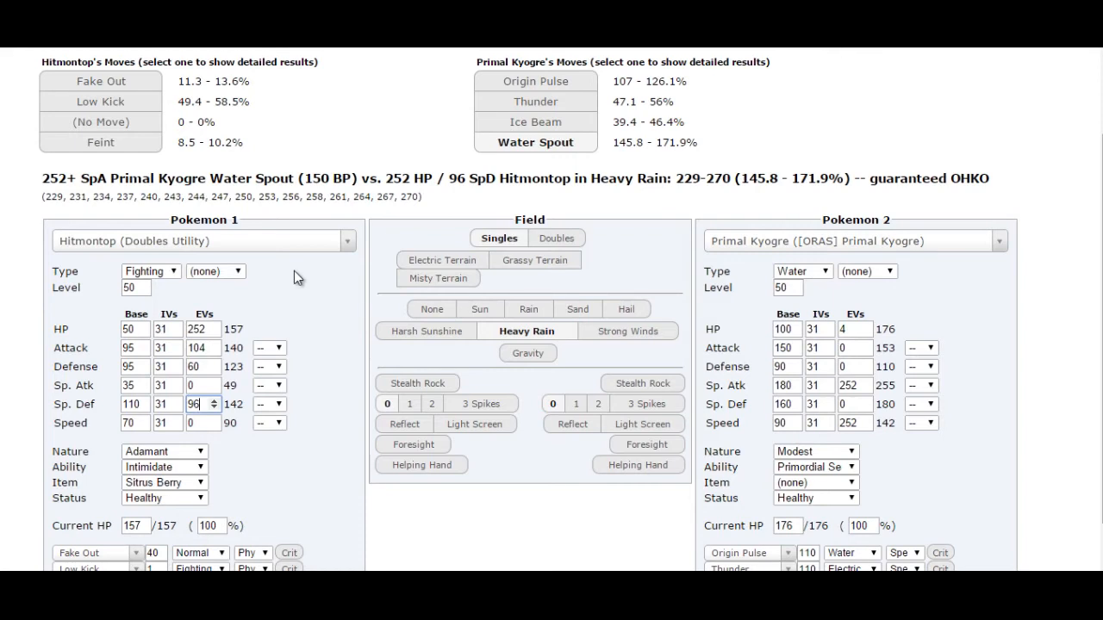
{"action": "mouse_move", "coordinate": [319, 263]}
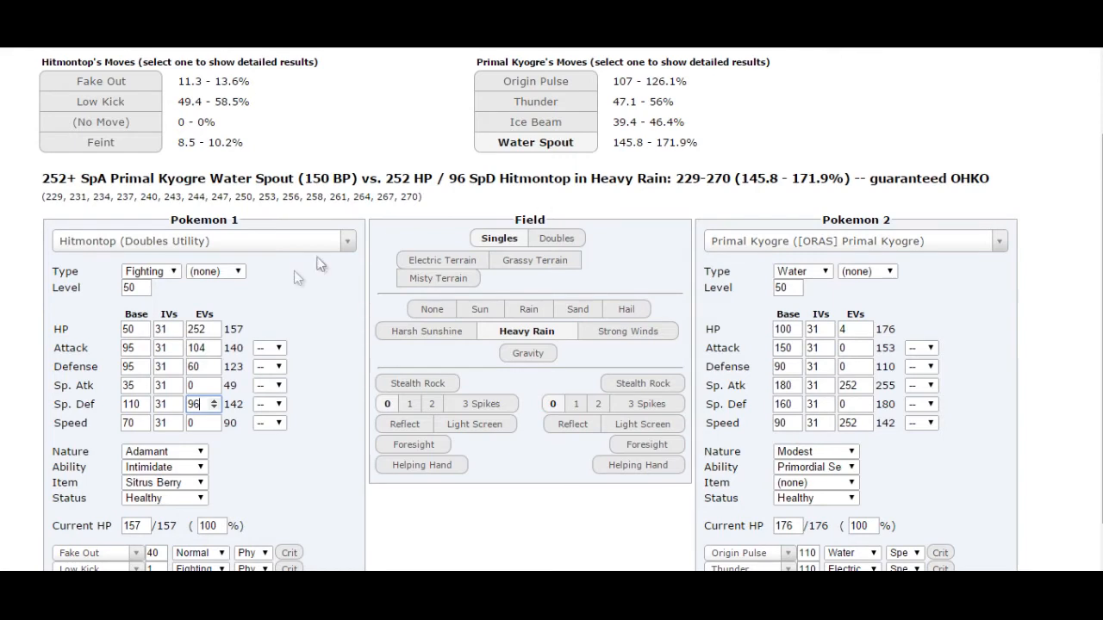
- Try Dialga's defensive set, then switch the opponent to its offensive set and review damage
{"action": "left_click", "coordinate": [853, 240]}
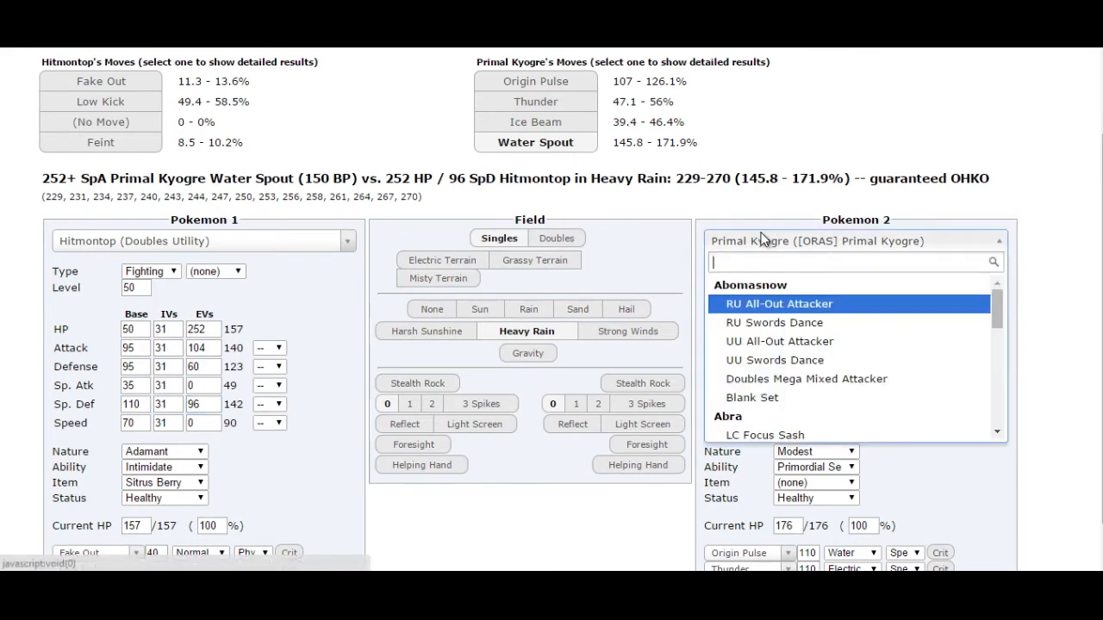
{"action": "type", "text": "dialga"}
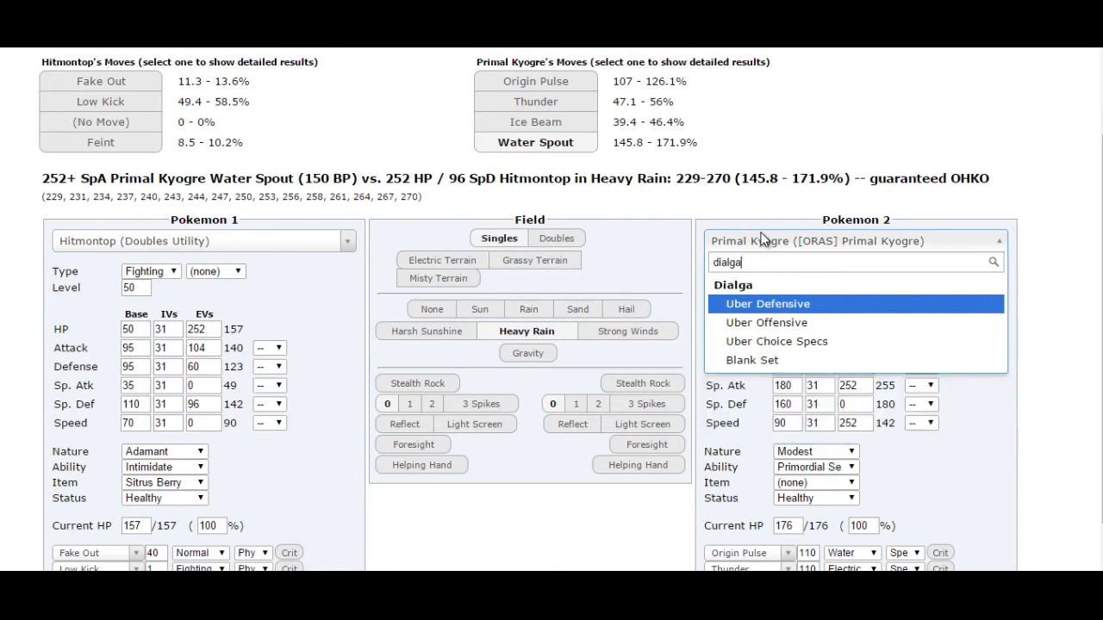
{"action": "left_click", "coordinate": [766, 303]}
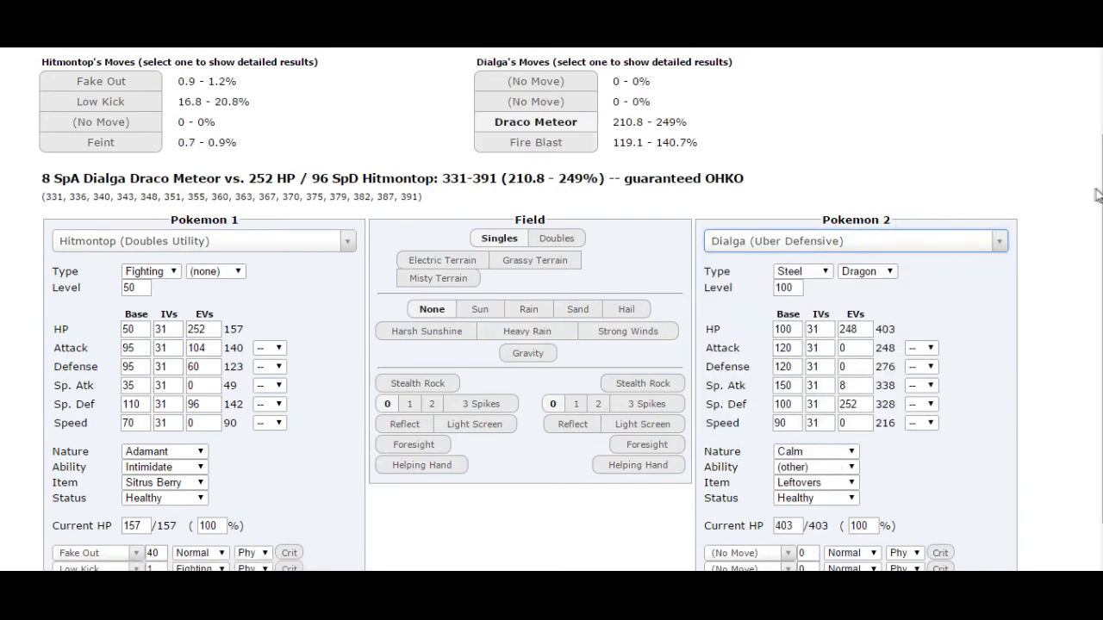
{"action": "left_click", "coordinate": [853, 242]}
{"action": "type", "text": "dialg"}
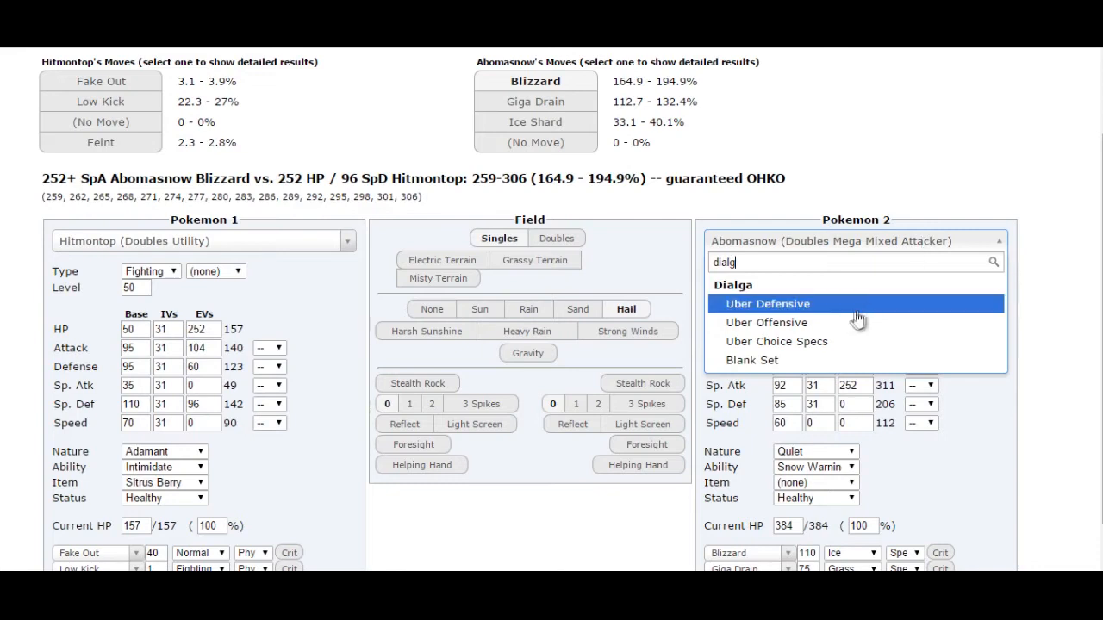
{"action": "left_click", "coordinate": [766, 322]}
{"action": "type", "text": "50"}
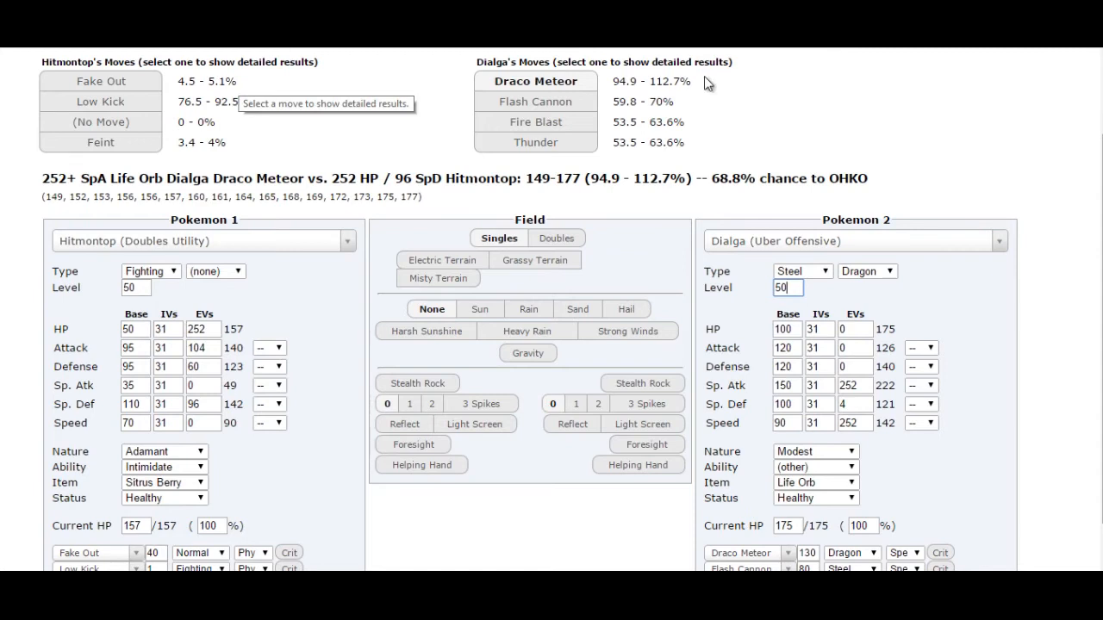
{"action": "mouse_move", "coordinate": [268, 364]}
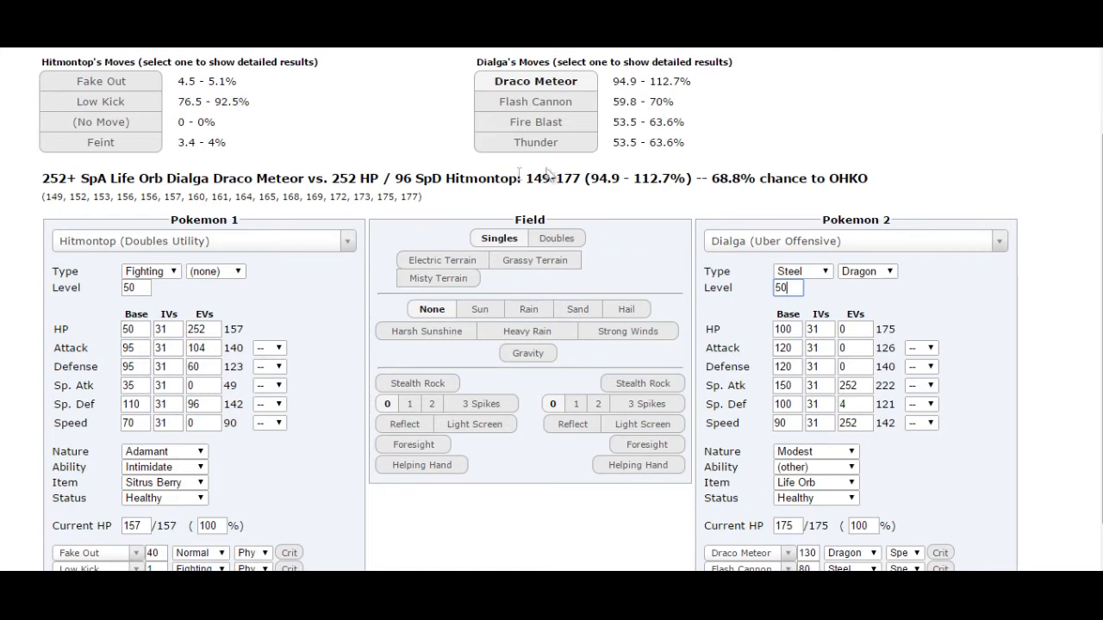
{"action": "mouse_move", "coordinate": [654, 93]}
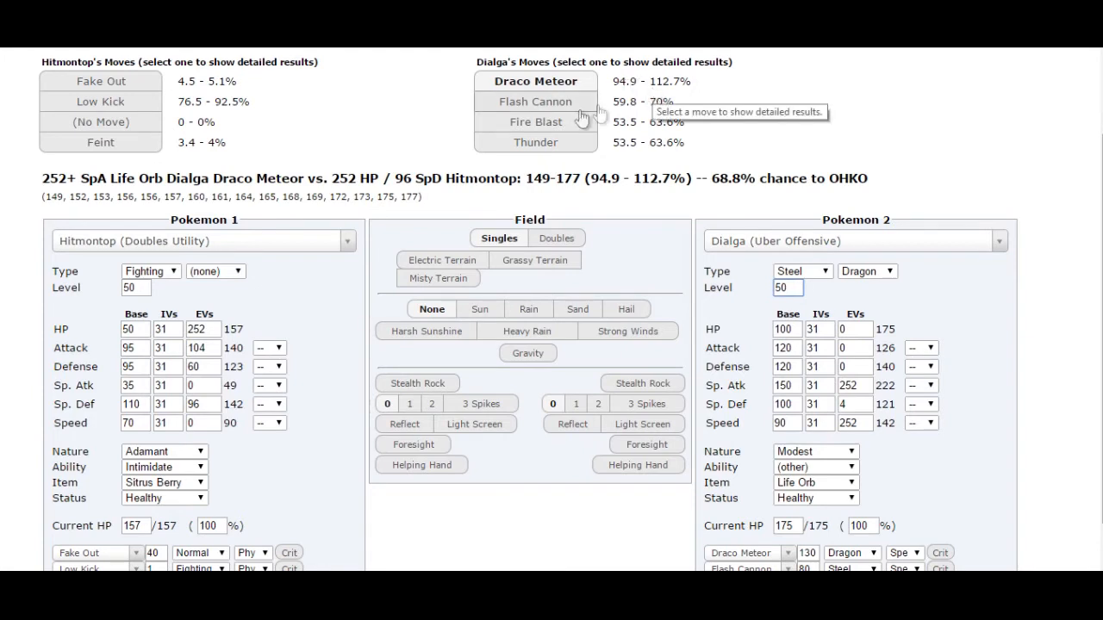
{"action": "mouse_move", "coordinate": [917, 170]}
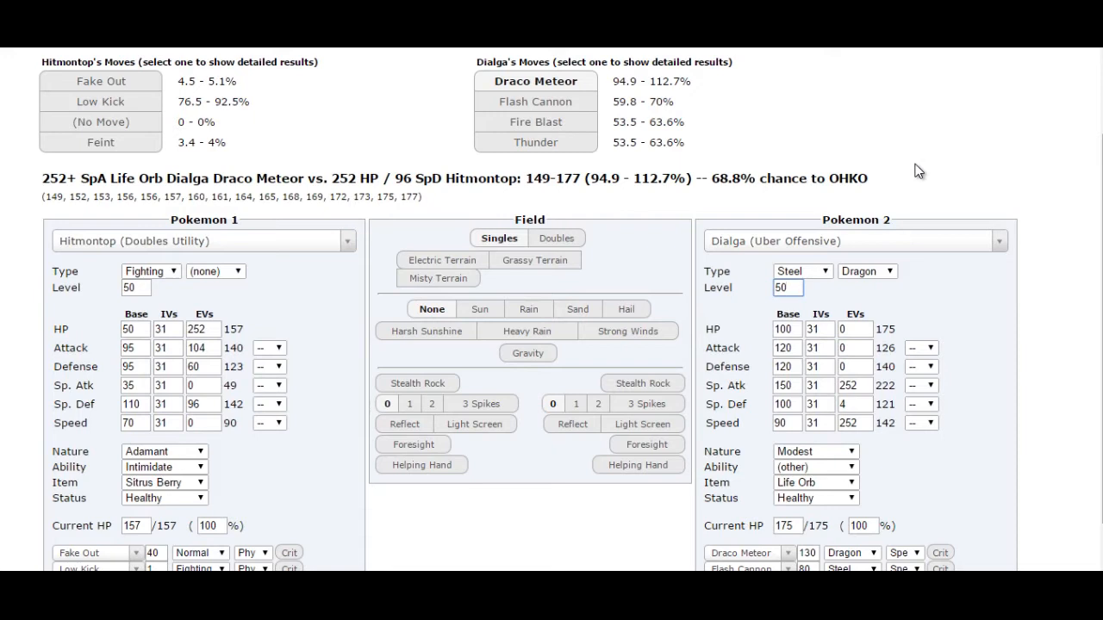
{"action": "mouse_move", "coordinate": [663, 97]}
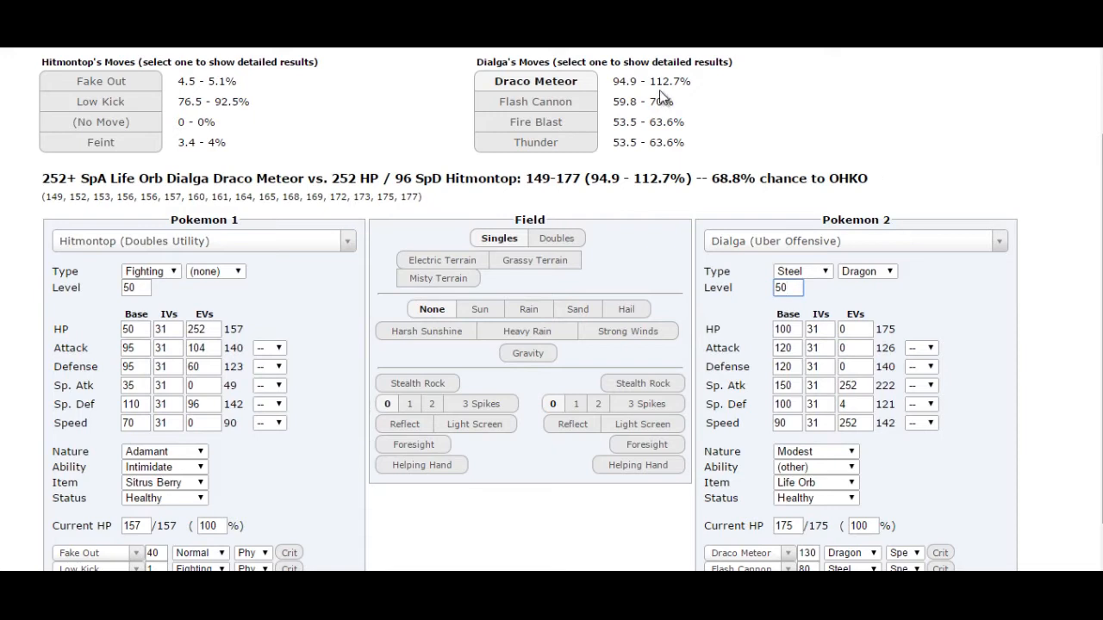
{"action": "mouse_move", "coordinate": [662, 104]}
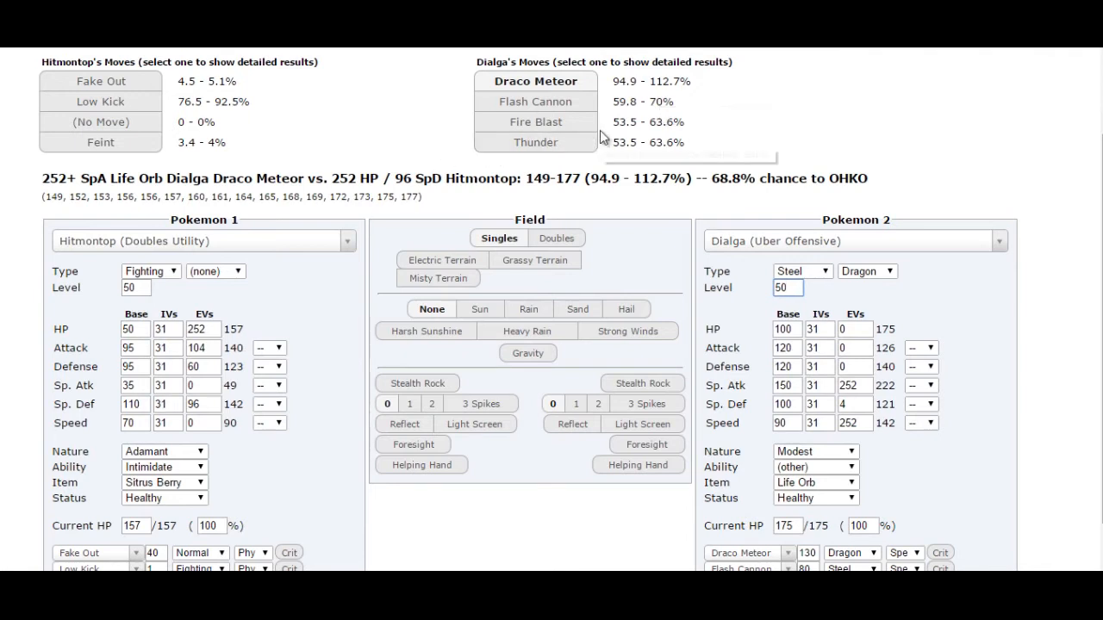
{"action": "mouse_move", "coordinate": [719, 203]}
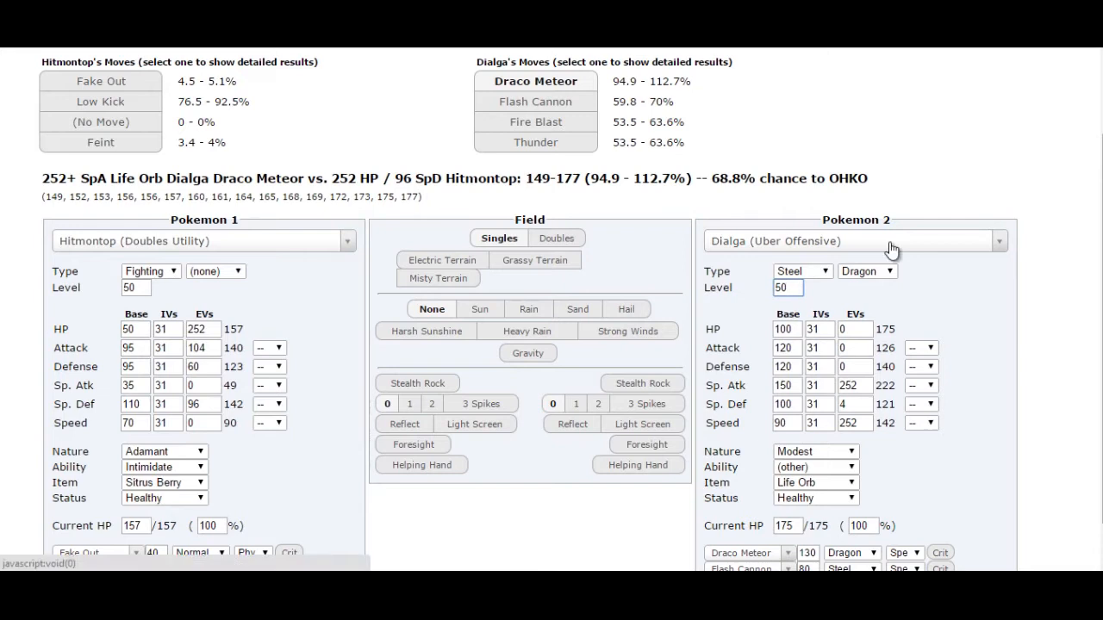
{"action": "left_click", "coordinate": [784, 288]}
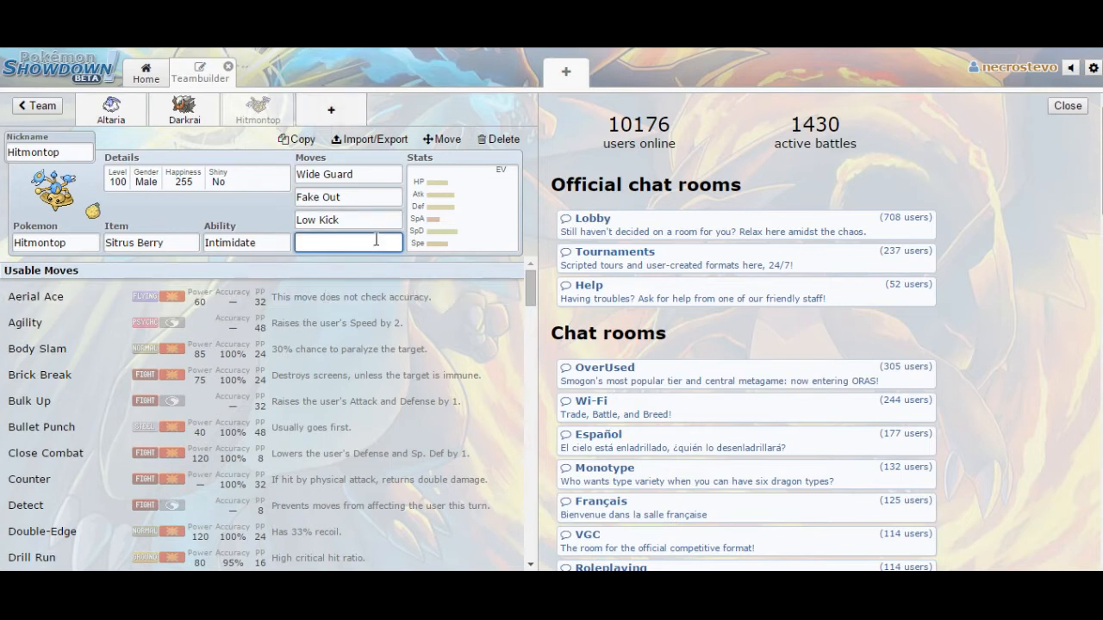
- Put Helping Hand in Hitmontop's fourth move slot and enter 252 HP EVs
{"action": "type", "text": "helping Hand"}
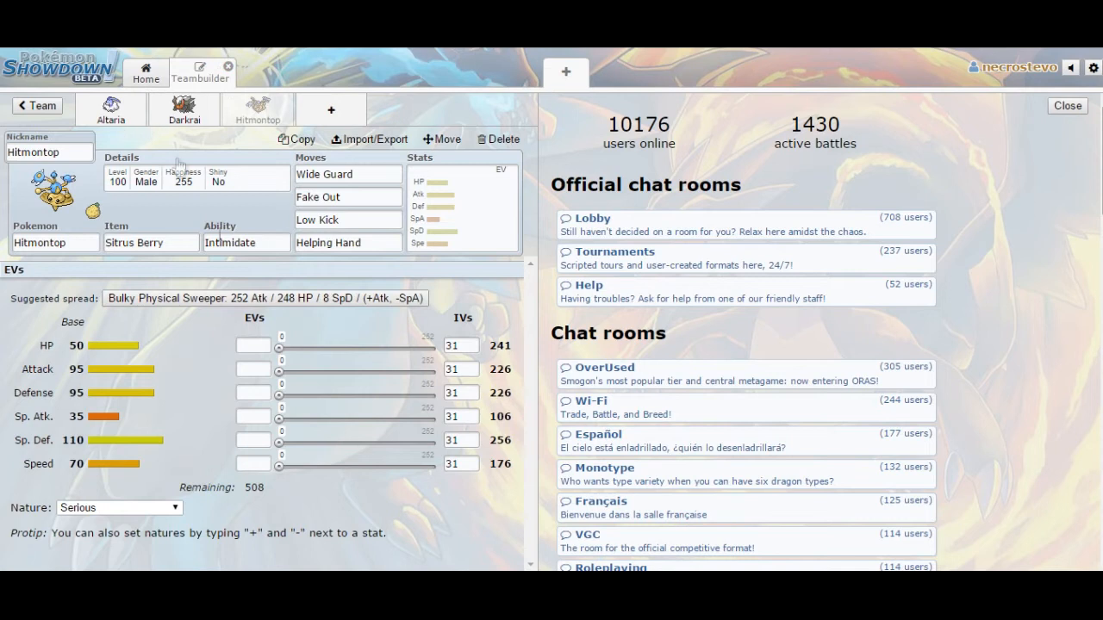
{"action": "left_click", "coordinate": [253, 346]}
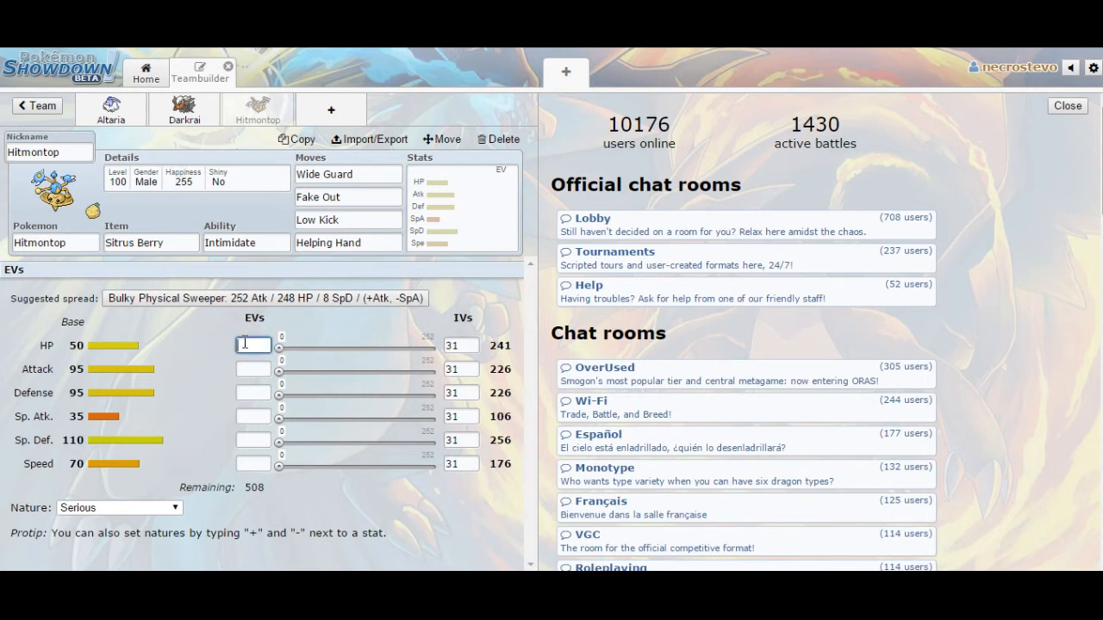
{"action": "type", "text": "252"}
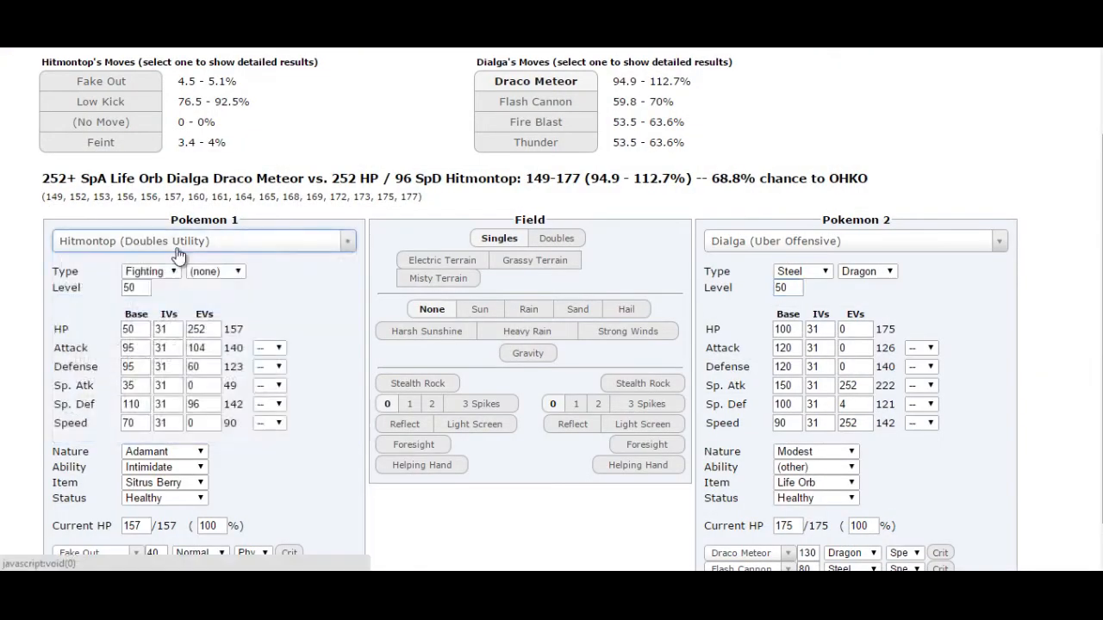
- Compare Darkrai's attacks on Mega Rayquaza with Helping Hand toggled, entering 50
{"action": "left_click", "coordinate": [203, 241]}
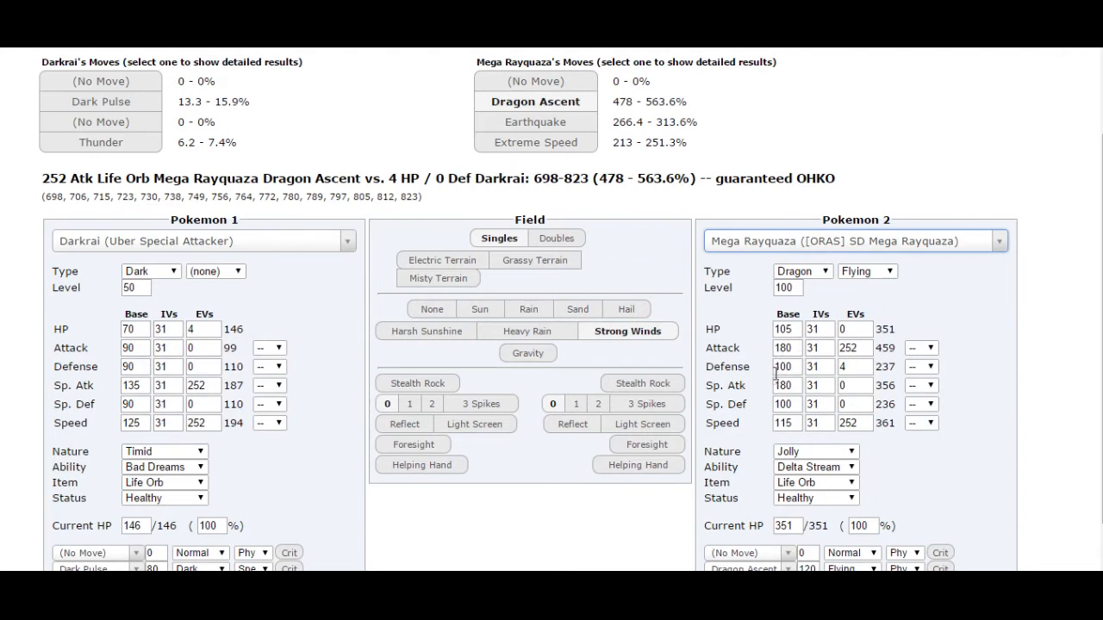
{"action": "left_click", "coordinate": [422, 465]}
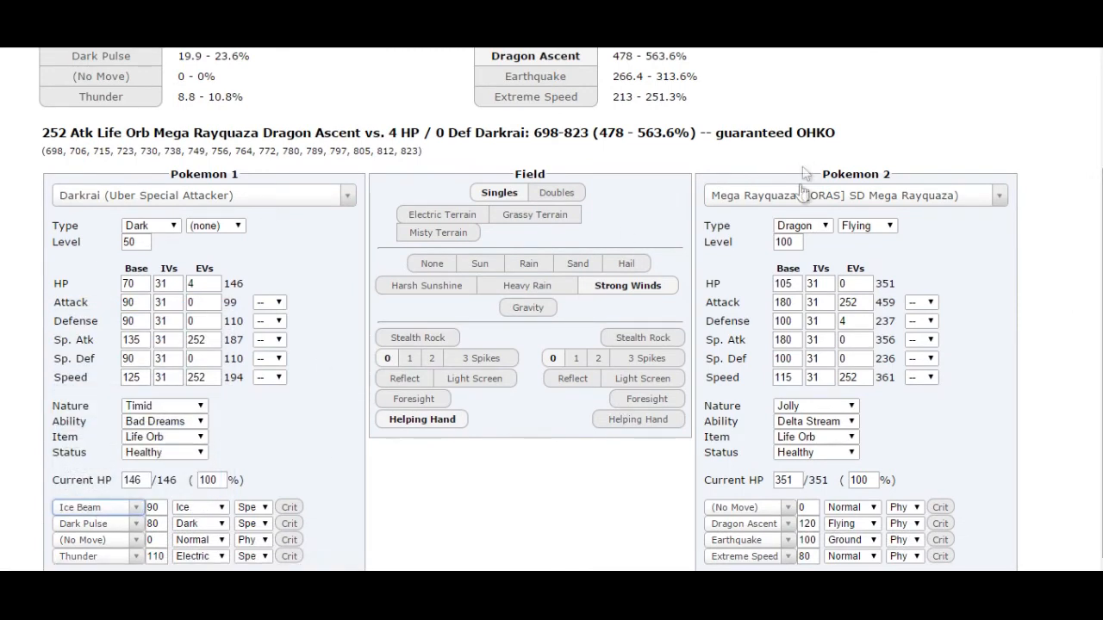
{"action": "type", "text": "50"}
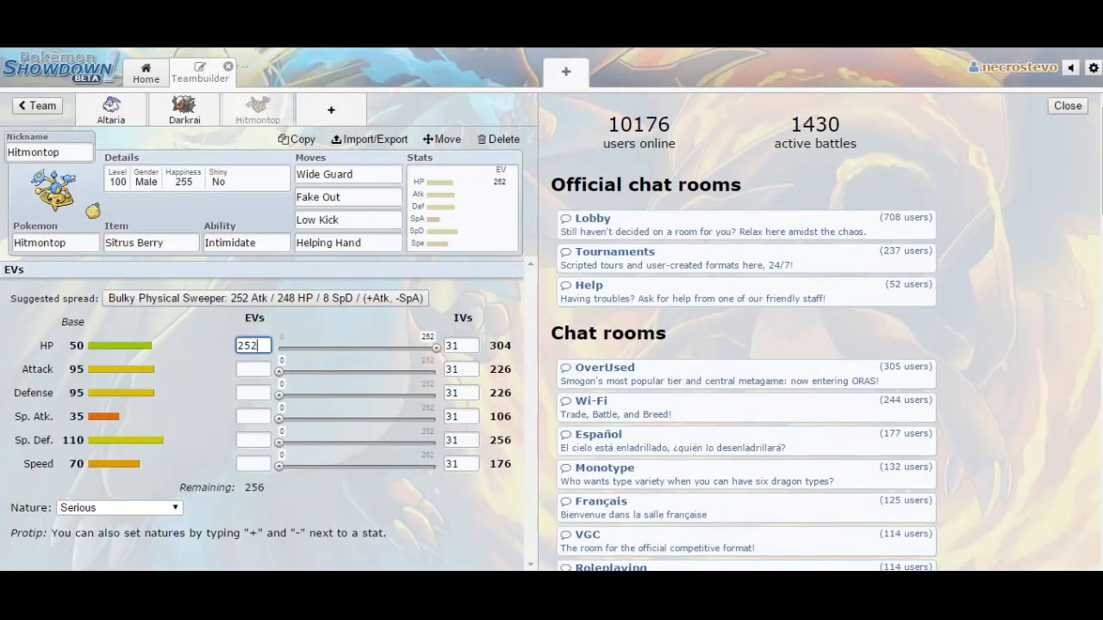
- Give Hitmontop 104 Atk, 60 Def and 92 SpD EVs with an Adamant nature
{"action": "left_click", "coordinate": [252, 368]}
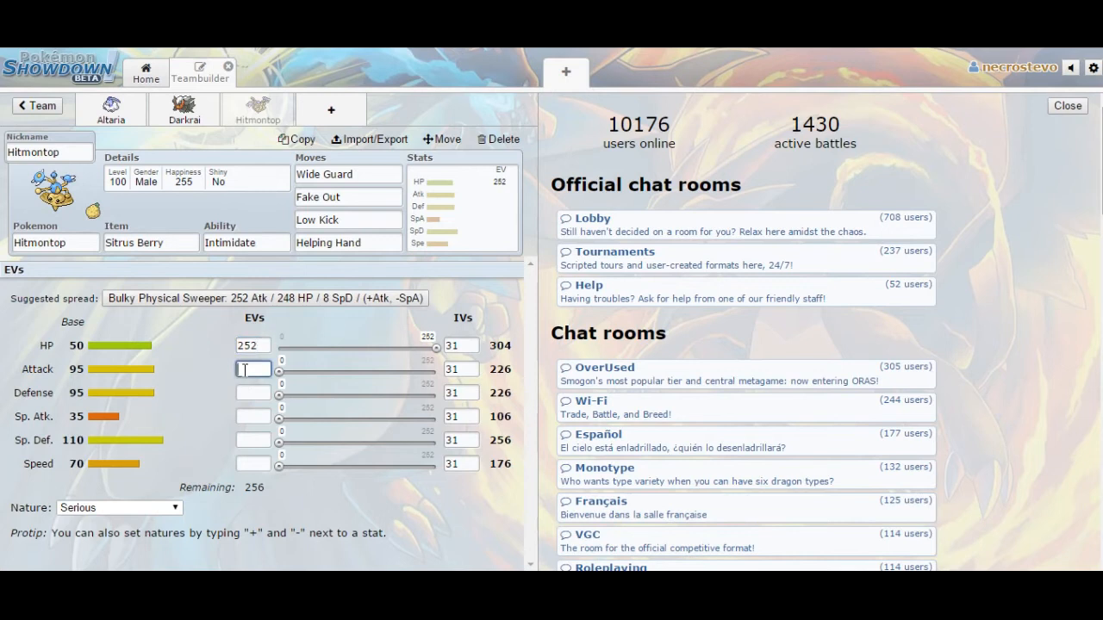
{"action": "type", "text": "104"}
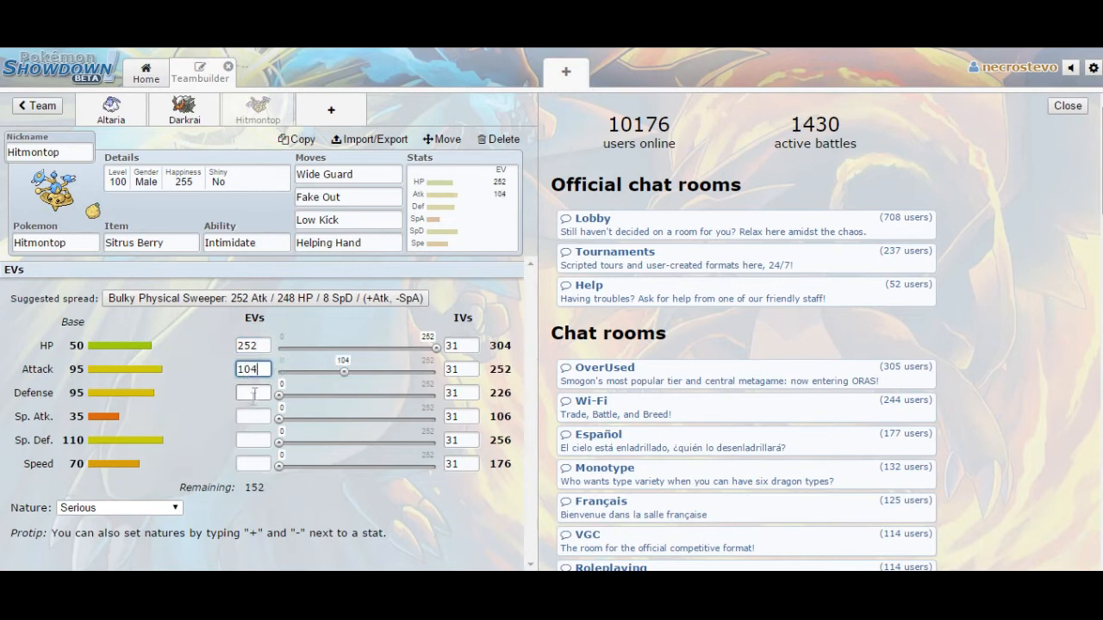
{"action": "type", "text": "60"}
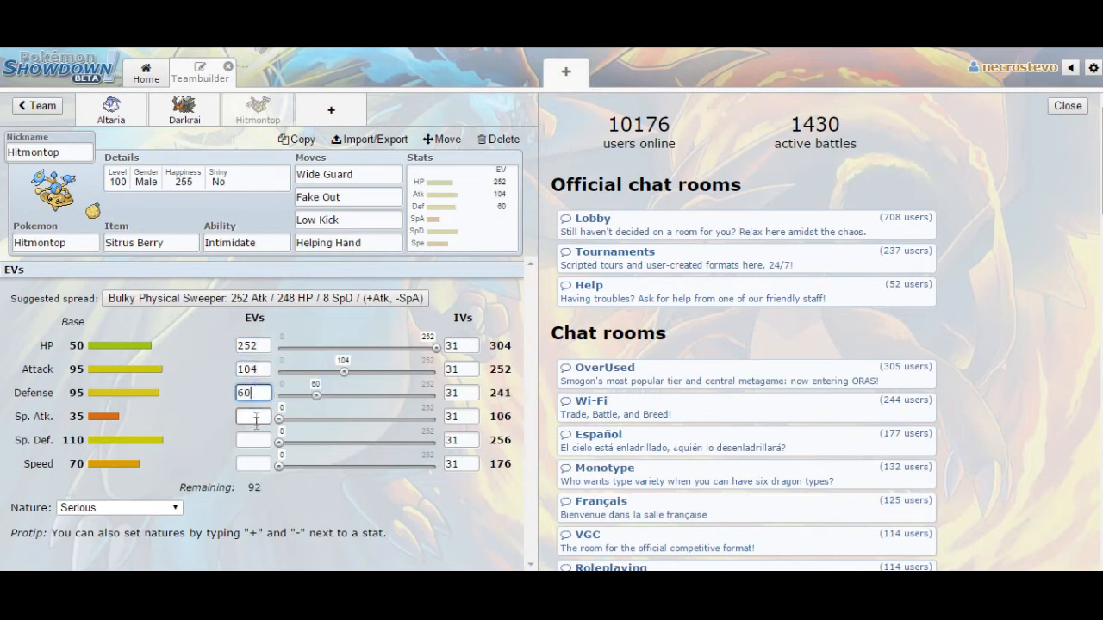
{"action": "left_click", "coordinate": [253, 439]}
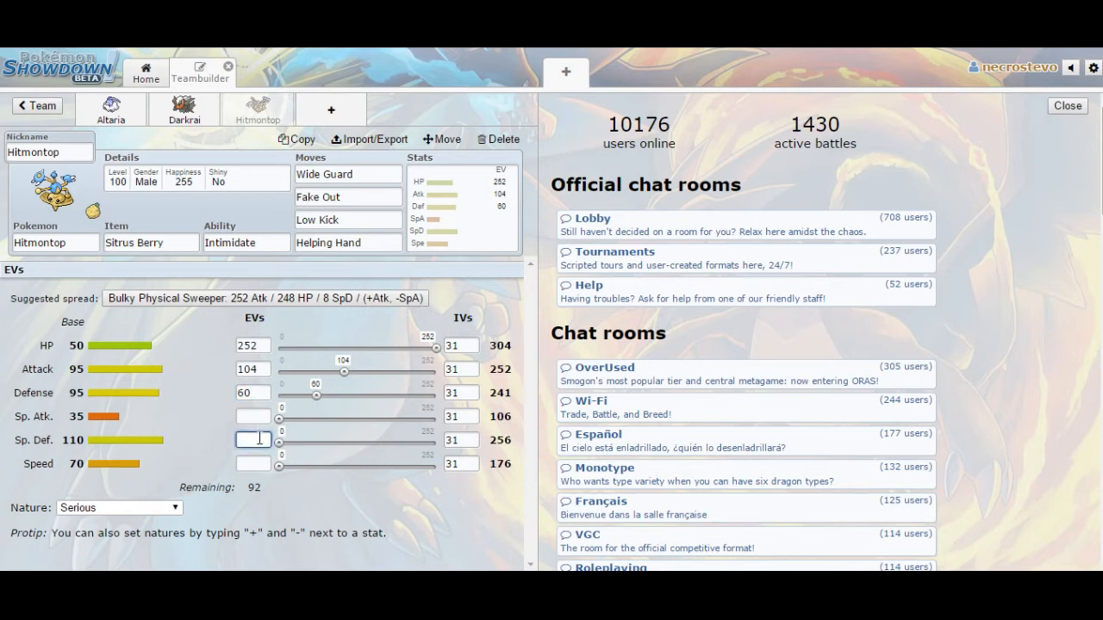
{"action": "type", "text": "92"}
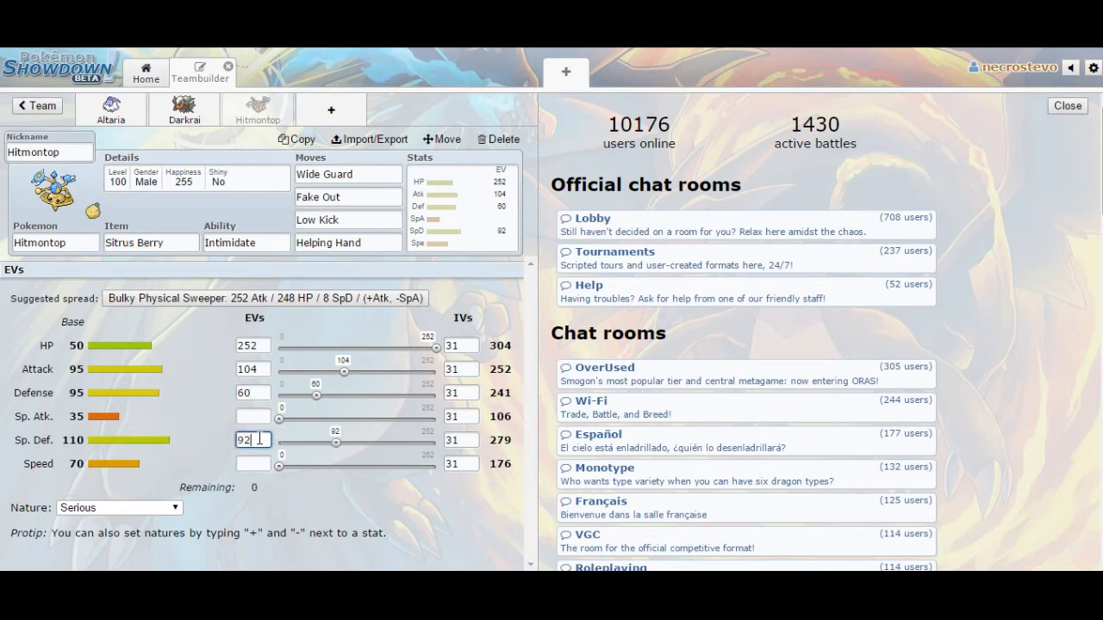
{"action": "left_click", "coordinate": [118, 507]}
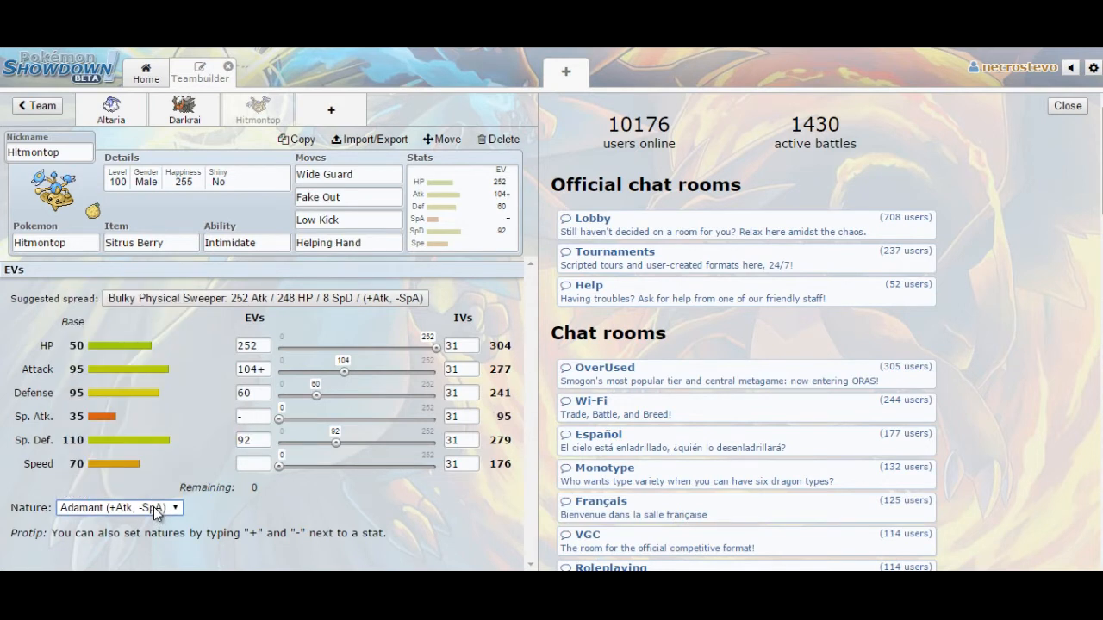
{"action": "mouse_move", "coordinate": [308, 465]}
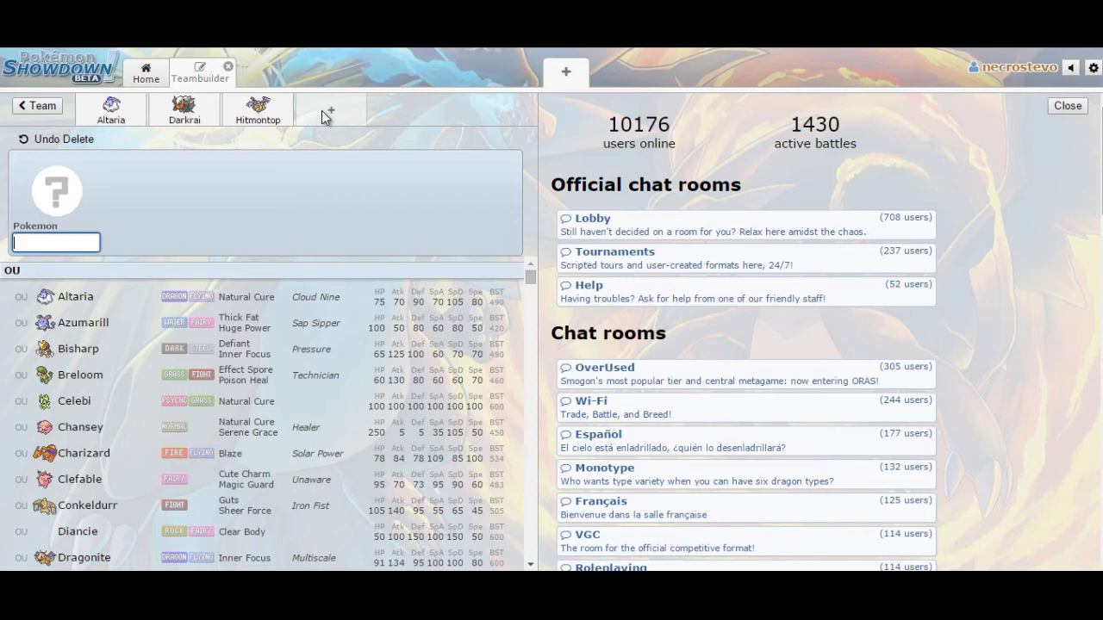
{"action": "mouse_move", "coordinate": [148, 173]}
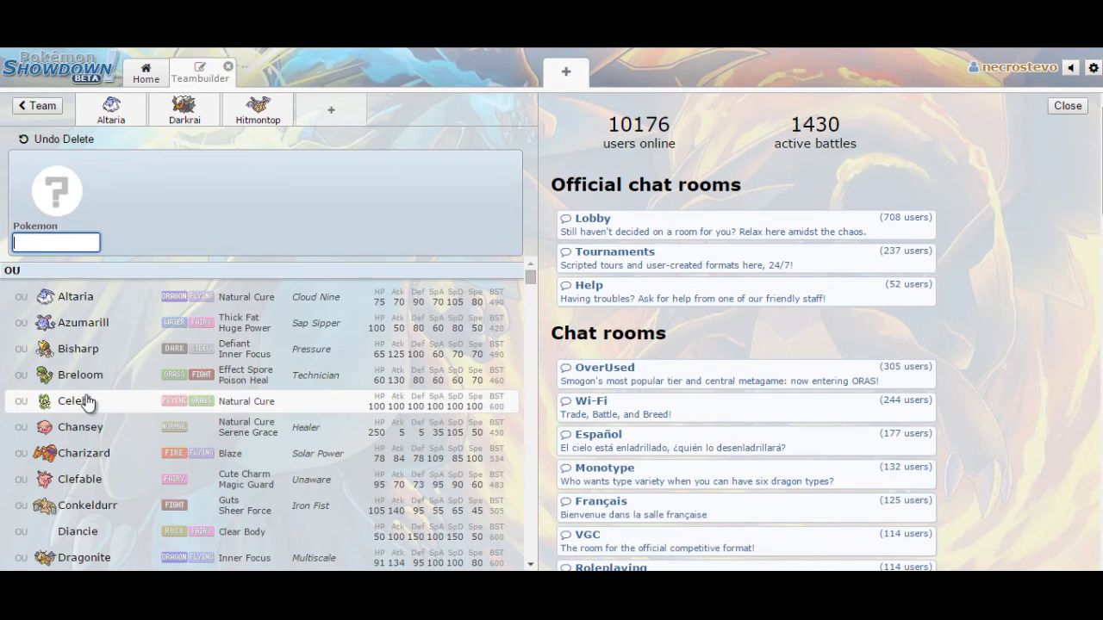
{"action": "mouse_move", "coordinate": [147, 419]}
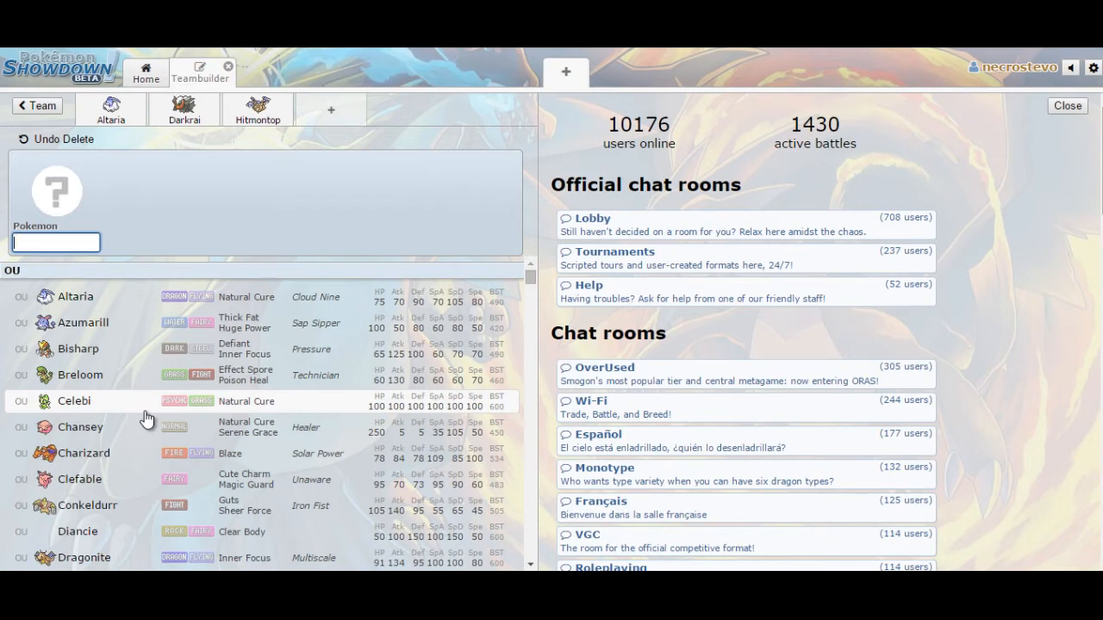
{"action": "mouse_move", "coordinate": [278, 381]}
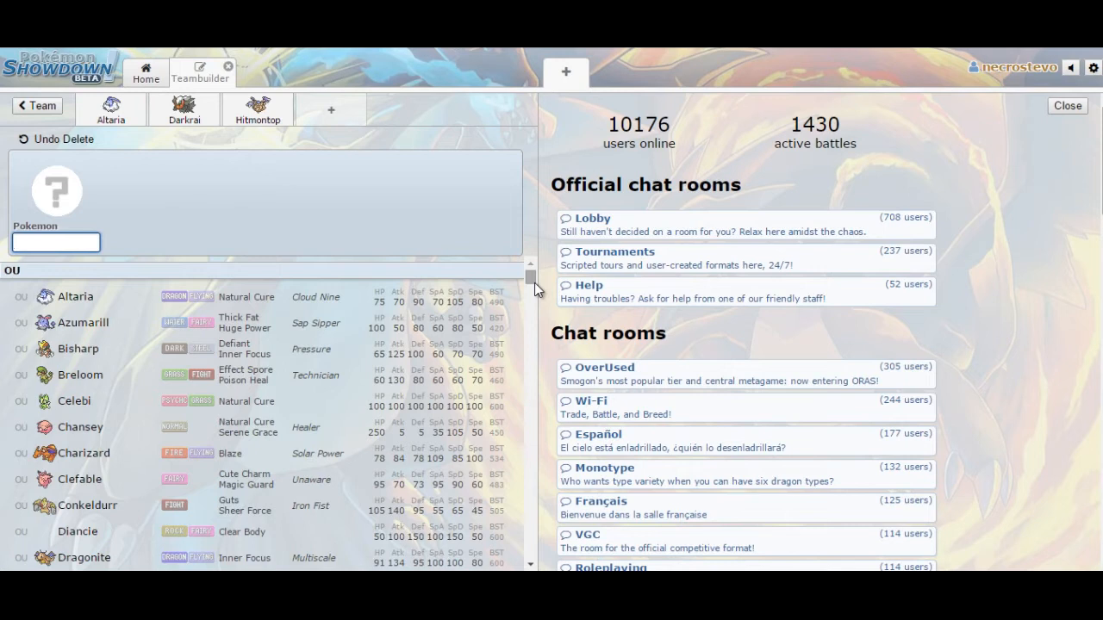
- Scroll the empty slot's Pokémon list from OU down into the Uber section
{"action": "left_click", "coordinate": [56, 242]}
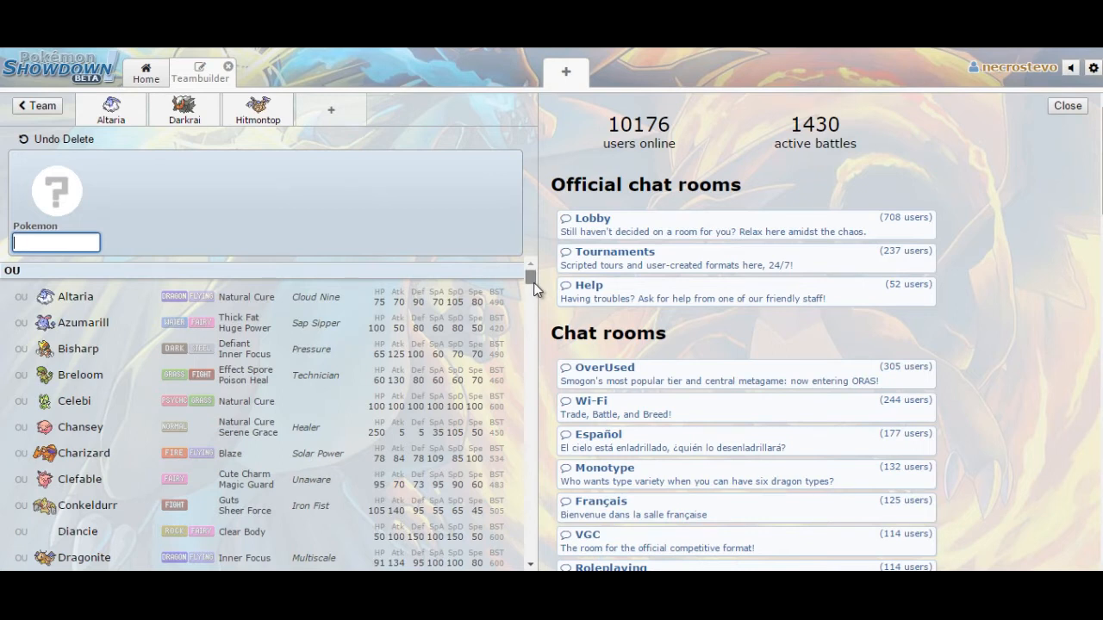
{"action": "scroll", "scroll_direction": "down", "scroll_amount": 3}
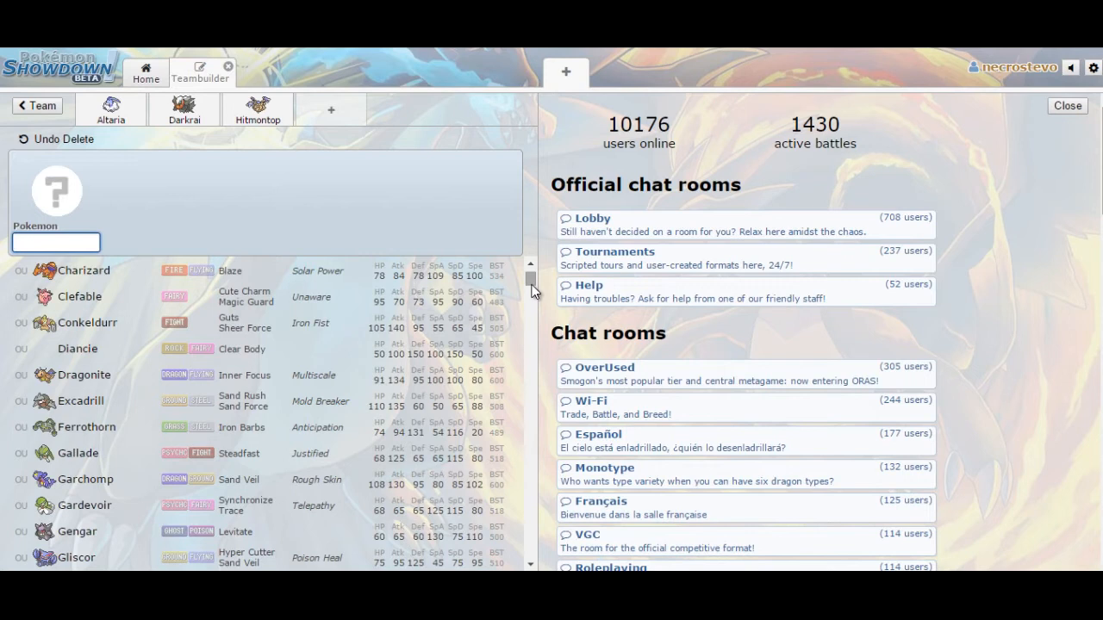
{"action": "scroll", "scroll_direction": "down", "scroll_amount": 3}
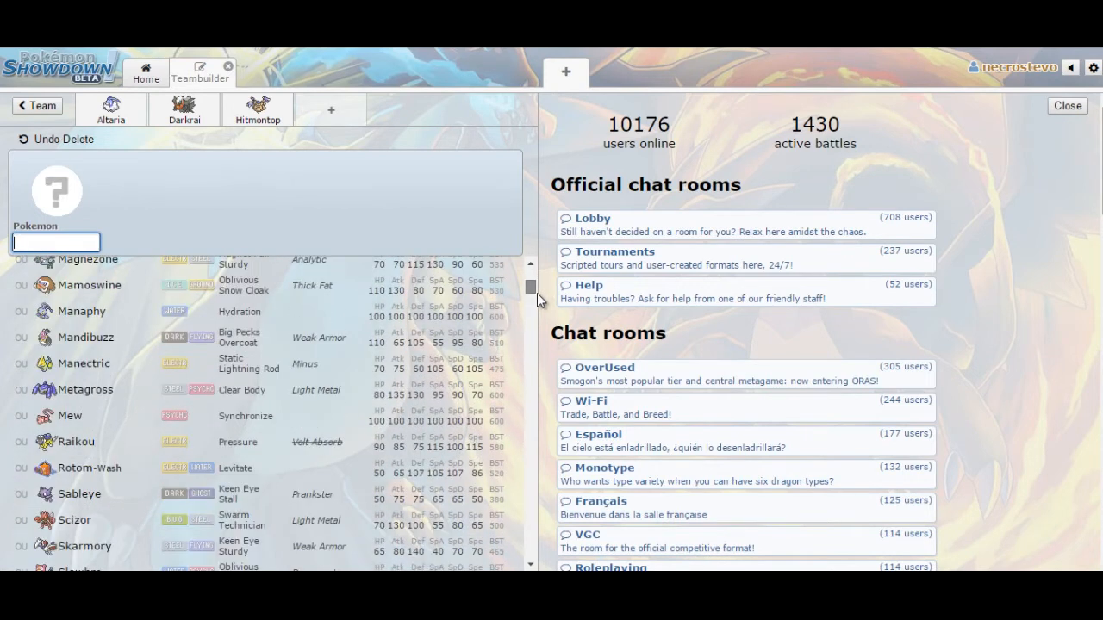
{"action": "scroll", "scroll_direction": "down", "scroll_amount": 3}
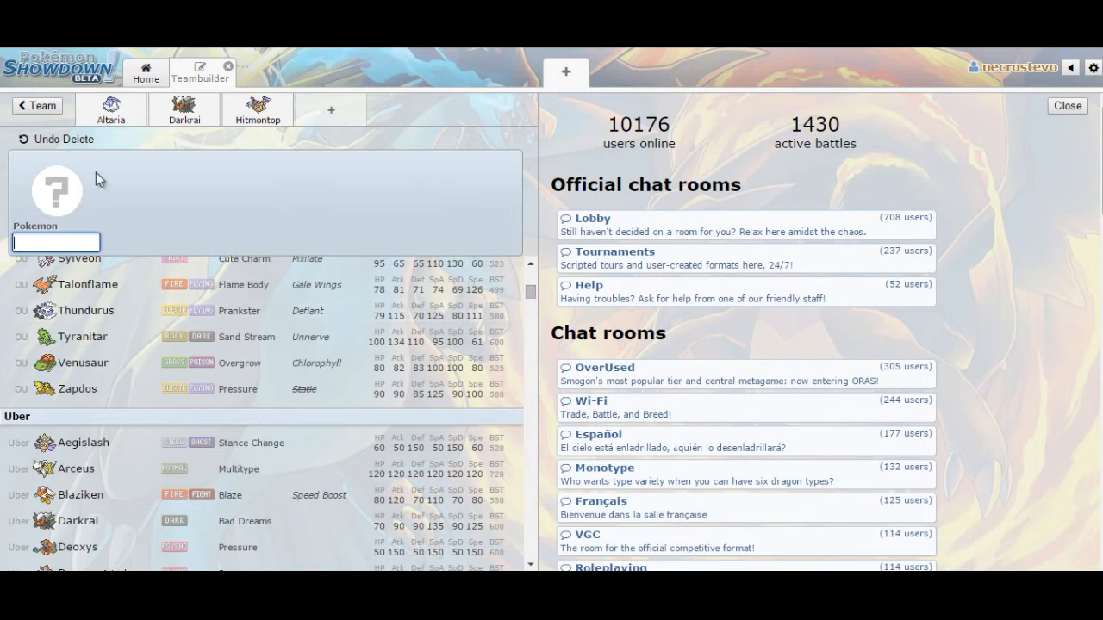
{"action": "mouse_move", "coordinate": [231, 129]}
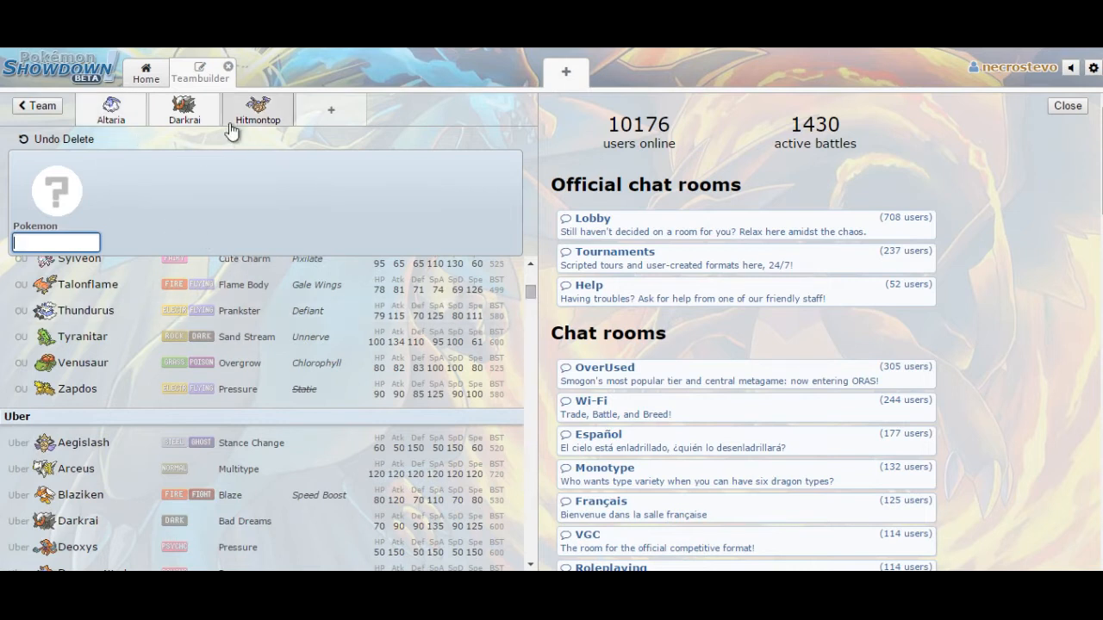
{"action": "mouse_move", "coordinate": [261, 153]}
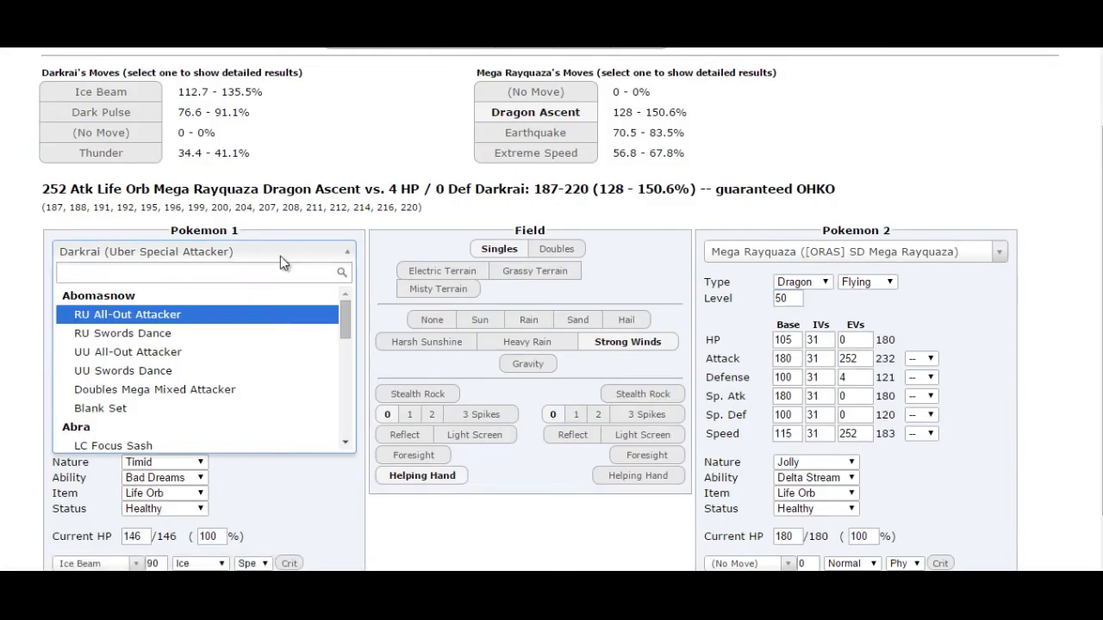
- Load Mewtwo's Uber Special Attacker set against Primal Kyogre
{"action": "type", "text": "mewtwo"}
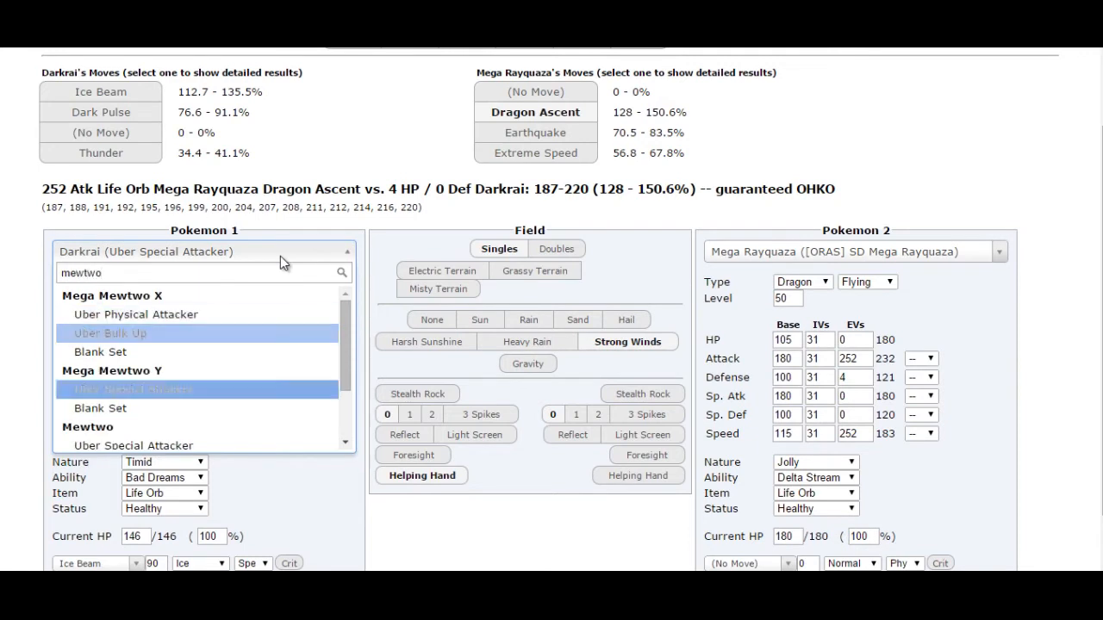
{"action": "left_click", "coordinate": [132, 446]}
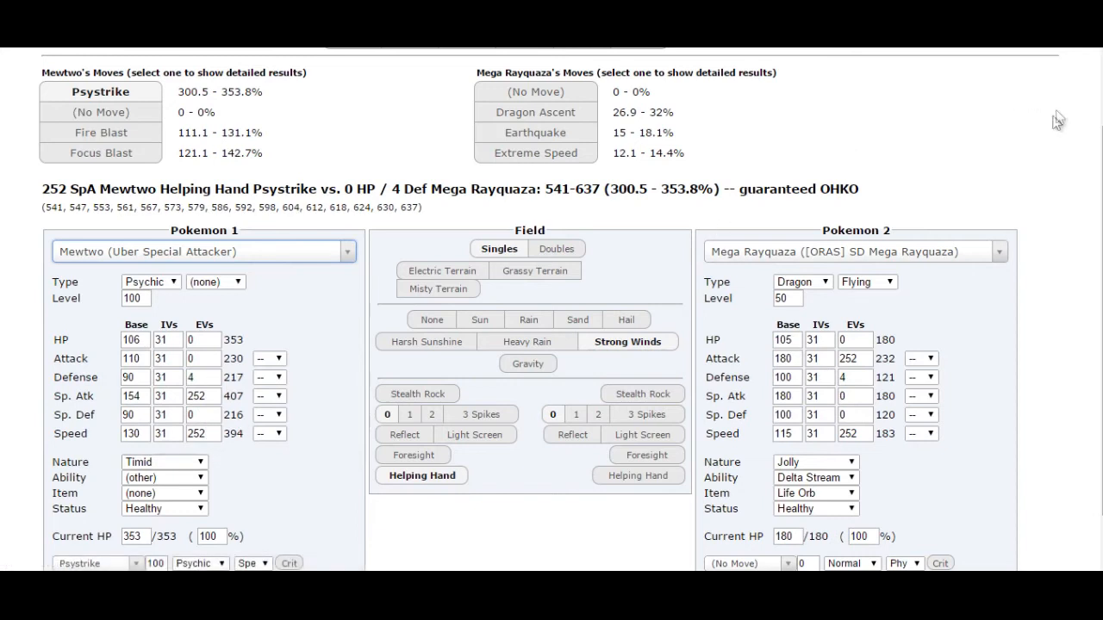
{"action": "left_click", "coordinate": [136, 298]}
{"action": "type", "text": "primal ky"}
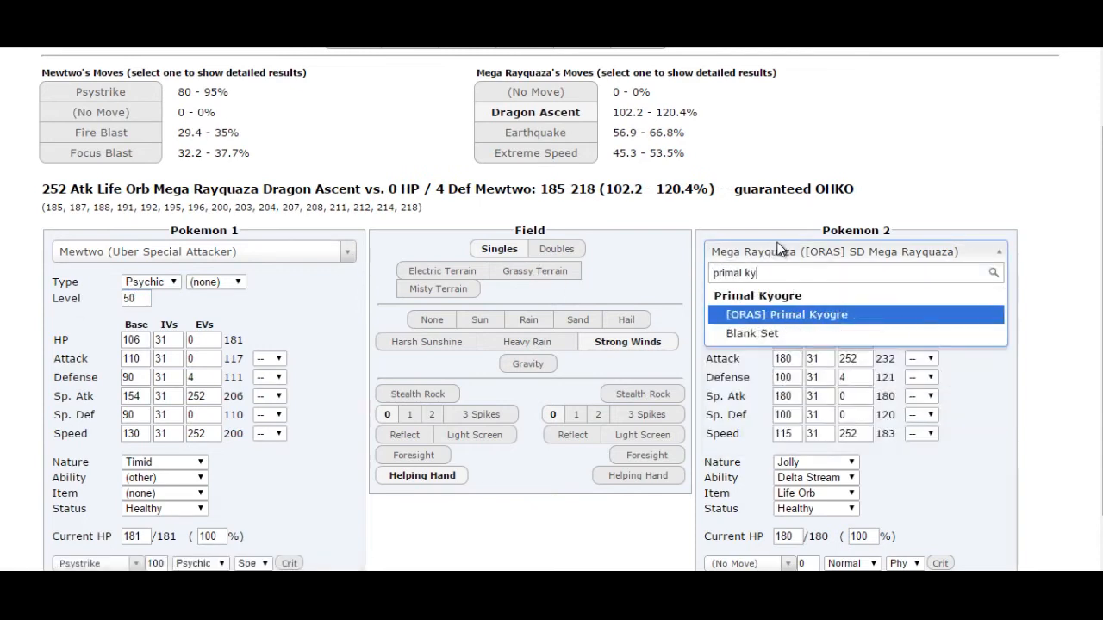
{"action": "left_click", "coordinate": [784, 314]}
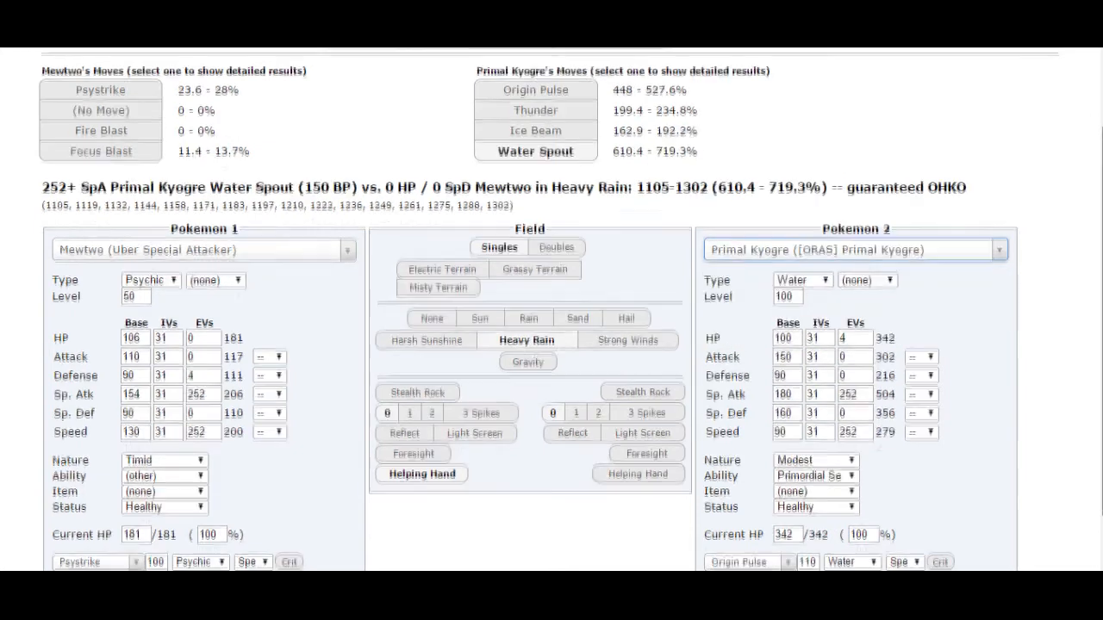
- Give Mewtwo Grass Knot and set the level to 50
{"action": "scroll", "scroll_direction": "down", "scroll_amount": 3}
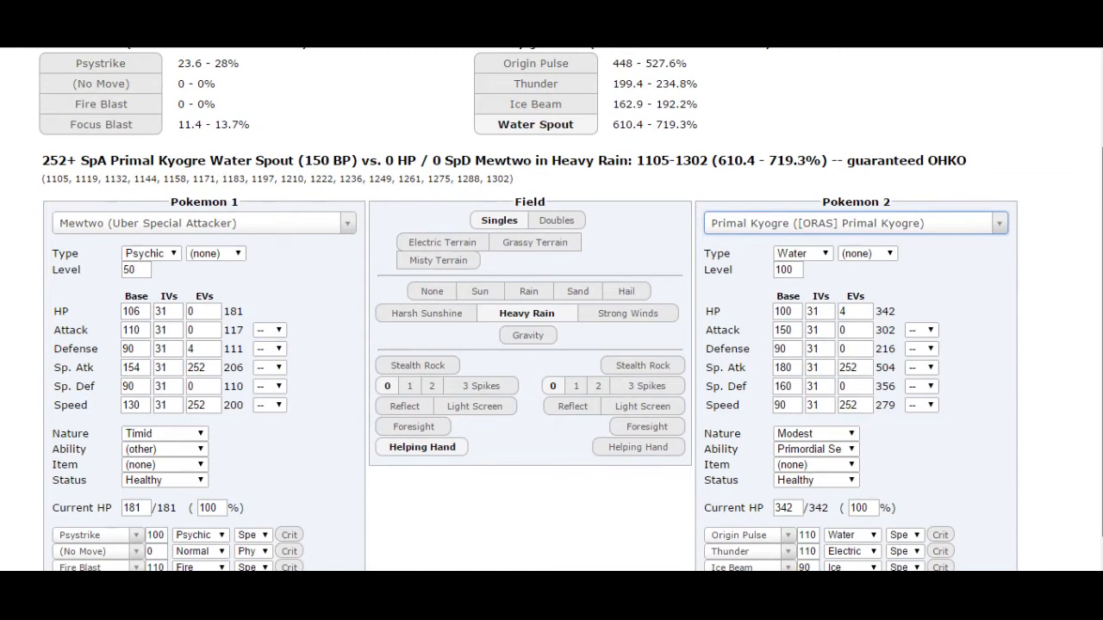
{"action": "scroll", "scroll_direction": "down", "scroll_amount": 3}
{"action": "type", "text": "grass"}
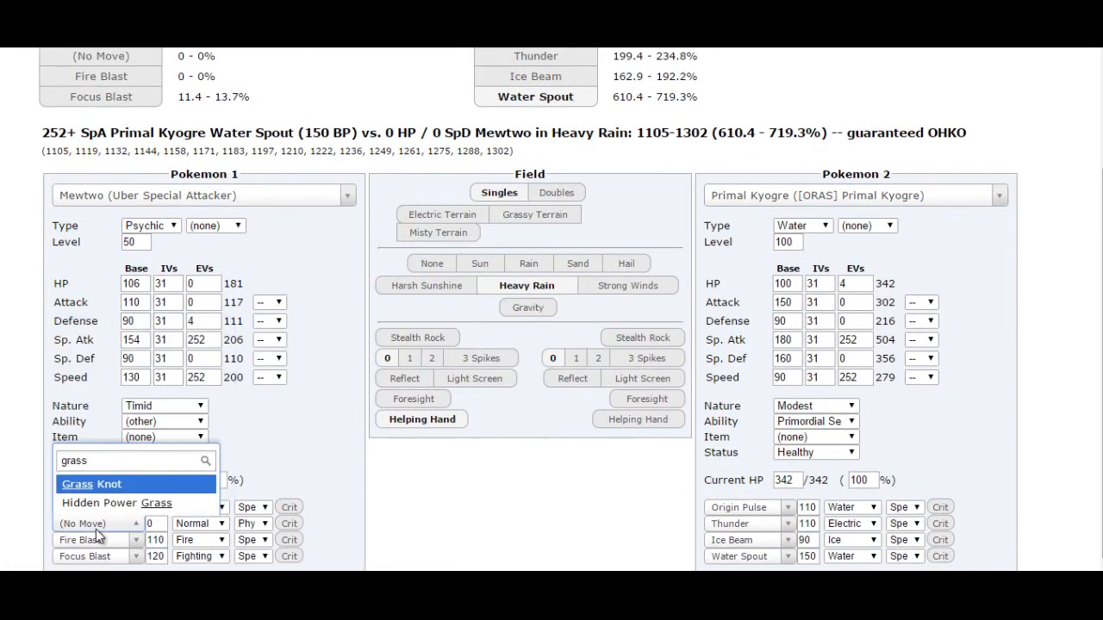
{"action": "left_click", "coordinate": [90, 483]}
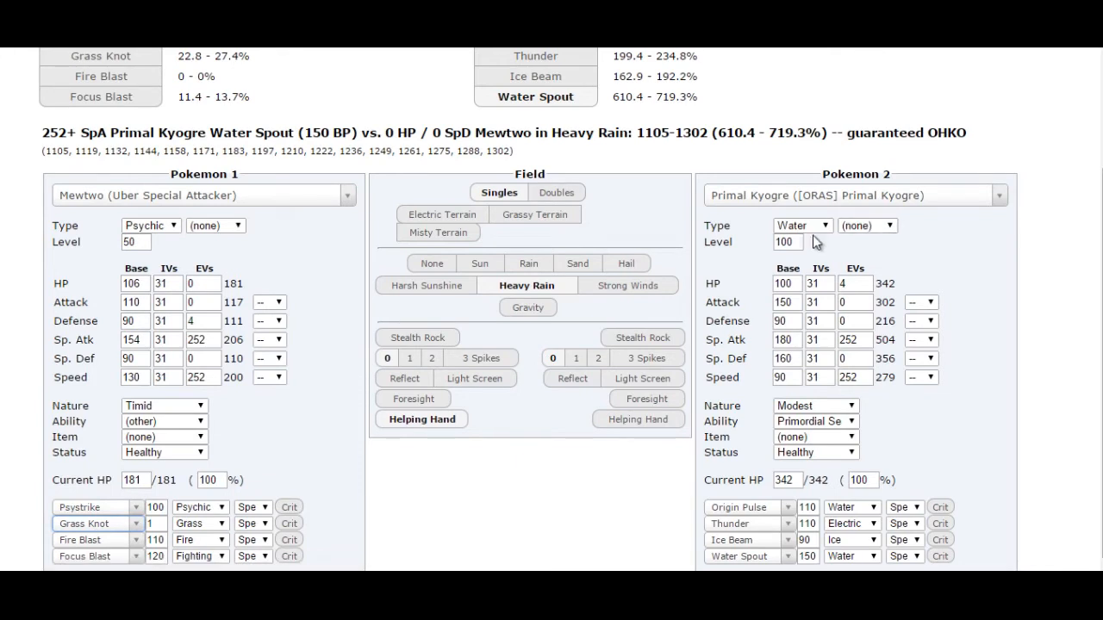
{"action": "type", "text": "50"}
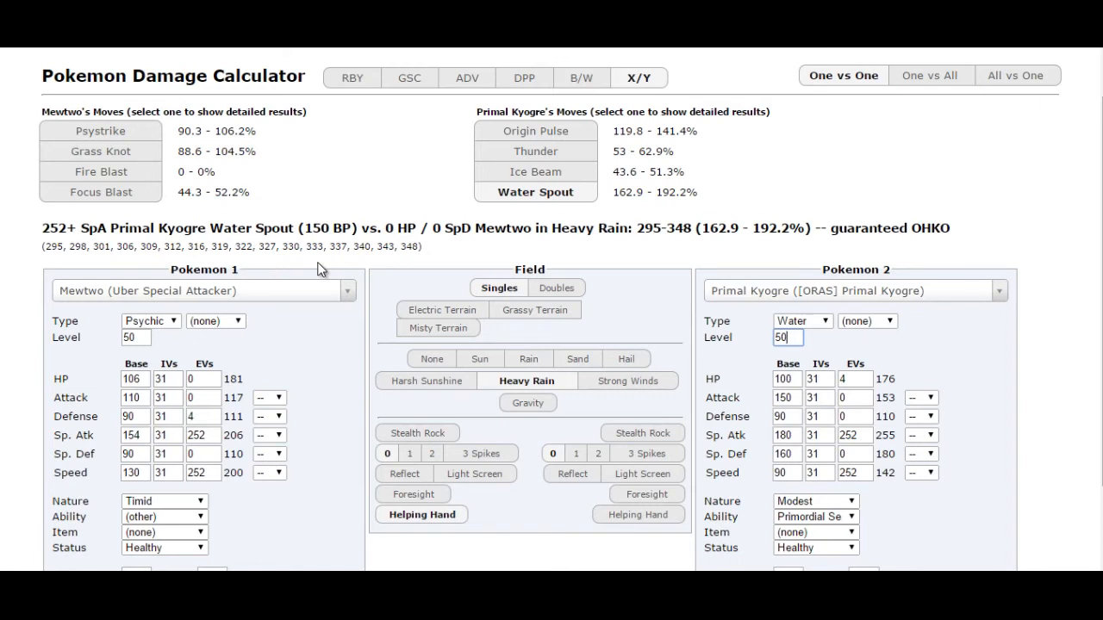
- Make the opponent a level-50 Offensive Primal Groudon and review its damage on Mewtwo
{"action": "left_click", "coordinate": [853, 290]}
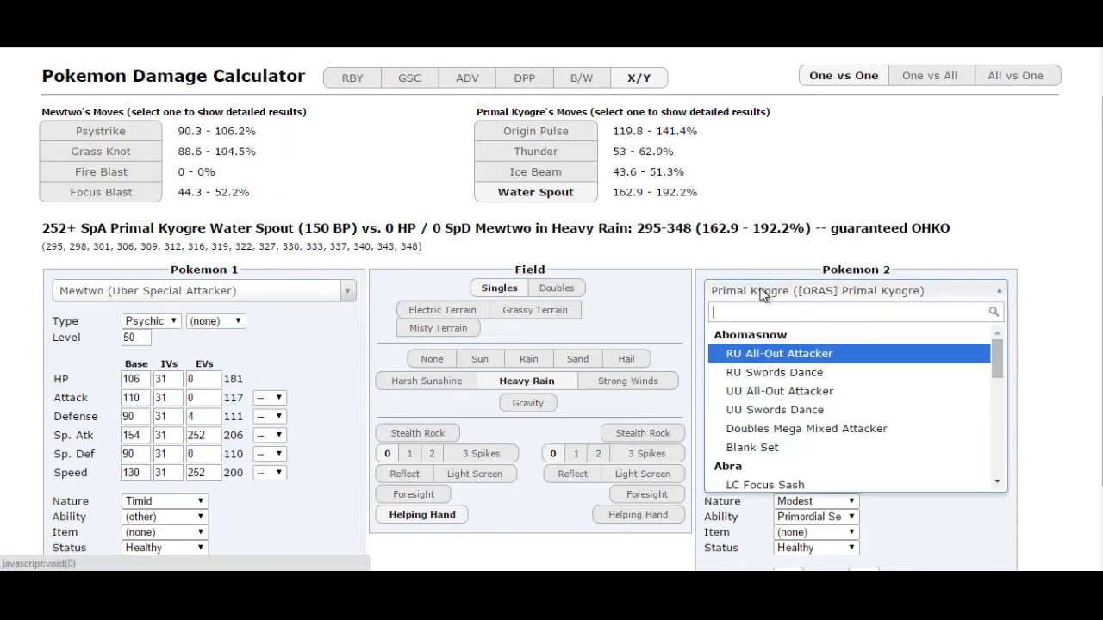
{"action": "type", "text": "prina"}
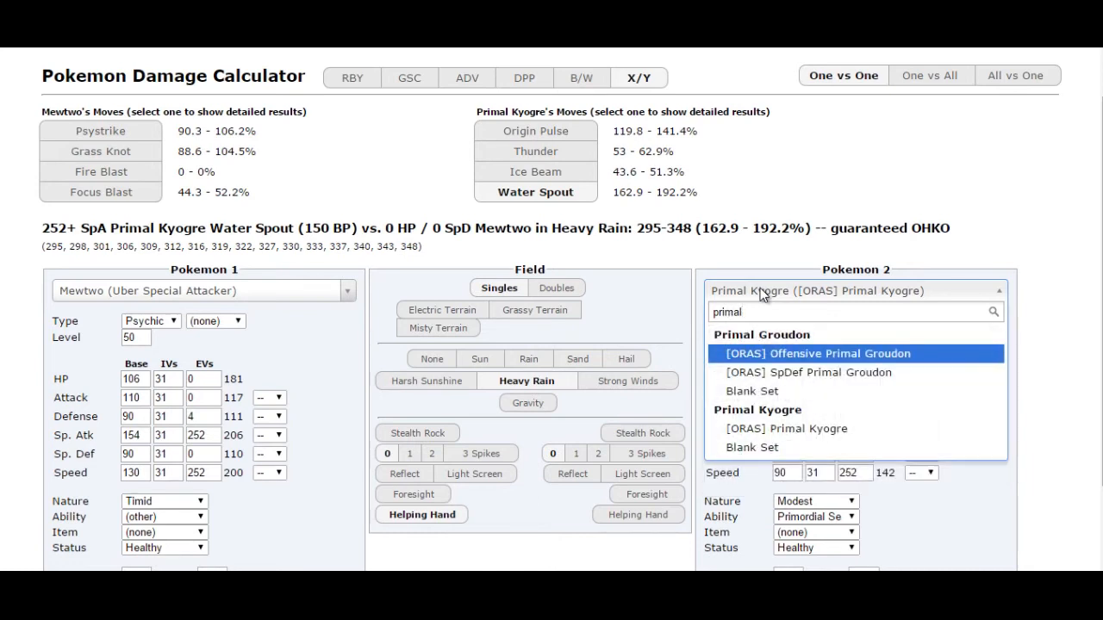
{"action": "left_click", "coordinate": [814, 353]}
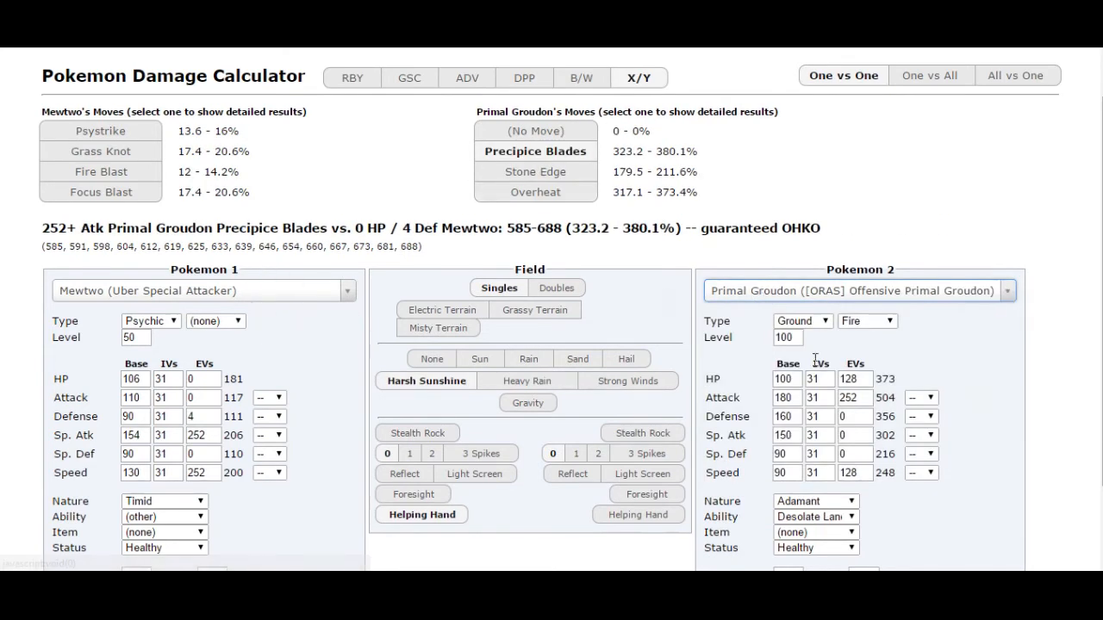
{"action": "type", "text": "50"}
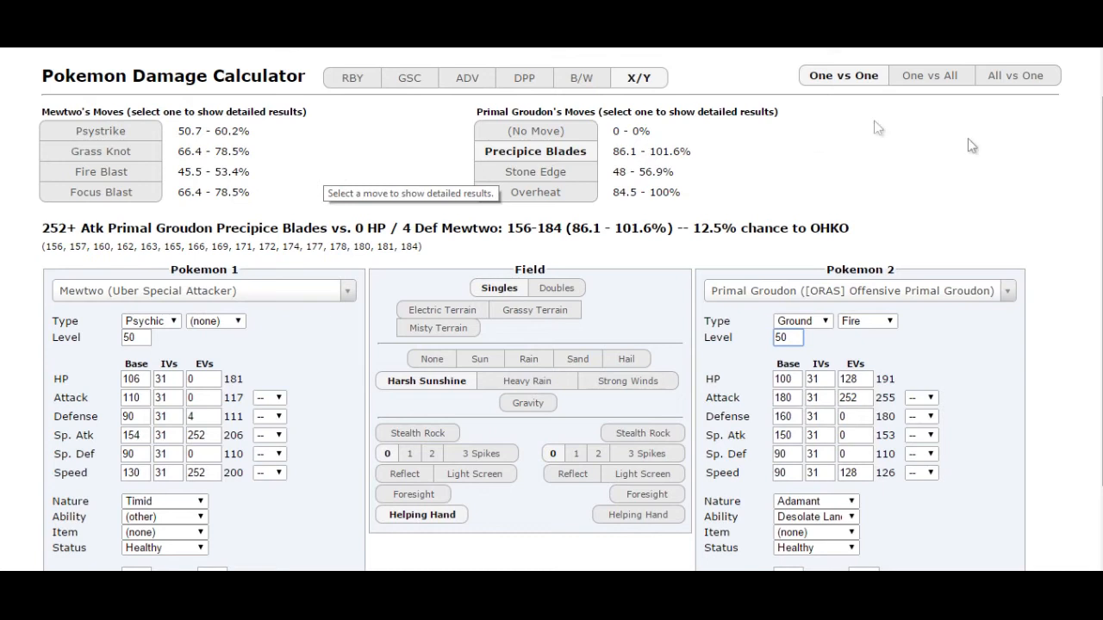
{"action": "mouse_move", "coordinate": [1048, 170]}
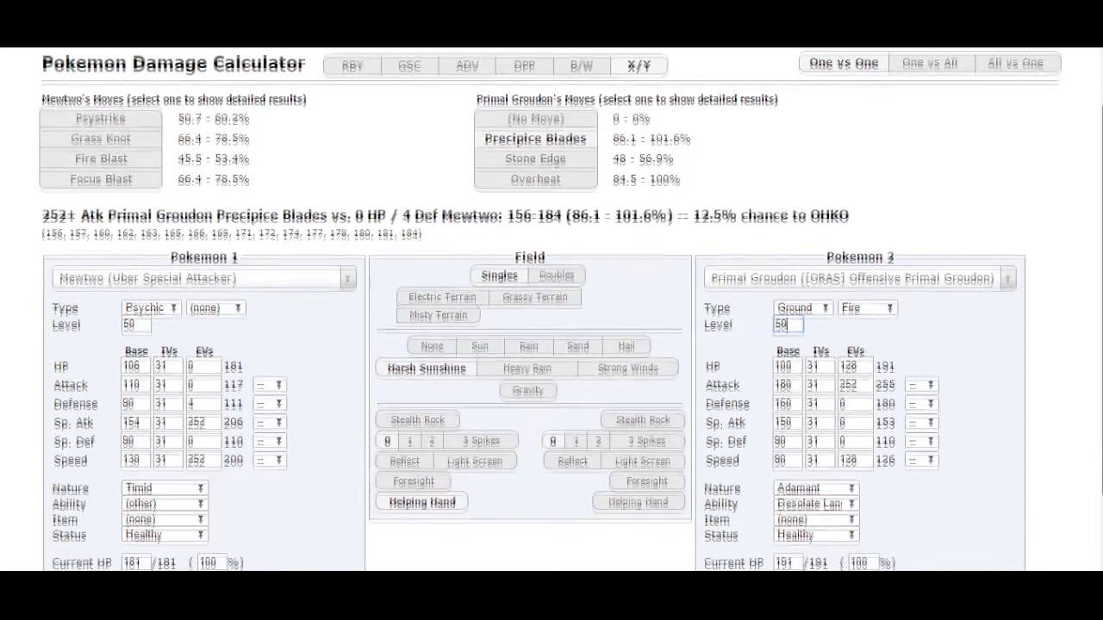
{"action": "scroll", "scroll_direction": "down", "scroll_amount": 3}
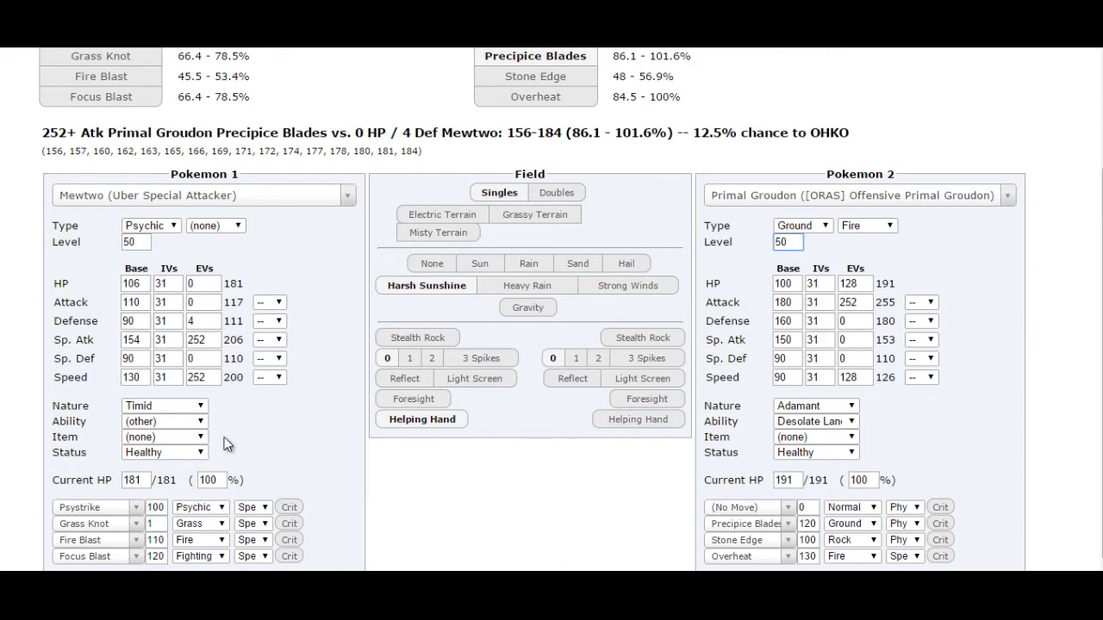
{"action": "mouse_move", "coordinate": [102, 556]}
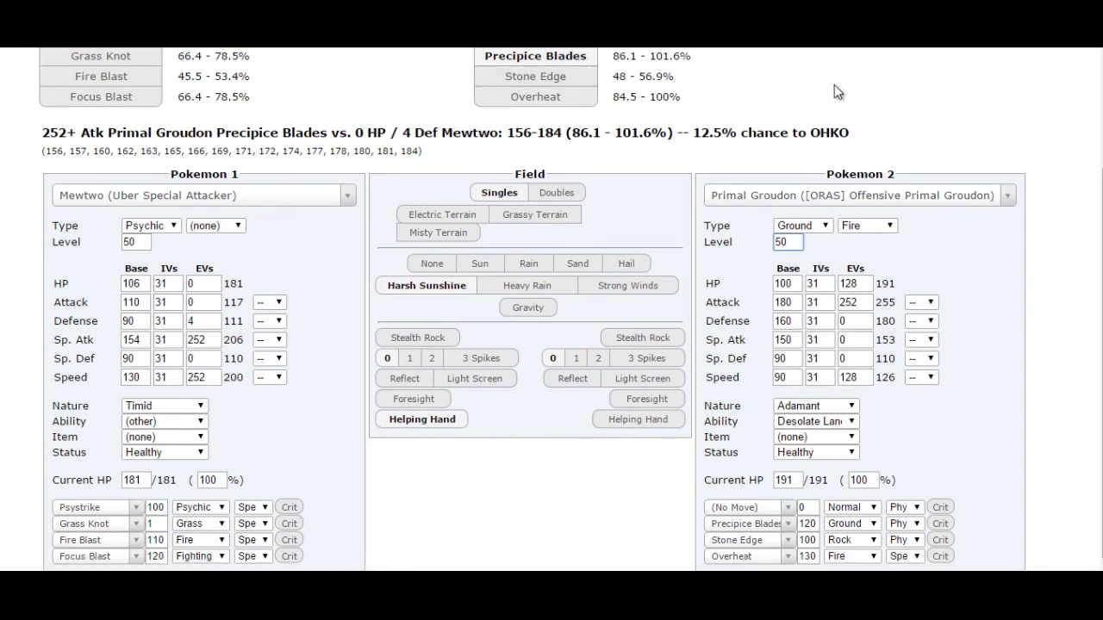
{"action": "mouse_move", "coordinate": [835, 91]}
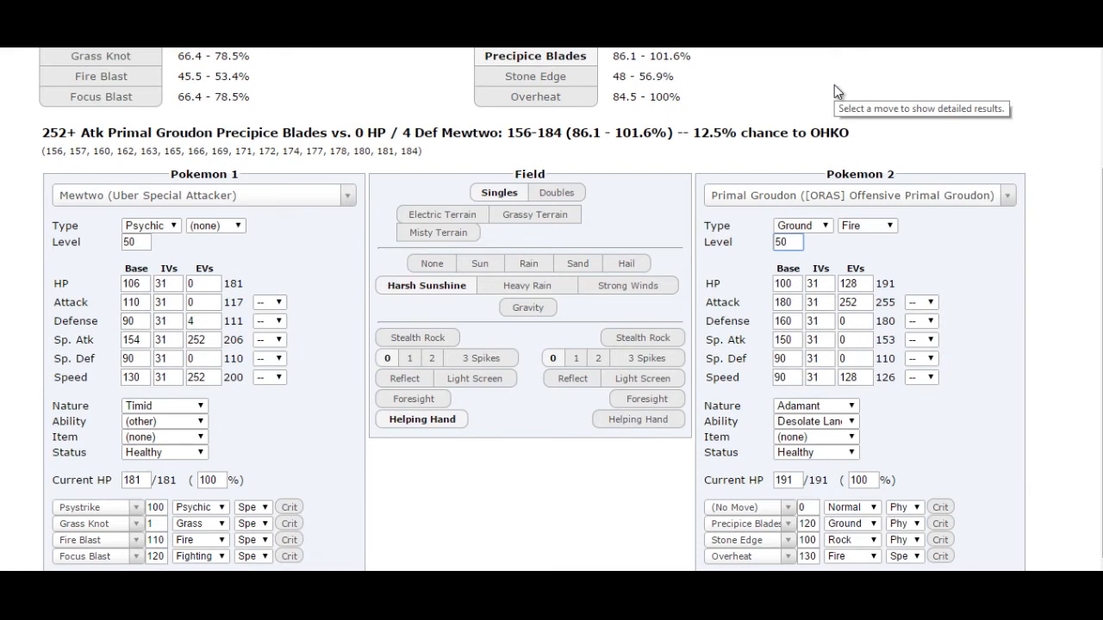
{"action": "left_click", "coordinate": [786, 242]}
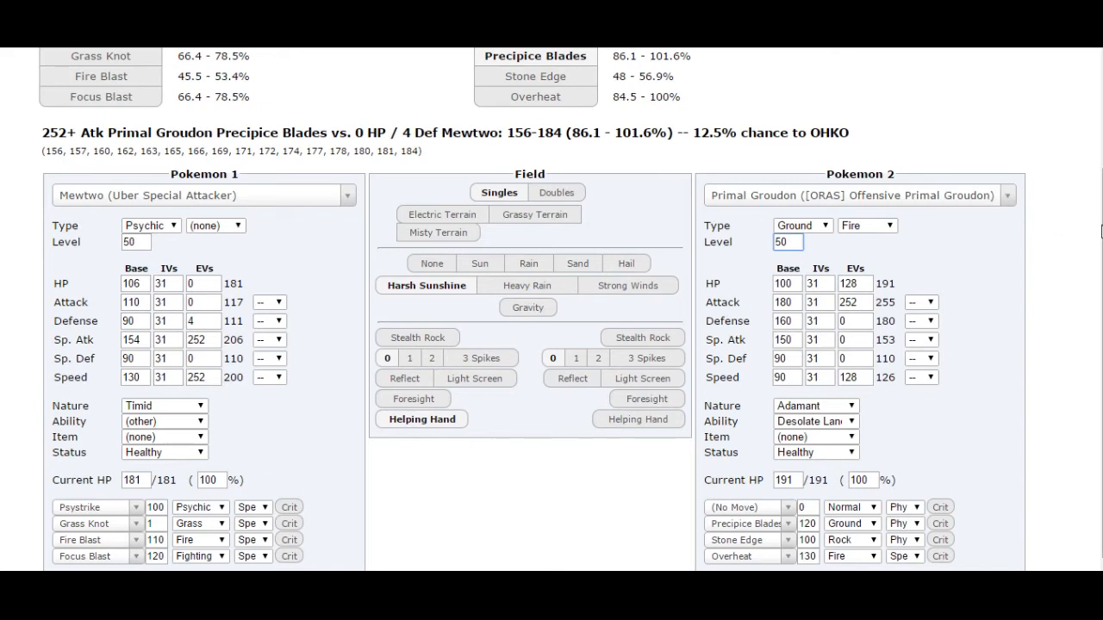
{"action": "scroll", "scroll_direction": "down", "scroll_amount": 3}
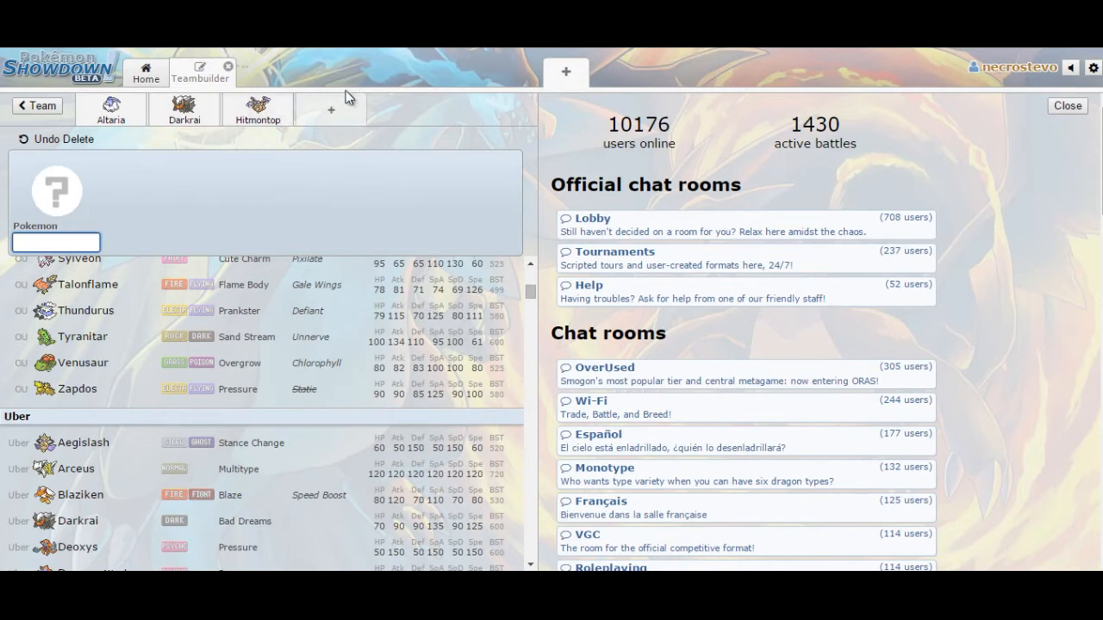
{"action": "mouse_move", "coordinate": [335, 129]}
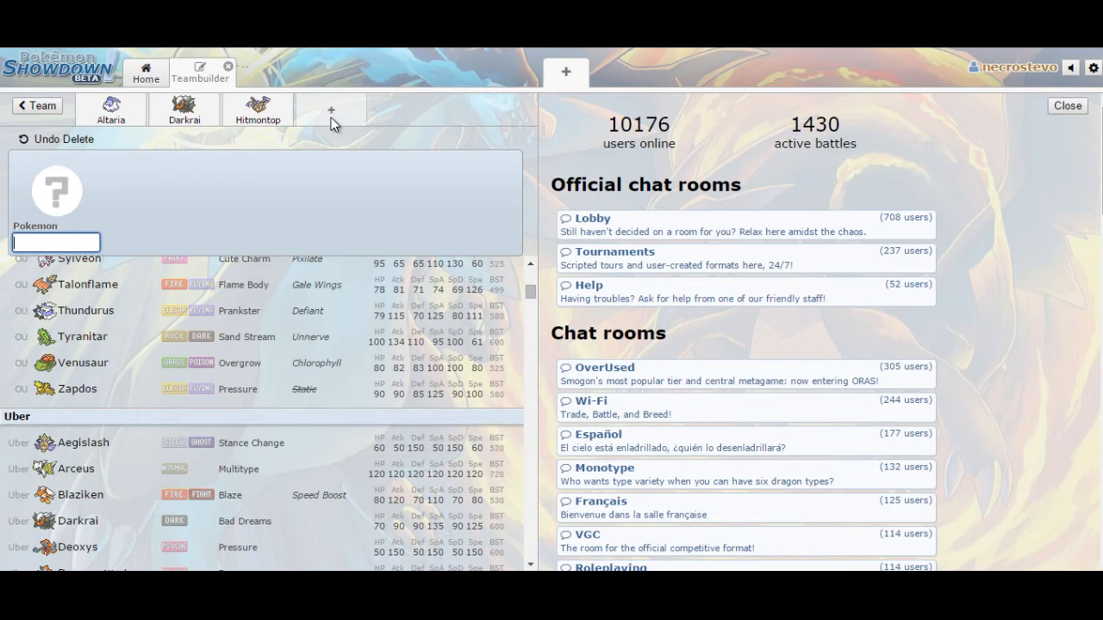
{"action": "mouse_move", "coordinate": [471, 179]}
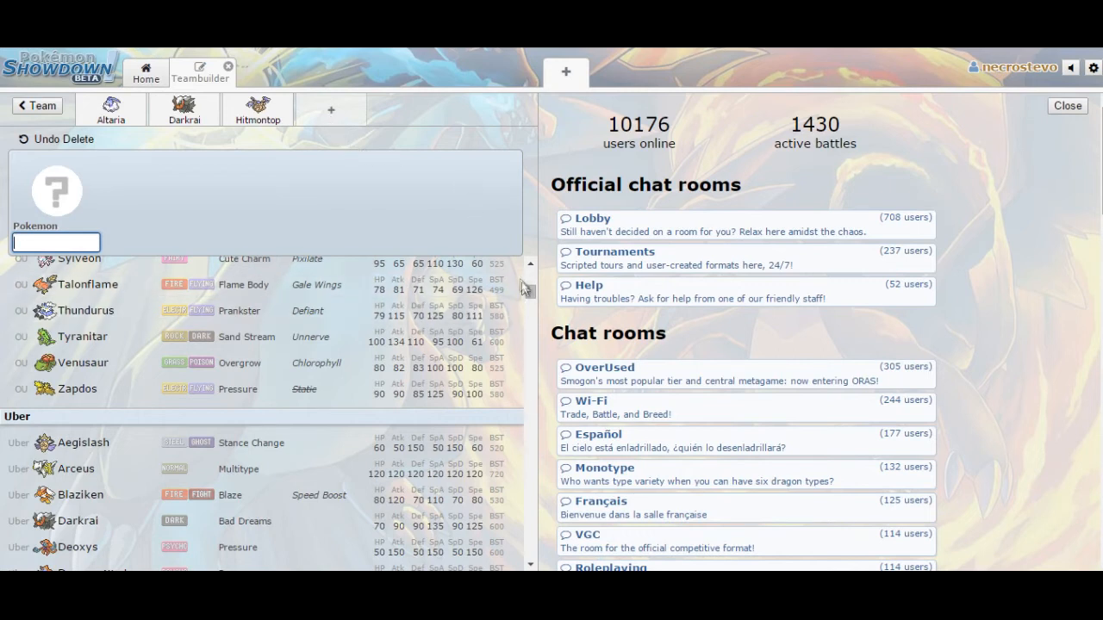
- Scroll the Uber Pokémon list down to Dialga
{"action": "scroll", "scroll_direction": "down", "scroll_amount": 3}
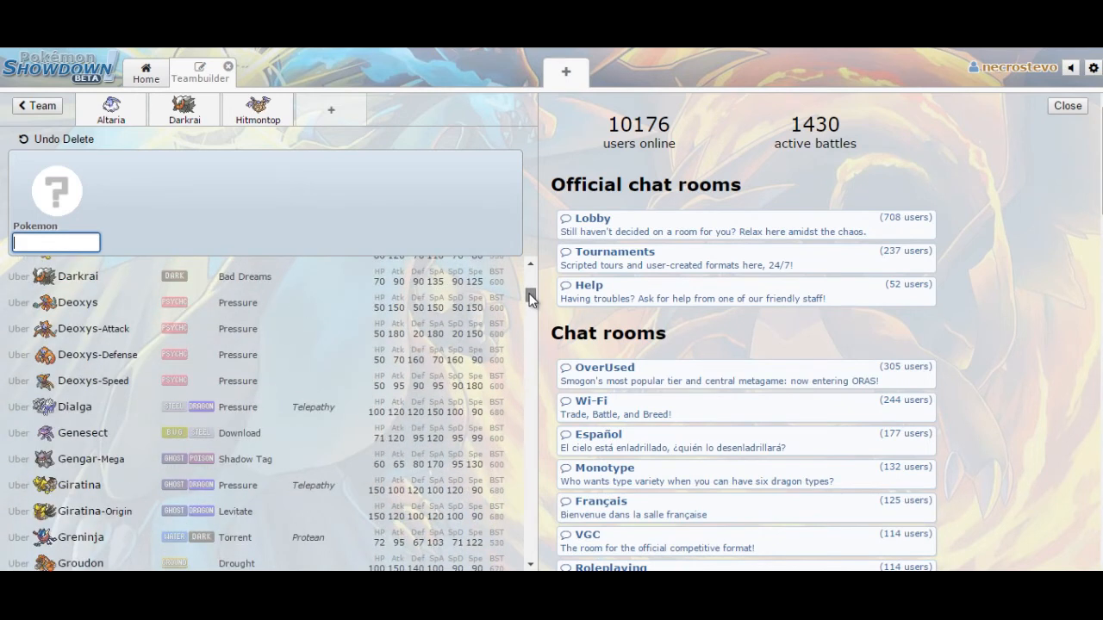
{"action": "scroll", "scroll_direction": "down", "scroll_amount": 3}
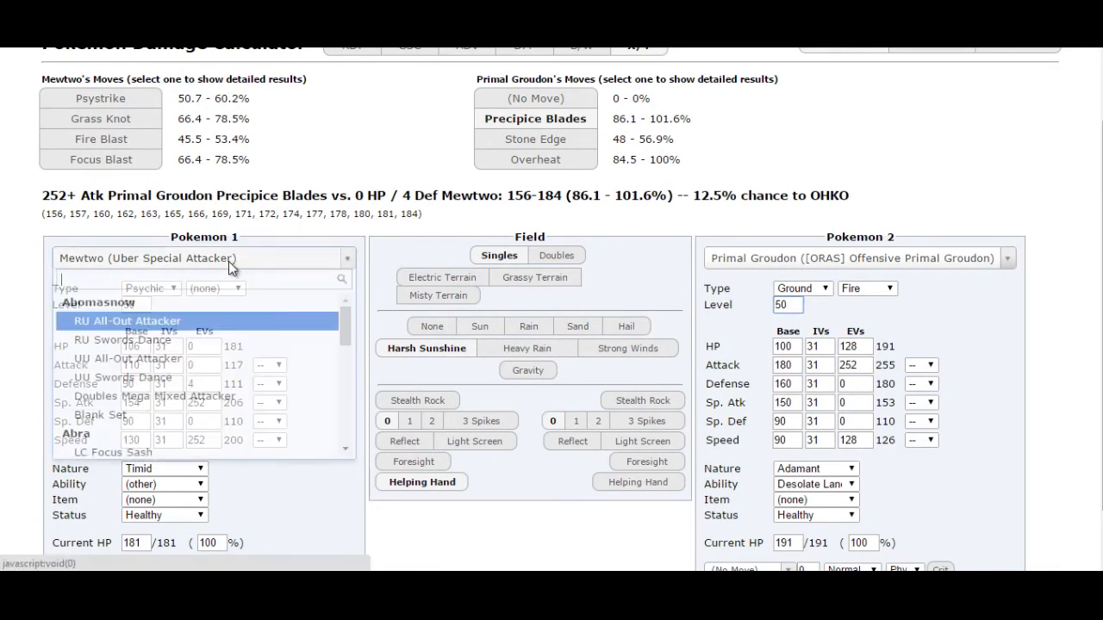
- Load Genesect's Uber Choice Scarf set at level 50
{"action": "type", "text": "genese"}
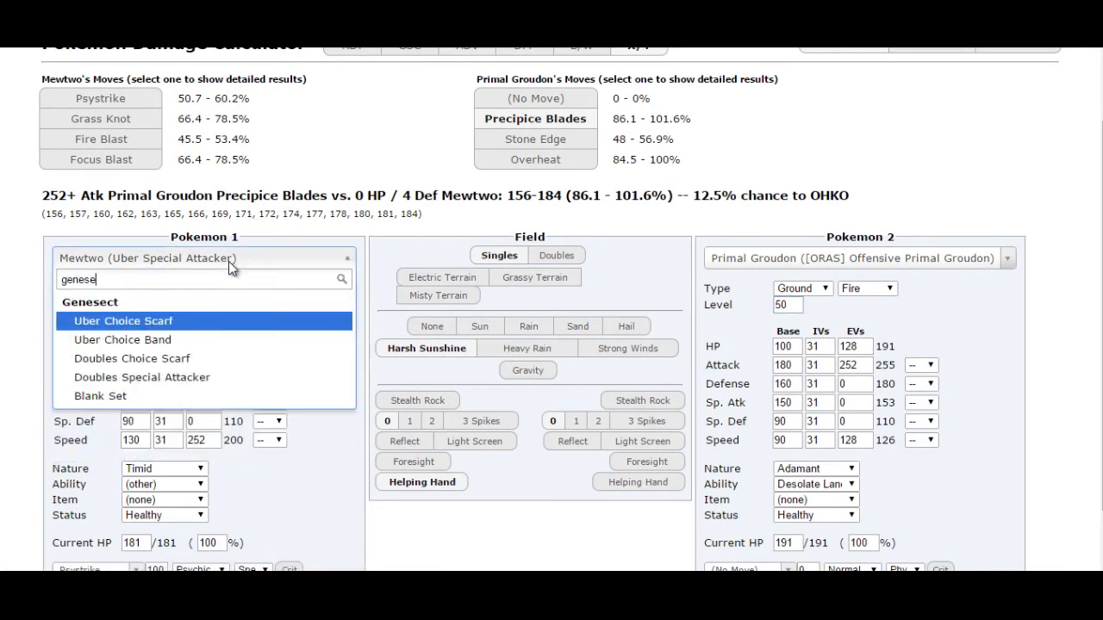
{"action": "left_click", "coordinate": [123, 320]}
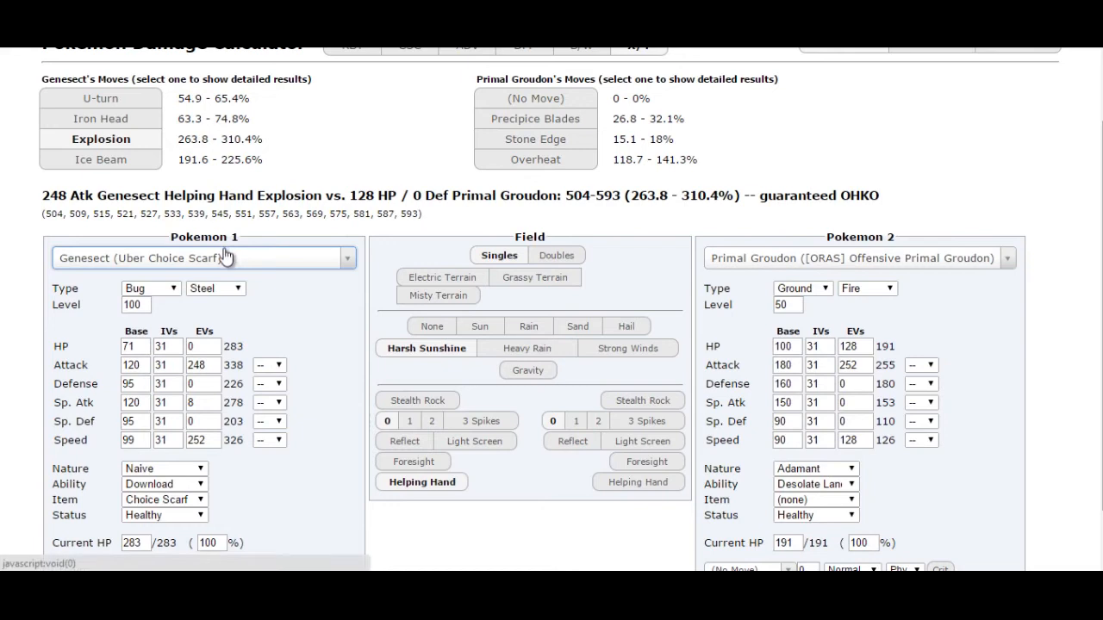
{"action": "left_click", "coordinate": [136, 305]}
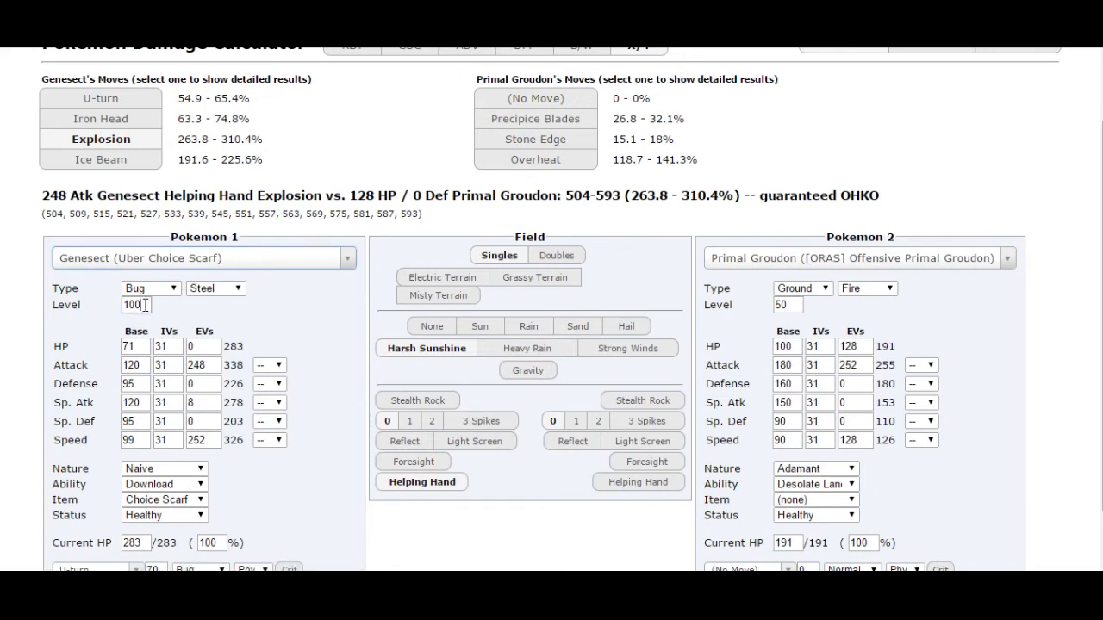
{"action": "type", "text": "50"}
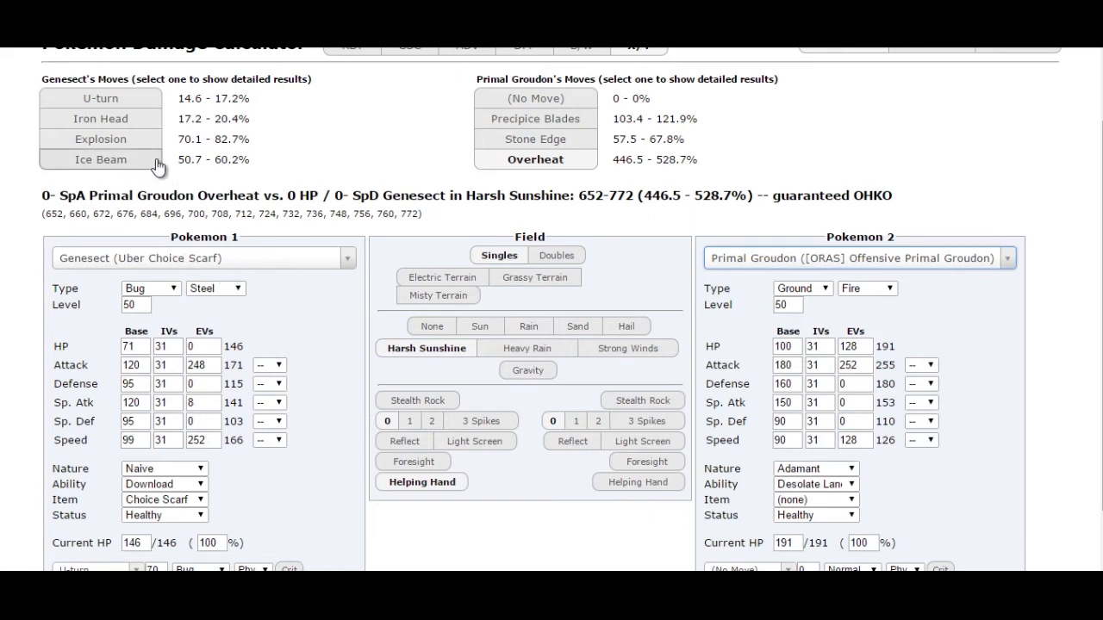
{"action": "mouse_move", "coordinate": [233, 154]}
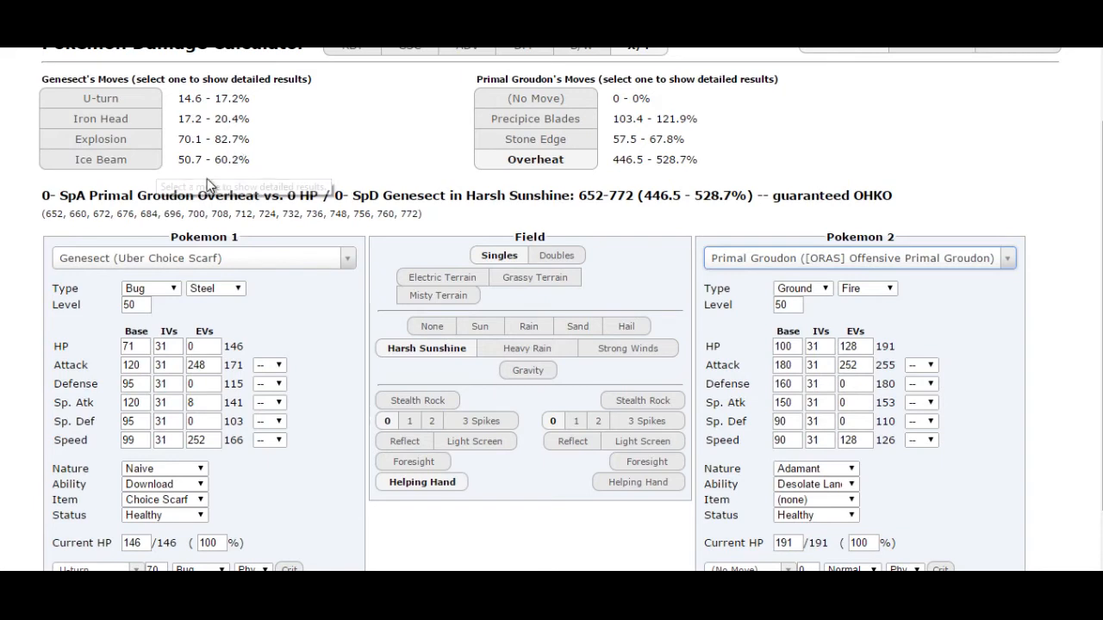
- Swap in a level-50 Deoxys-A Doubles Mixed Attacker and search 'primal ky' as opponent
{"action": "left_click", "coordinate": [857, 258]}
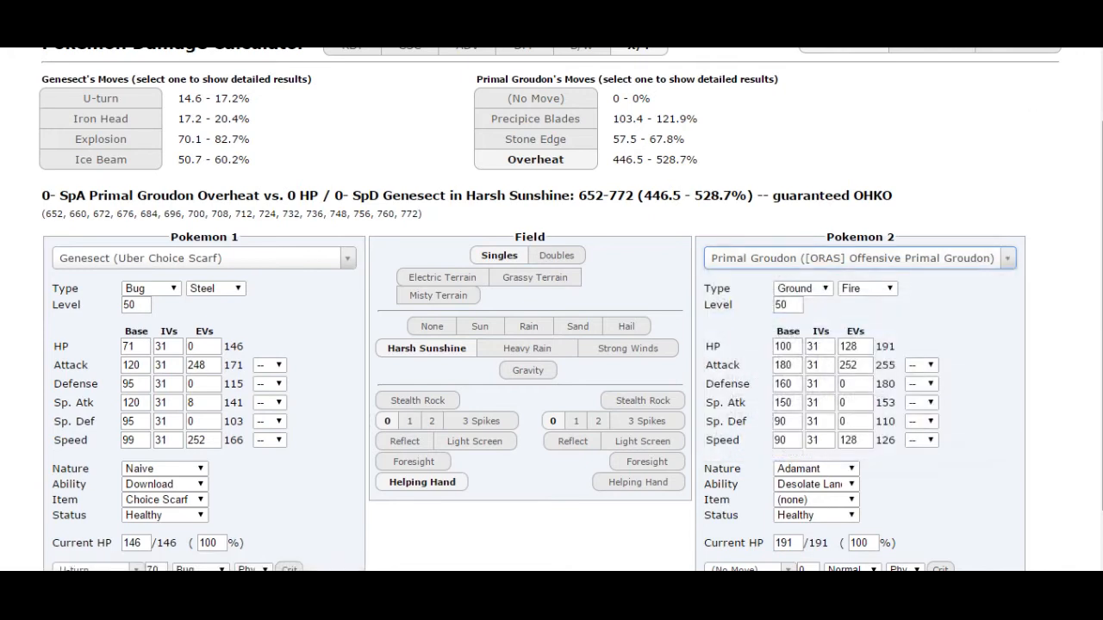
{"action": "scroll", "scroll_direction": "down", "scroll_amount": 3}
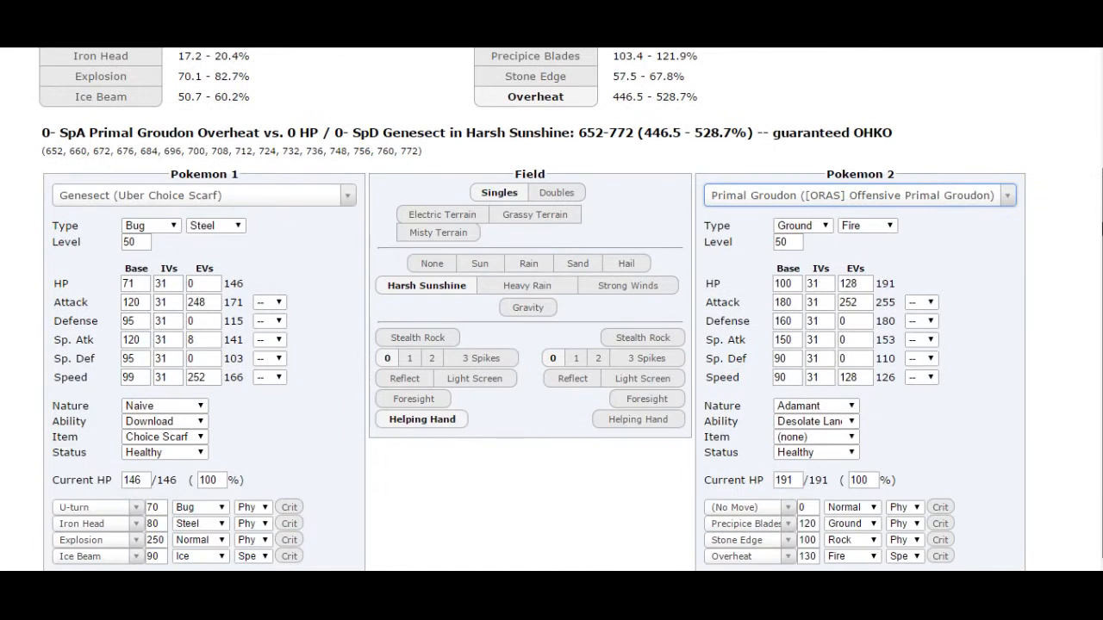
{"action": "scroll", "scroll_direction": "up", "scroll_amount": 3}
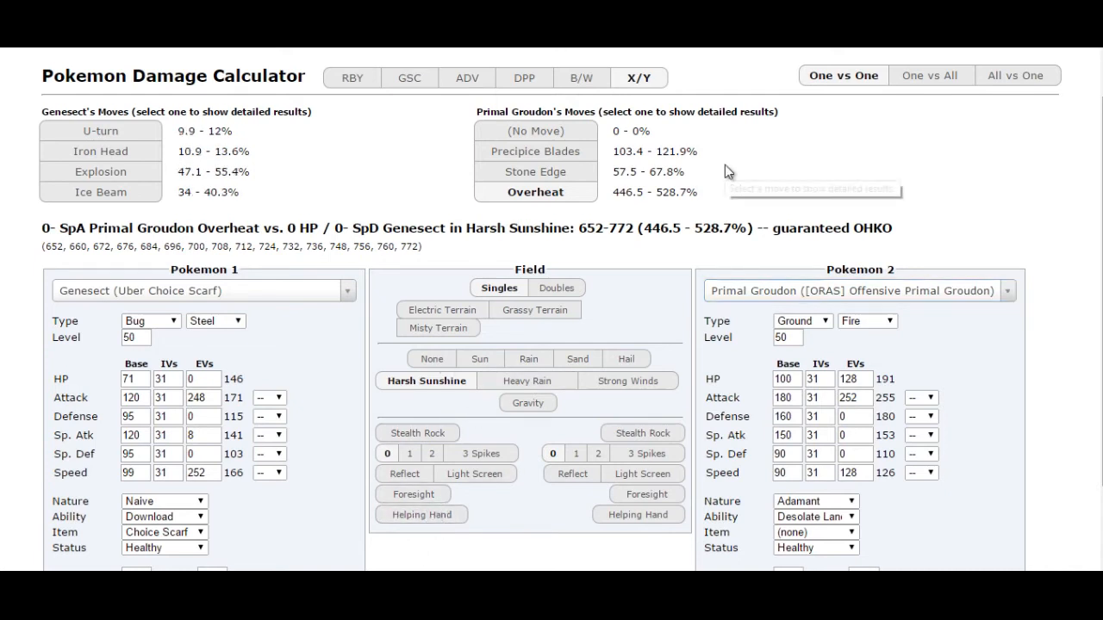
{"action": "mouse_move", "coordinate": [728, 168]}
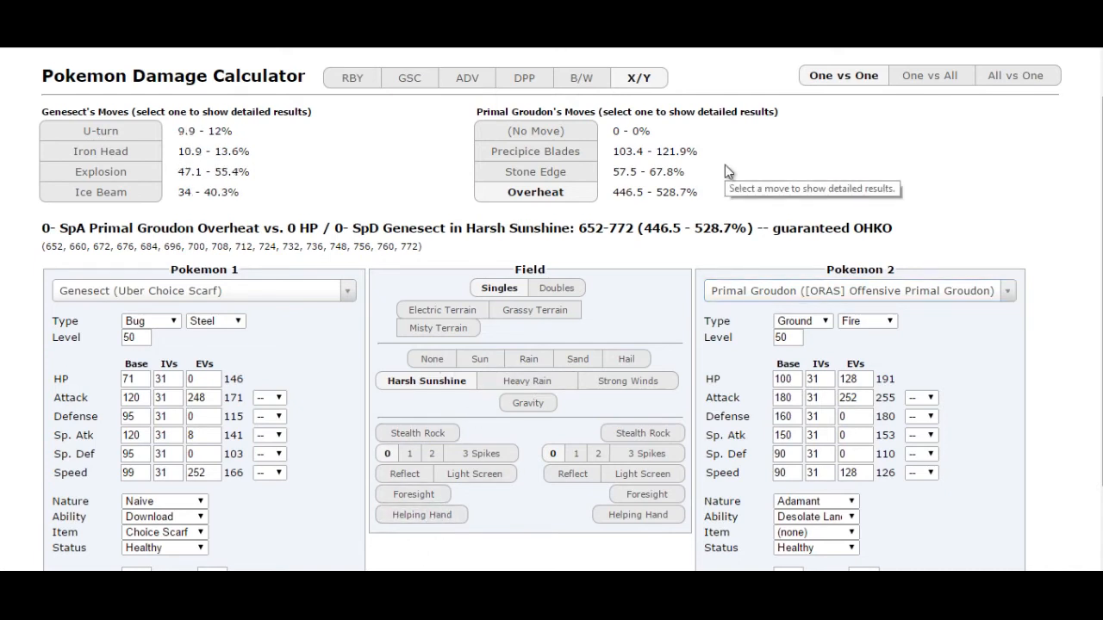
{"action": "mouse_move", "coordinate": [199, 314]}
{"action": "type", "text": "d"}
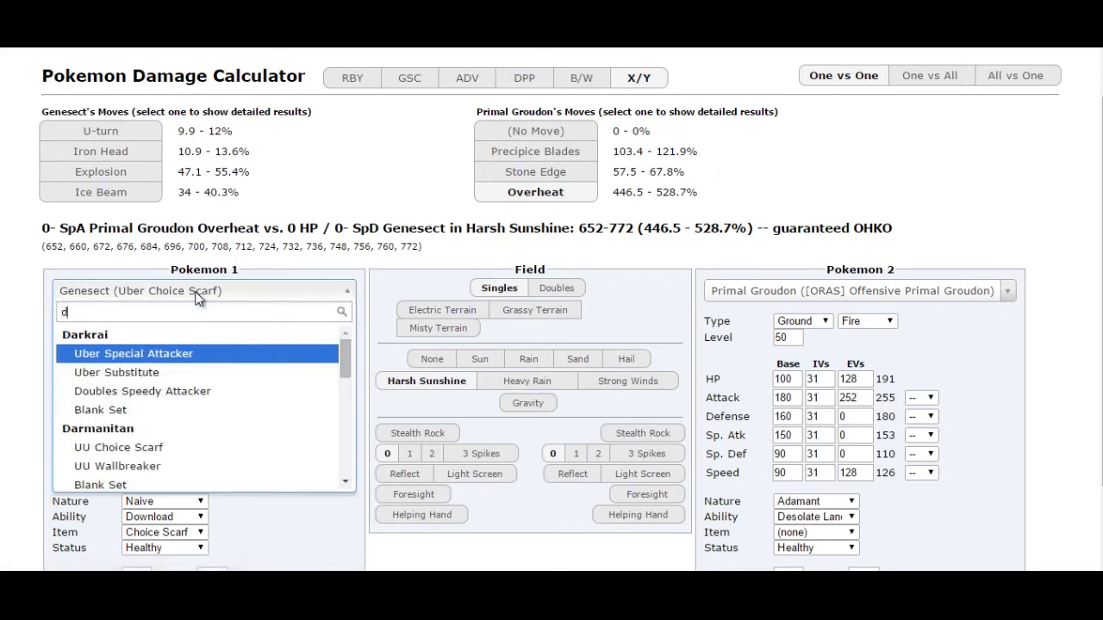
{"action": "type", "text": "eoxys"}
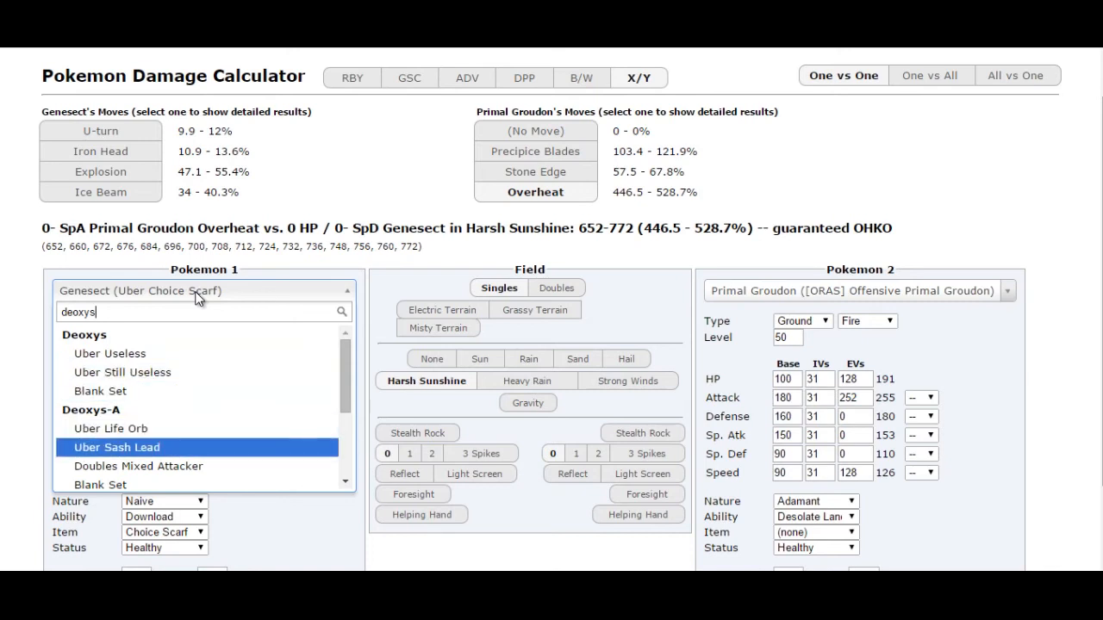
{"action": "left_click", "coordinate": [138, 466]}
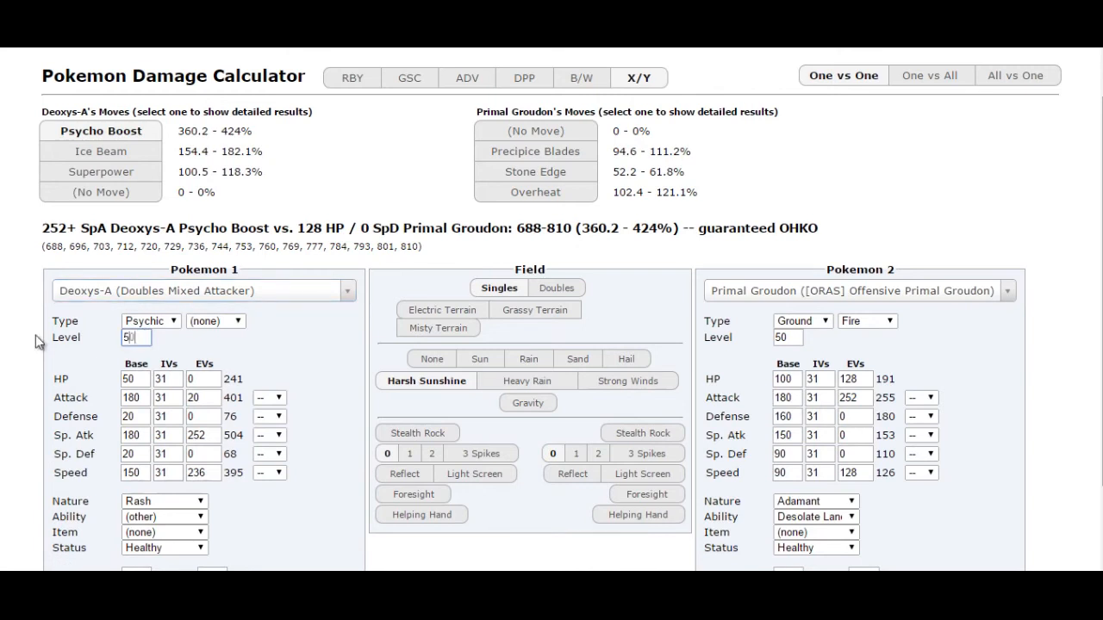
{"action": "type", "text": "0"}
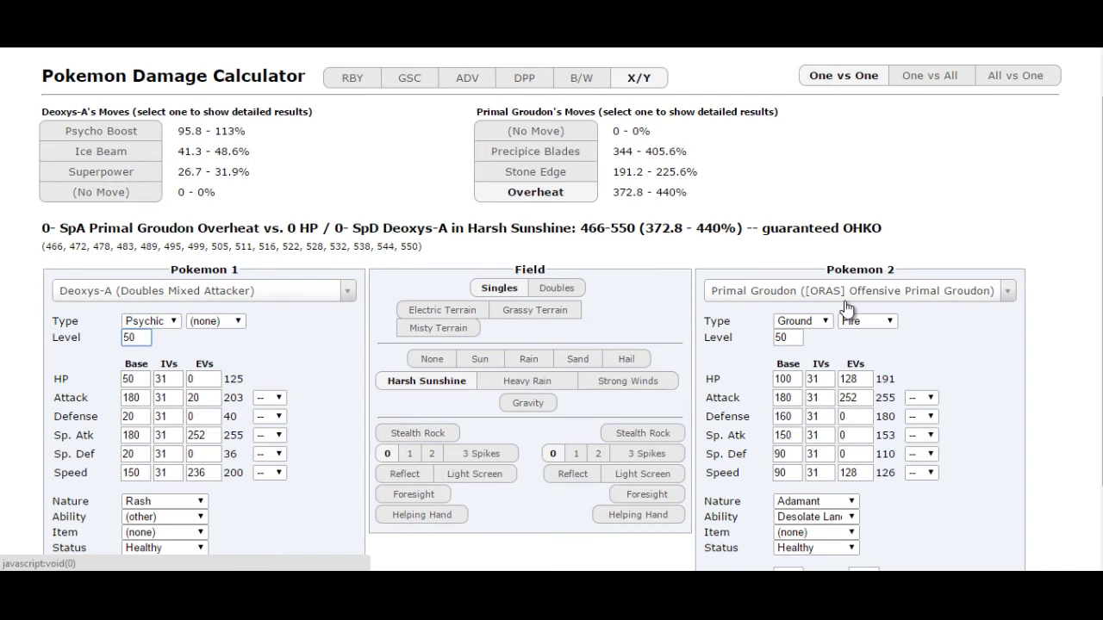
{"action": "left_click", "coordinate": [852, 291]}
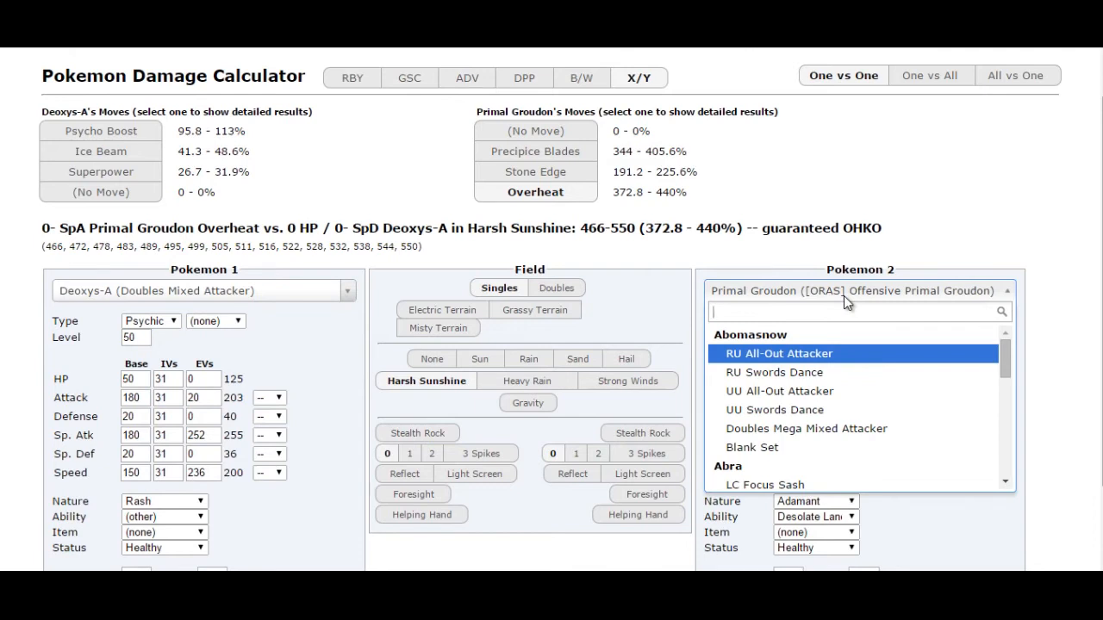
{"action": "type", "text": "primal ky"}
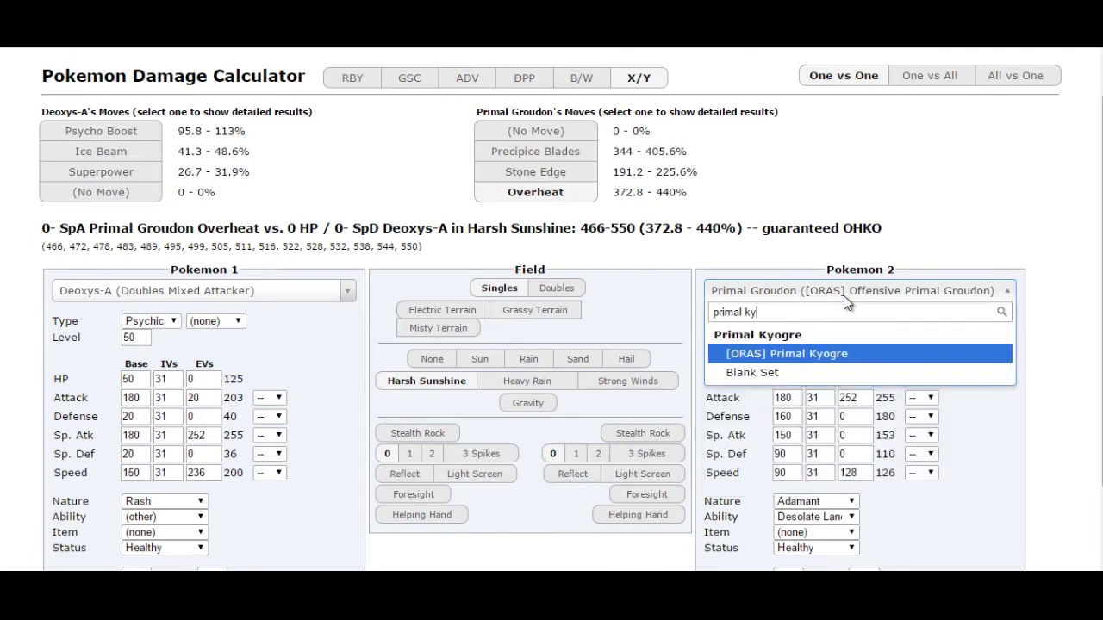
- Set the opponent to level-50 ORAS Primal Kyogre and test Helping Hand on and off
{"action": "left_click", "coordinate": [783, 353]}
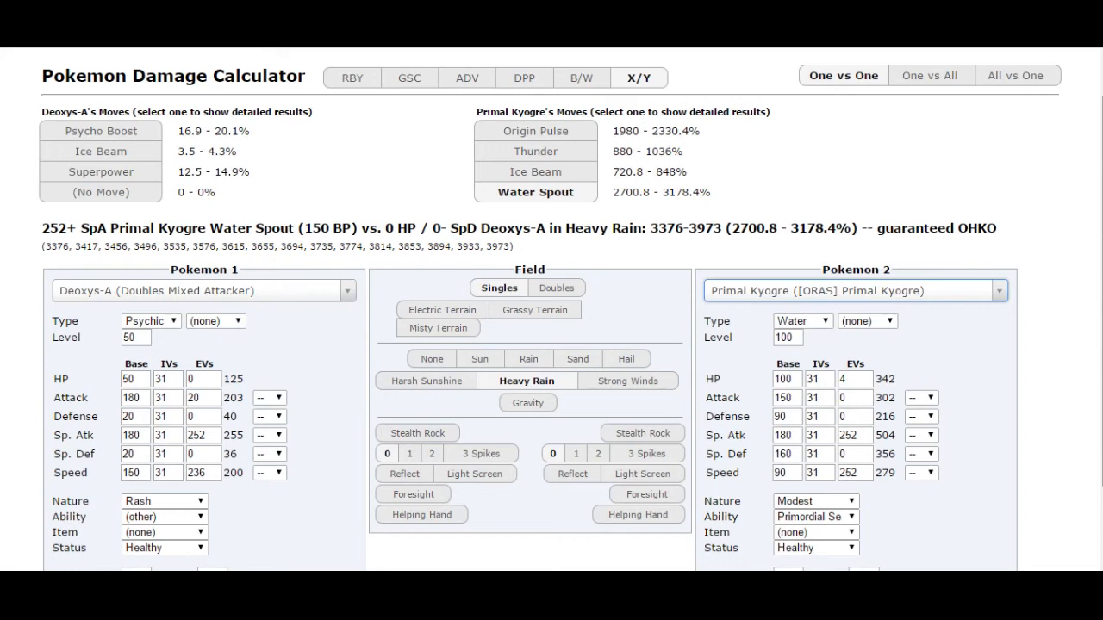
{"action": "scroll", "scroll_direction": "down", "scroll_amount": 3}
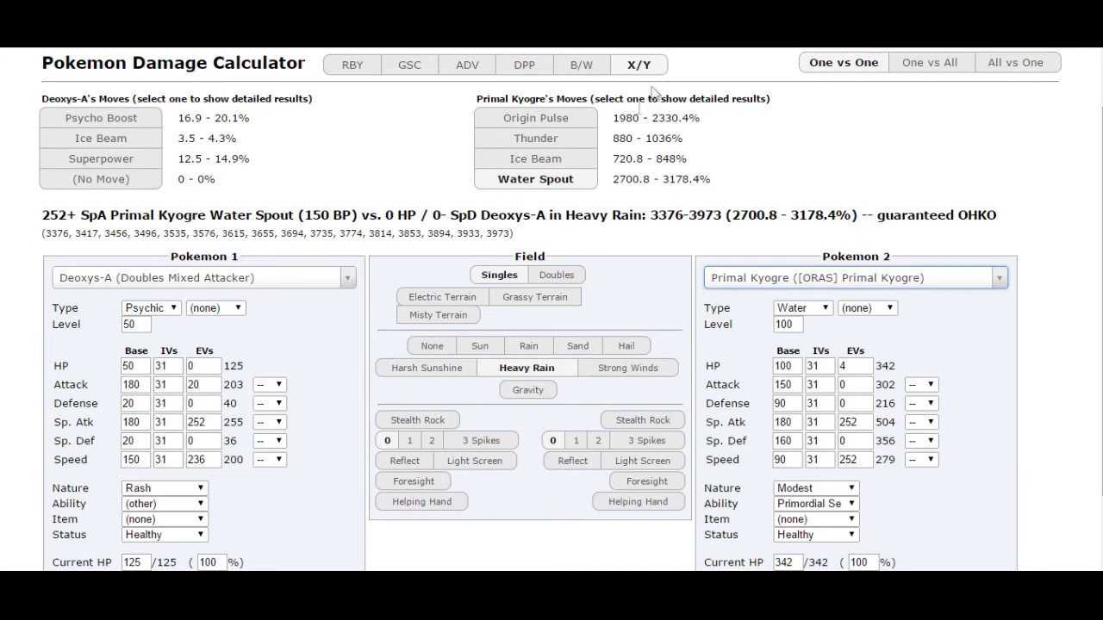
{"action": "mouse_move", "coordinate": [793, 316]}
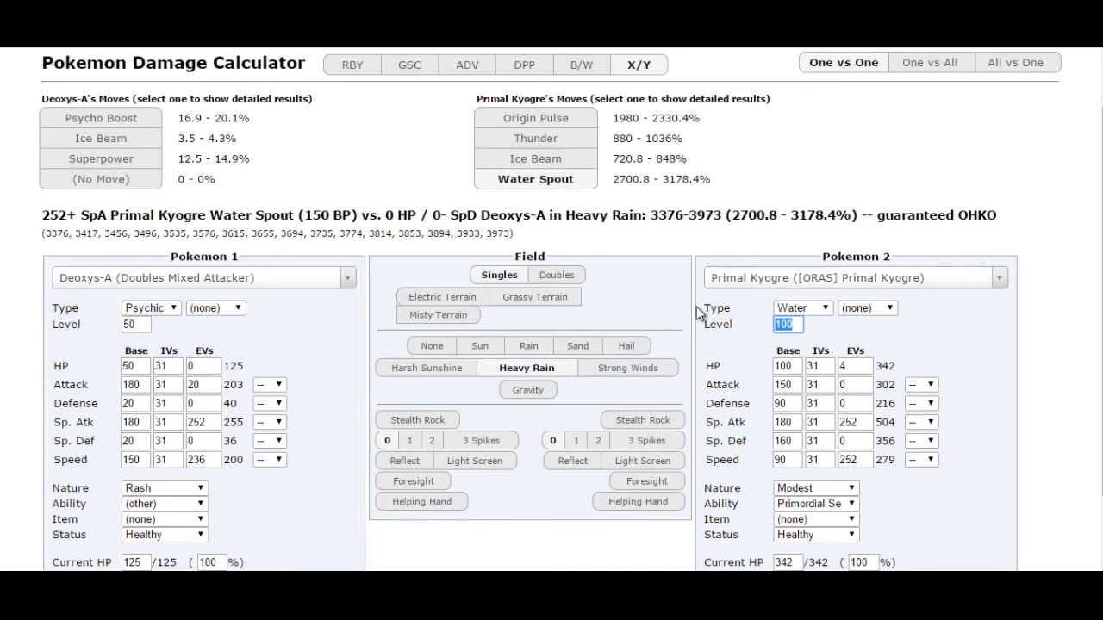
{"action": "type", "text": "50"}
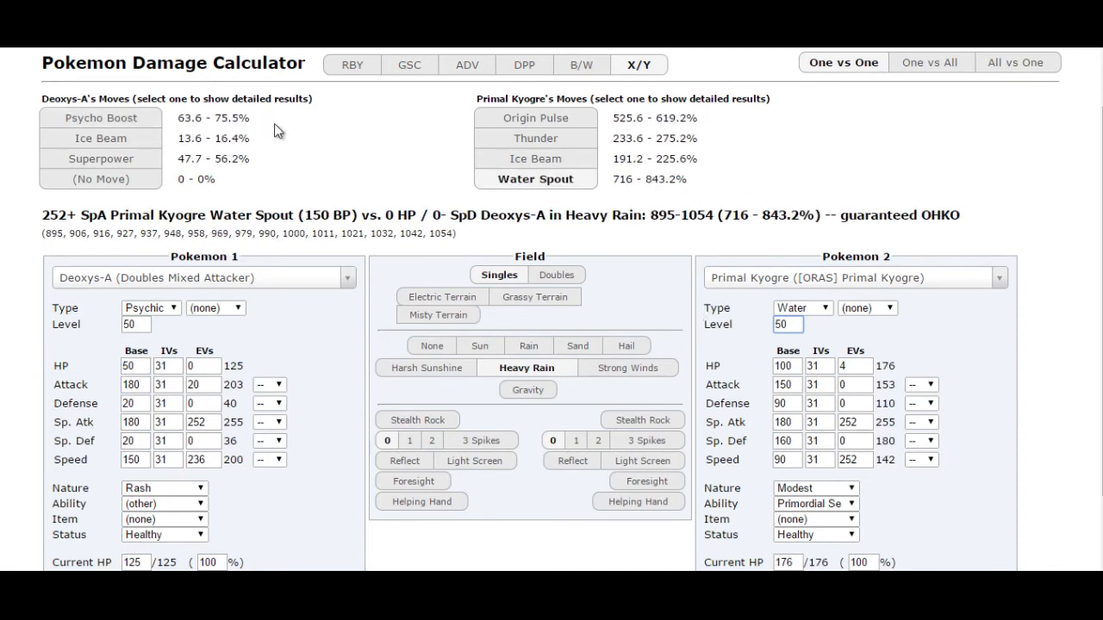
{"action": "mouse_move", "coordinate": [267, 119]}
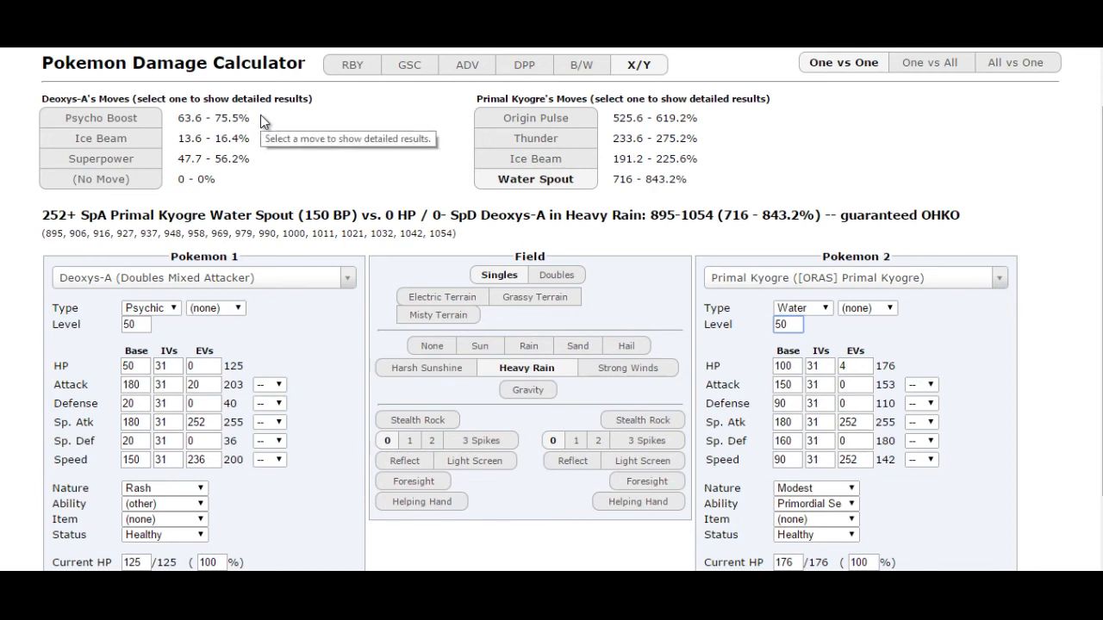
{"action": "left_click", "coordinate": [422, 502]}
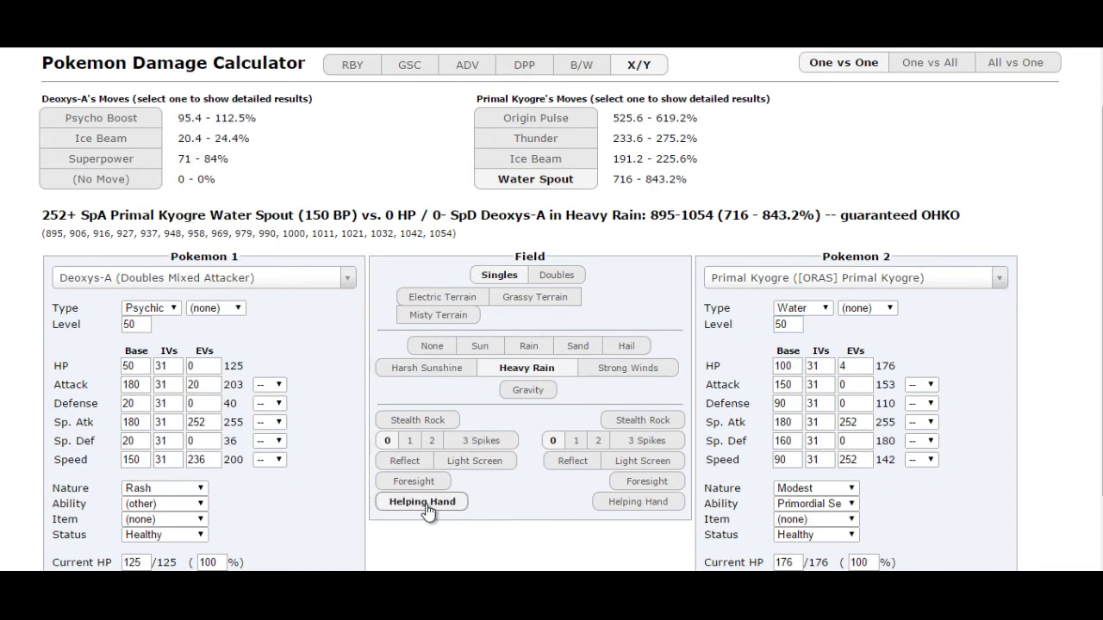
{"action": "left_click", "coordinate": [422, 502]}
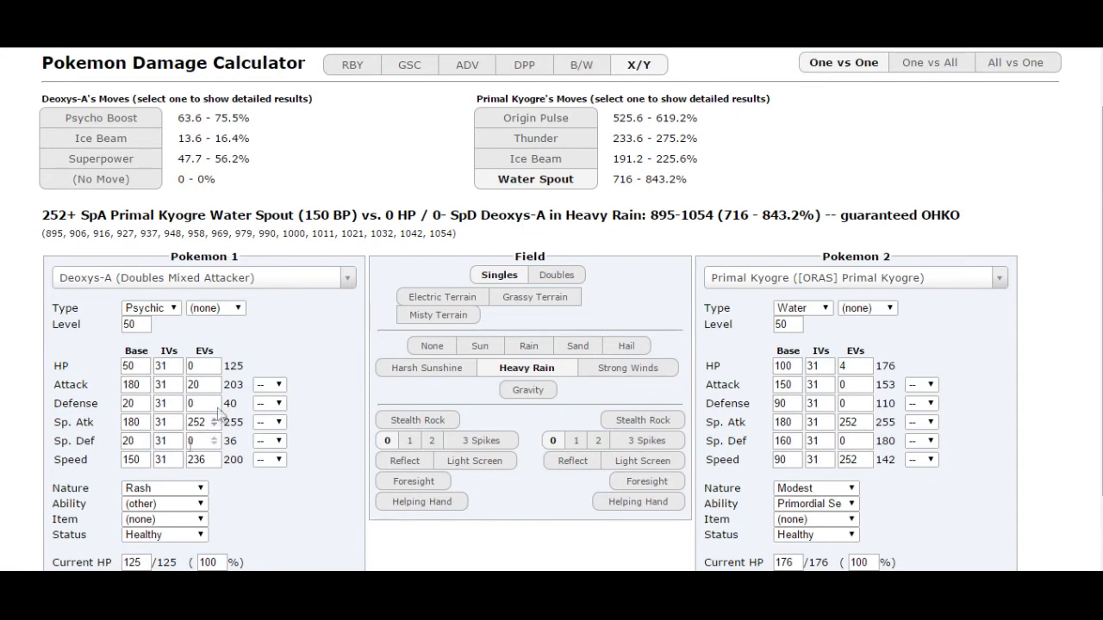
- Give Deoxys-A Grass Knot and Extreme Speed, checking Grass Knot with Helping Hand
{"action": "scroll", "scroll_direction": "down", "scroll_amount": 3}
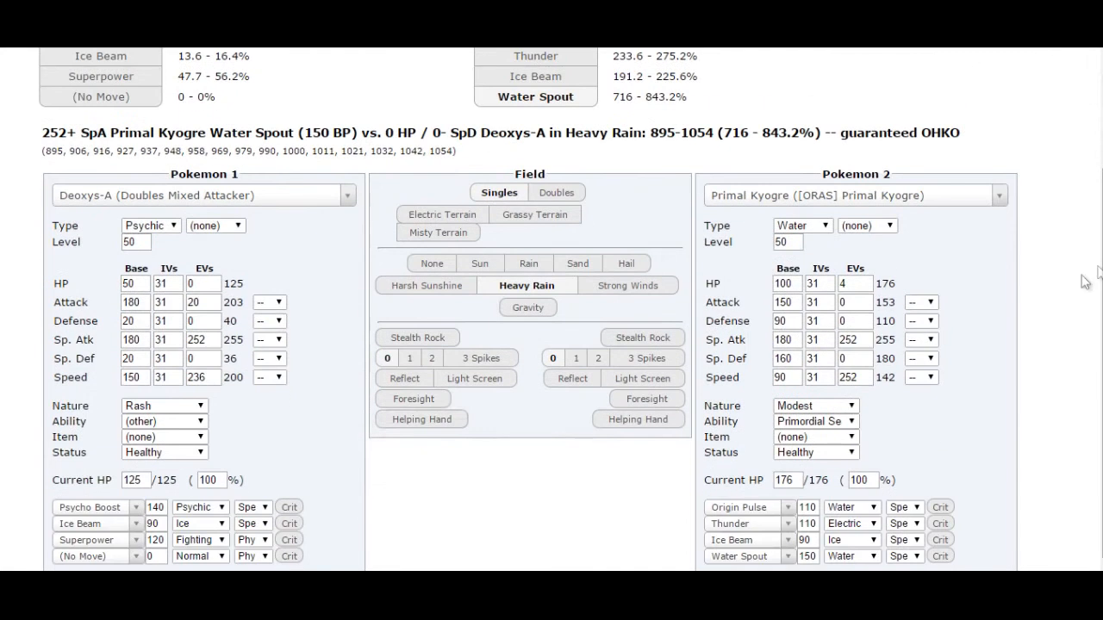
{"action": "left_click", "coordinate": [95, 507]}
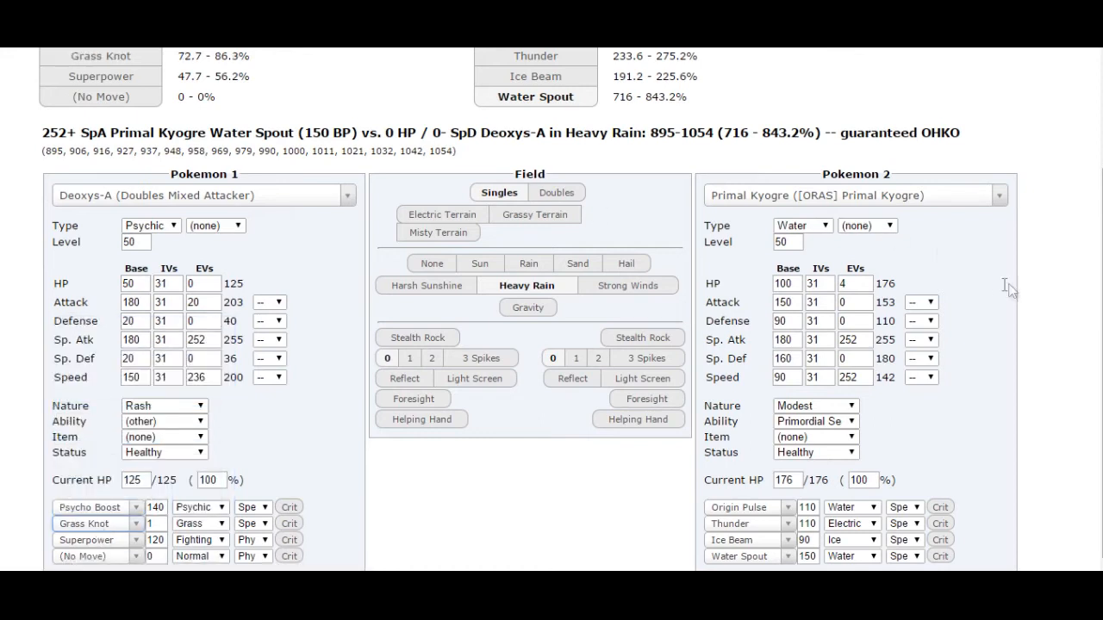
{"action": "left_click", "coordinate": [421, 419]}
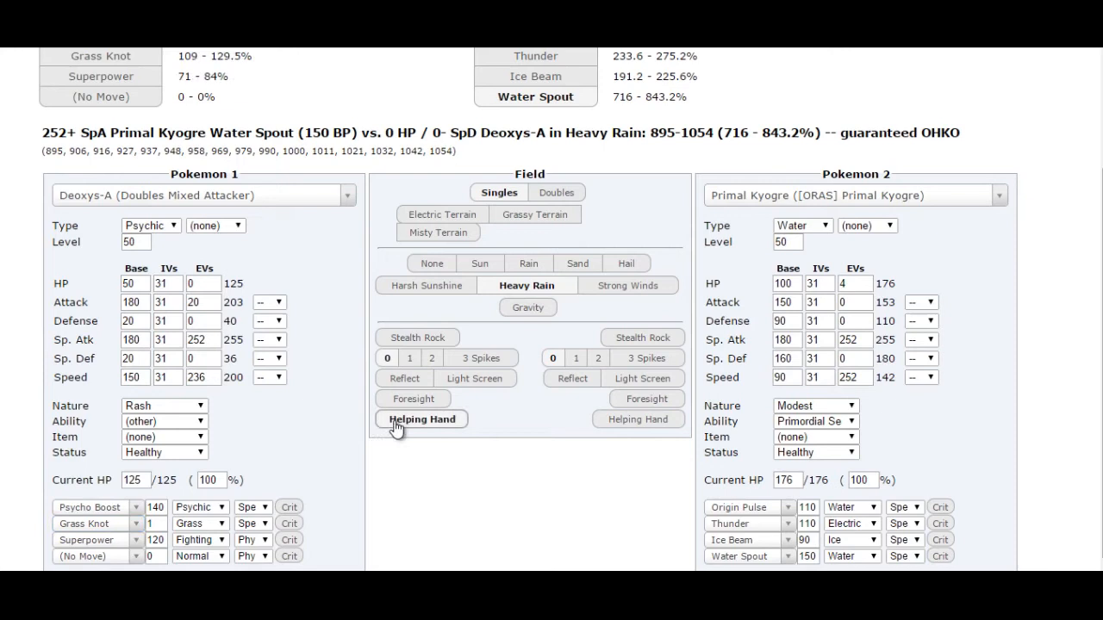
{"action": "left_click", "coordinate": [421, 419]}
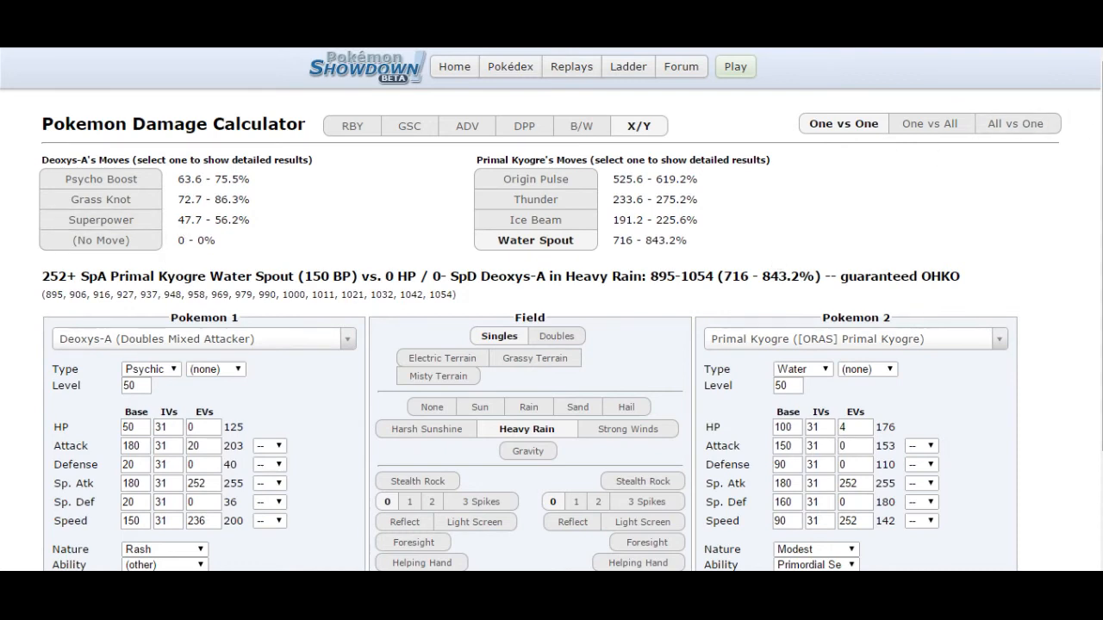
{"action": "scroll", "scroll_direction": "down", "scroll_amount": 3}
{"action": "type", "text": "extre"}
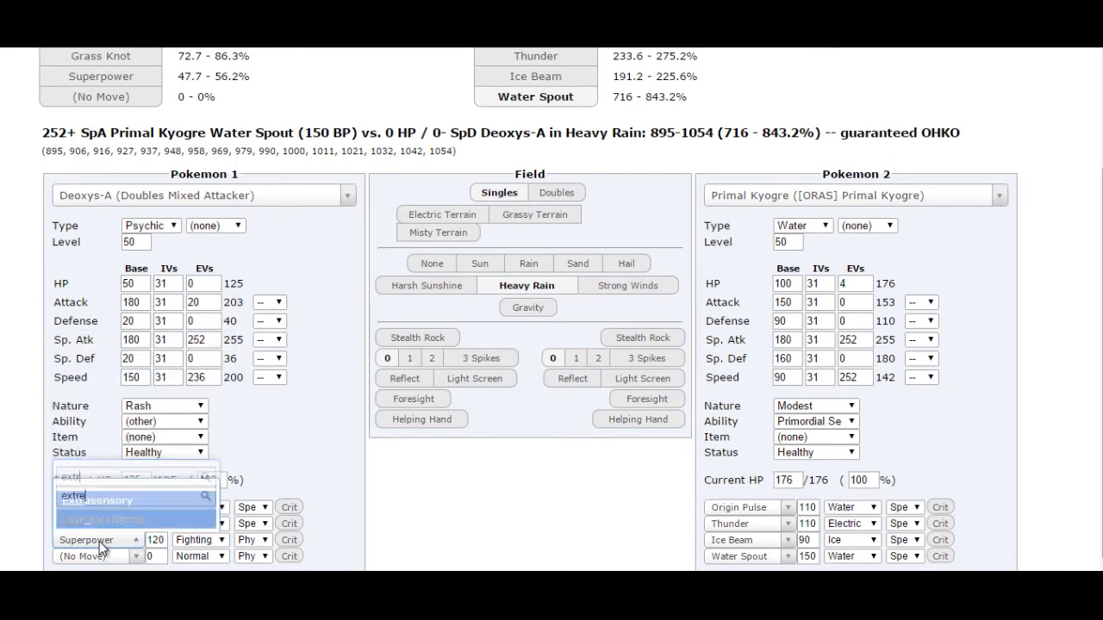
{"action": "left_click", "coordinate": [91, 539]}
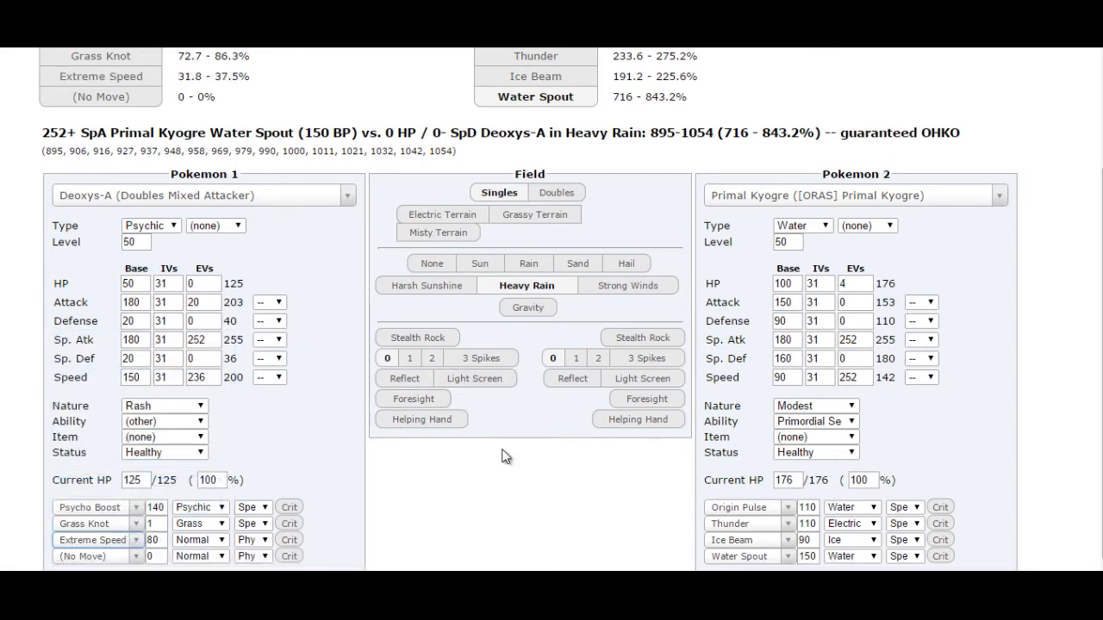
{"action": "mouse_move", "coordinate": [1094, 222]}
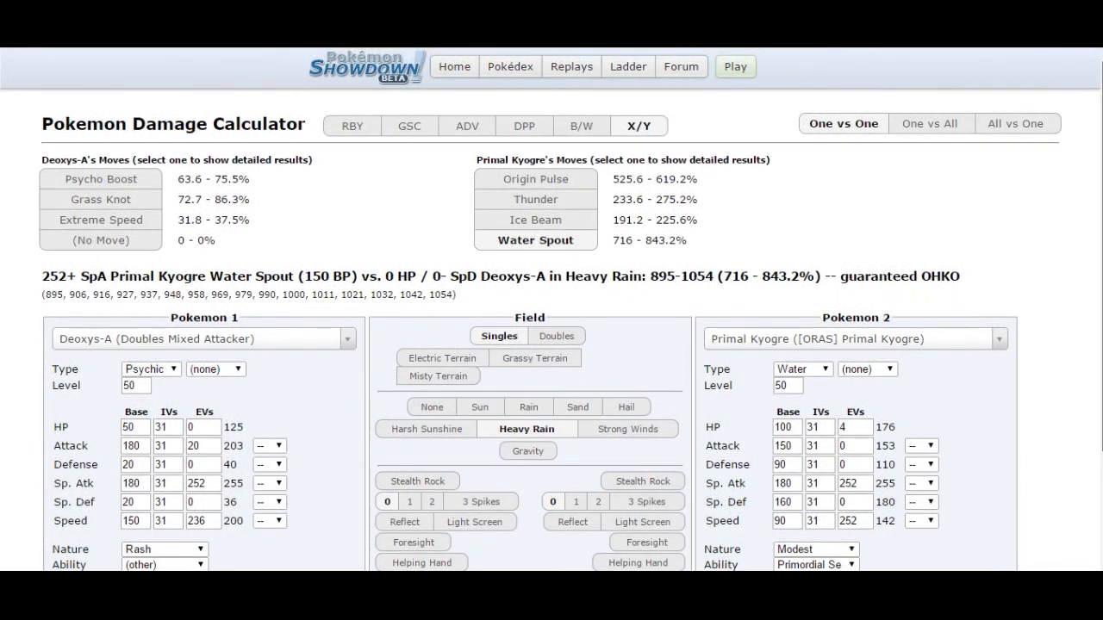
{"action": "scroll", "scroll_direction": "down", "scroll_amount": 3}
{"action": "type", "text": "m"}
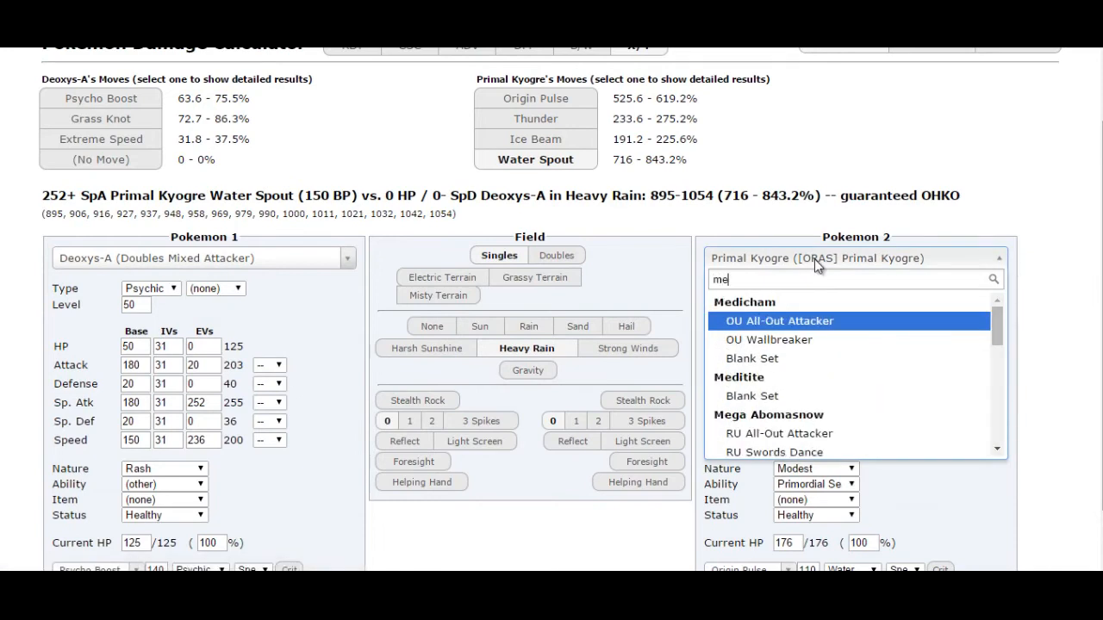
- Face level-50 ORAS SD Mega Rayquaza and give Deoxys-A Ice Beam
{"action": "type", "text": "ega ray"}
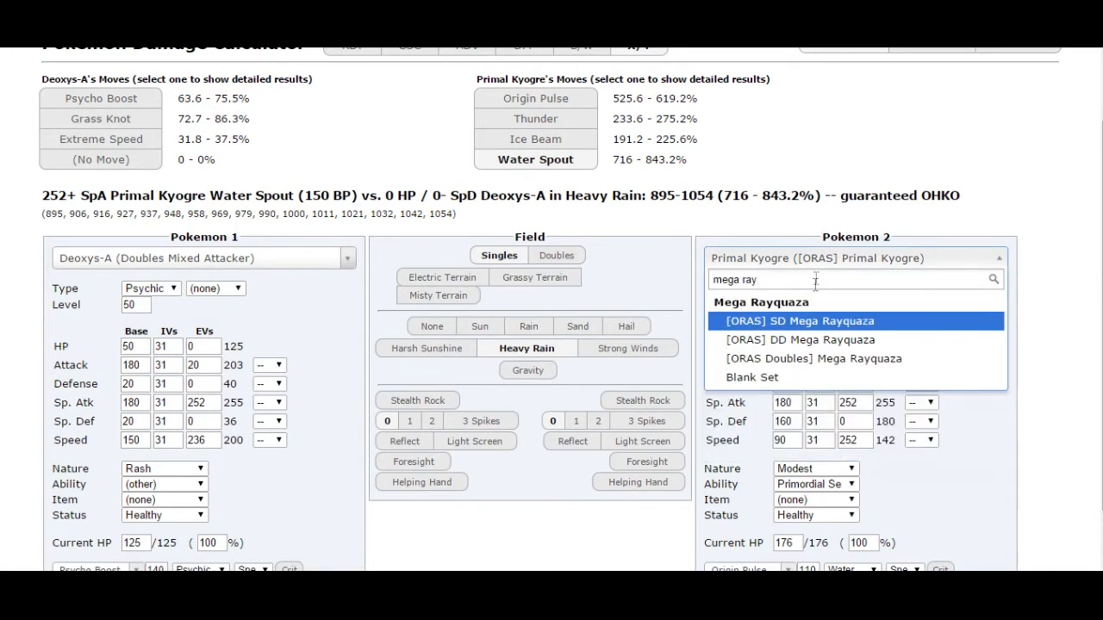
{"action": "left_click", "coordinate": [798, 321]}
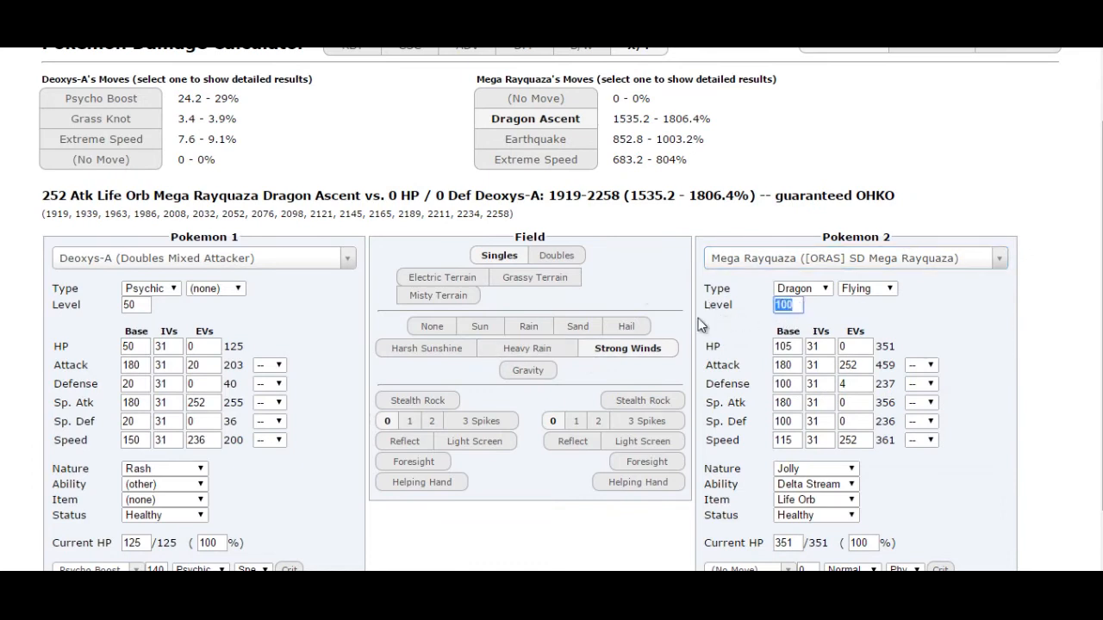
{"action": "type", "text": "50"}
{"action": "type", "text": "I"}
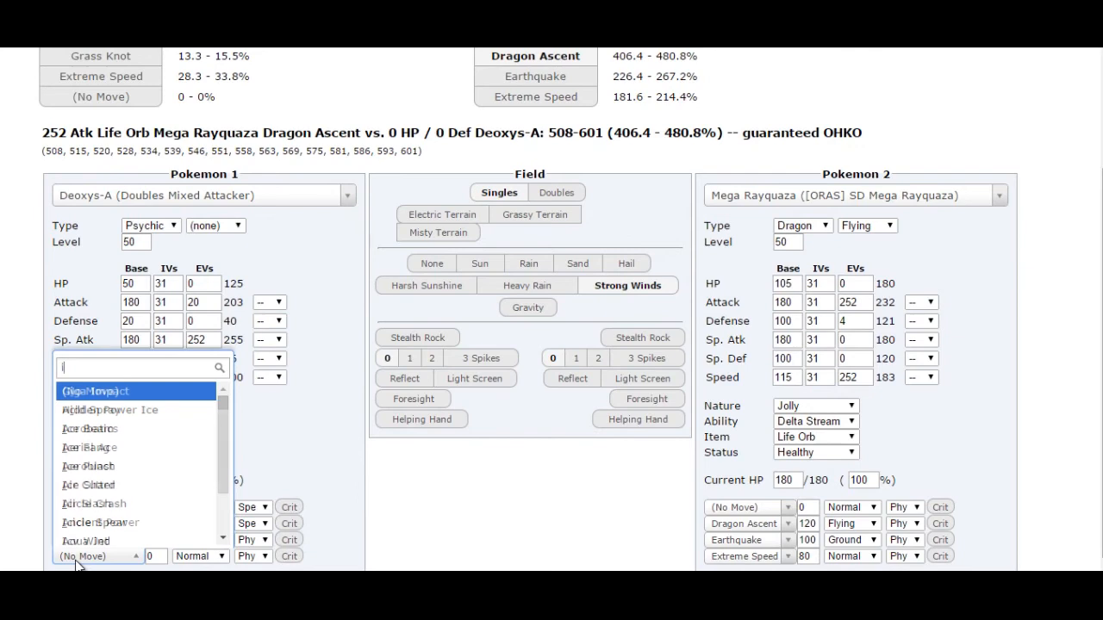
{"action": "type", "text": "ce"}
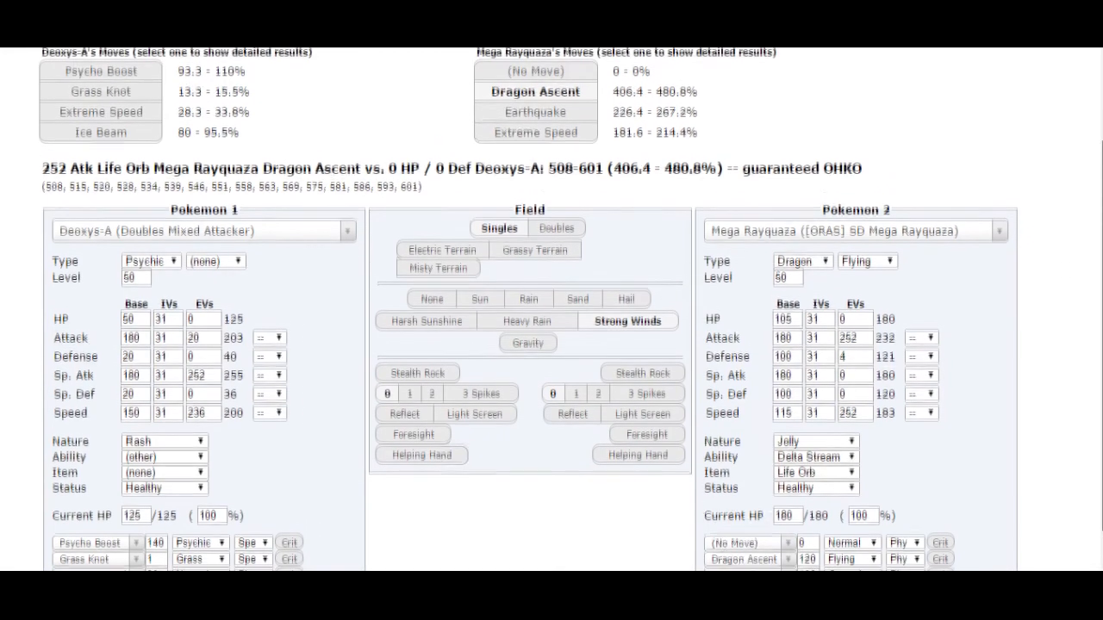
- Return to the teambuilder's Uber Pokémon list
{"action": "scroll", "scroll_direction": "down", "scroll_amount": 3}
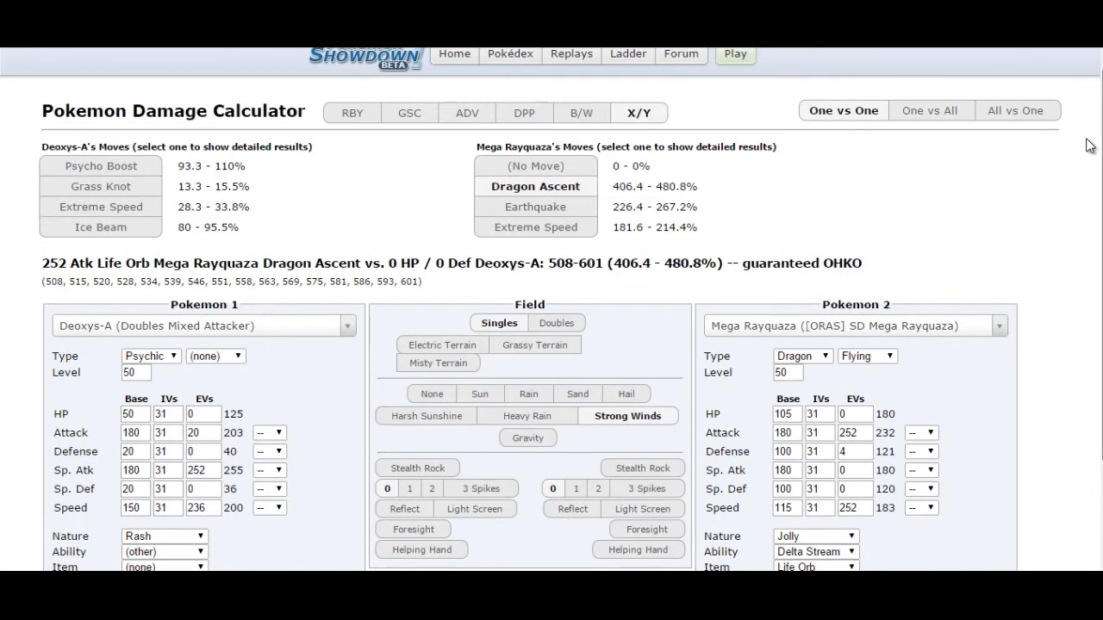
{"action": "scroll", "scroll_direction": "down", "scroll_amount": 3}
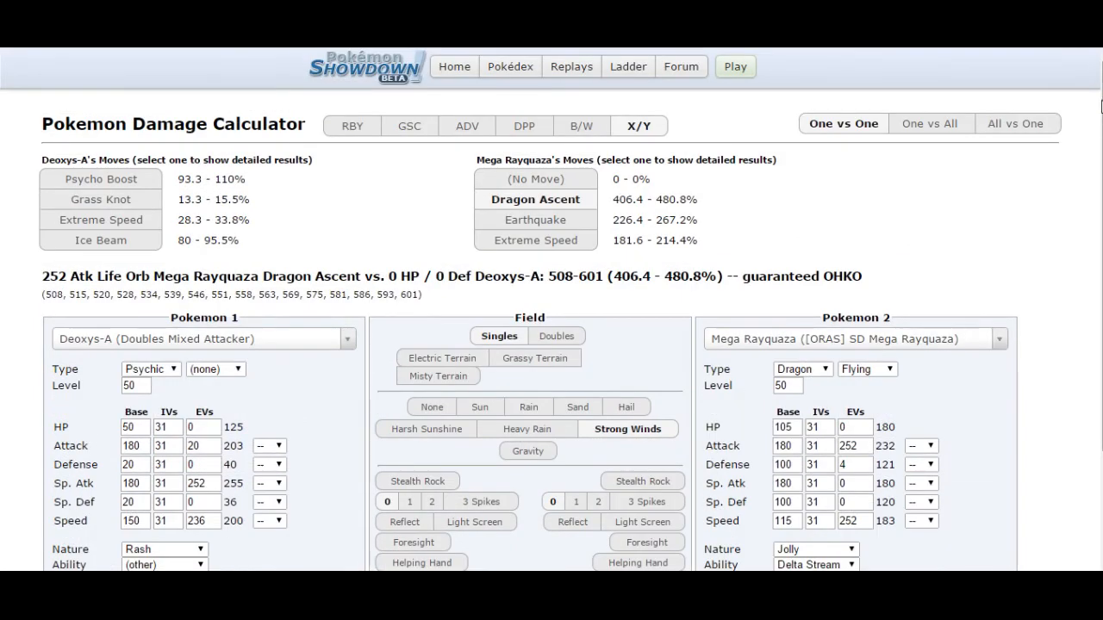
{"action": "scroll", "scroll_direction": "down", "scroll_amount": 3}
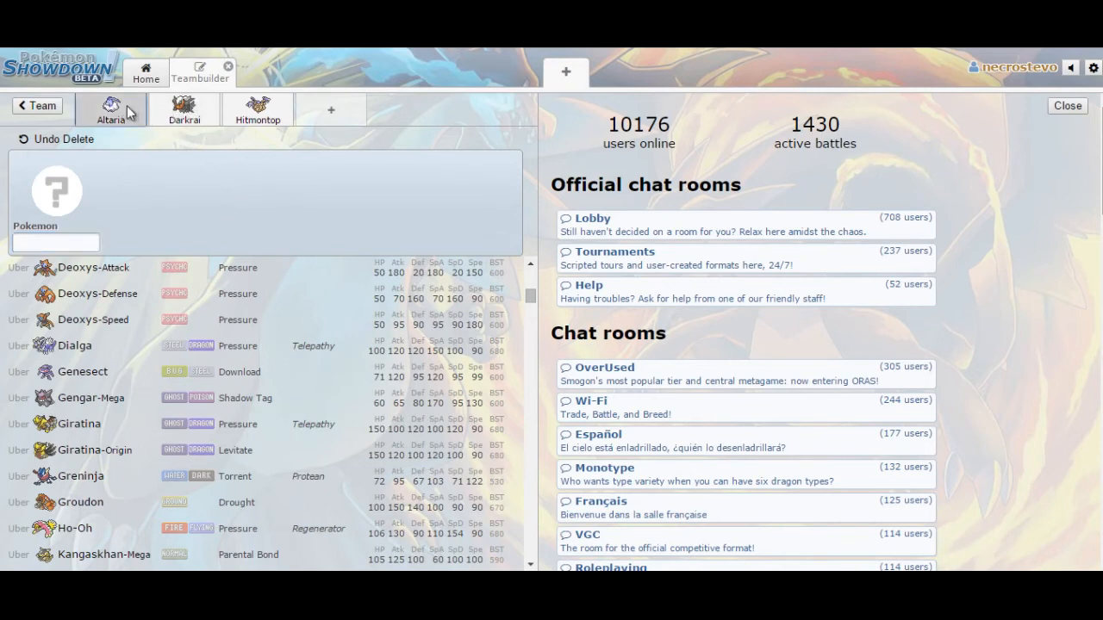
- Review the existing team sets, including Darkrai and Hitmontop
{"action": "left_click", "coordinate": [110, 109]}
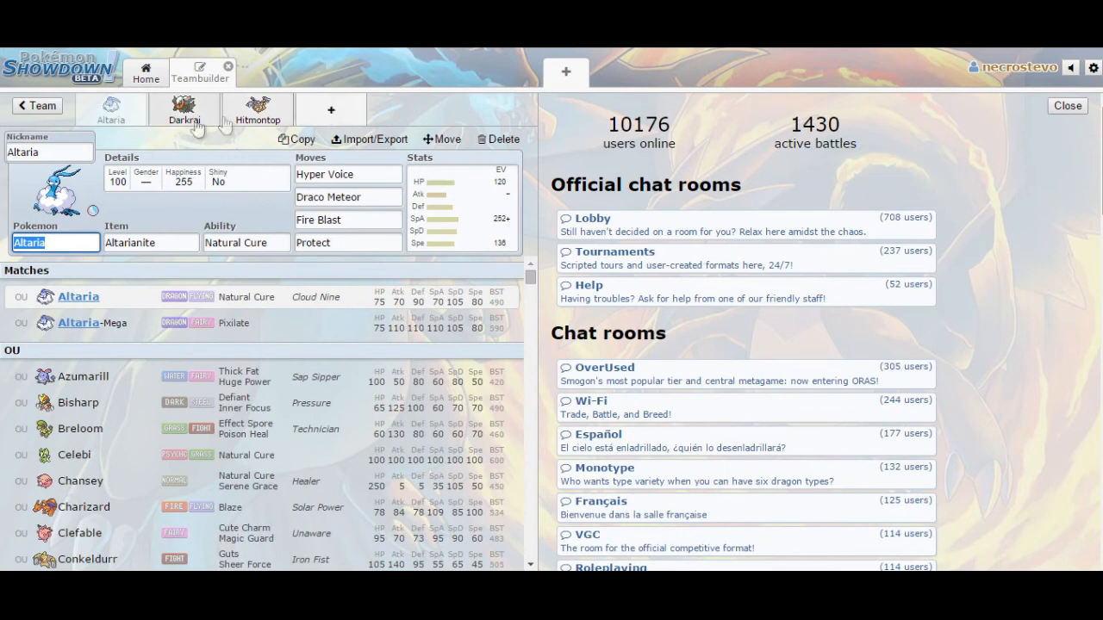
{"action": "left_click", "coordinate": [184, 110]}
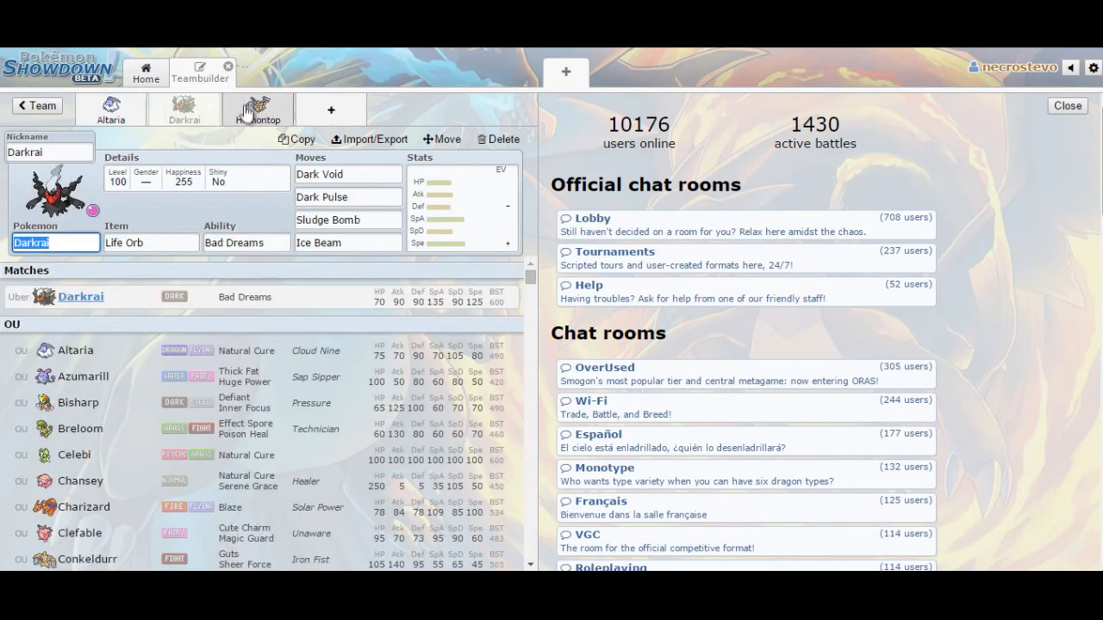
{"action": "left_click", "coordinate": [257, 110]}
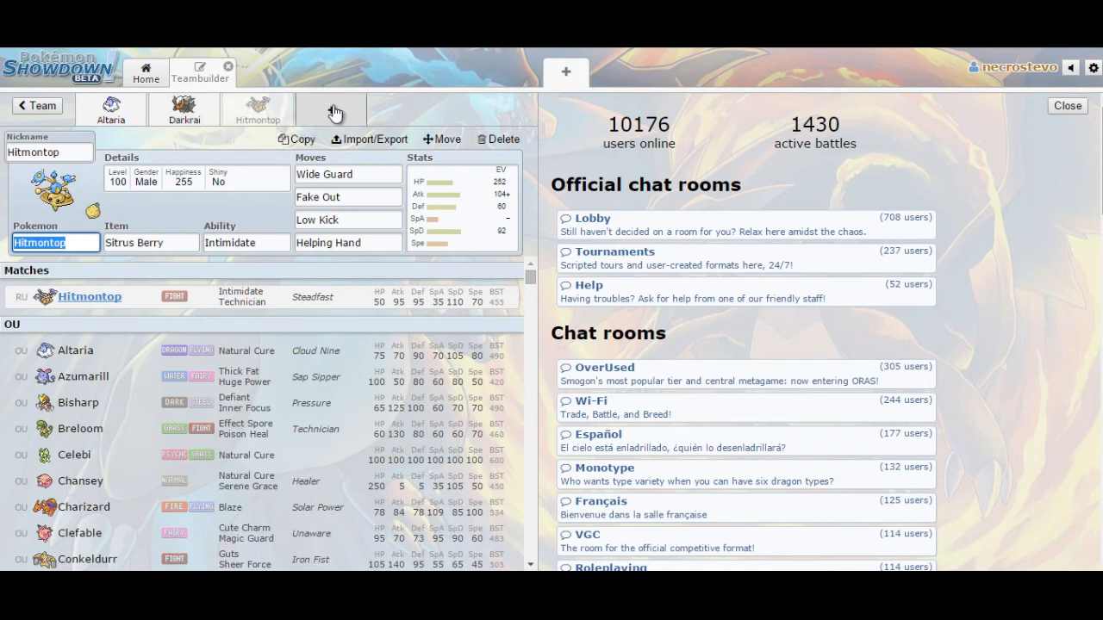
- Create Deoxys-Attack in a new slot holding White Herb with Pressure
{"action": "left_click", "coordinate": [497, 139]}
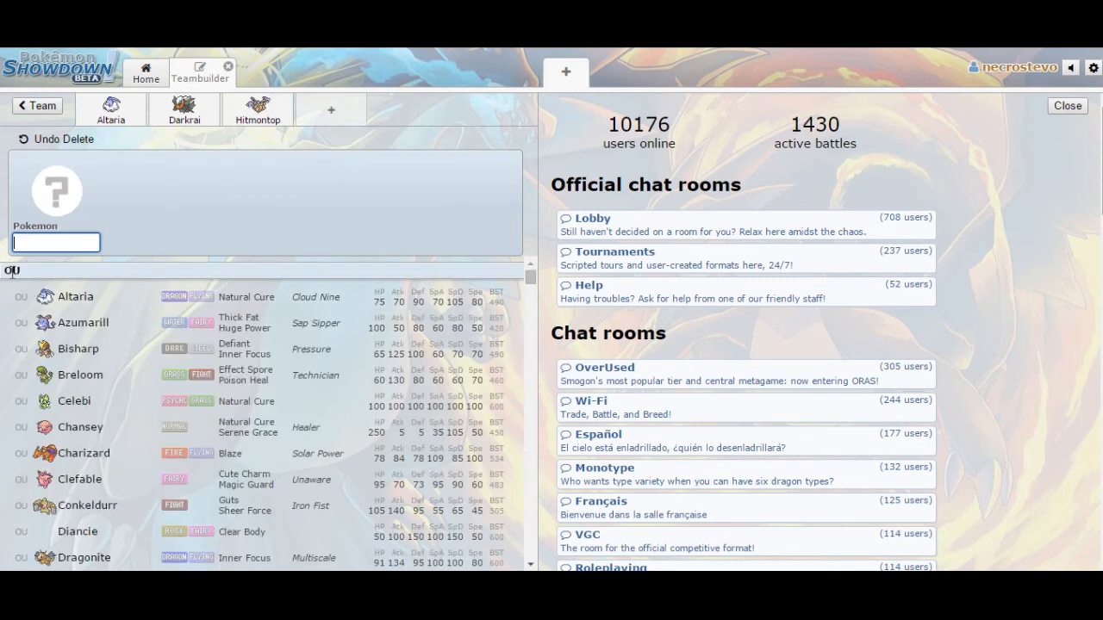
{"action": "type", "text": "deoxys"}
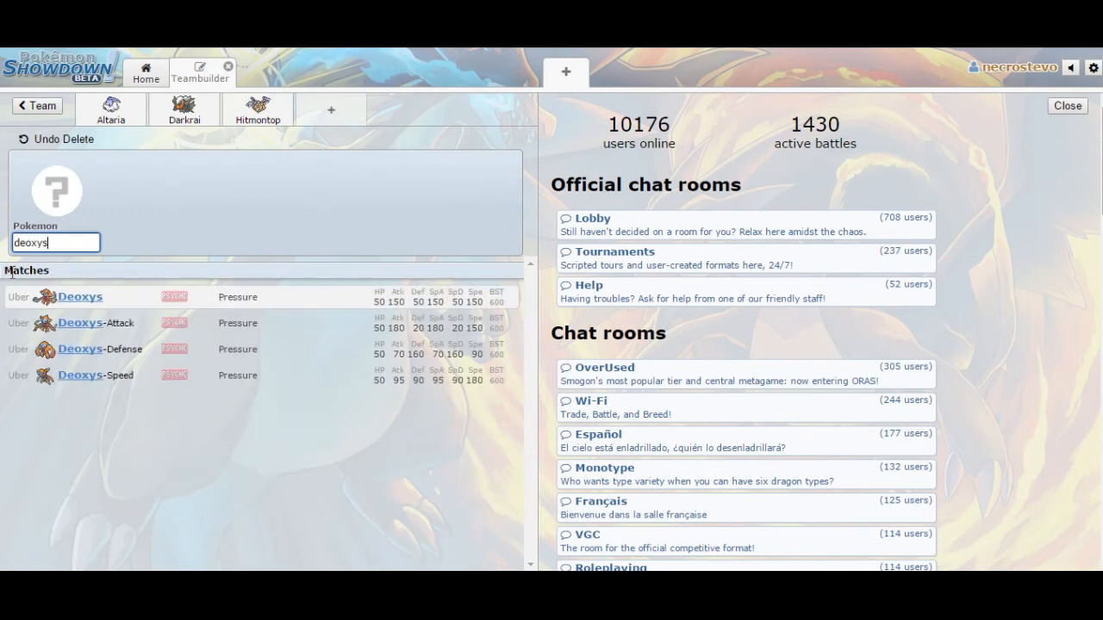
{"action": "mouse_move", "coordinate": [103, 323]}
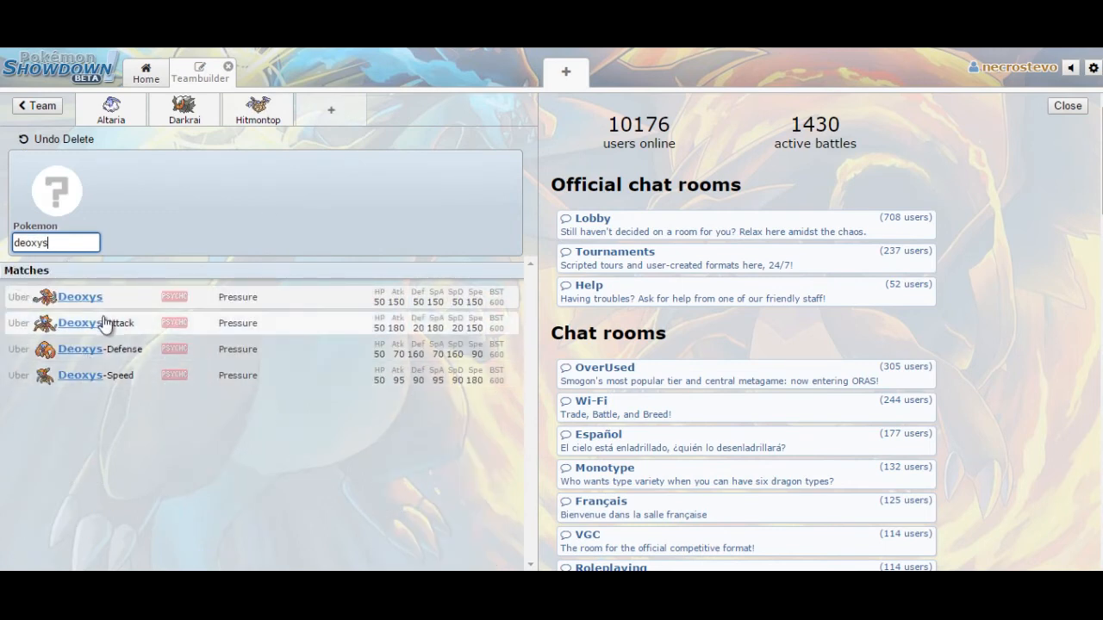
{"action": "left_click", "coordinate": [78, 323]}
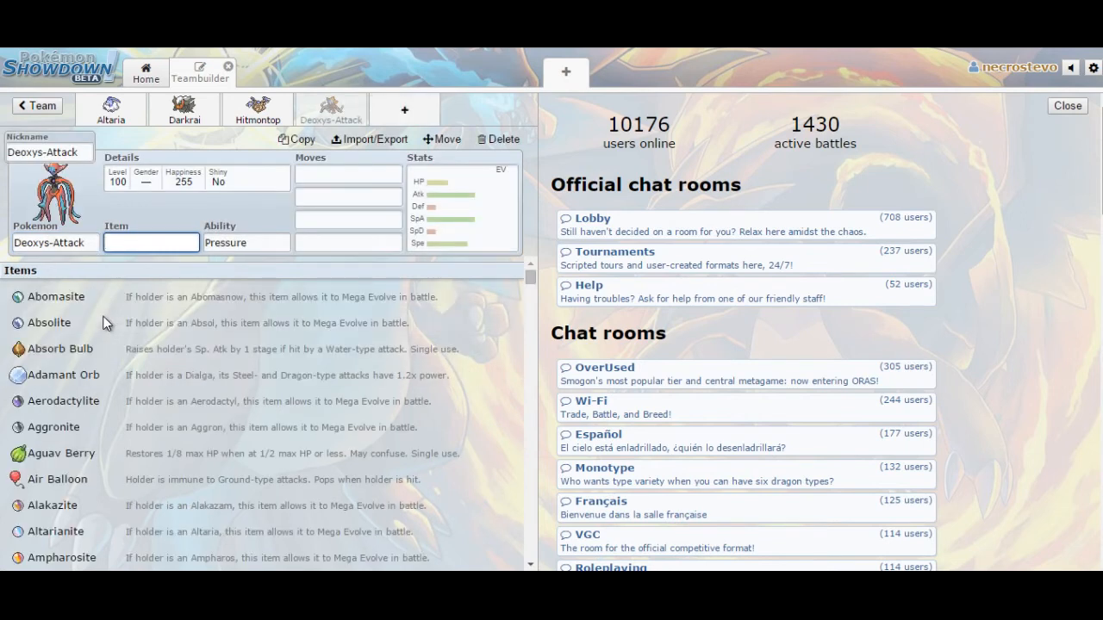
{"action": "left_click", "coordinate": [150, 242]}
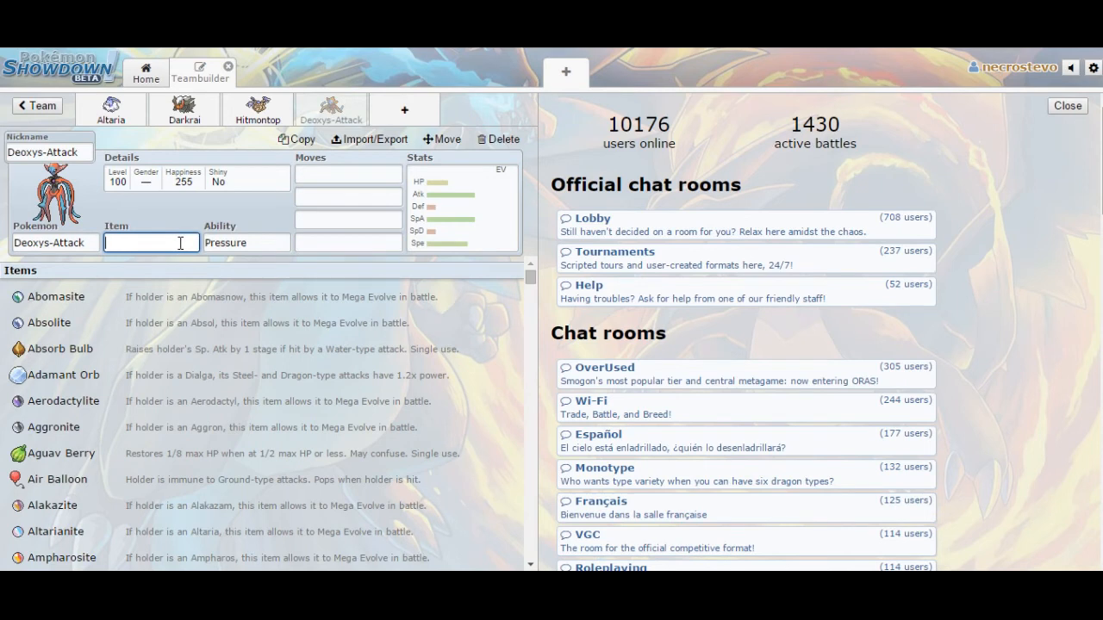
{"action": "type", "text": "White Herb"}
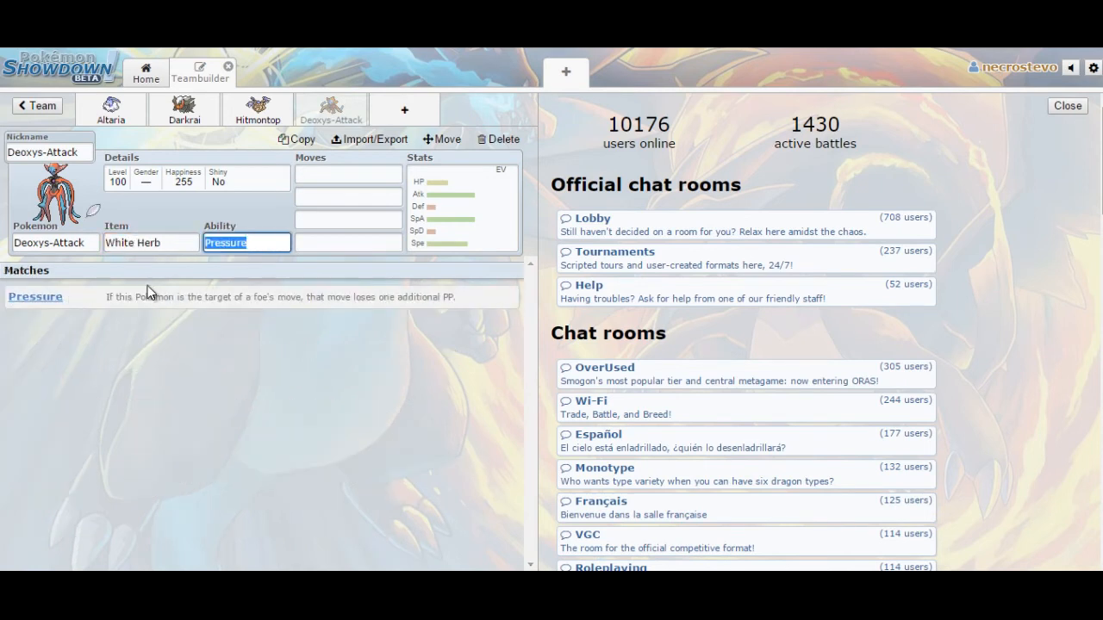
{"action": "left_click", "coordinate": [348, 174]}
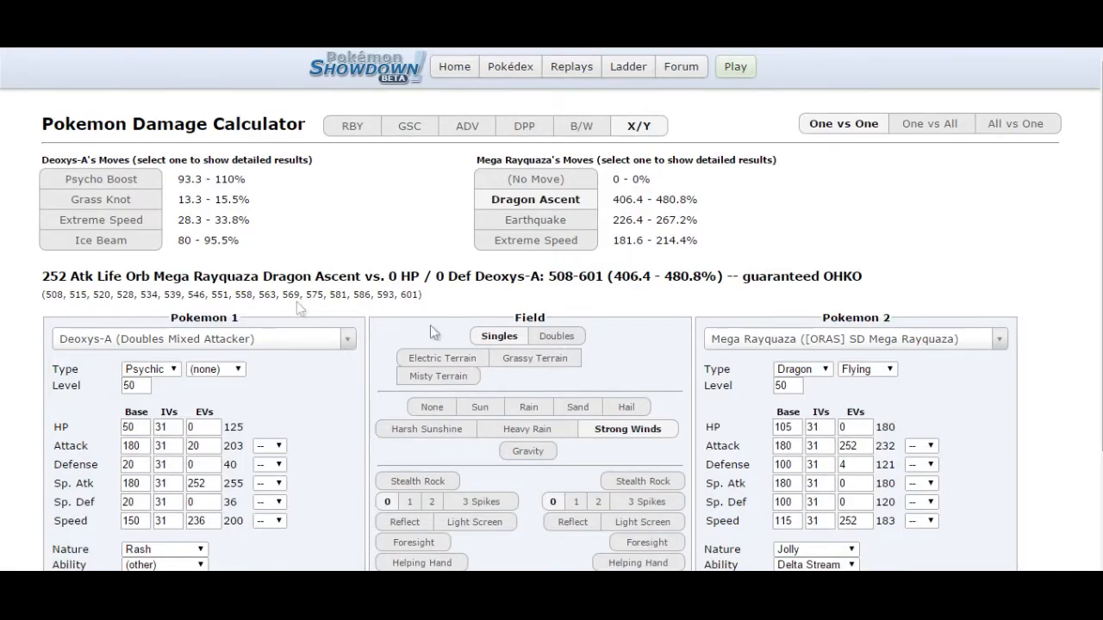
- Make the calculator opponent a level-50 Togekiss (Doubles Follow Me Support), then return to Showdown
{"action": "left_click", "coordinate": [853, 338]}
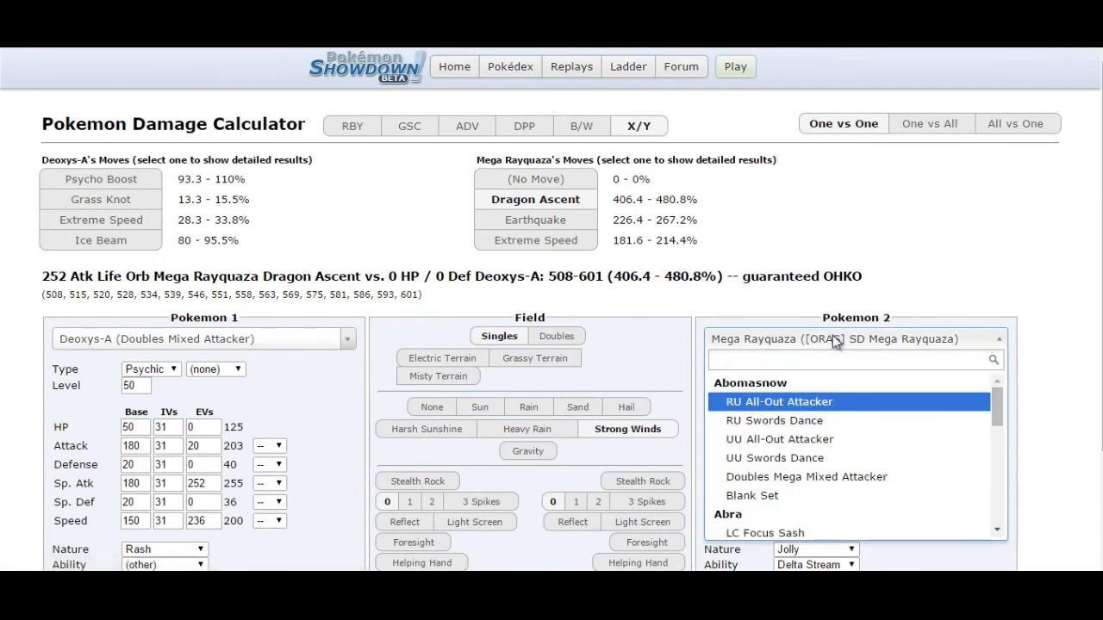
{"action": "type", "text": "togekiss"}
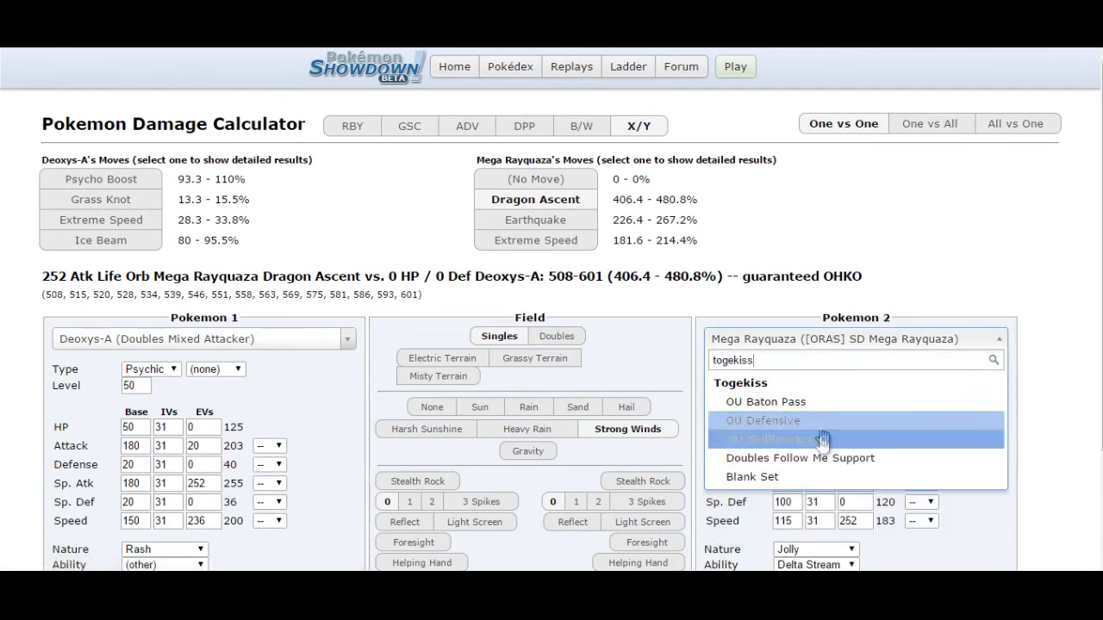
{"action": "left_click", "coordinate": [799, 458]}
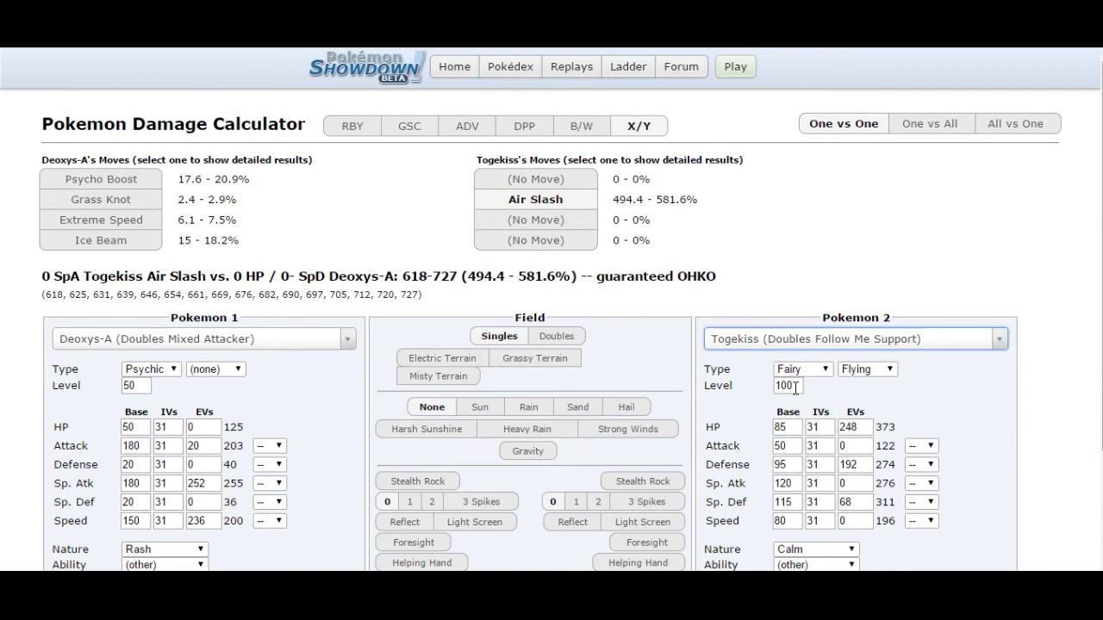
{"action": "type", "text": "50"}
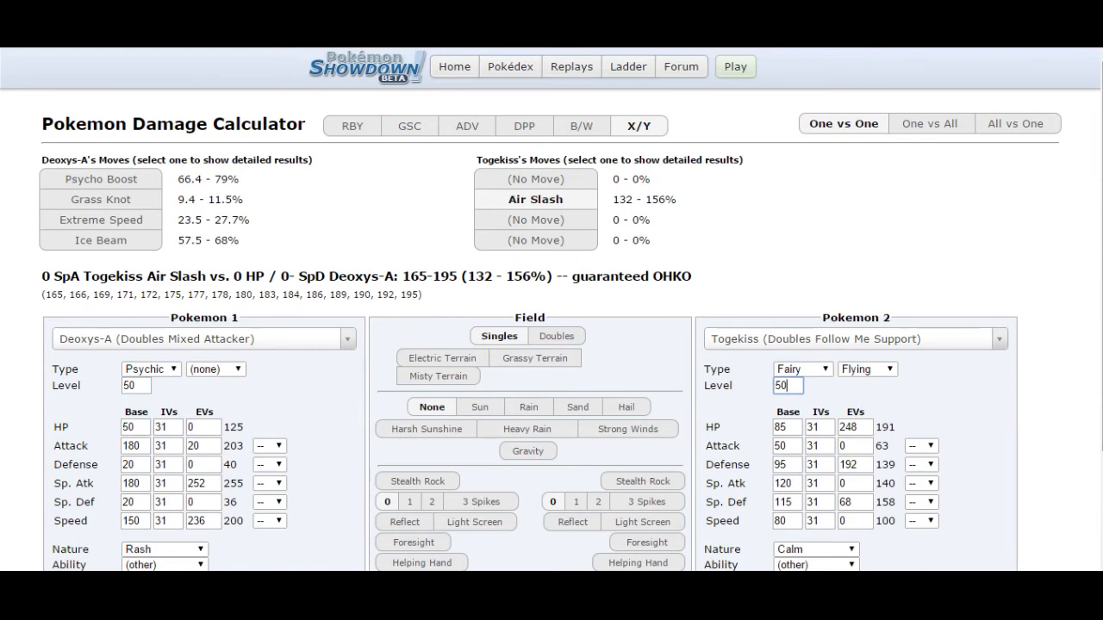
{"action": "left_click", "coordinate": [734, 66]}
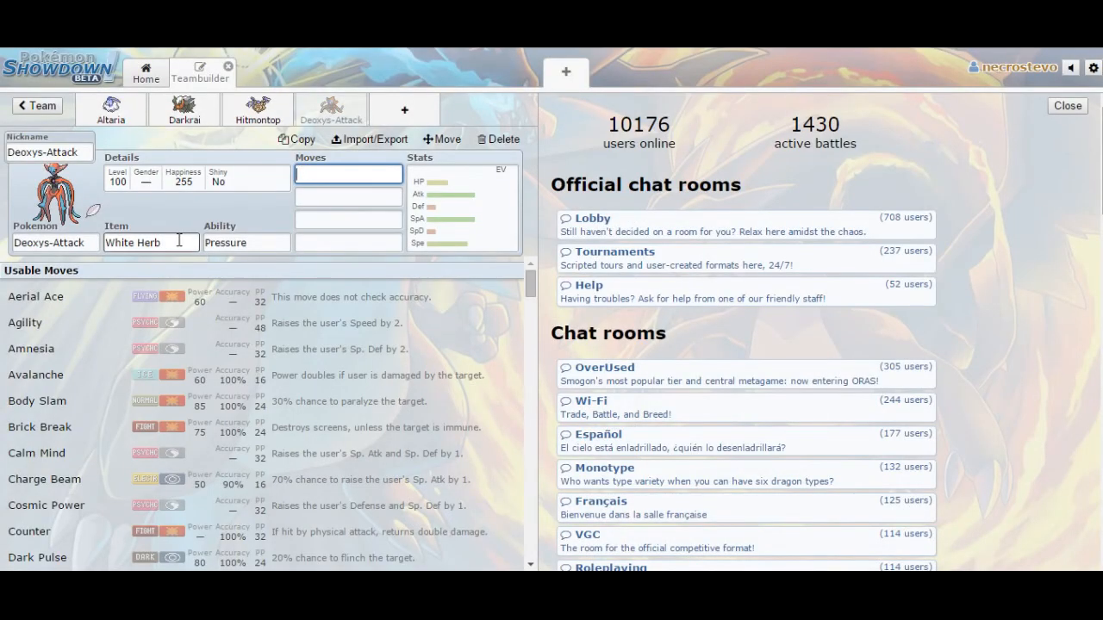
- Open the Pokemon 1 set list in the damage calculator
{"action": "left_click", "coordinate": [151, 242]}
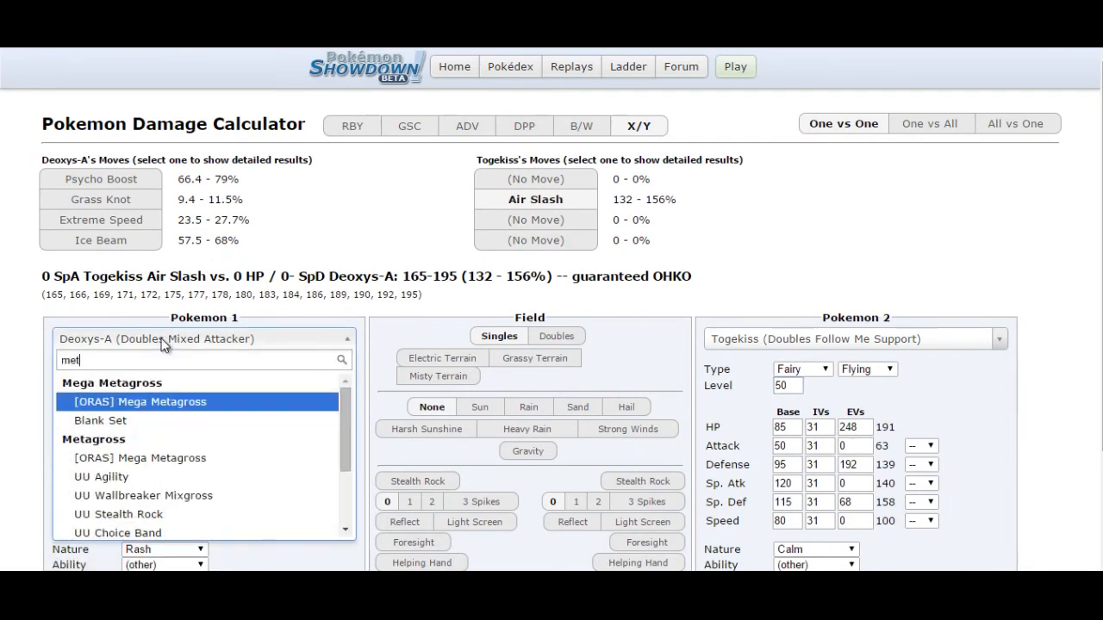
- Set the first Pokémon to a level-50 Mewtwo with the Uber Special Attacker set
{"action": "type", "text": "mewtwo"}
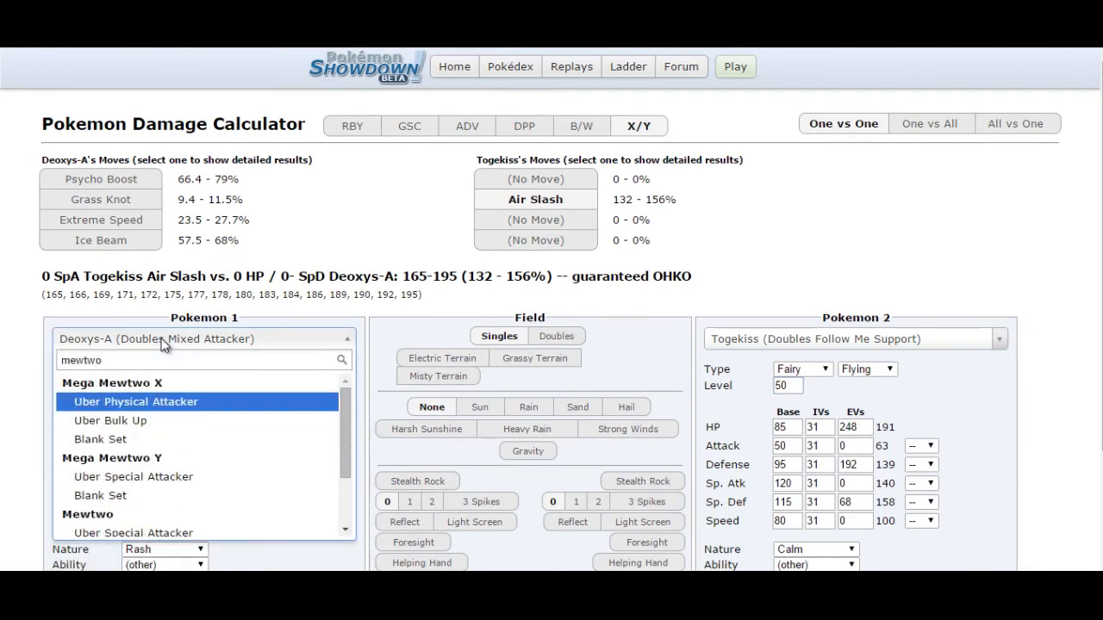
{"action": "left_click", "coordinate": [133, 533]}
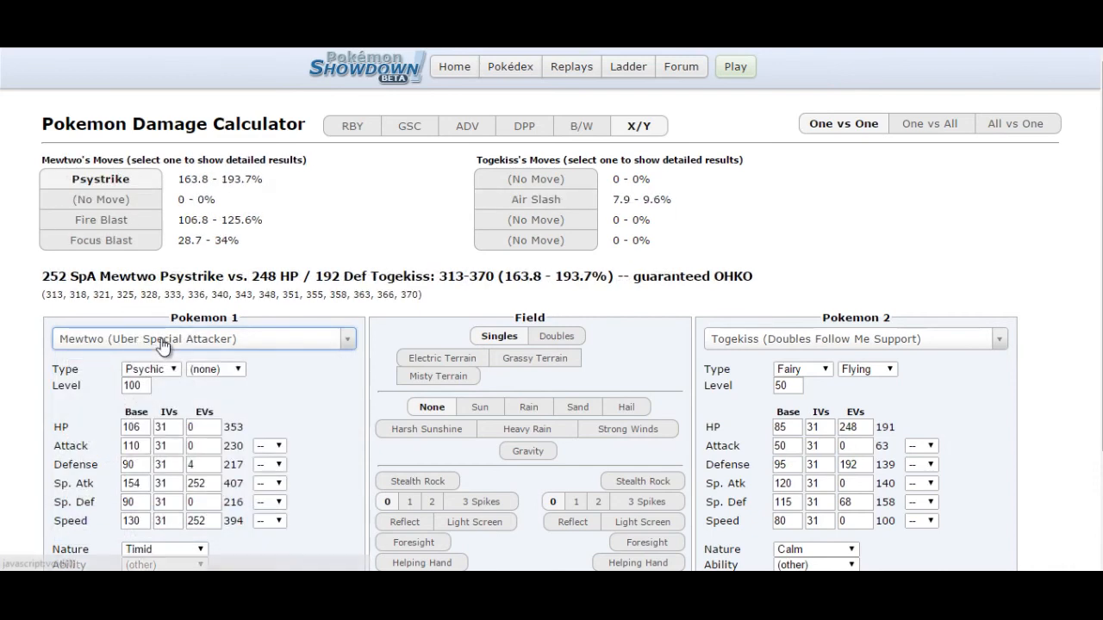
{"action": "left_click", "coordinate": [134, 385]}
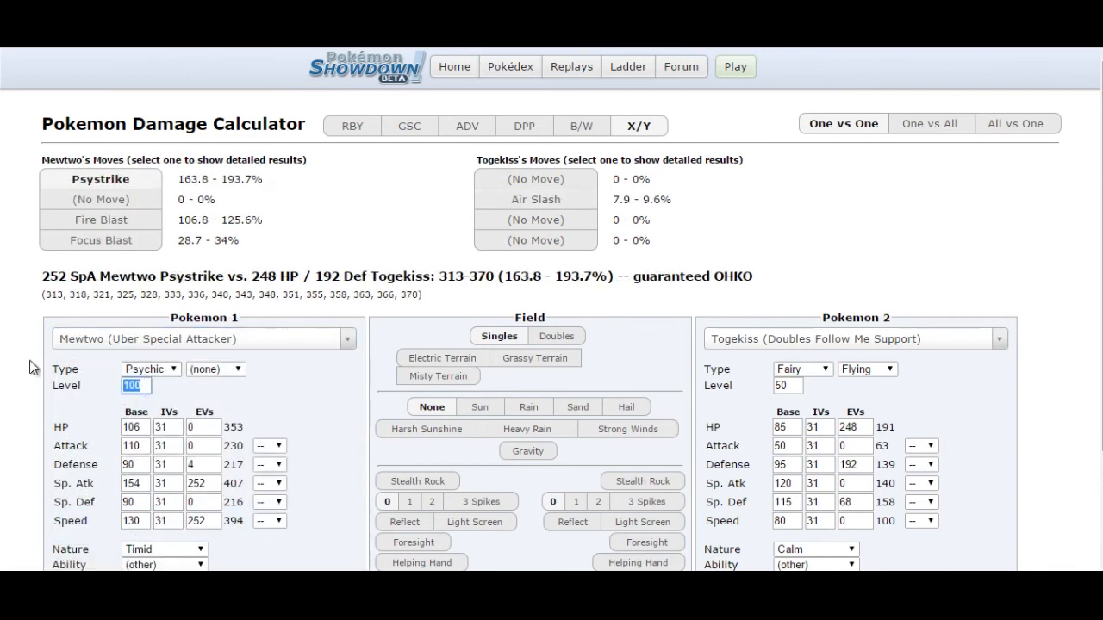
{"action": "type", "text": "50"}
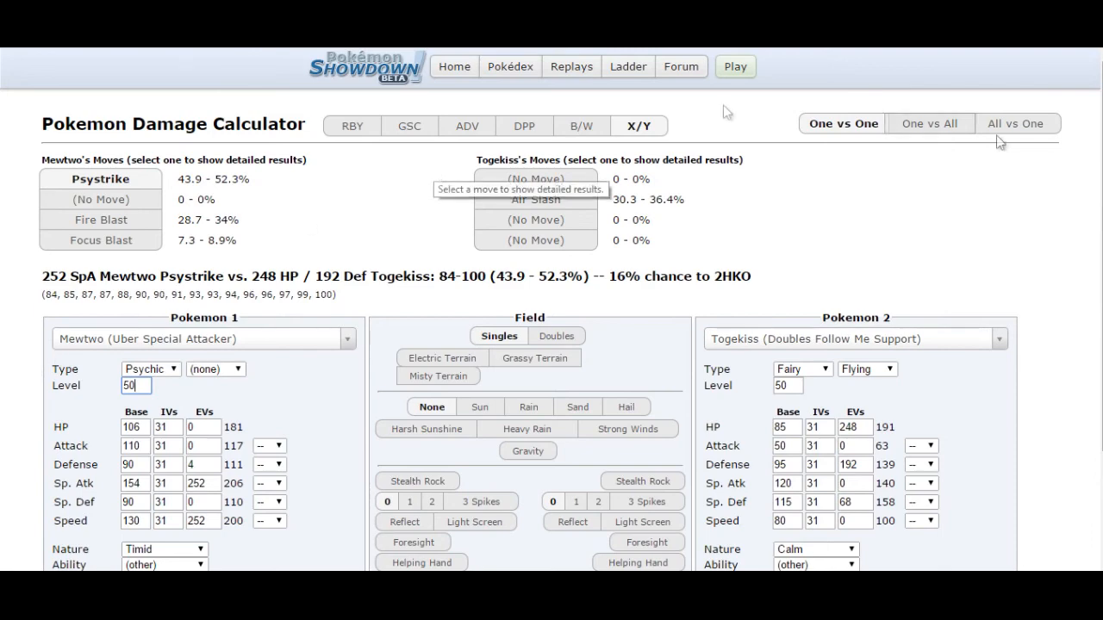
- Search 'icee' in Mewtwo's empty move slot for an ice move
{"action": "scroll", "scroll_direction": "down", "scroll_amount": 3}
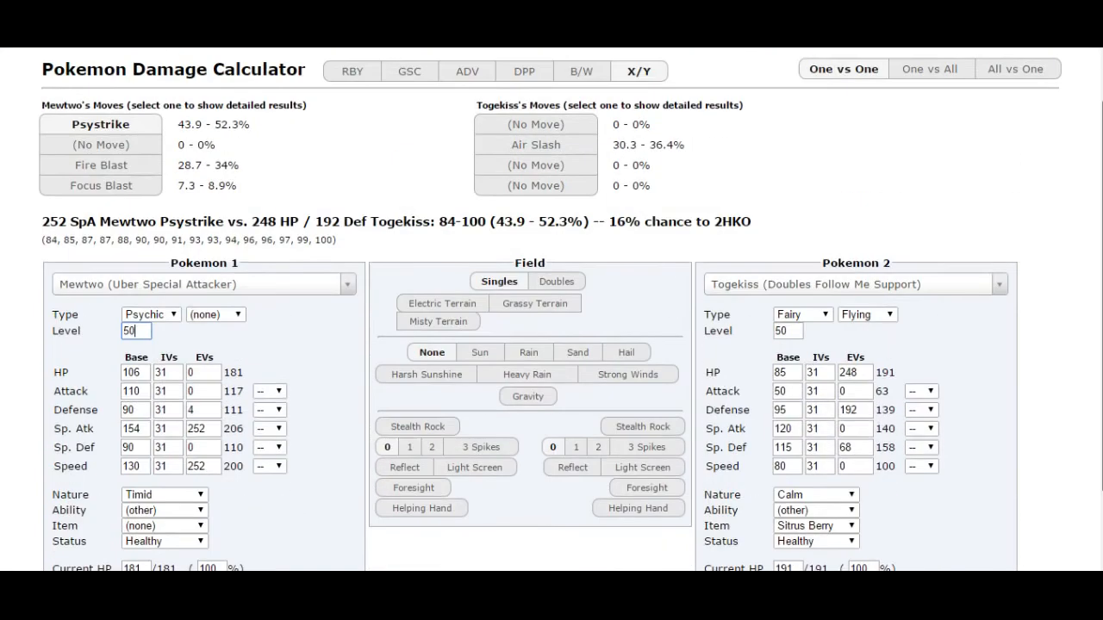
{"action": "scroll", "scroll_direction": "down", "scroll_amount": 3}
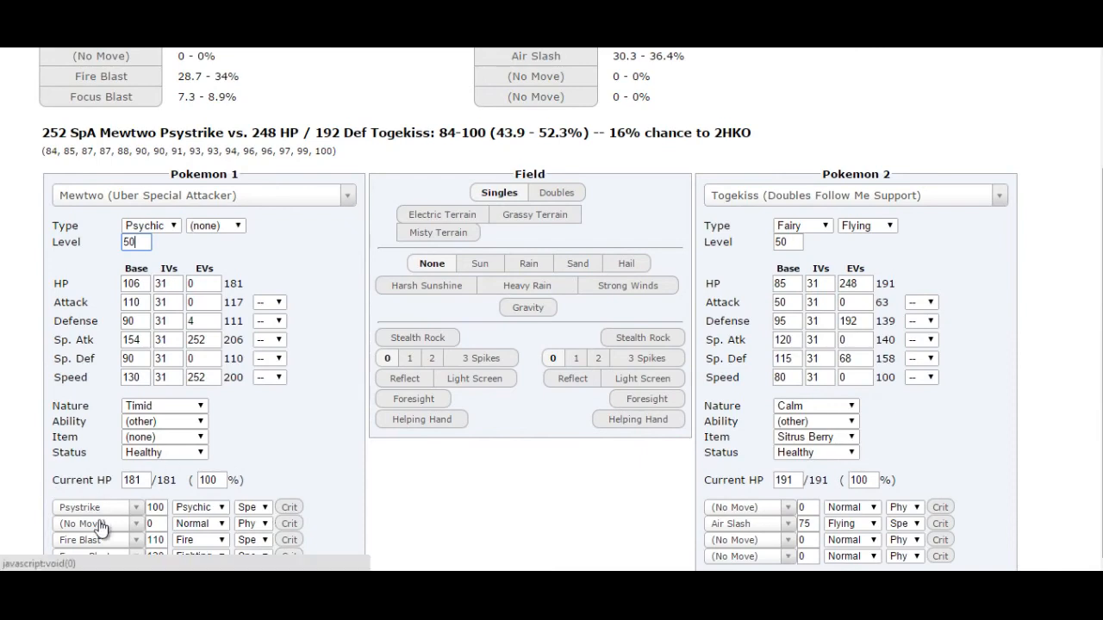
{"action": "type", "text": "icee"}
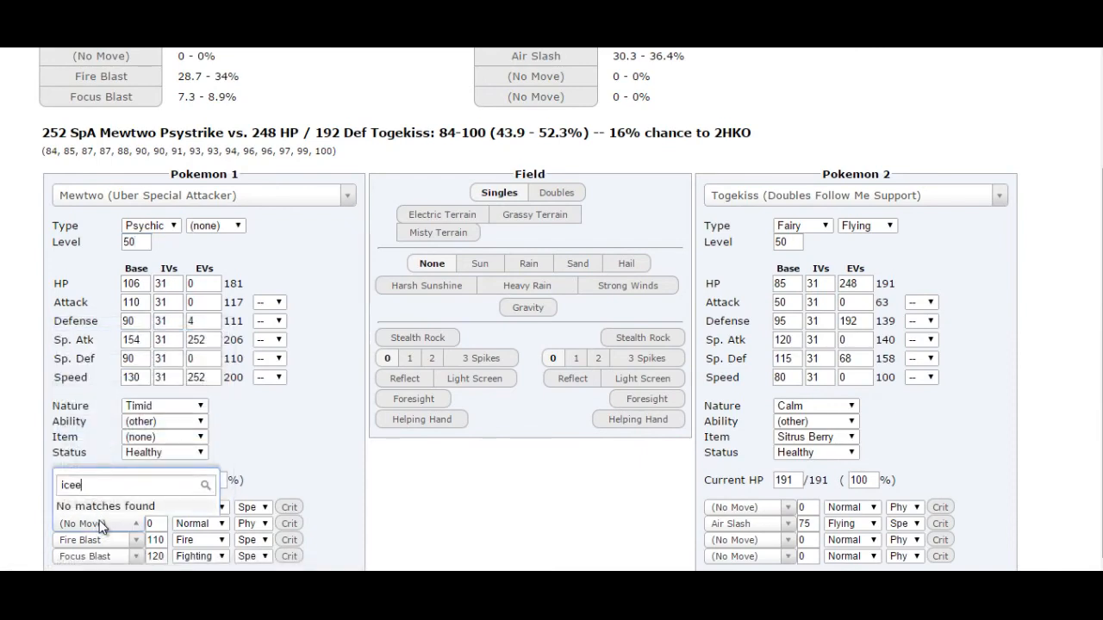
{"action": "left_click", "coordinate": [78, 522]}
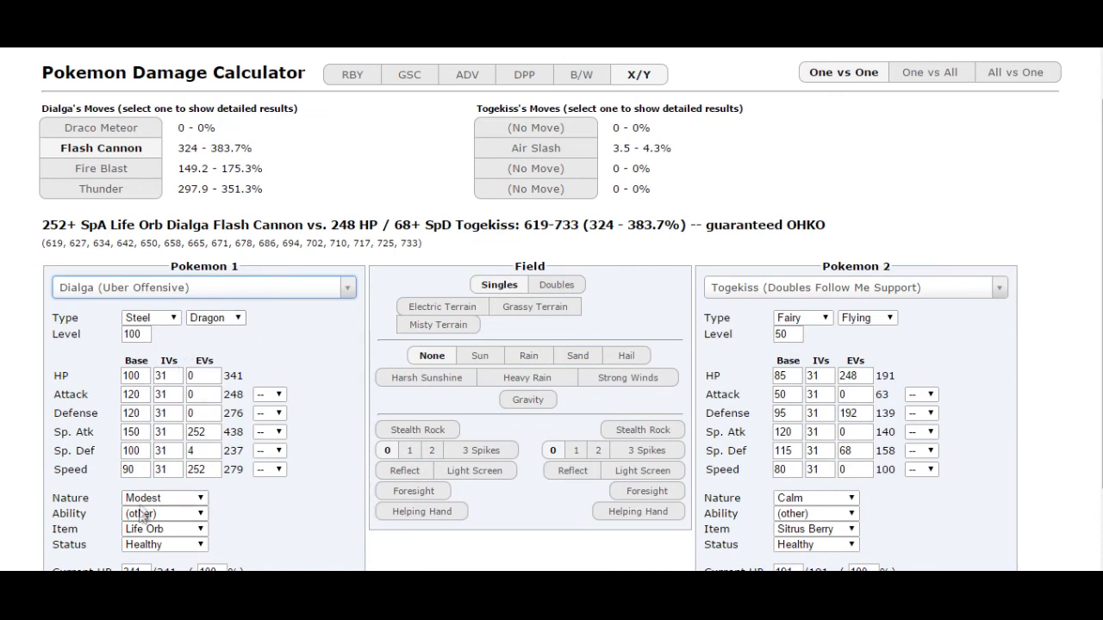
- Open the held item list for Uber Offensive Dialga, currently Life Orb
{"action": "left_click", "coordinate": [164, 529]}
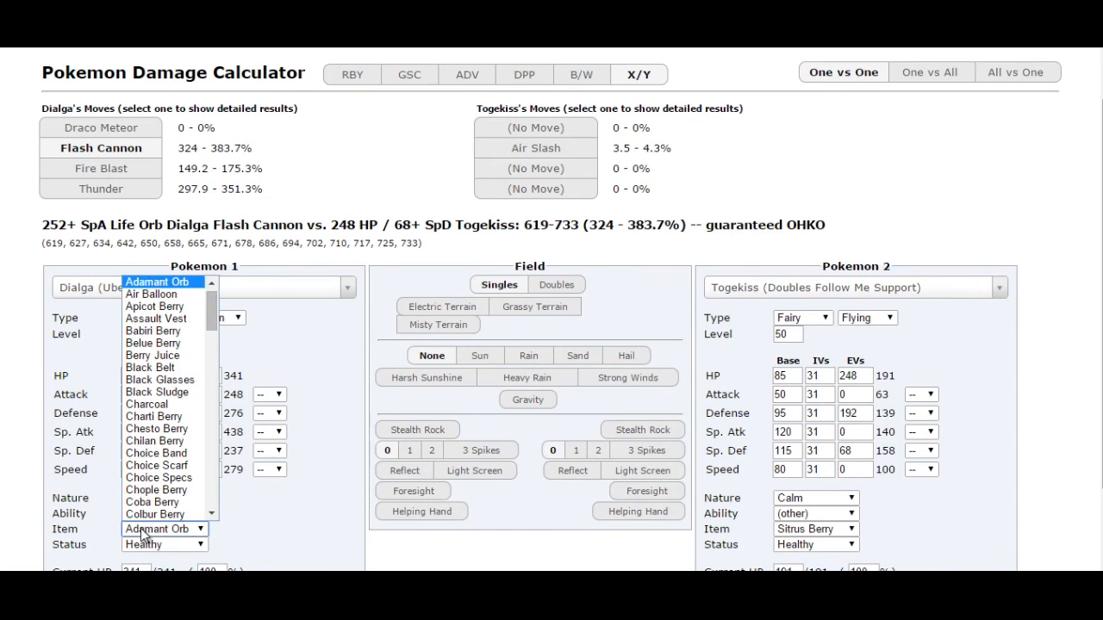
- Give Dialga Adamant Orb, level 50, and Earth Power in place of Fire Blast
{"action": "left_click", "coordinate": [156, 281]}
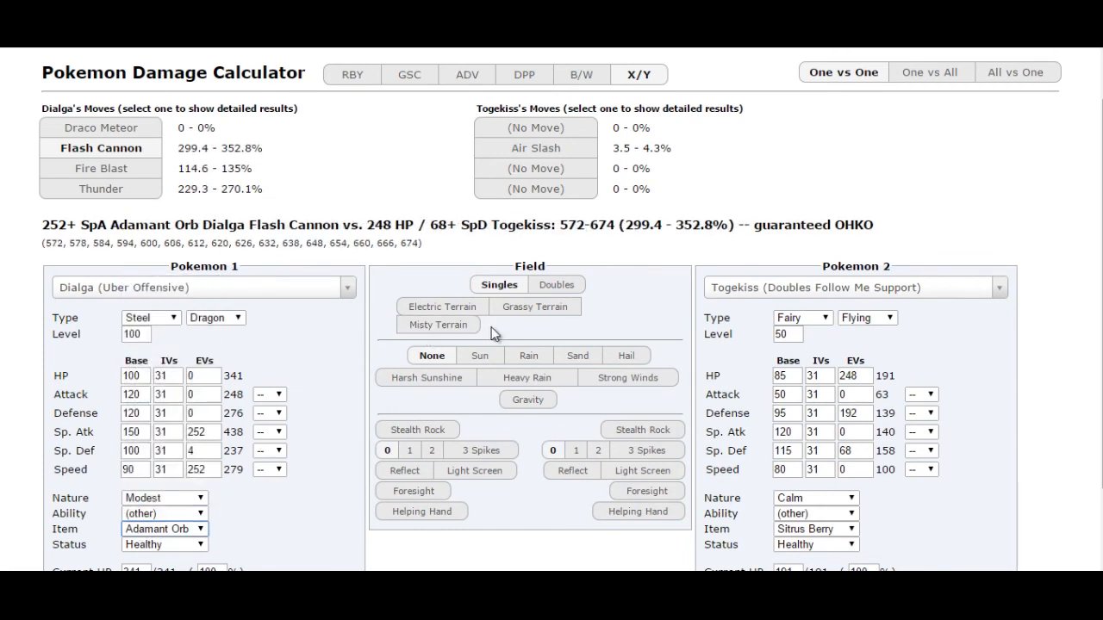
{"action": "mouse_move", "coordinate": [211, 340]}
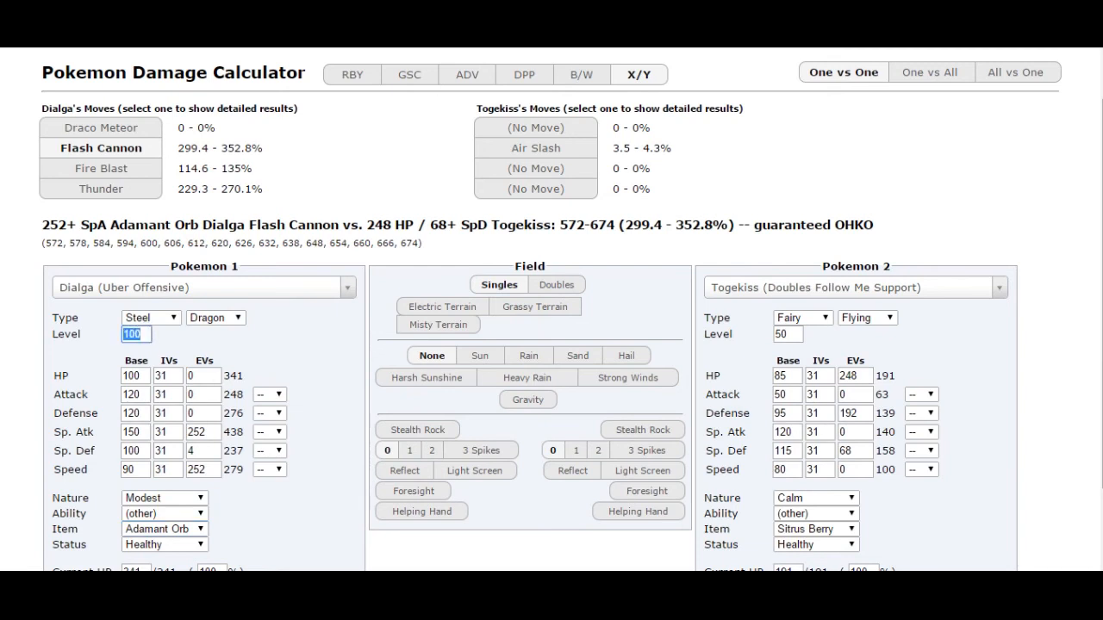
{"action": "type", "text": "50"}
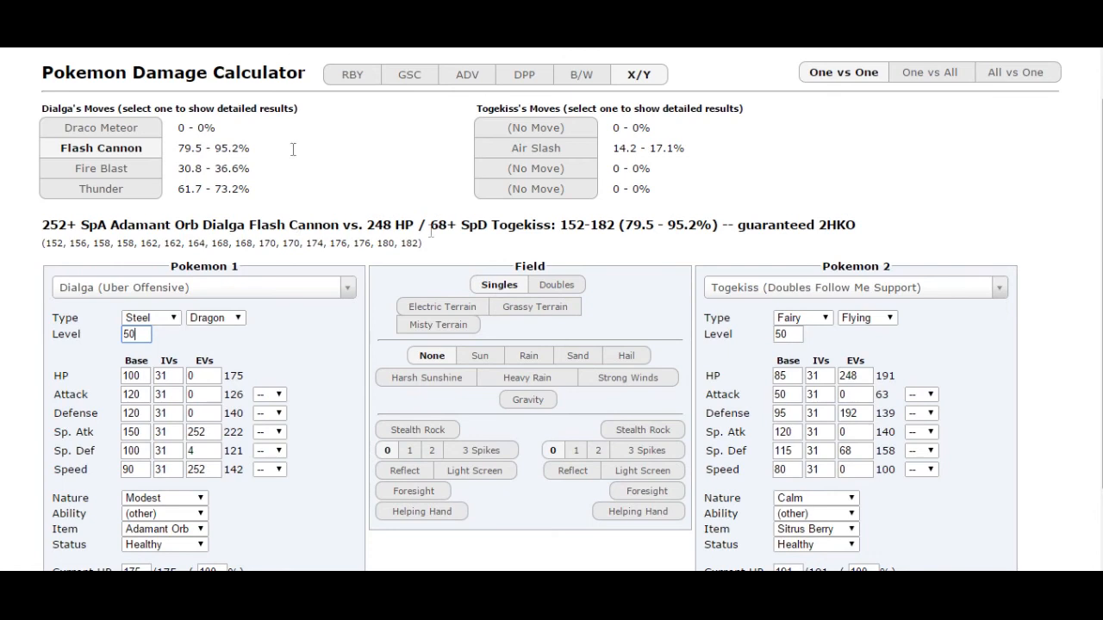
{"action": "mouse_move", "coordinate": [269, 211]}
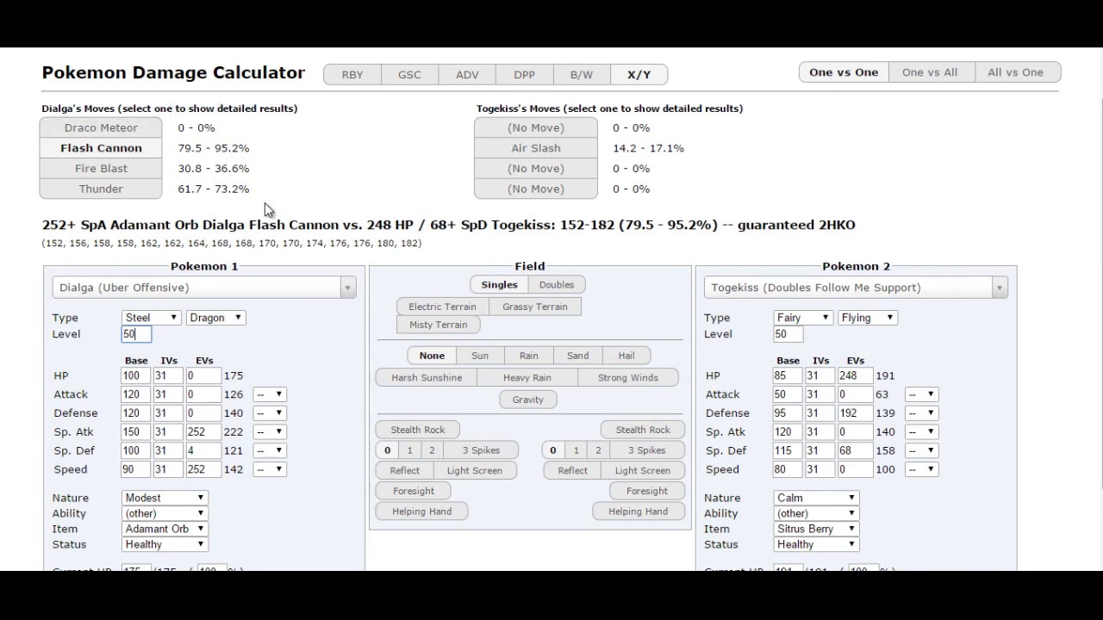
{"action": "mouse_move", "coordinate": [818, 250]}
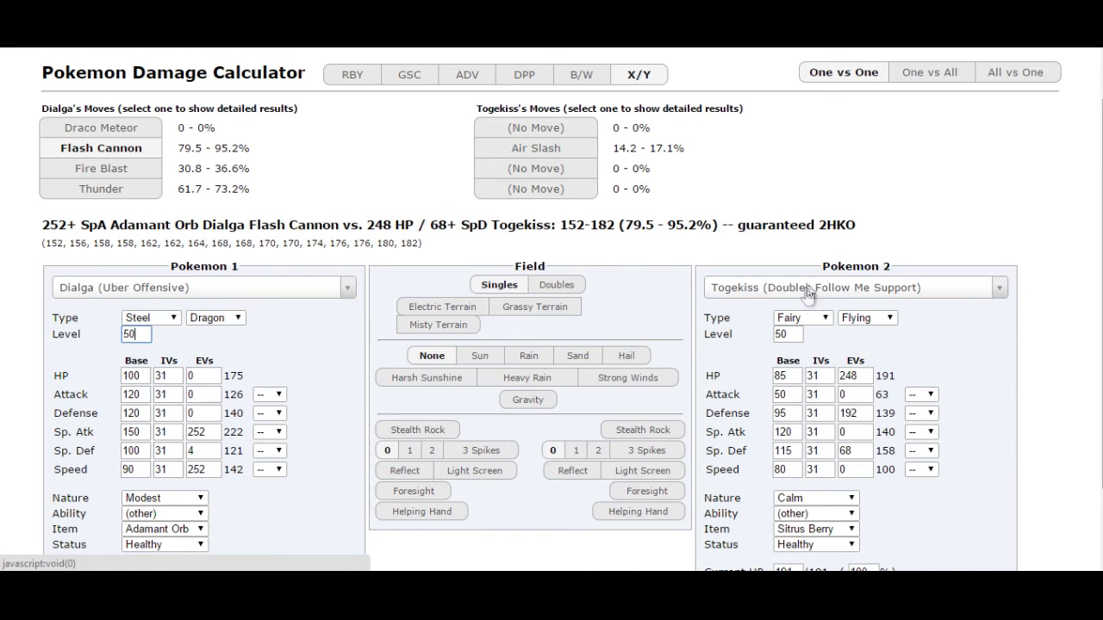
{"action": "scroll", "scroll_direction": "down", "scroll_amount": 3}
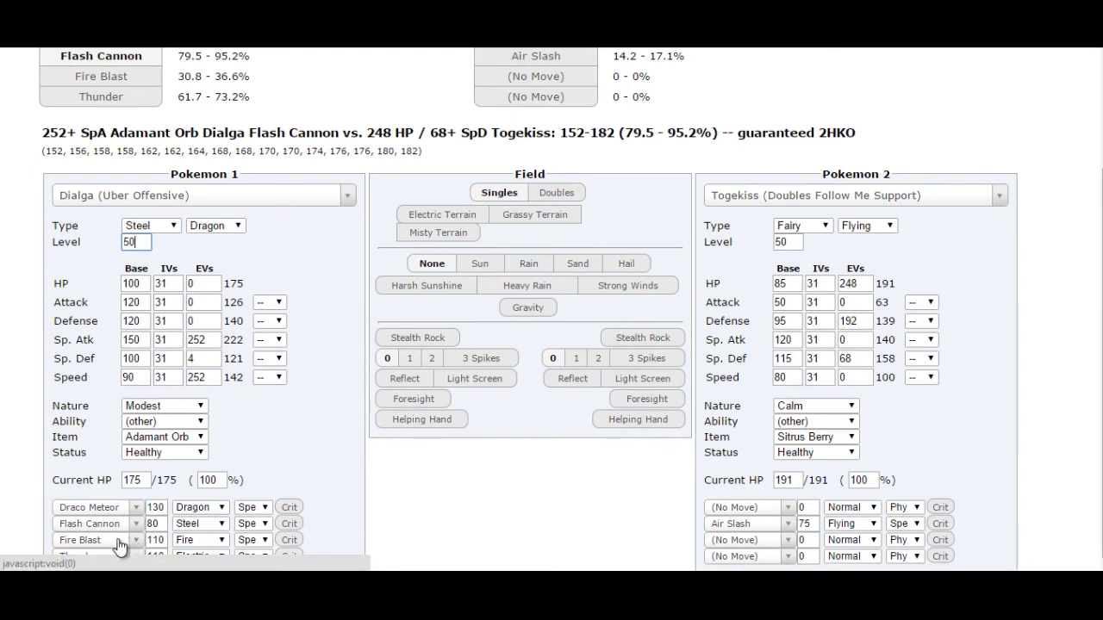
{"action": "left_click", "coordinate": [91, 523]}
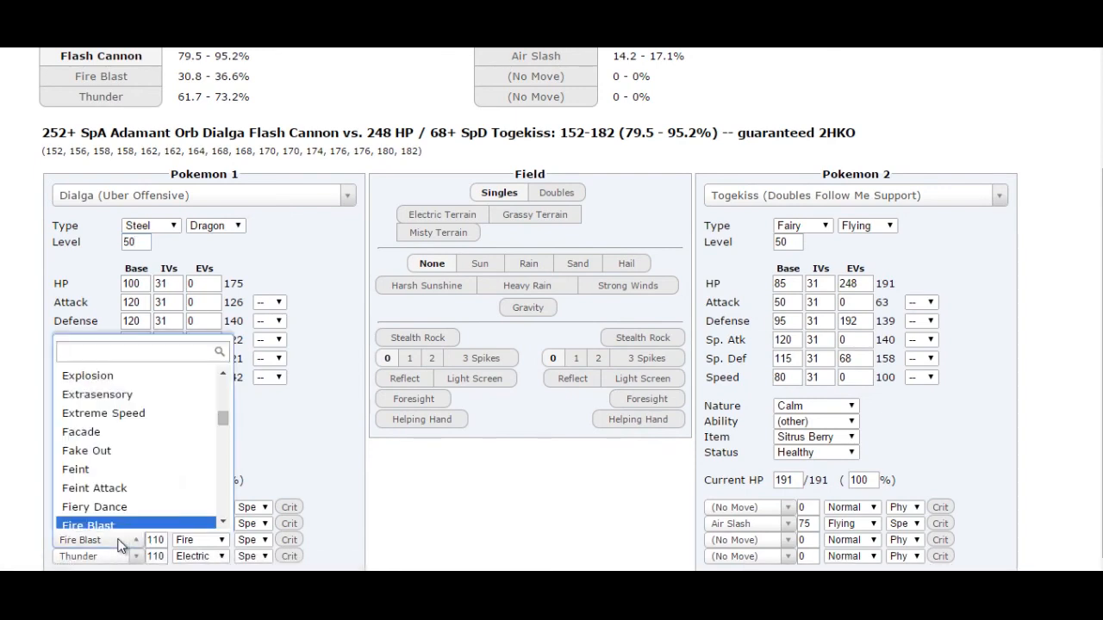
{"action": "type", "text": "earth"}
{"action": "type", "text": "p"}
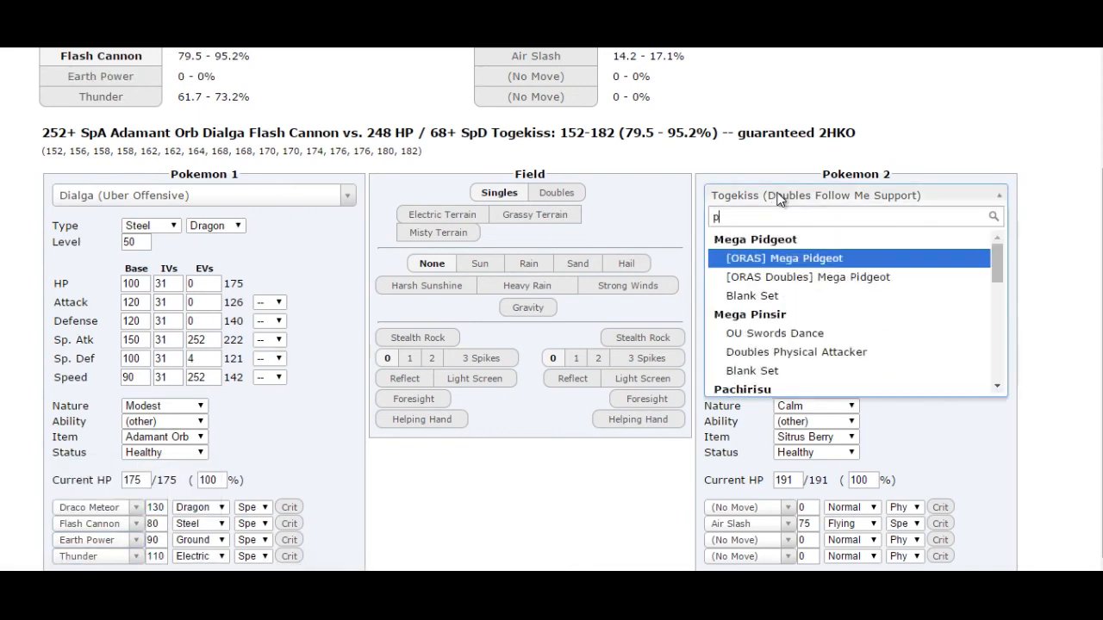
{"action": "type", "text": "rimal"}
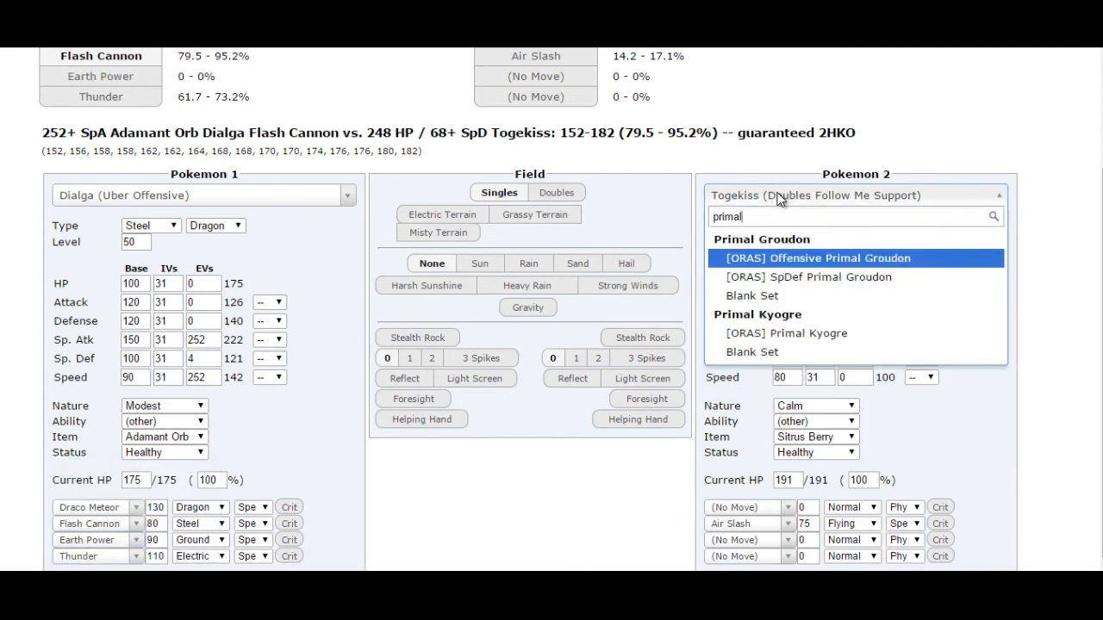
- Set the opponent to a level-50 Offensive Primal Groudon with a neutral Attack boost
{"action": "left_click", "coordinate": [817, 258]}
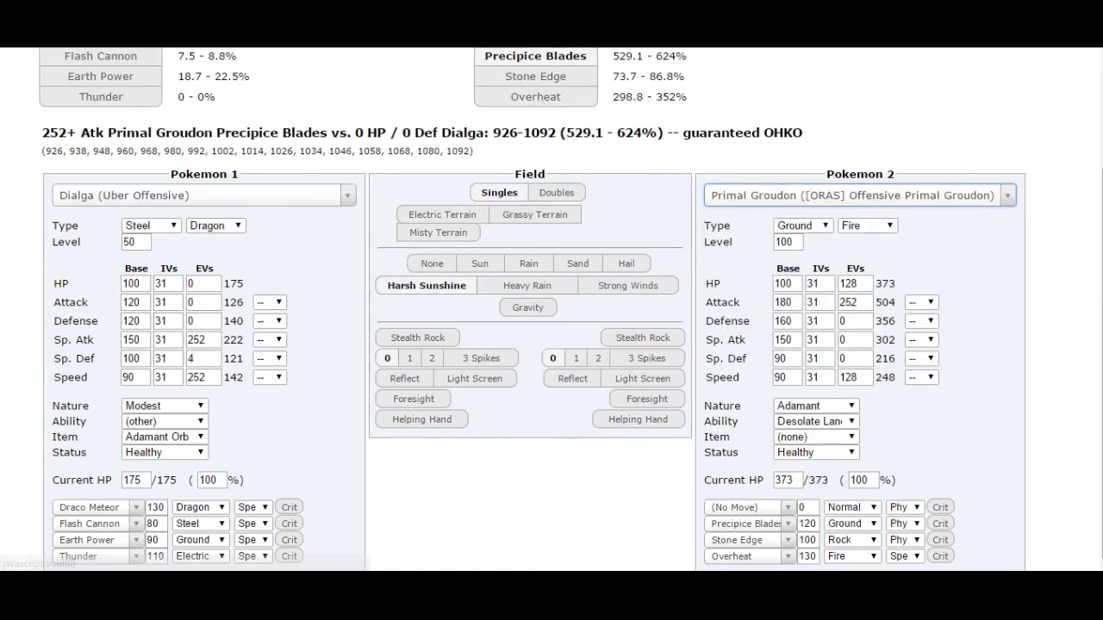
{"action": "left_click", "coordinate": [783, 242]}
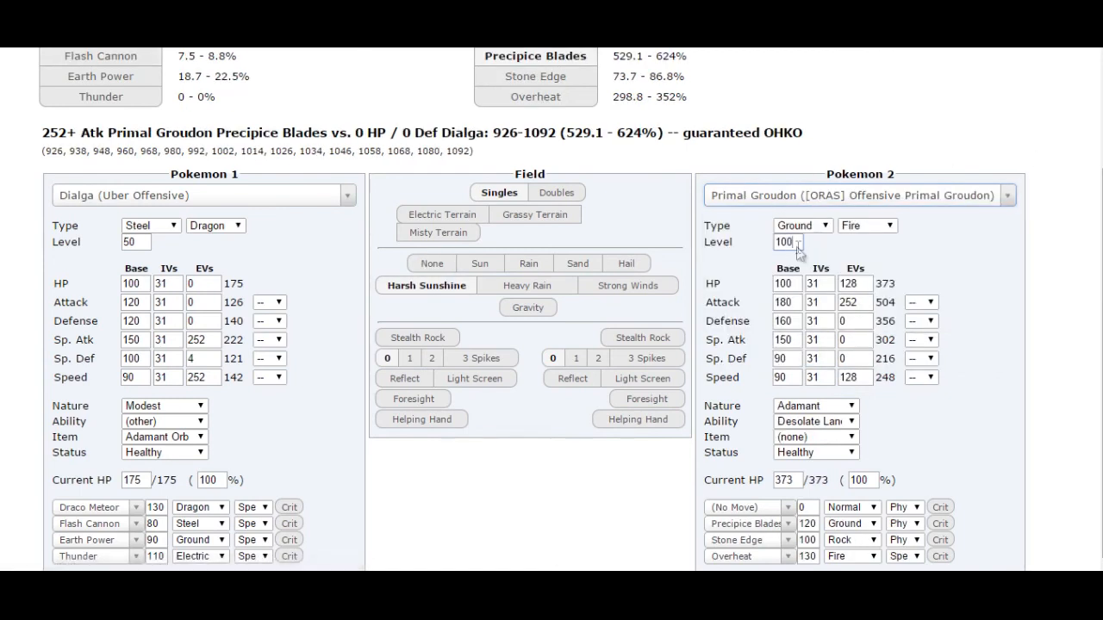
{"action": "type", "text": "50"}
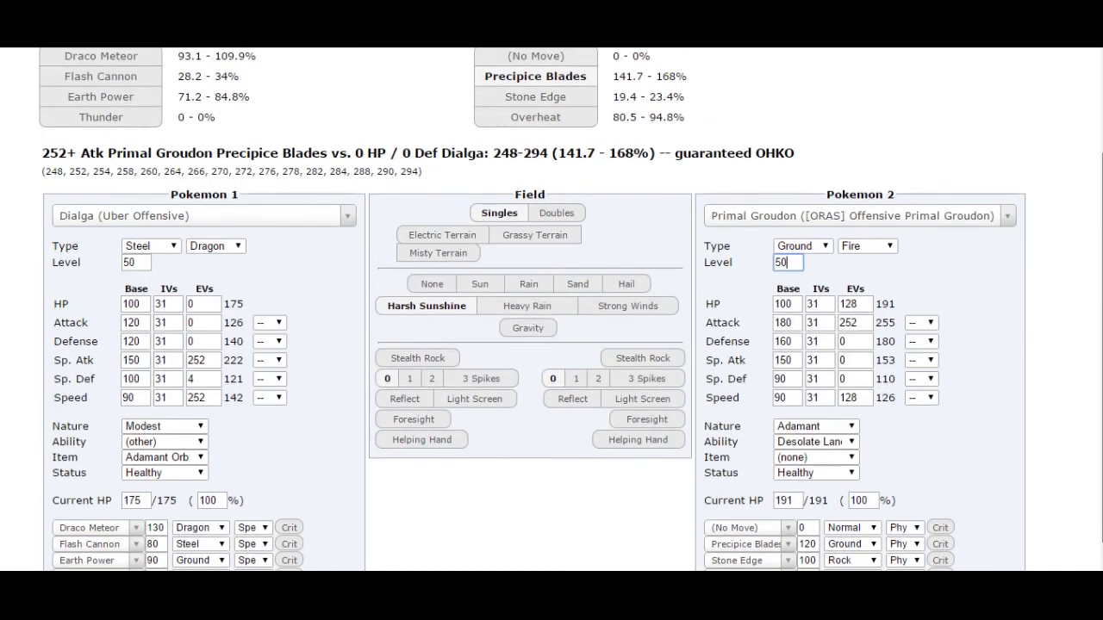
{"action": "scroll", "scroll_direction": "down", "scroll_amount": 3}
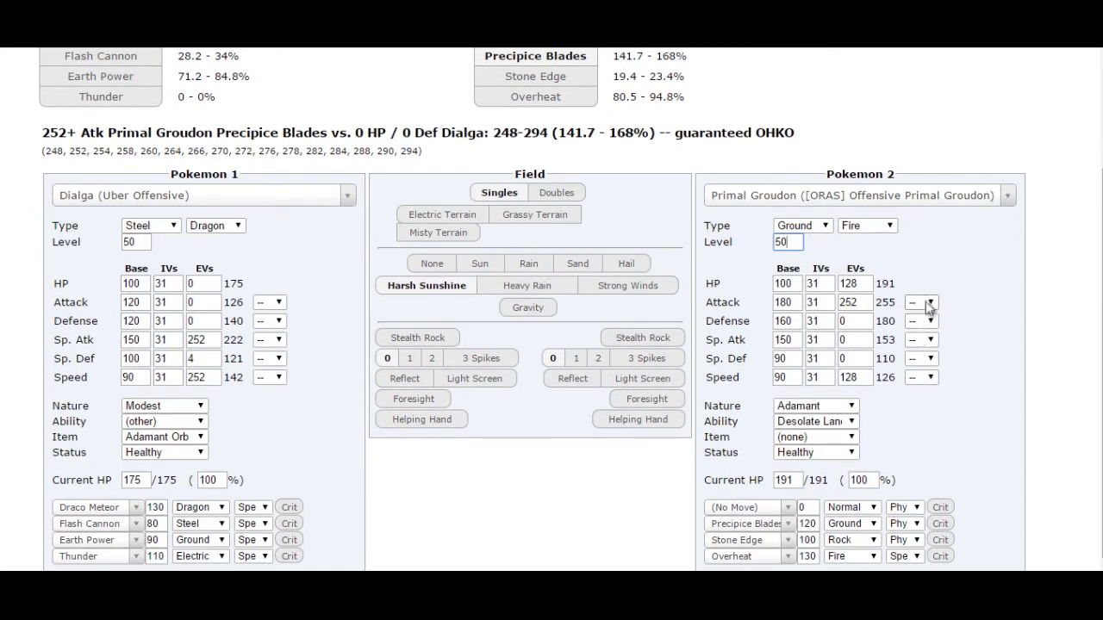
{"action": "left_click", "coordinate": [921, 301]}
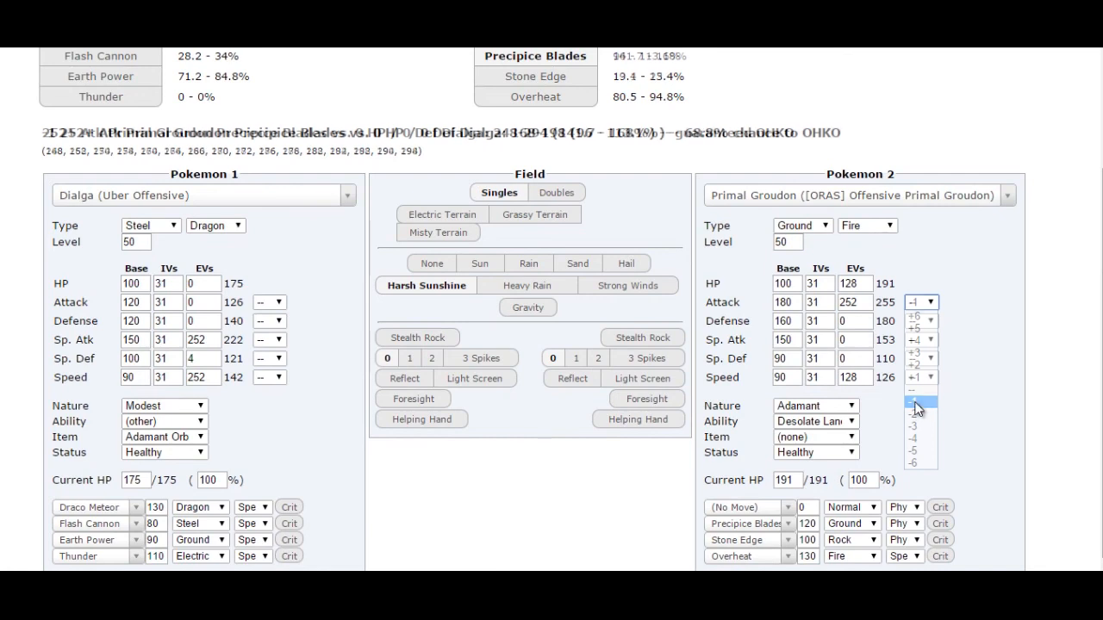
{"action": "left_click", "coordinate": [917, 402]}
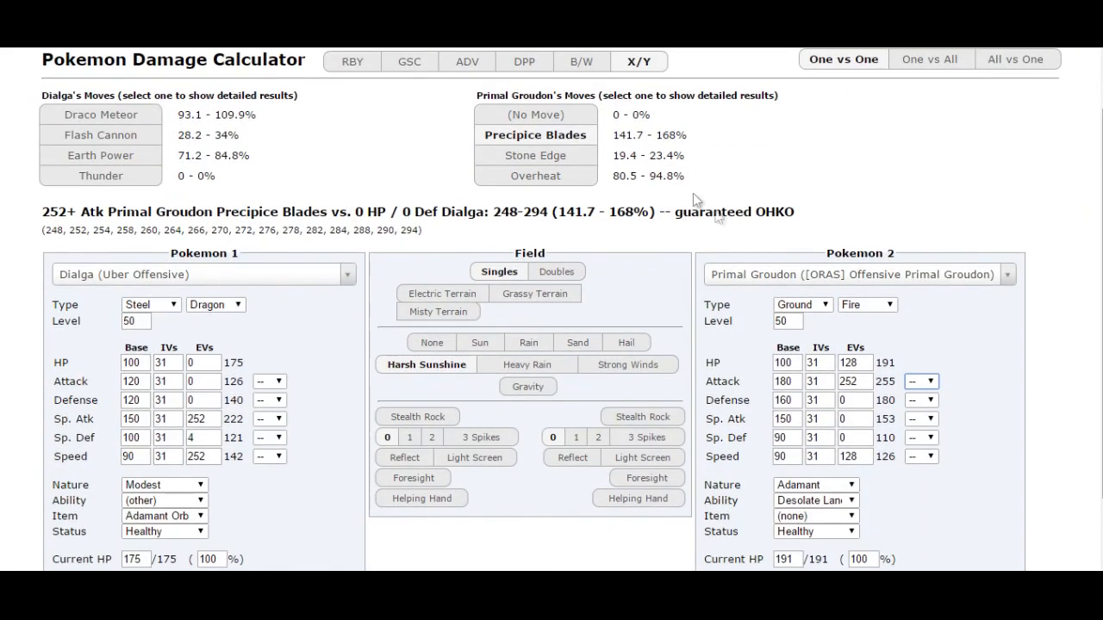
{"action": "mouse_move", "coordinate": [931, 194]}
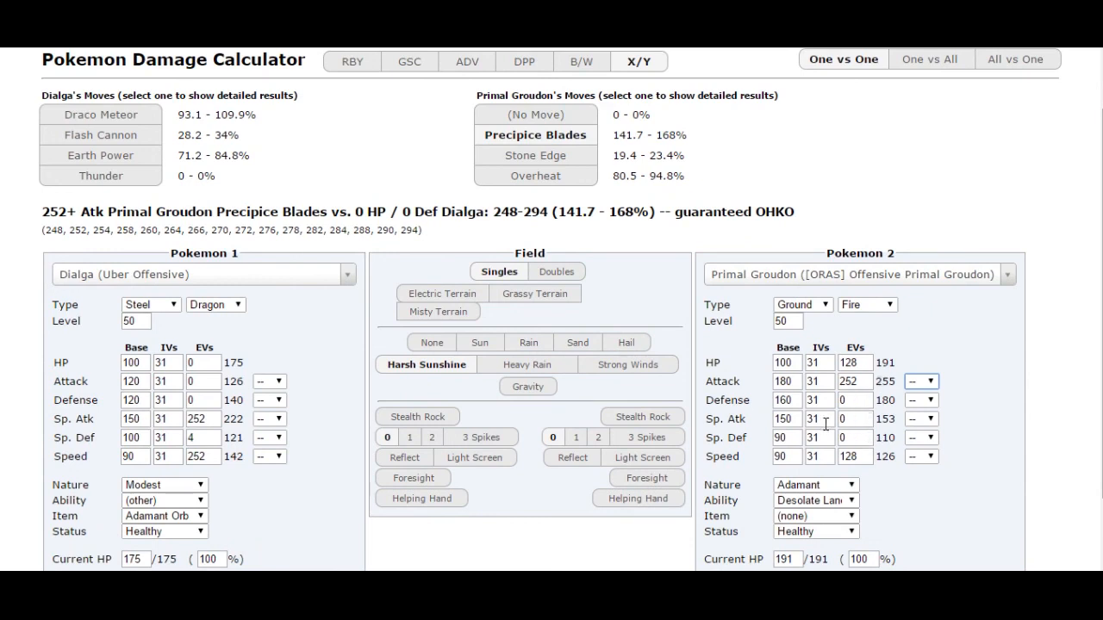
{"action": "mouse_move", "coordinate": [923, 146]}
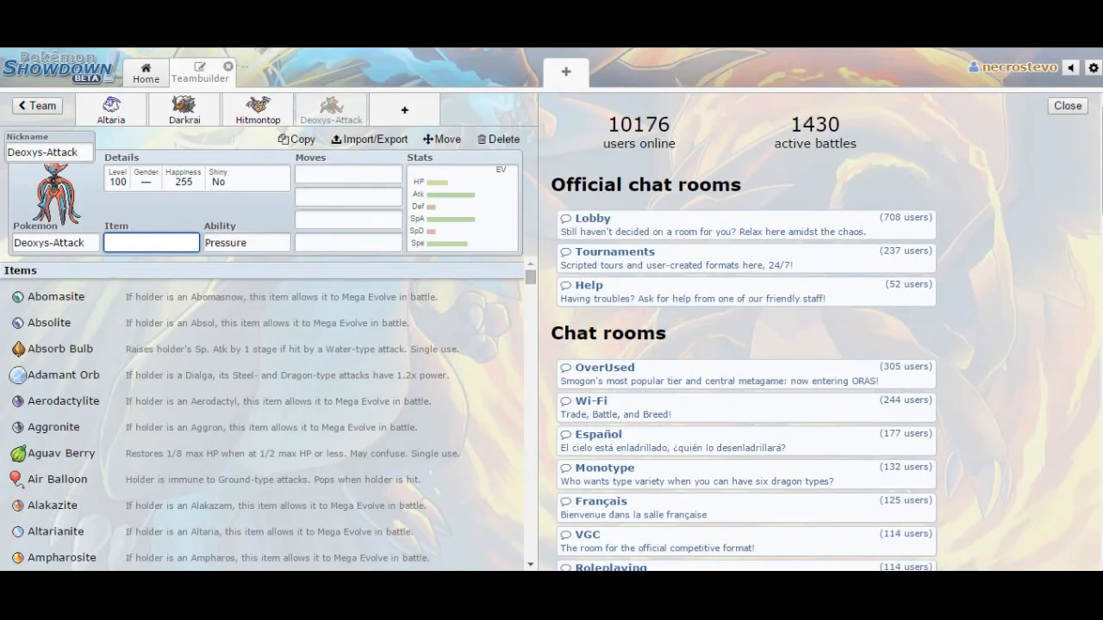
- Replace Deoxys-Attack with Dialga in the fourth team slot
{"action": "left_click", "coordinate": [348, 174]}
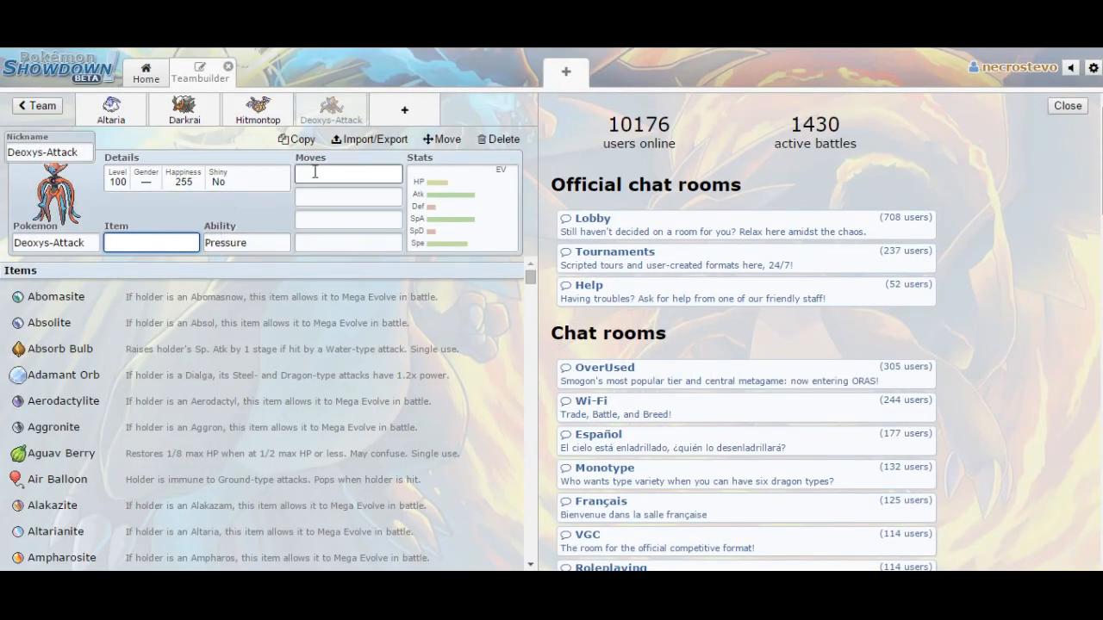
{"action": "left_click", "coordinate": [55, 242]}
{"action": "type", "text": "d"}
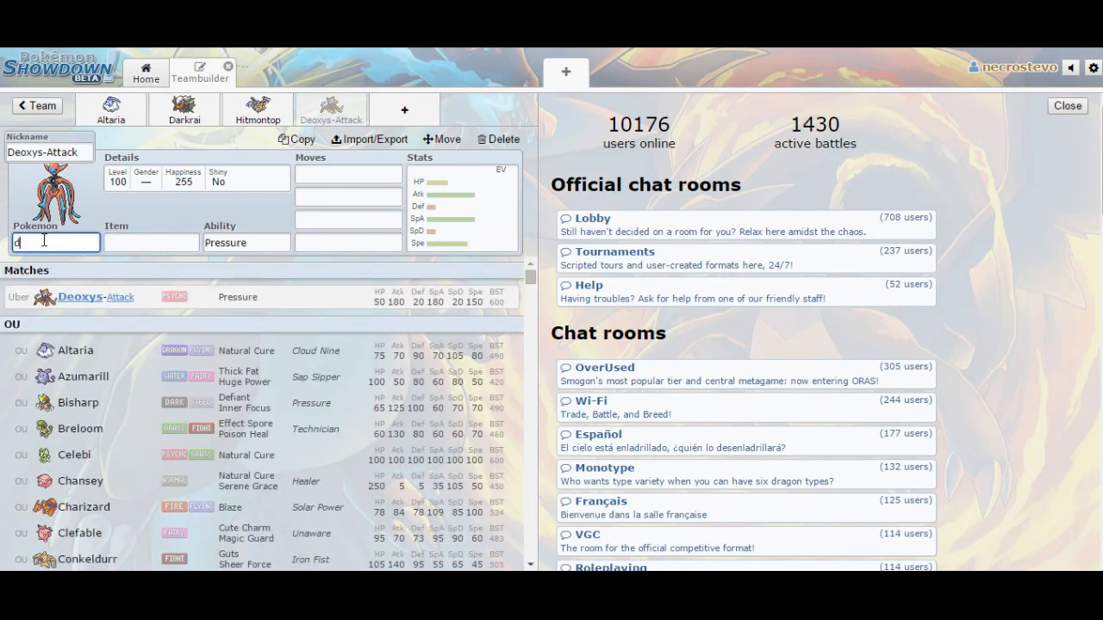
{"action": "type", "text": "ialga"}
{"action": "left_click", "coordinate": [152, 243]}
{"action": "type", "text": "Adamant Orb"}
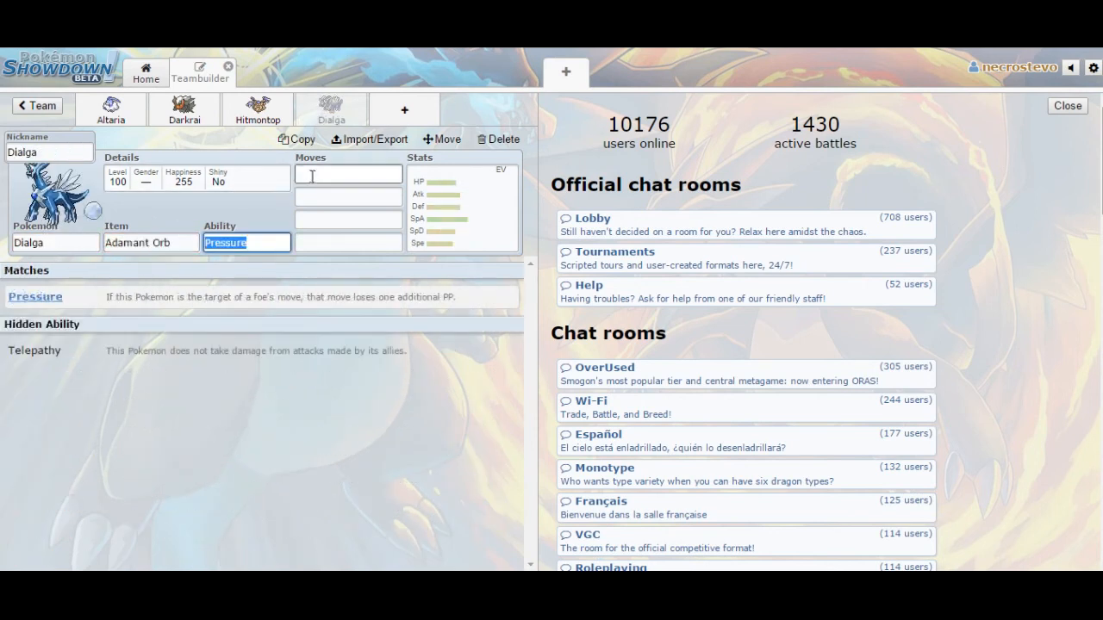
- Give Dialga Flash Cannon and Draco Meteor, and begin entering Earth Power
{"action": "left_click", "coordinate": [348, 174]}
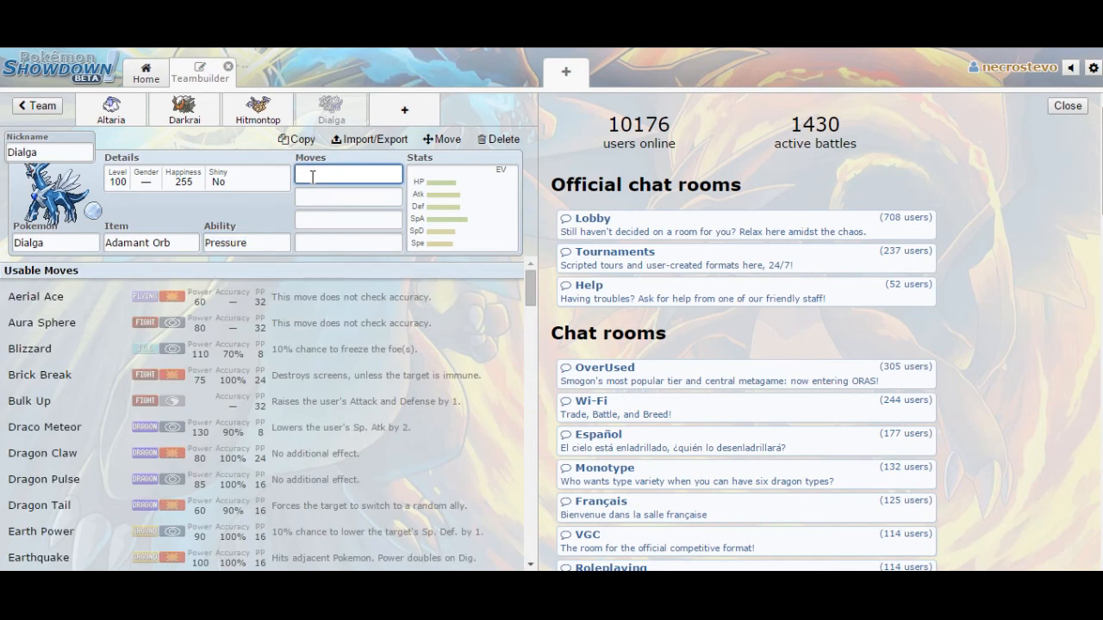
{"action": "type", "text": "Flash"}
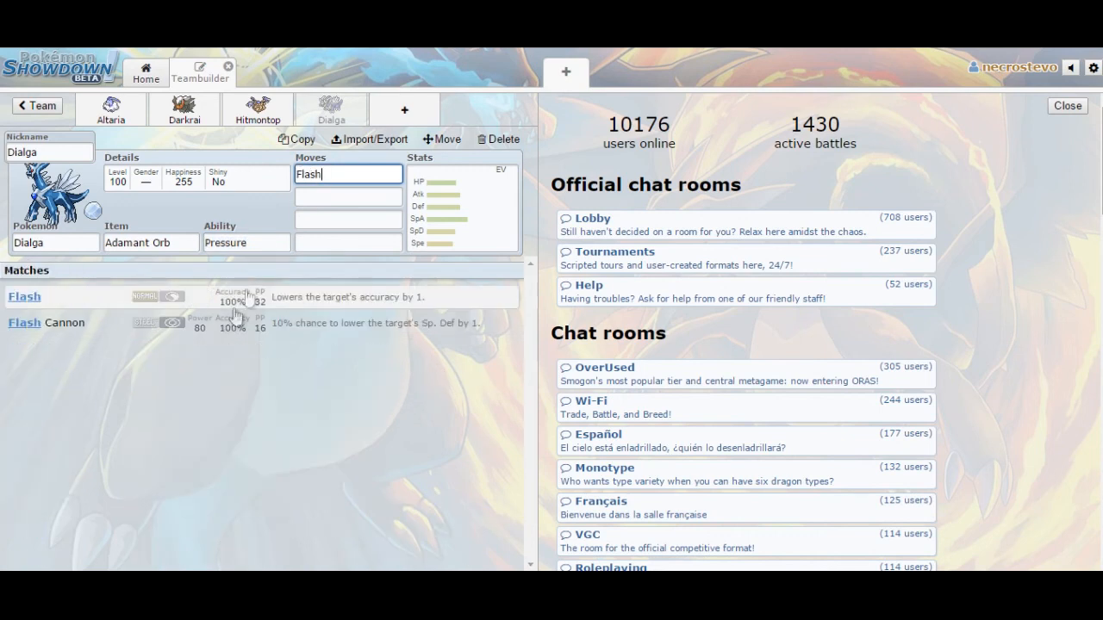
{"action": "left_click", "coordinate": [45, 321]}
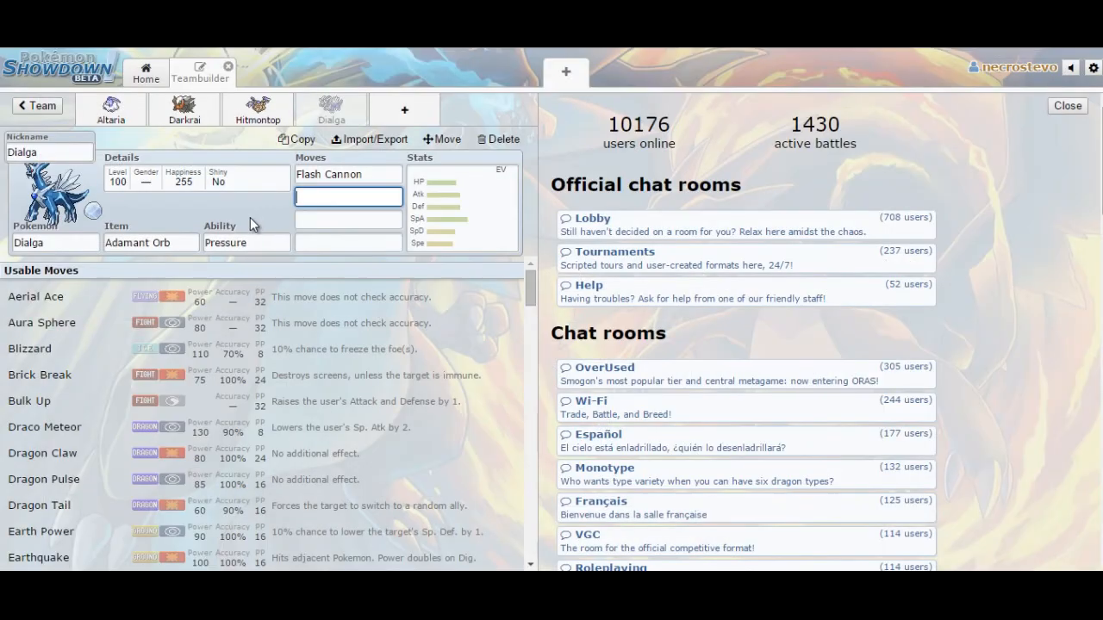
{"action": "type", "text": "Draco Met"}
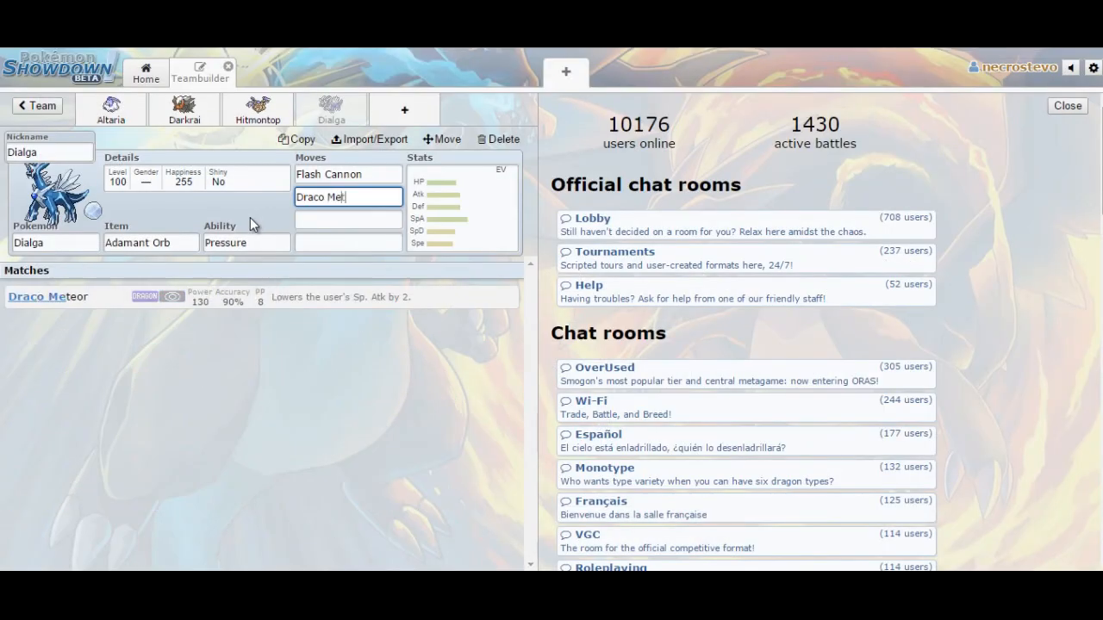
{"action": "left_click", "coordinate": [347, 219]}
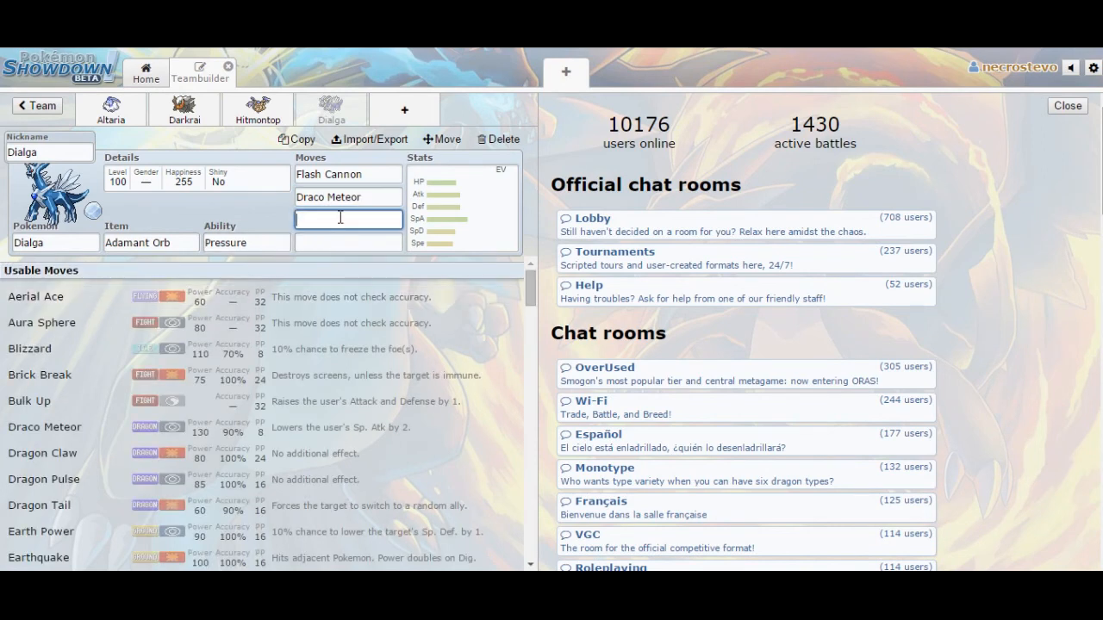
{"action": "type", "text": "Earth Power"}
{"action": "left_click", "coordinate": [348, 242]}
{"action": "type", "text": "Thunderbolt"}
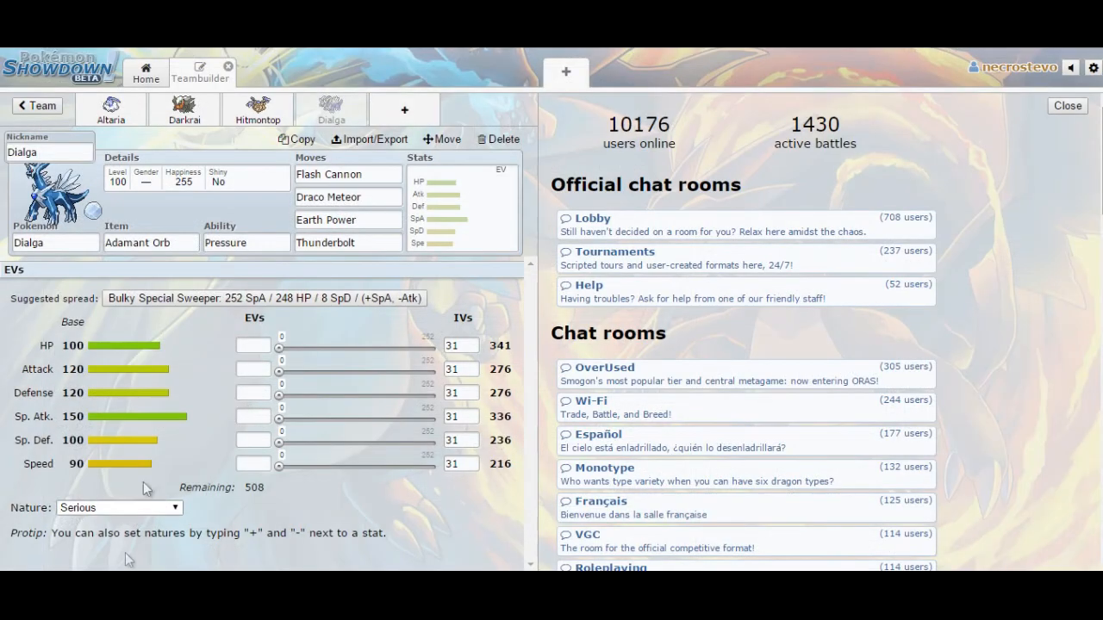
{"action": "mouse_move", "coordinate": [302, 520]}
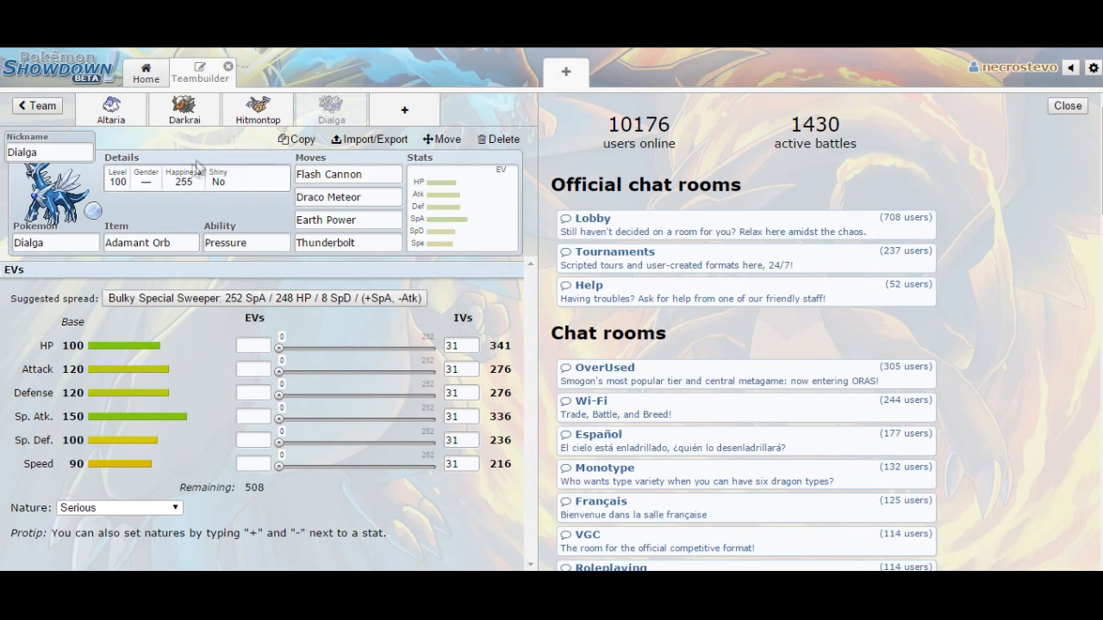
{"action": "left_click", "coordinate": [111, 110]}
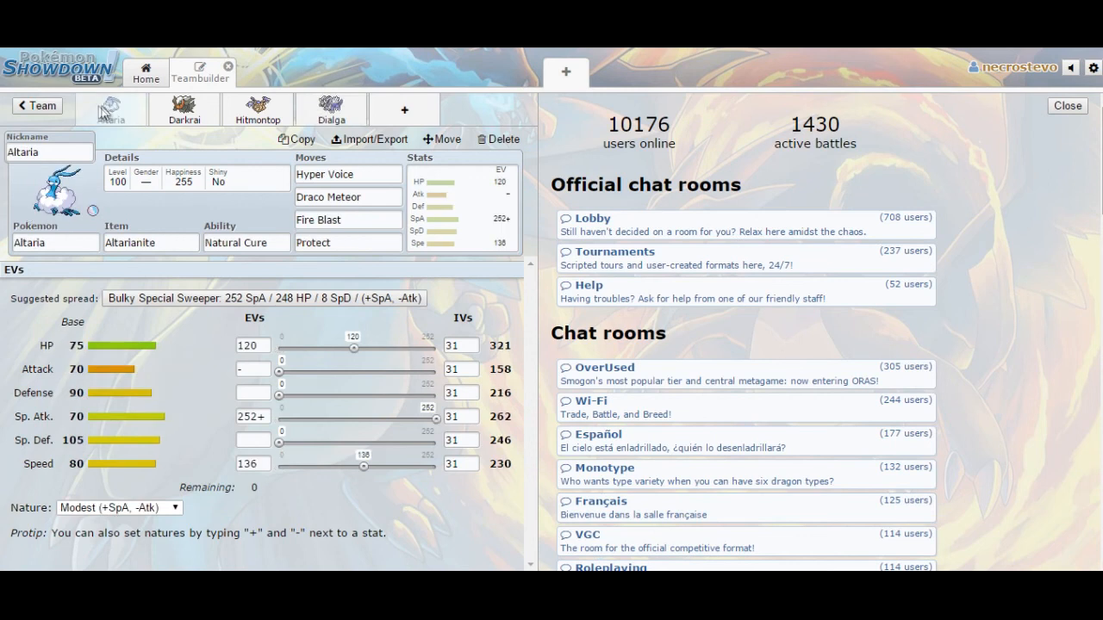
{"action": "left_click", "coordinate": [183, 109]}
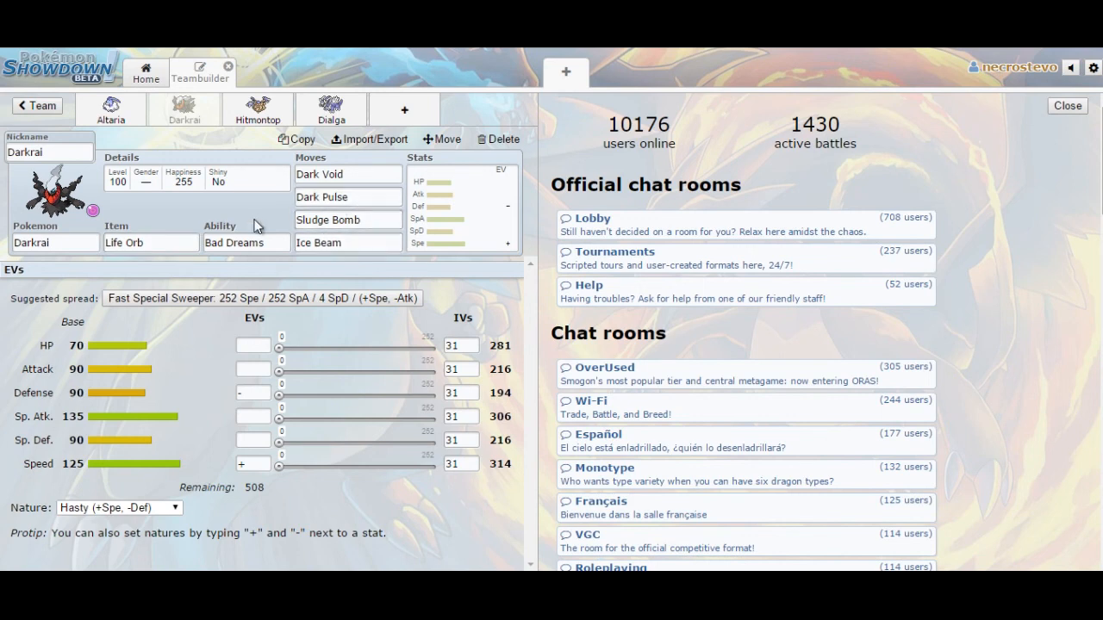
{"action": "left_click", "coordinate": [256, 107]}
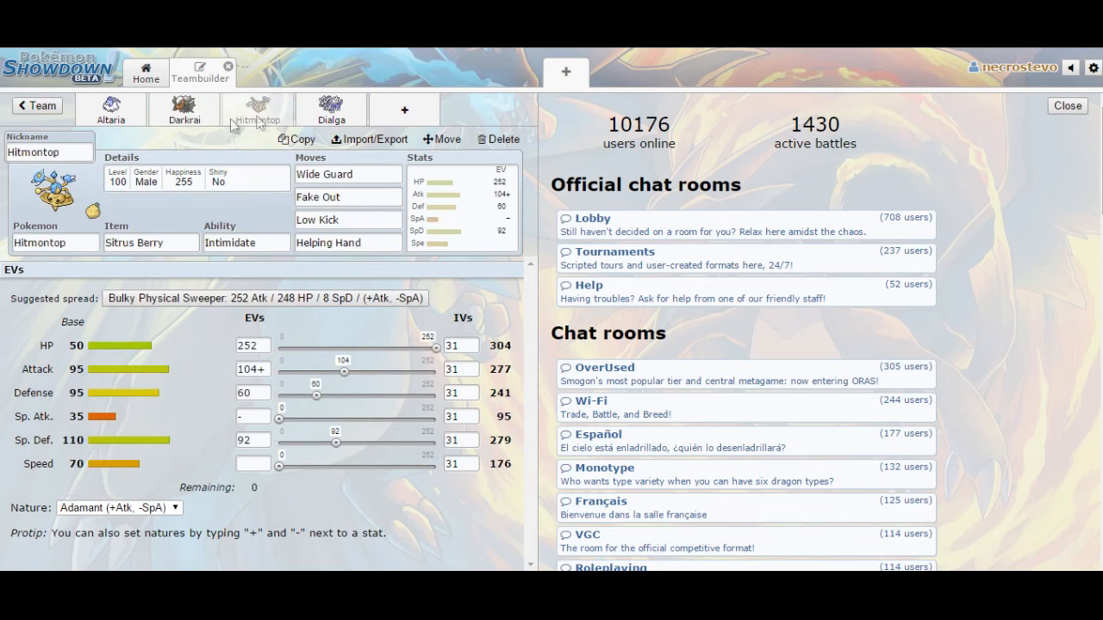
{"action": "left_click", "coordinate": [183, 109]}
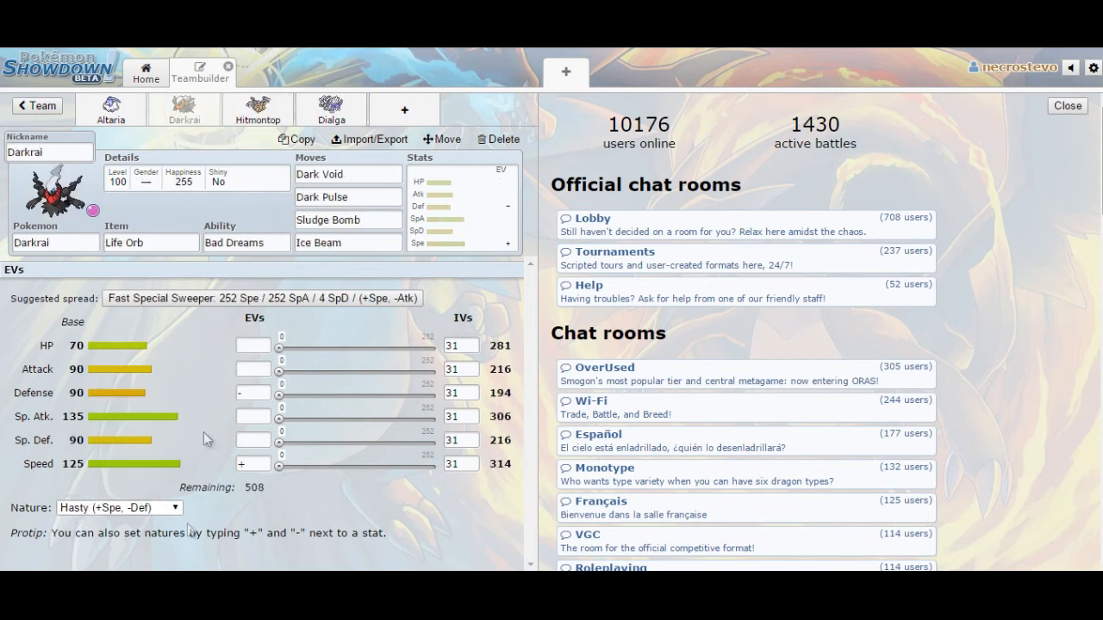
{"action": "left_click", "coordinate": [256, 110]}
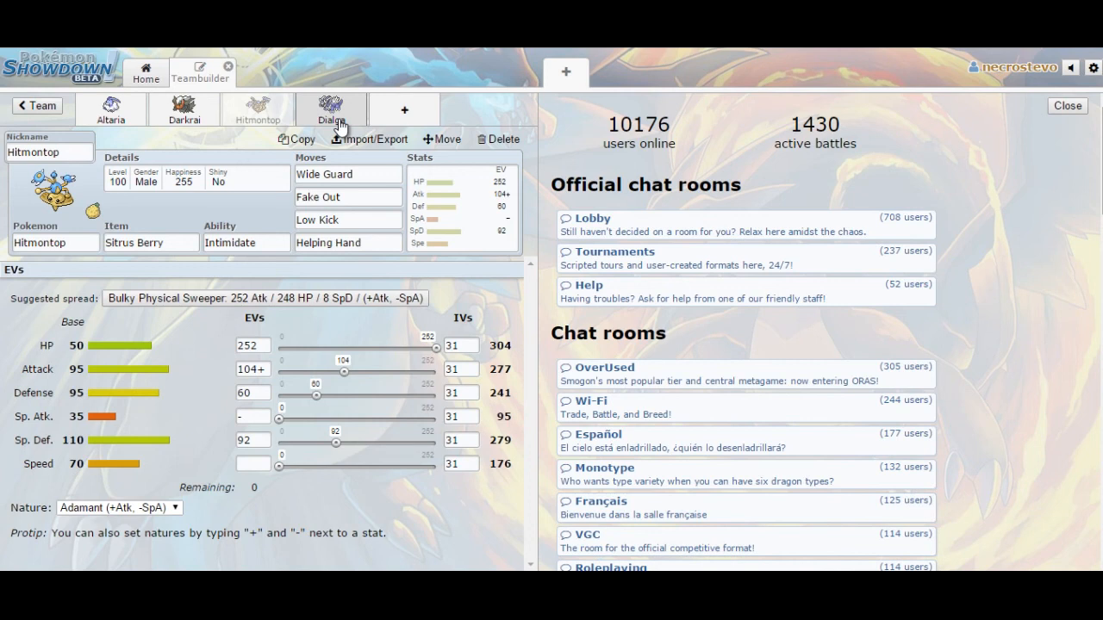
{"action": "left_click", "coordinate": [330, 110]}
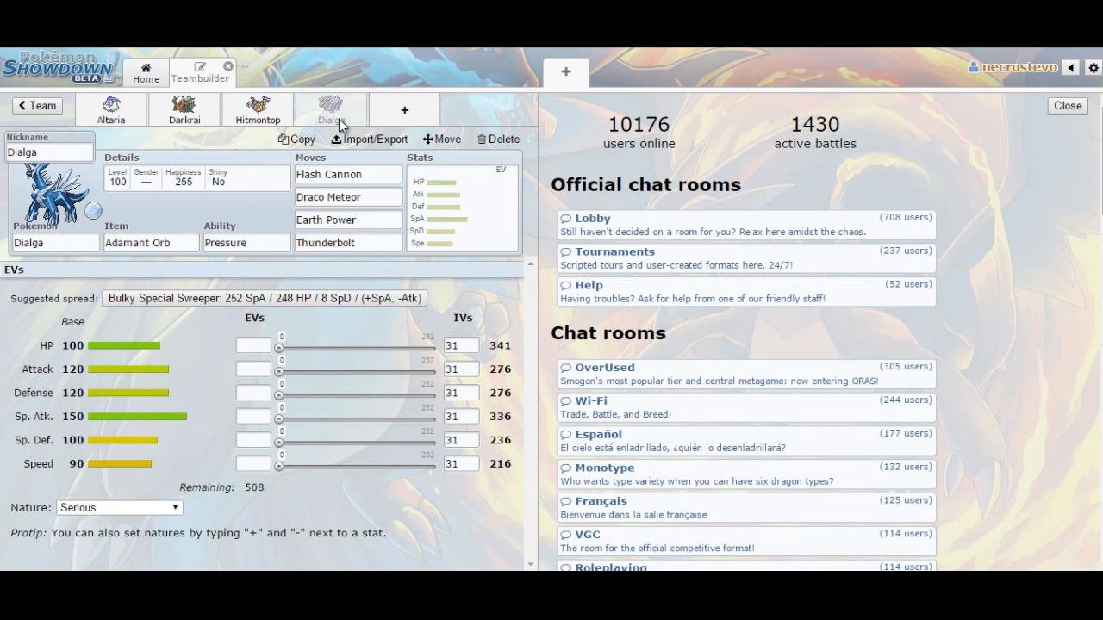
{"action": "mouse_move", "coordinate": [156, 146]}
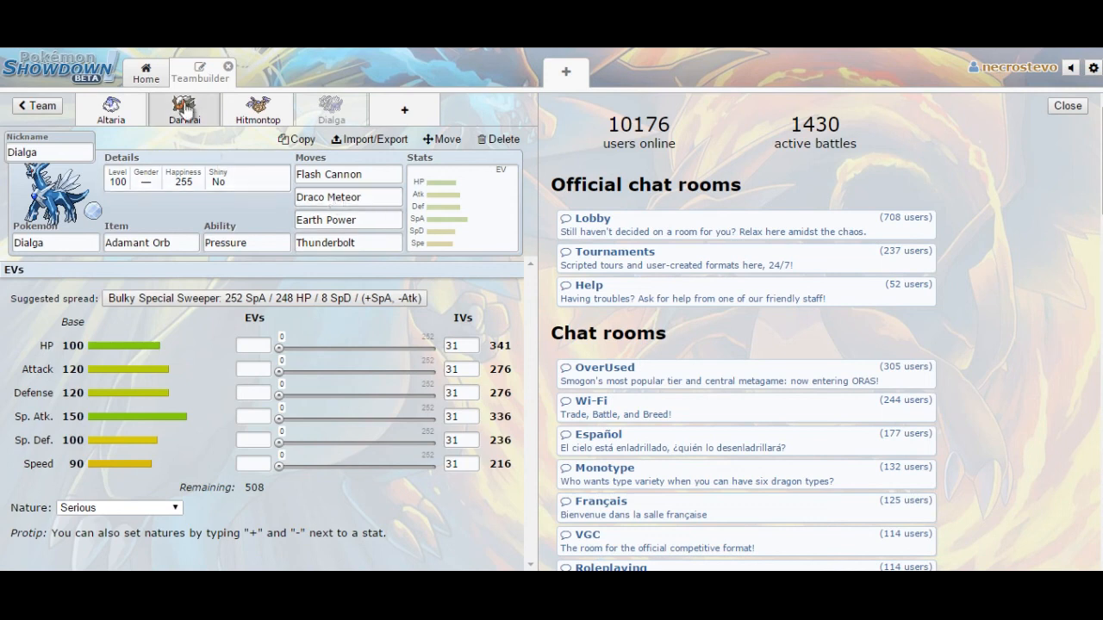
{"action": "mouse_move", "coordinate": [177, 127]}
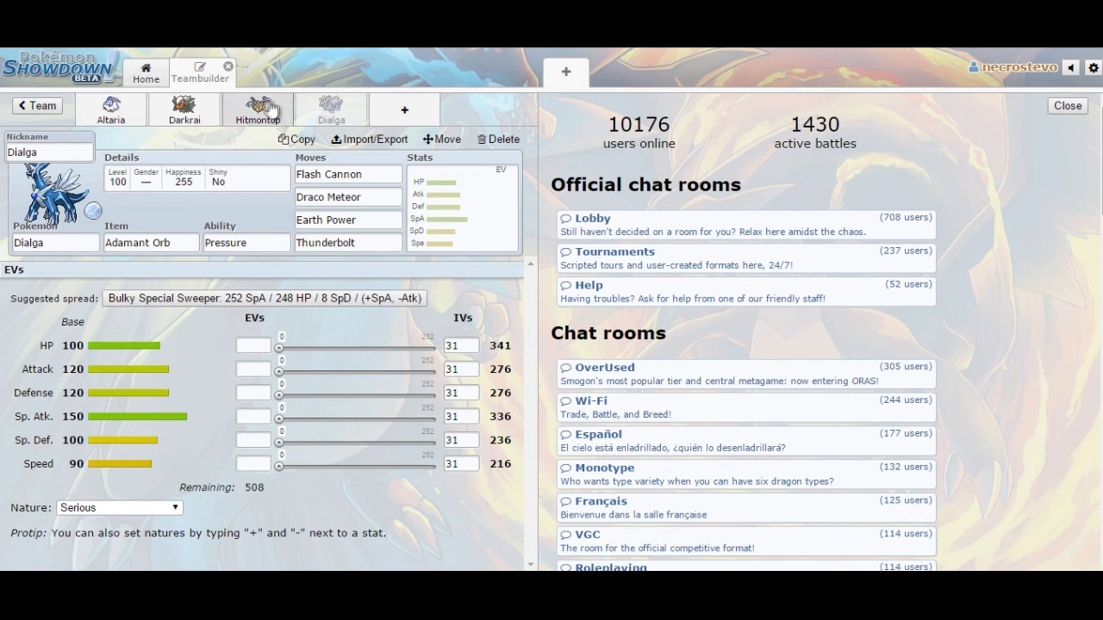
{"action": "mouse_move", "coordinate": [269, 121]}
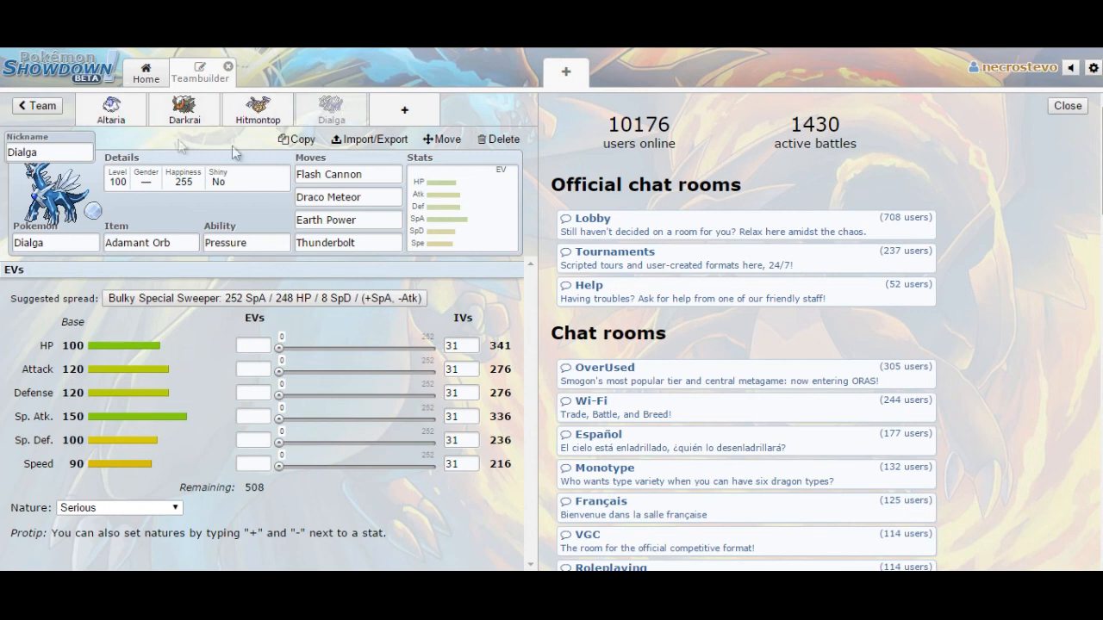
{"action": "mouse_move", "coordinate": [245, 157]}
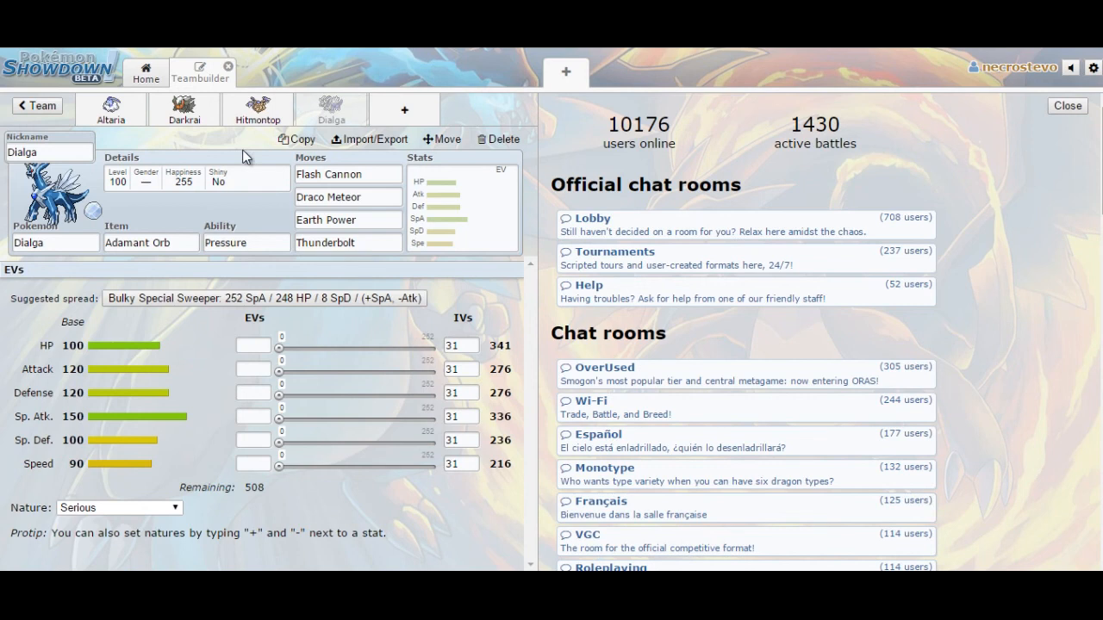